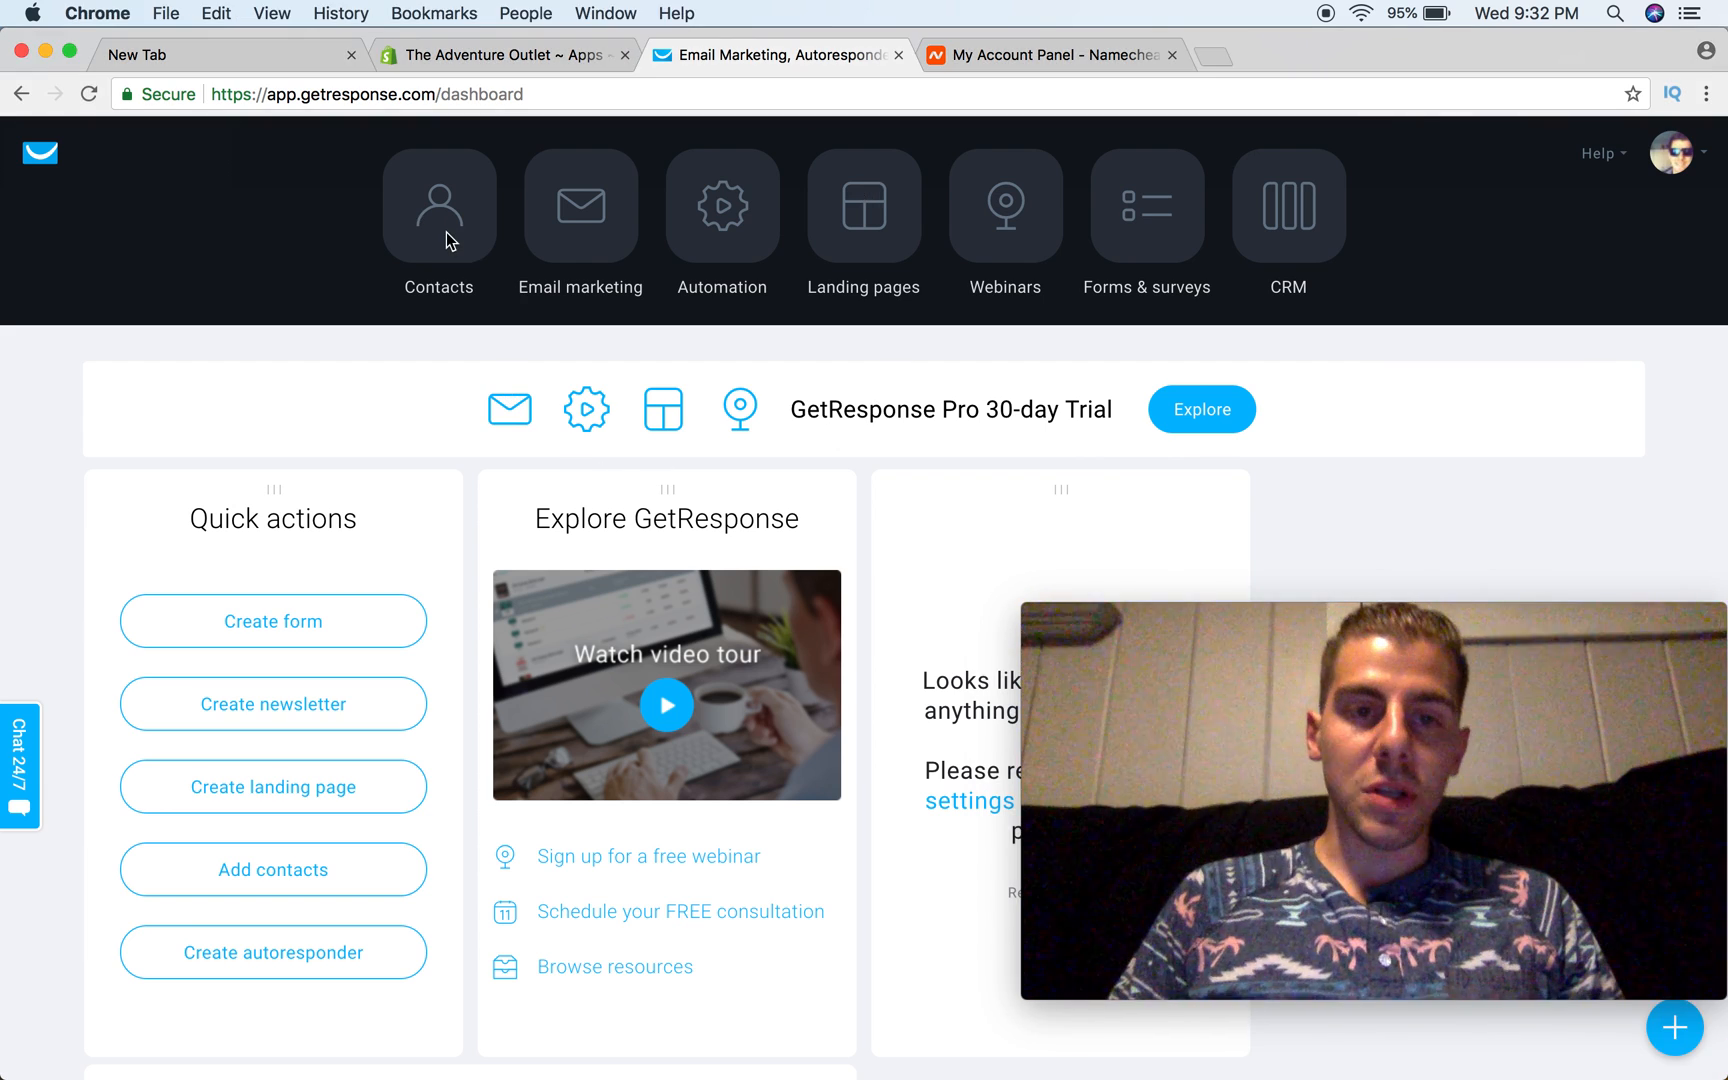
Show the GetResponse contact lists, locating the taovisitors list with 2 contacts.
left_click(438, 207)
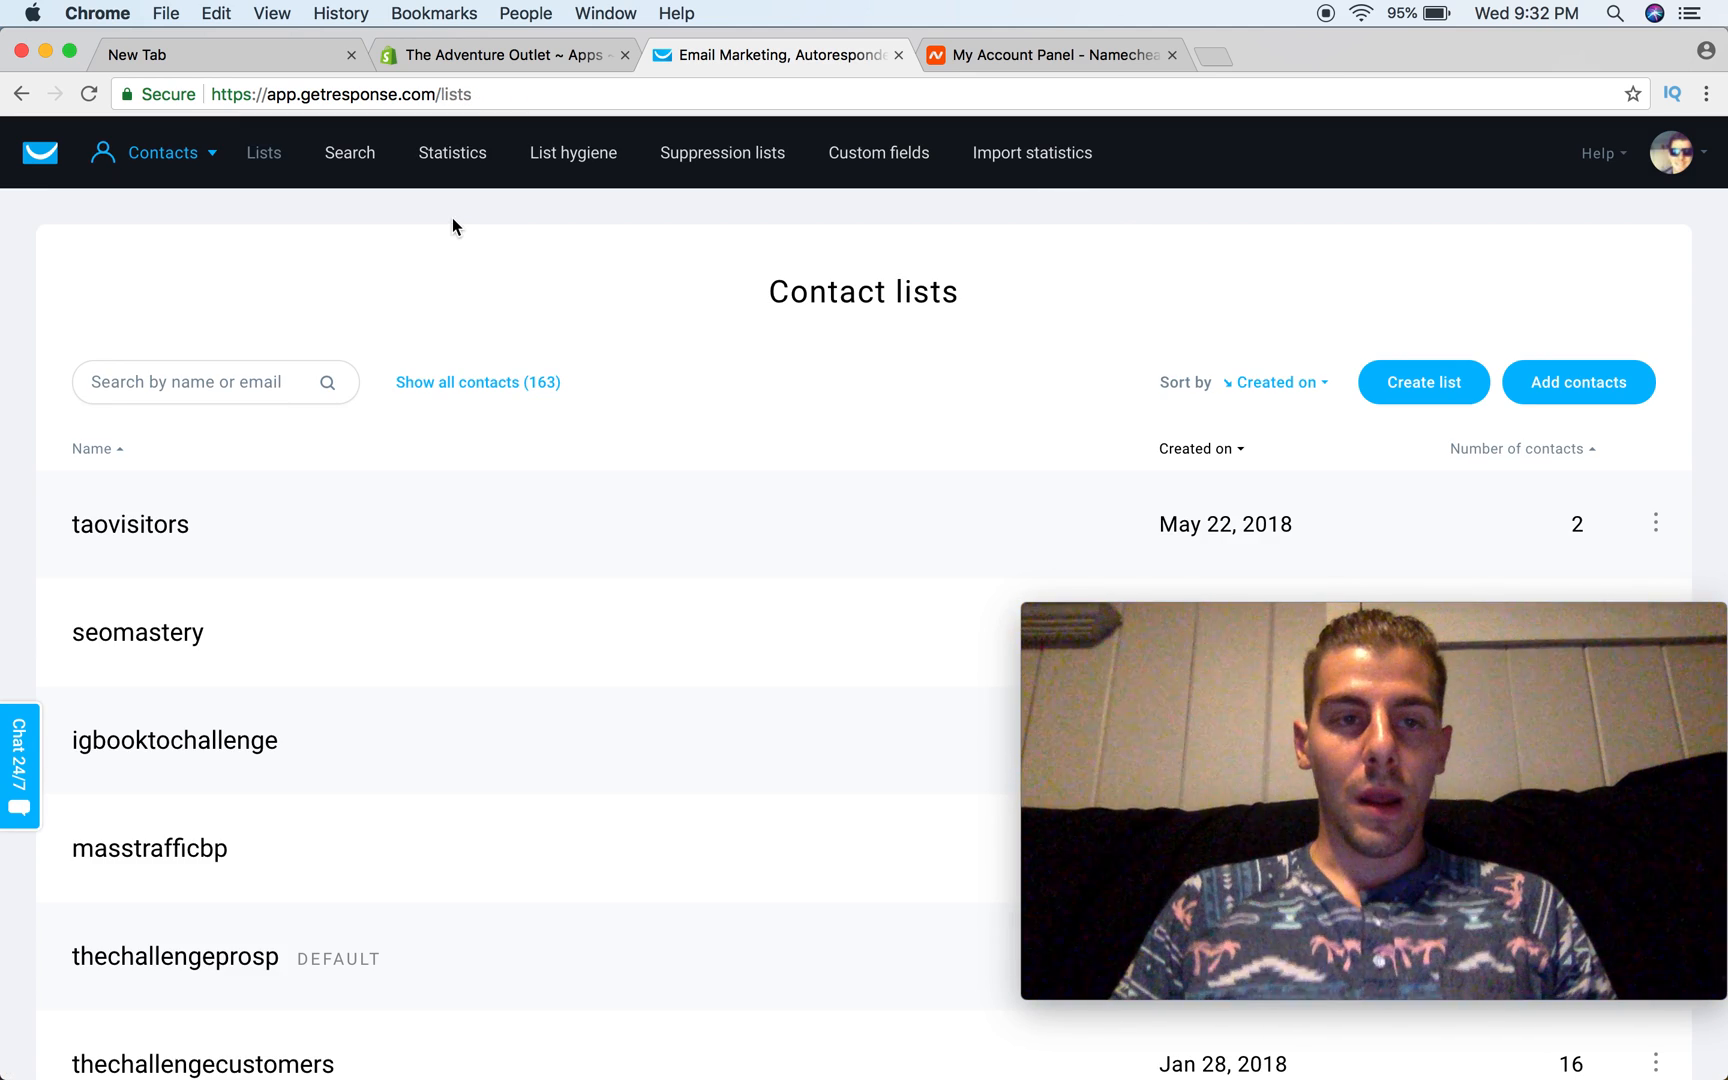
mouse_move(1094, 356)
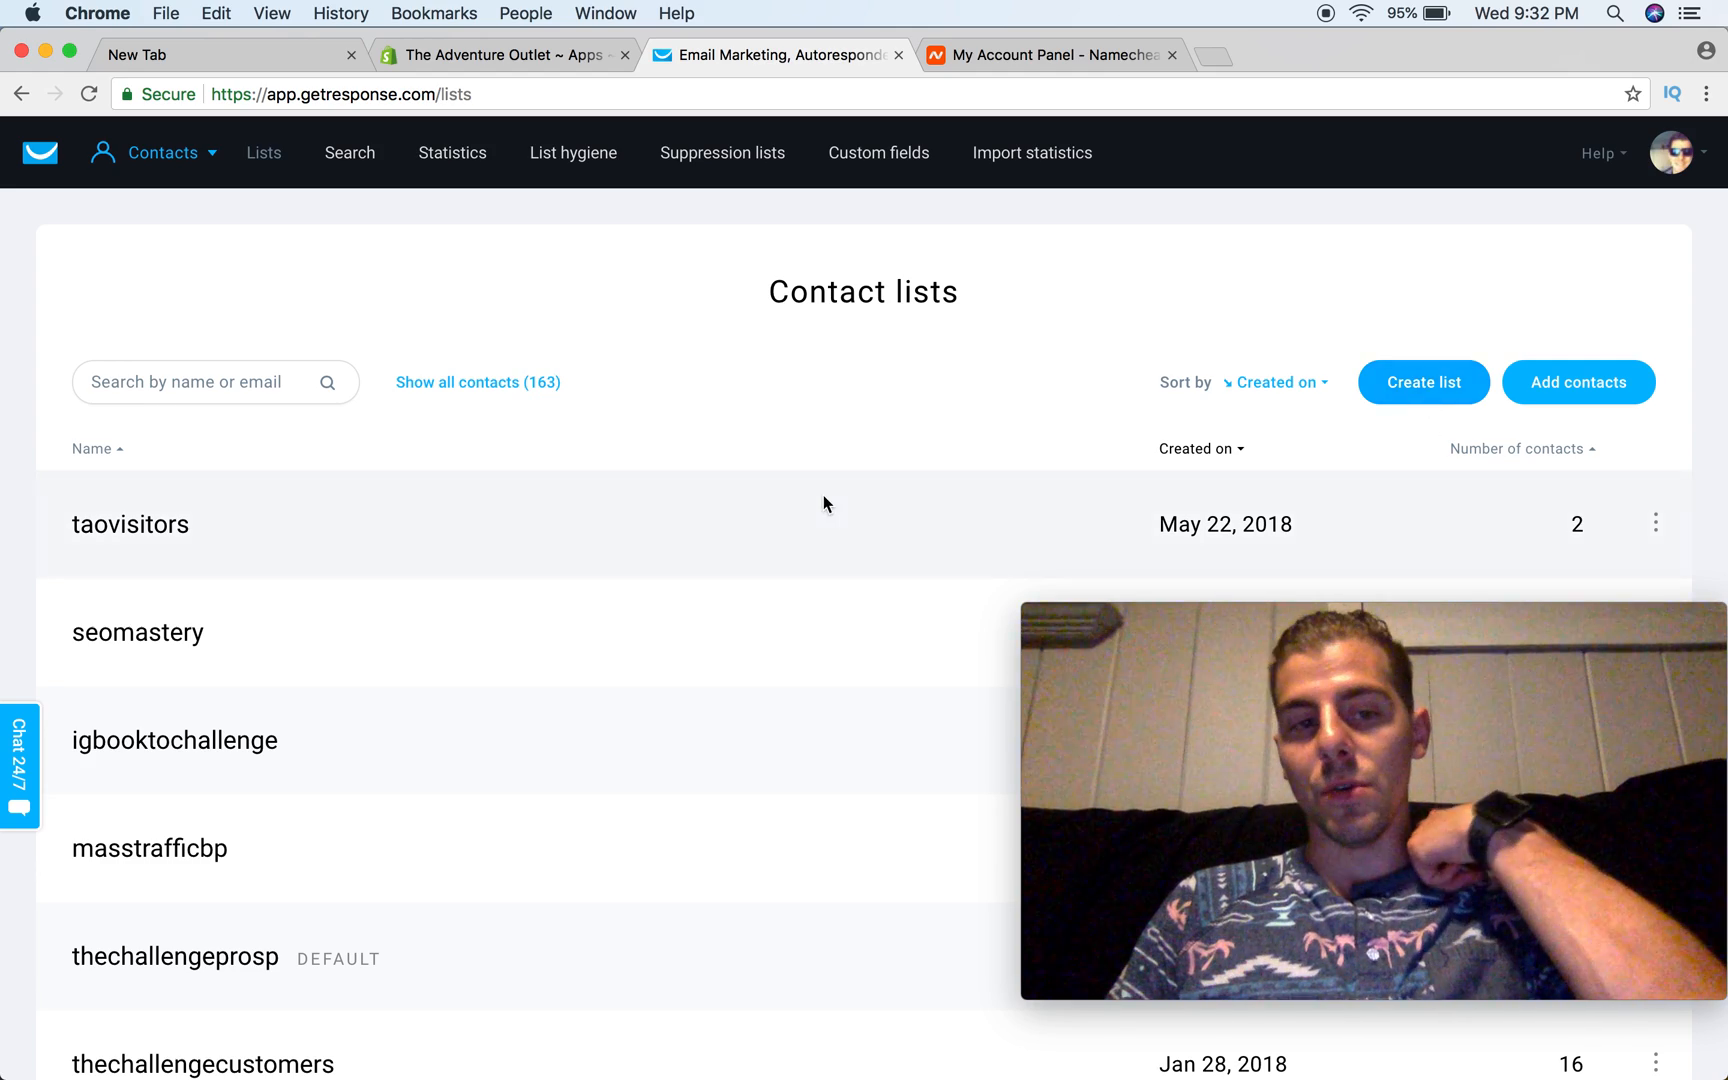
scroll("down", 3)
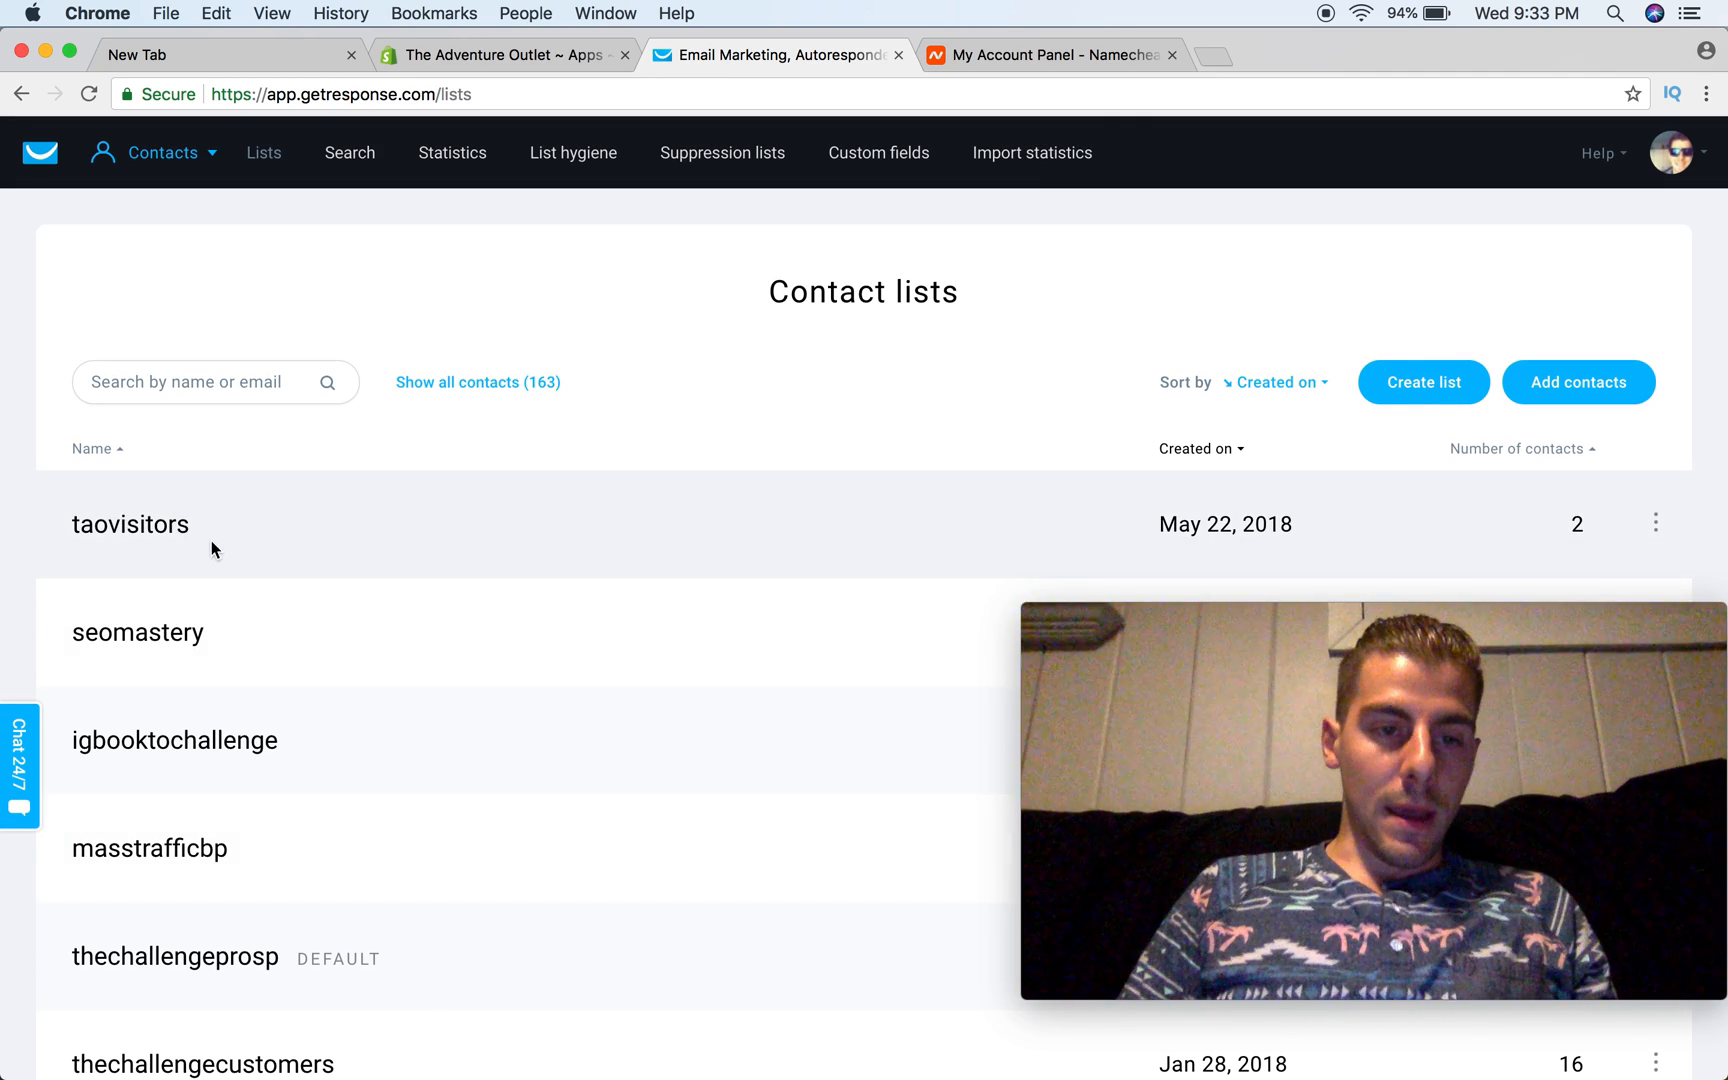
mouse_move(870, 548)
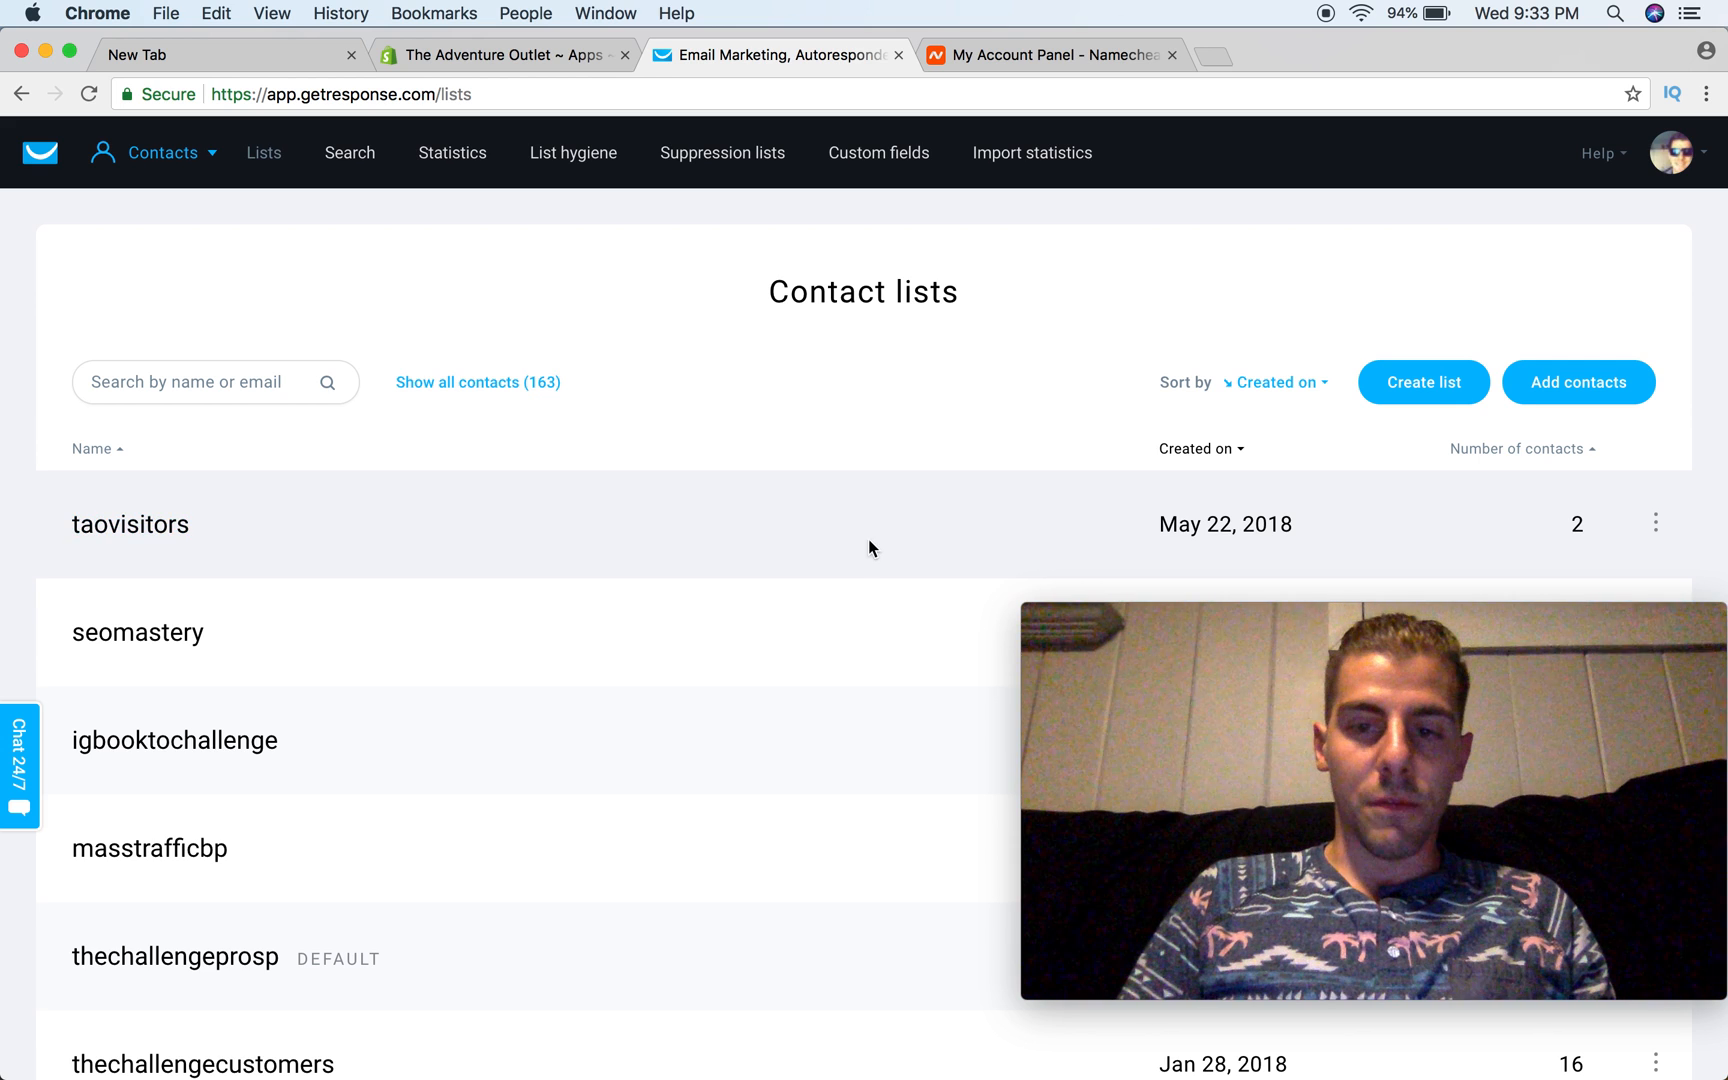
mouse_move(590, 161)
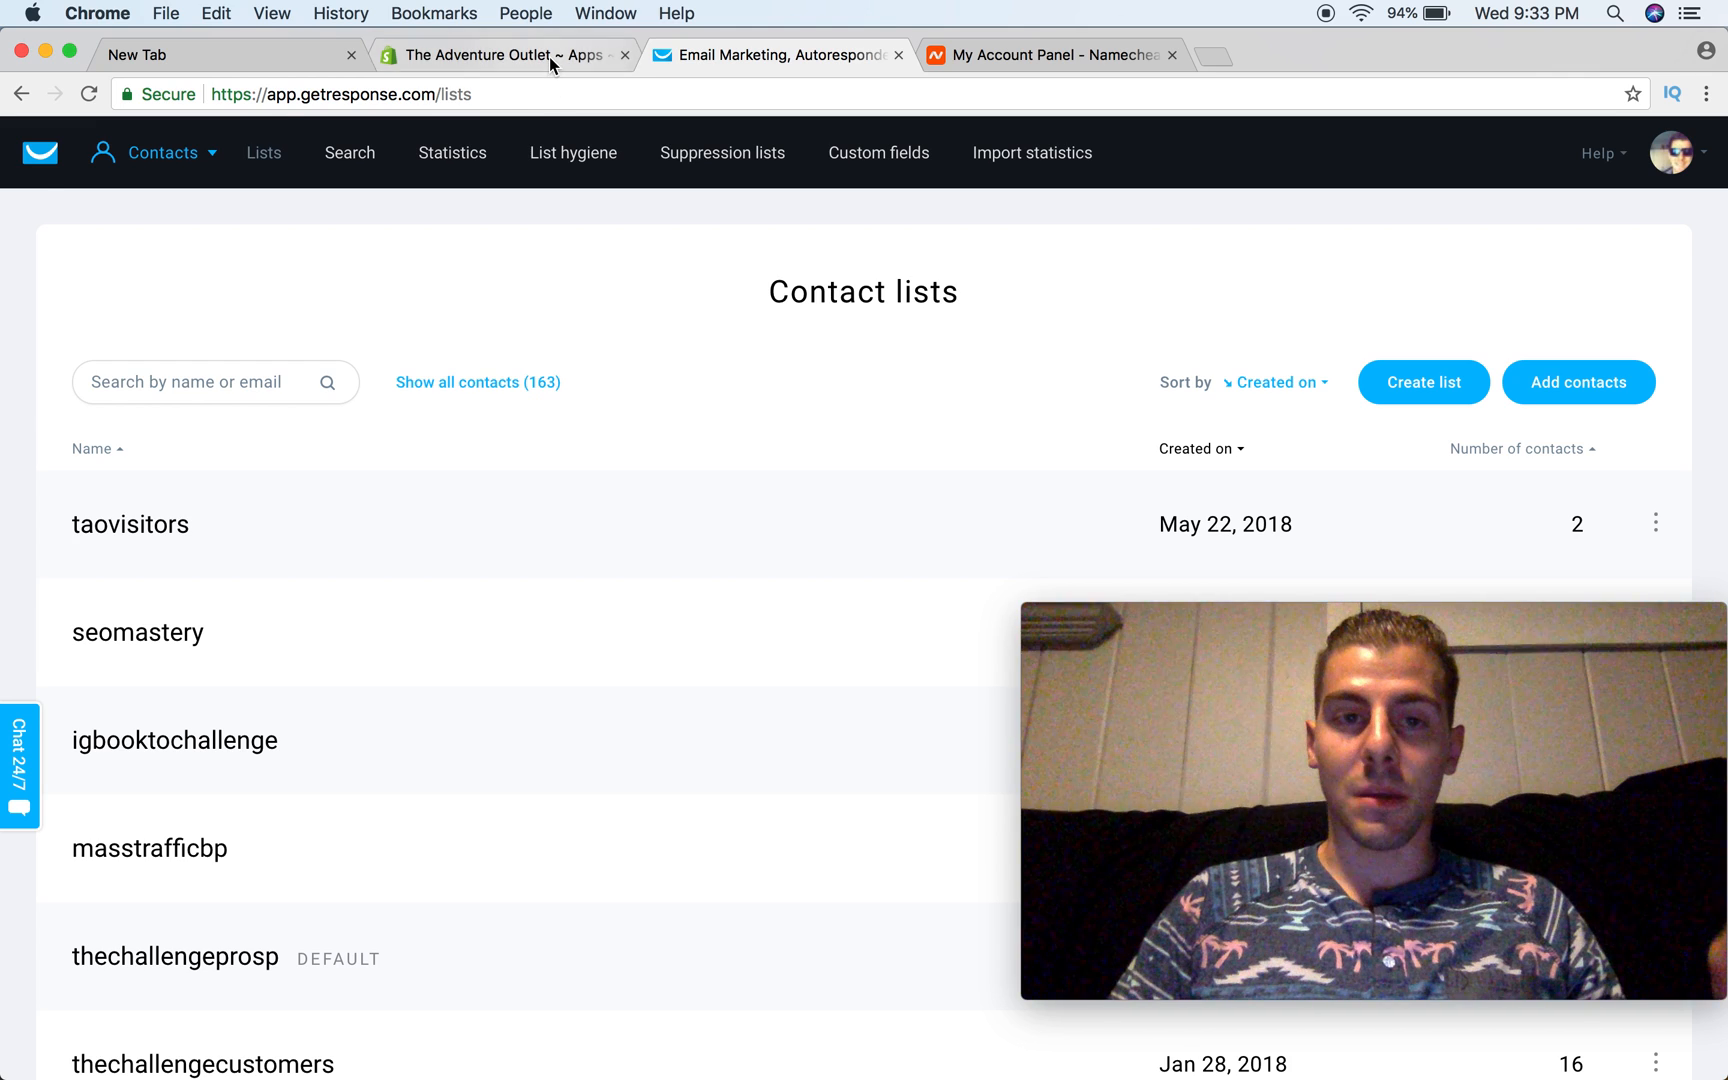
View the Shopify admin Apps page and scroll through the installed apps including Privy.
left_click(503, 54)
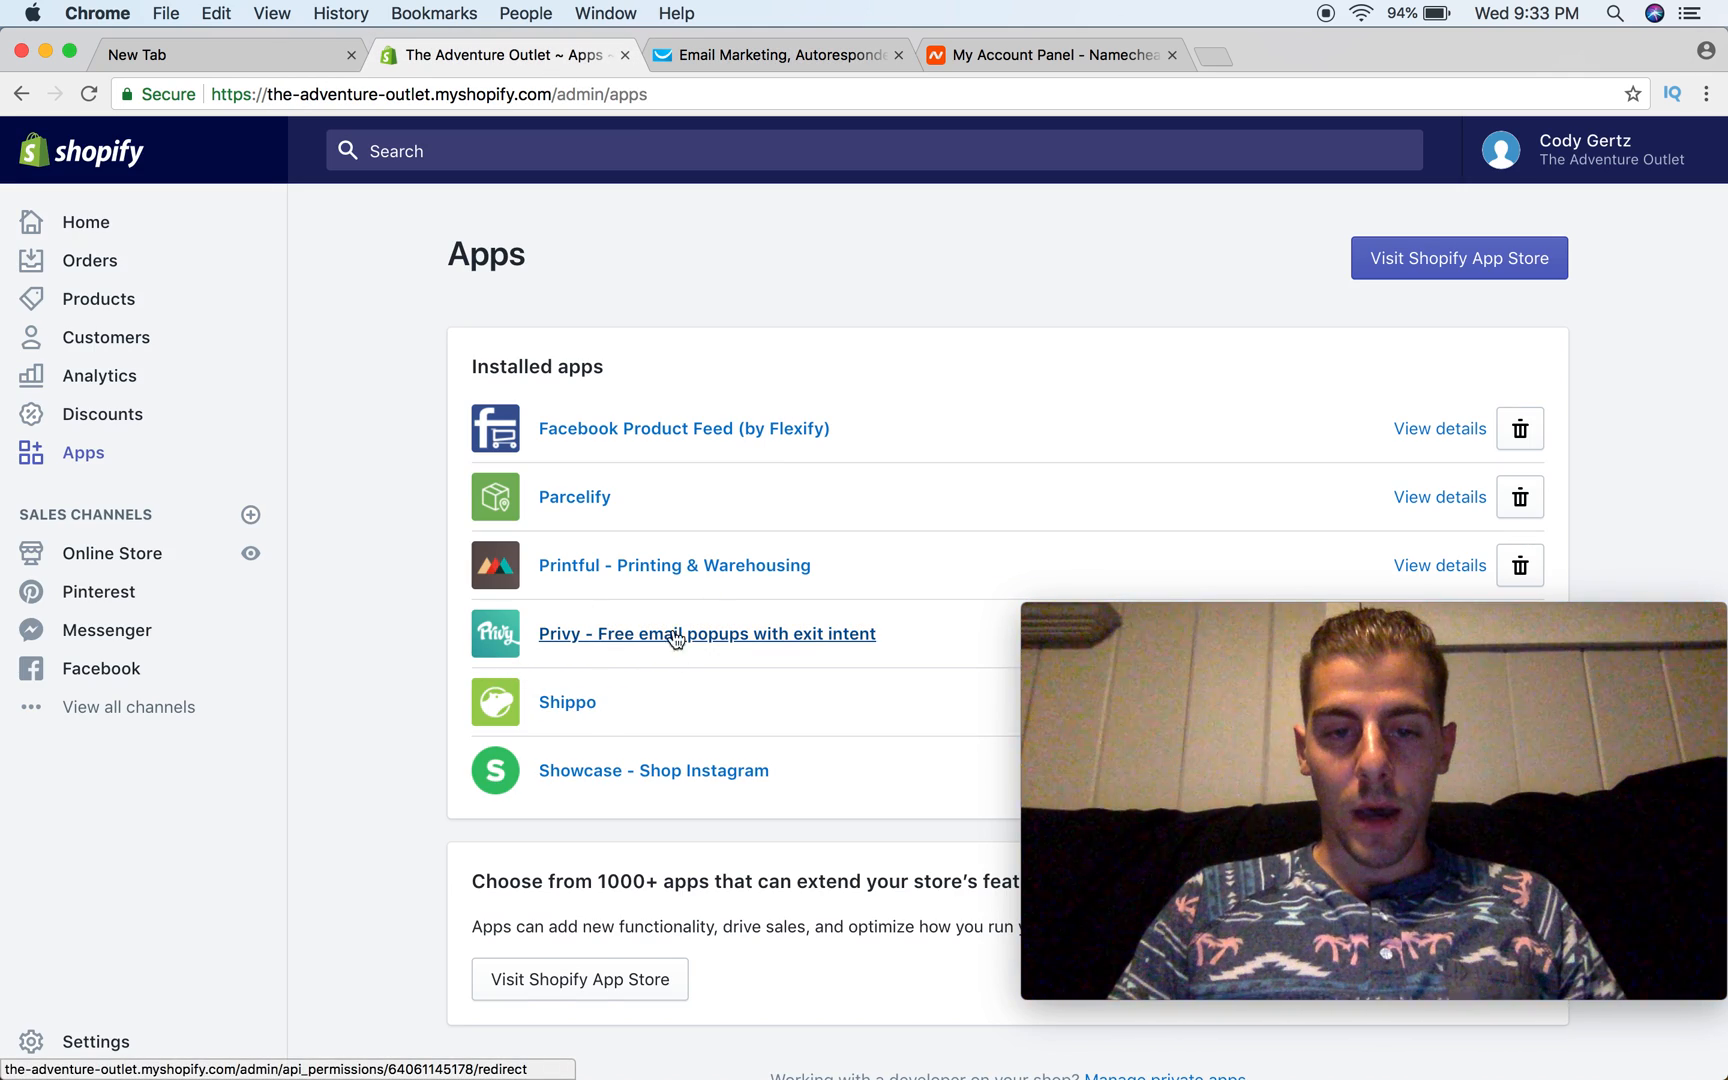
scroll("down", 3)
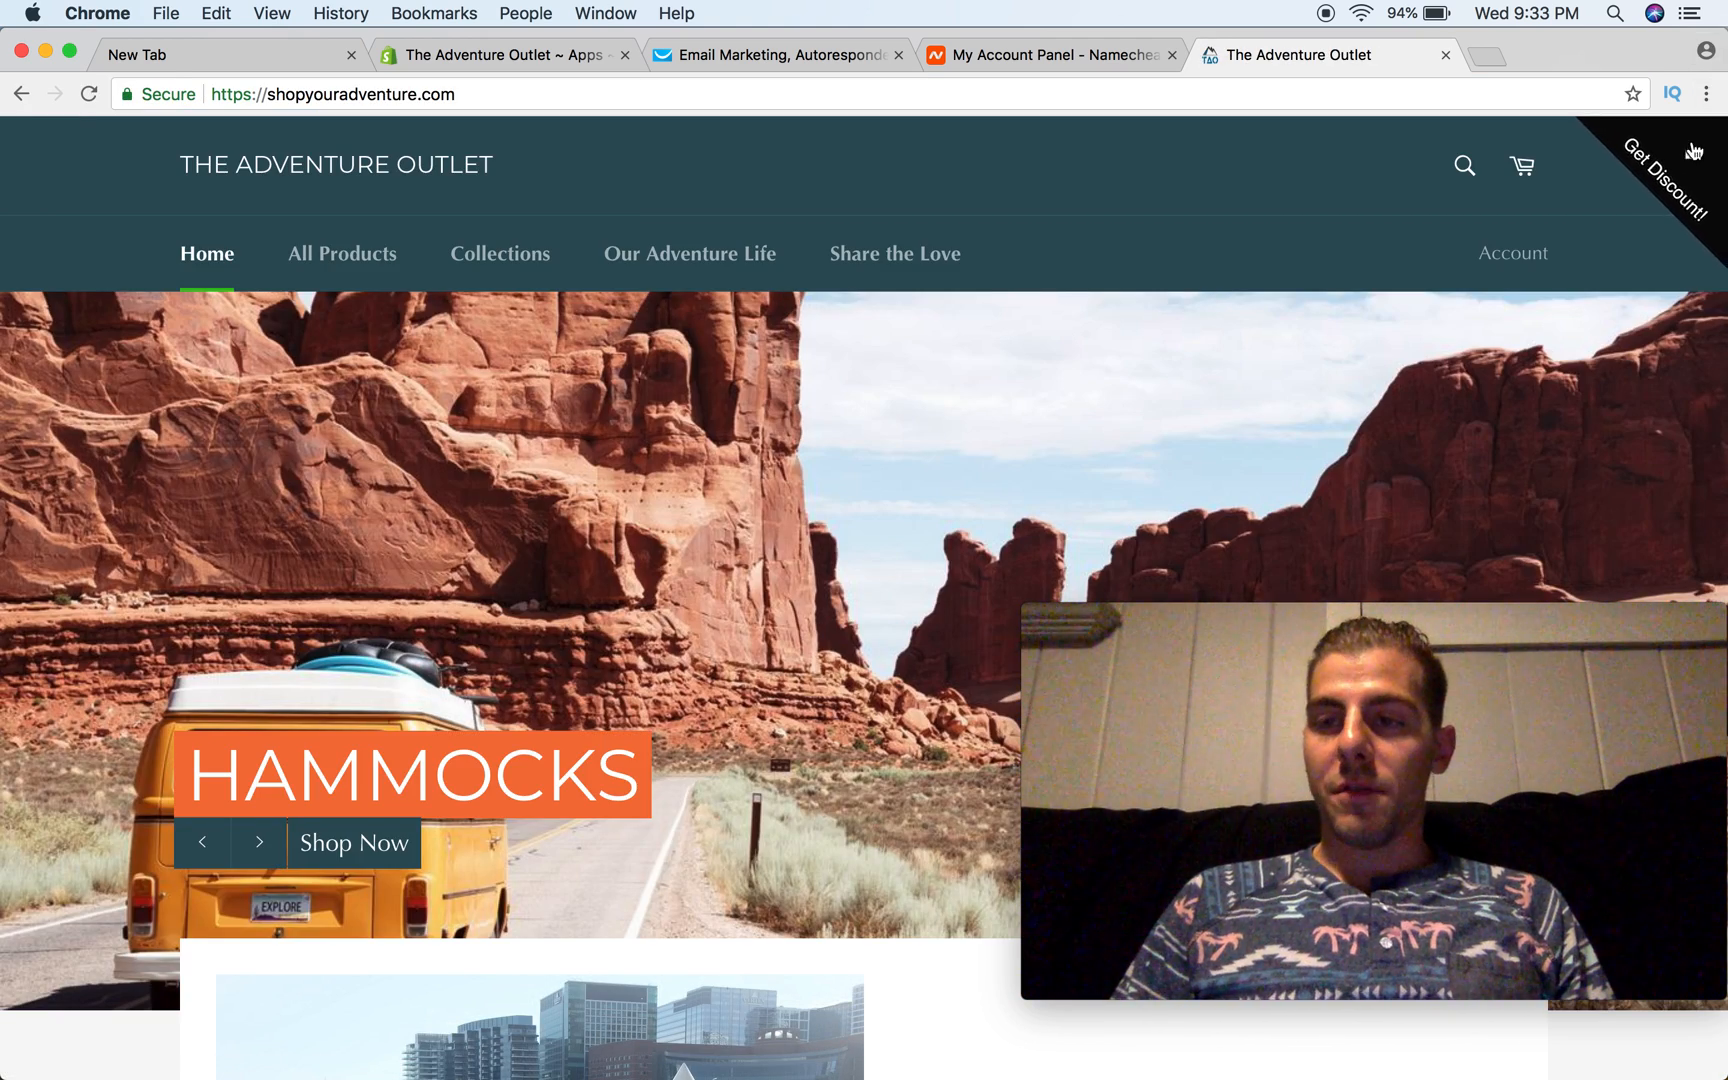
mouse_move(1621, 163)
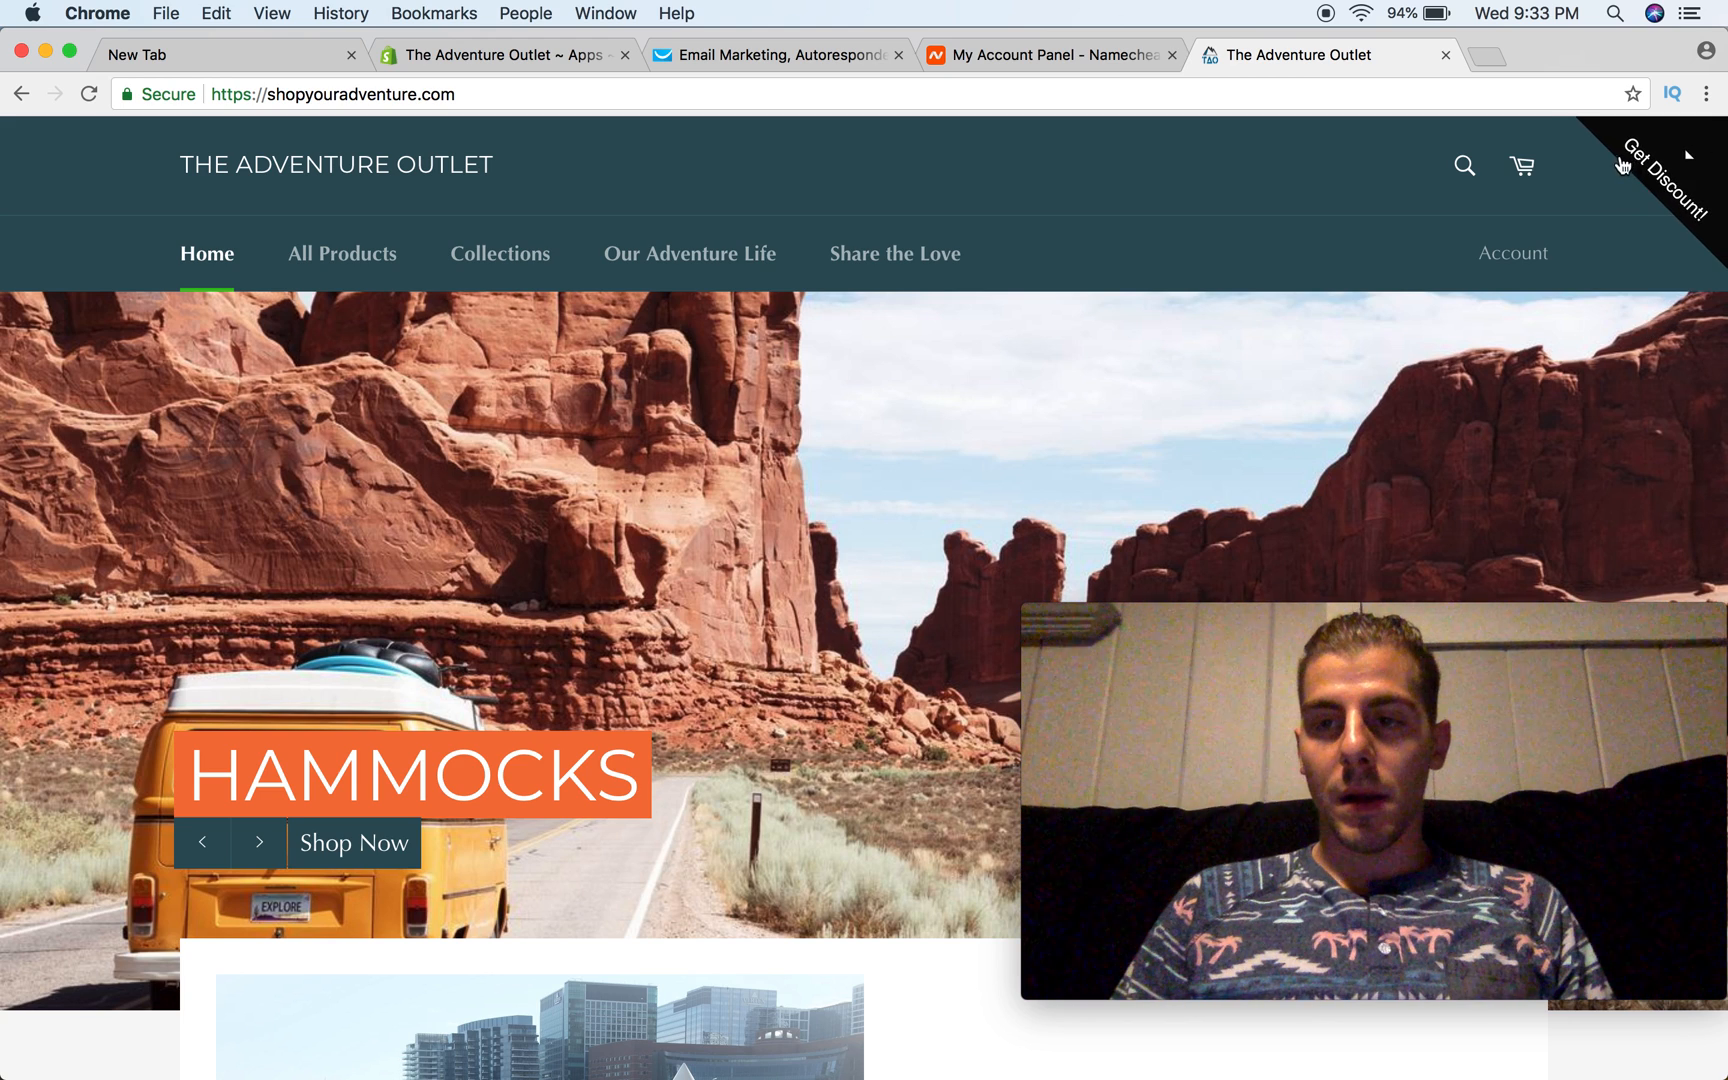
mouse_move(1680, 312)
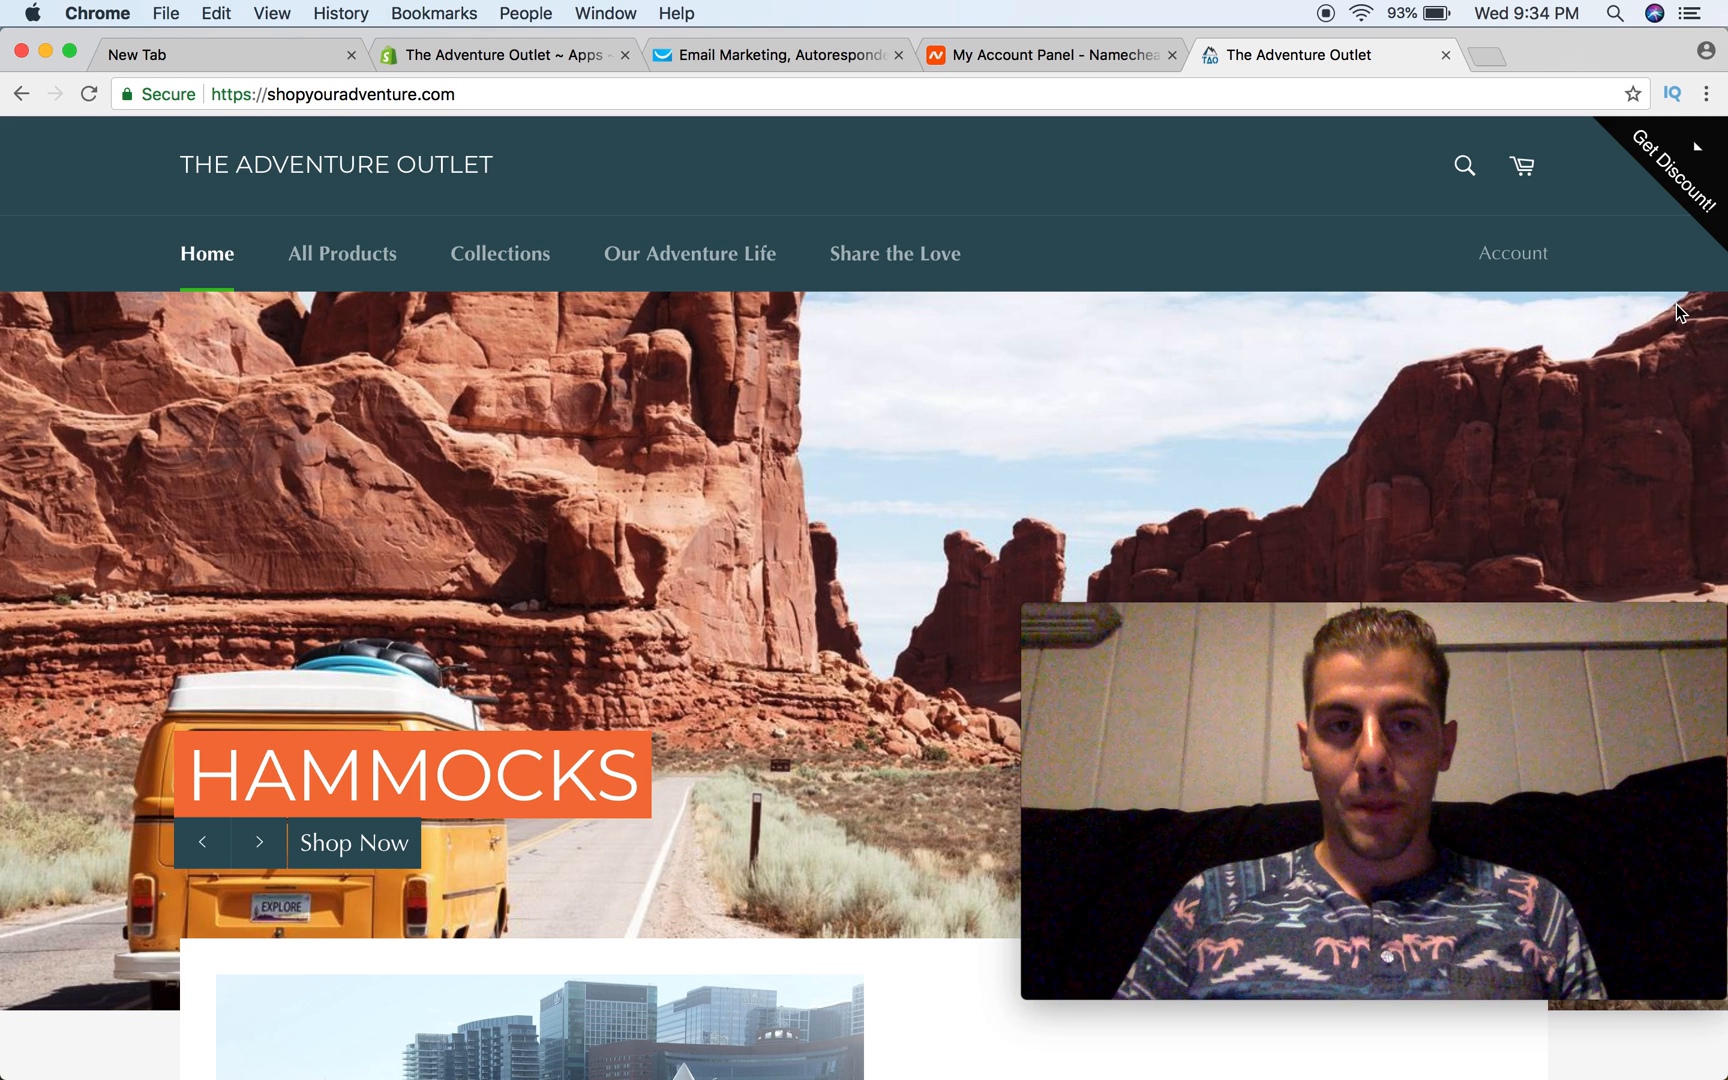
mouse_move(1405, 127)
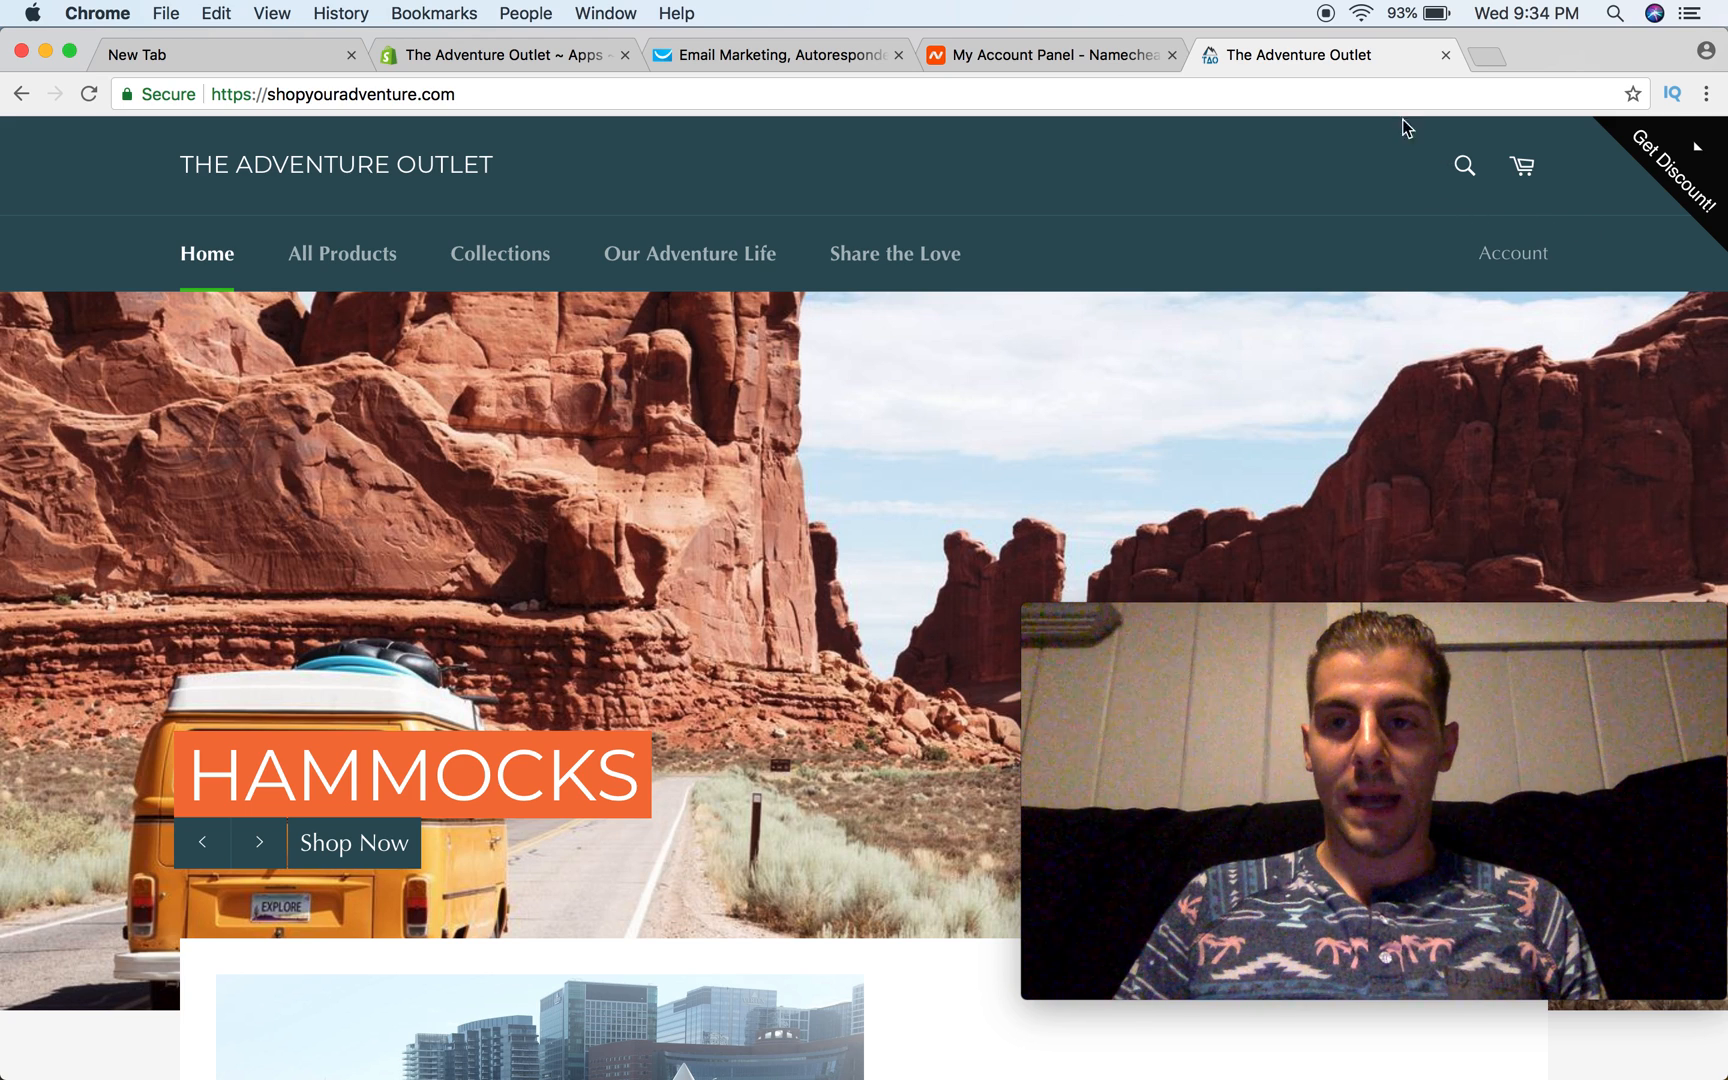
mouse_move(33, 87)
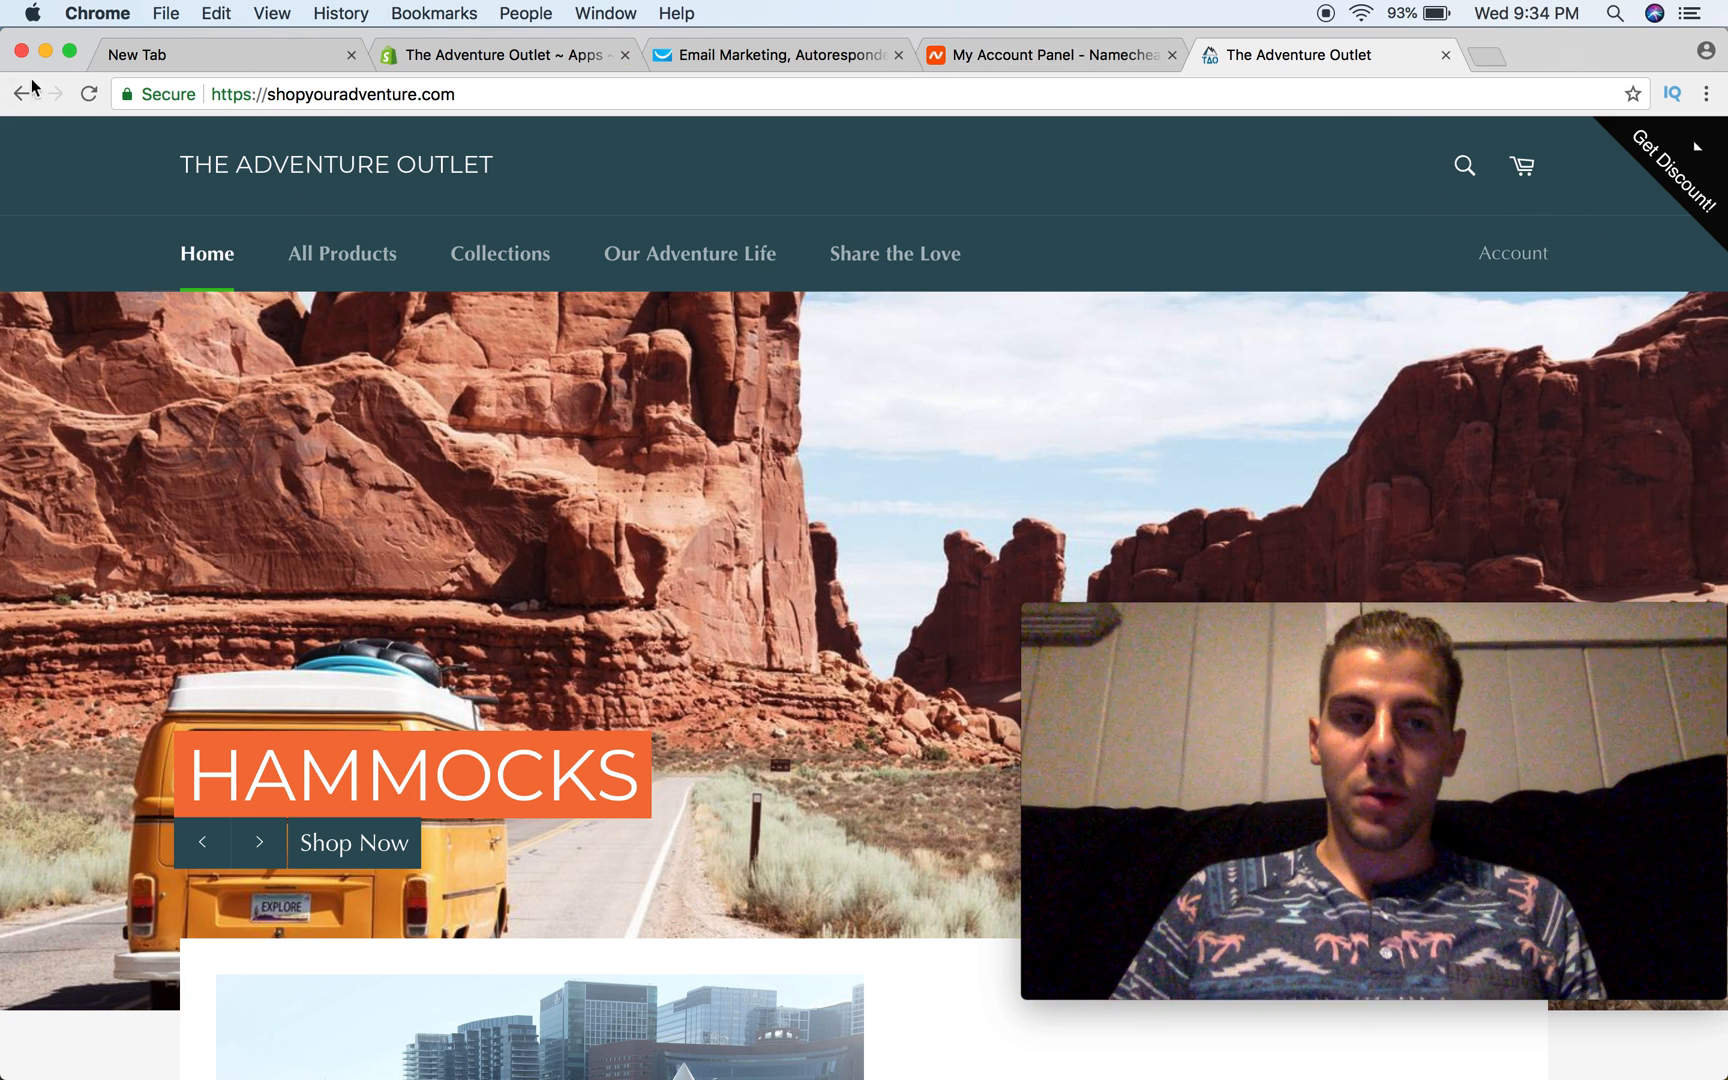
mouse_move(706, 663)
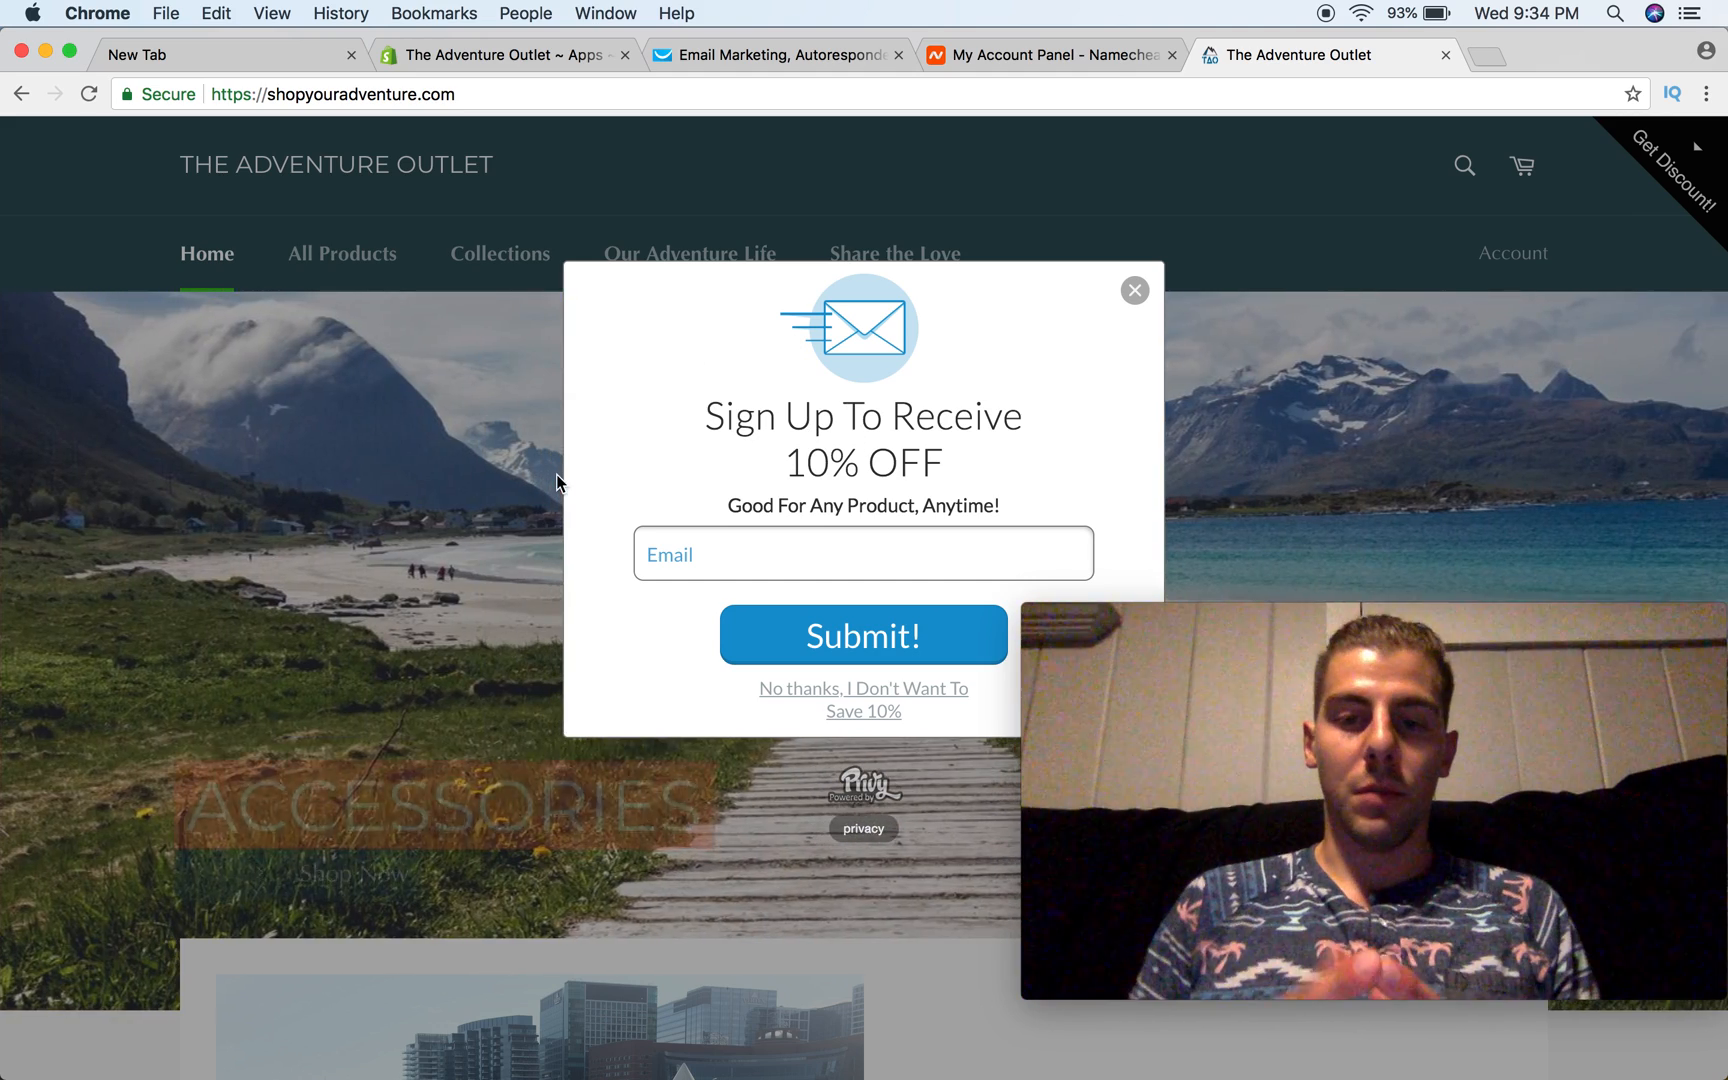
Let the 10% off sign-up pop-up appear on the live store, then dismiss it.
left_click(863, 553)
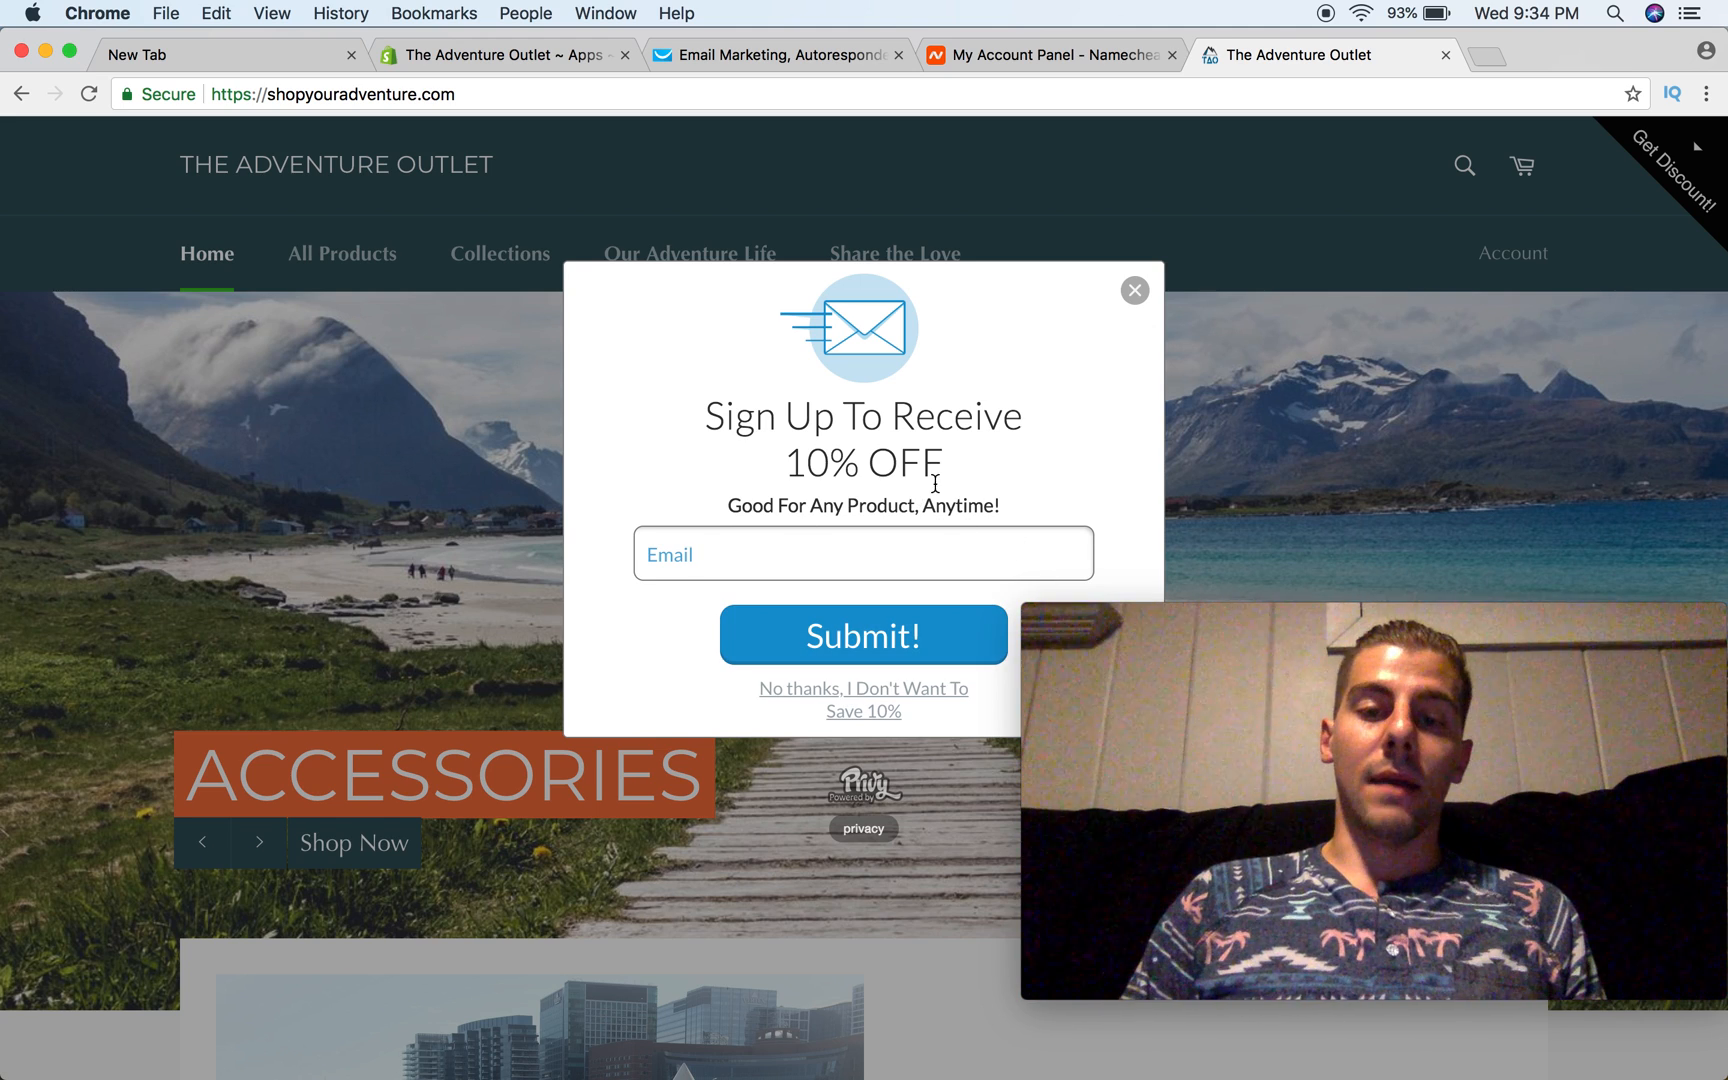
mouse_move(1108, 428)
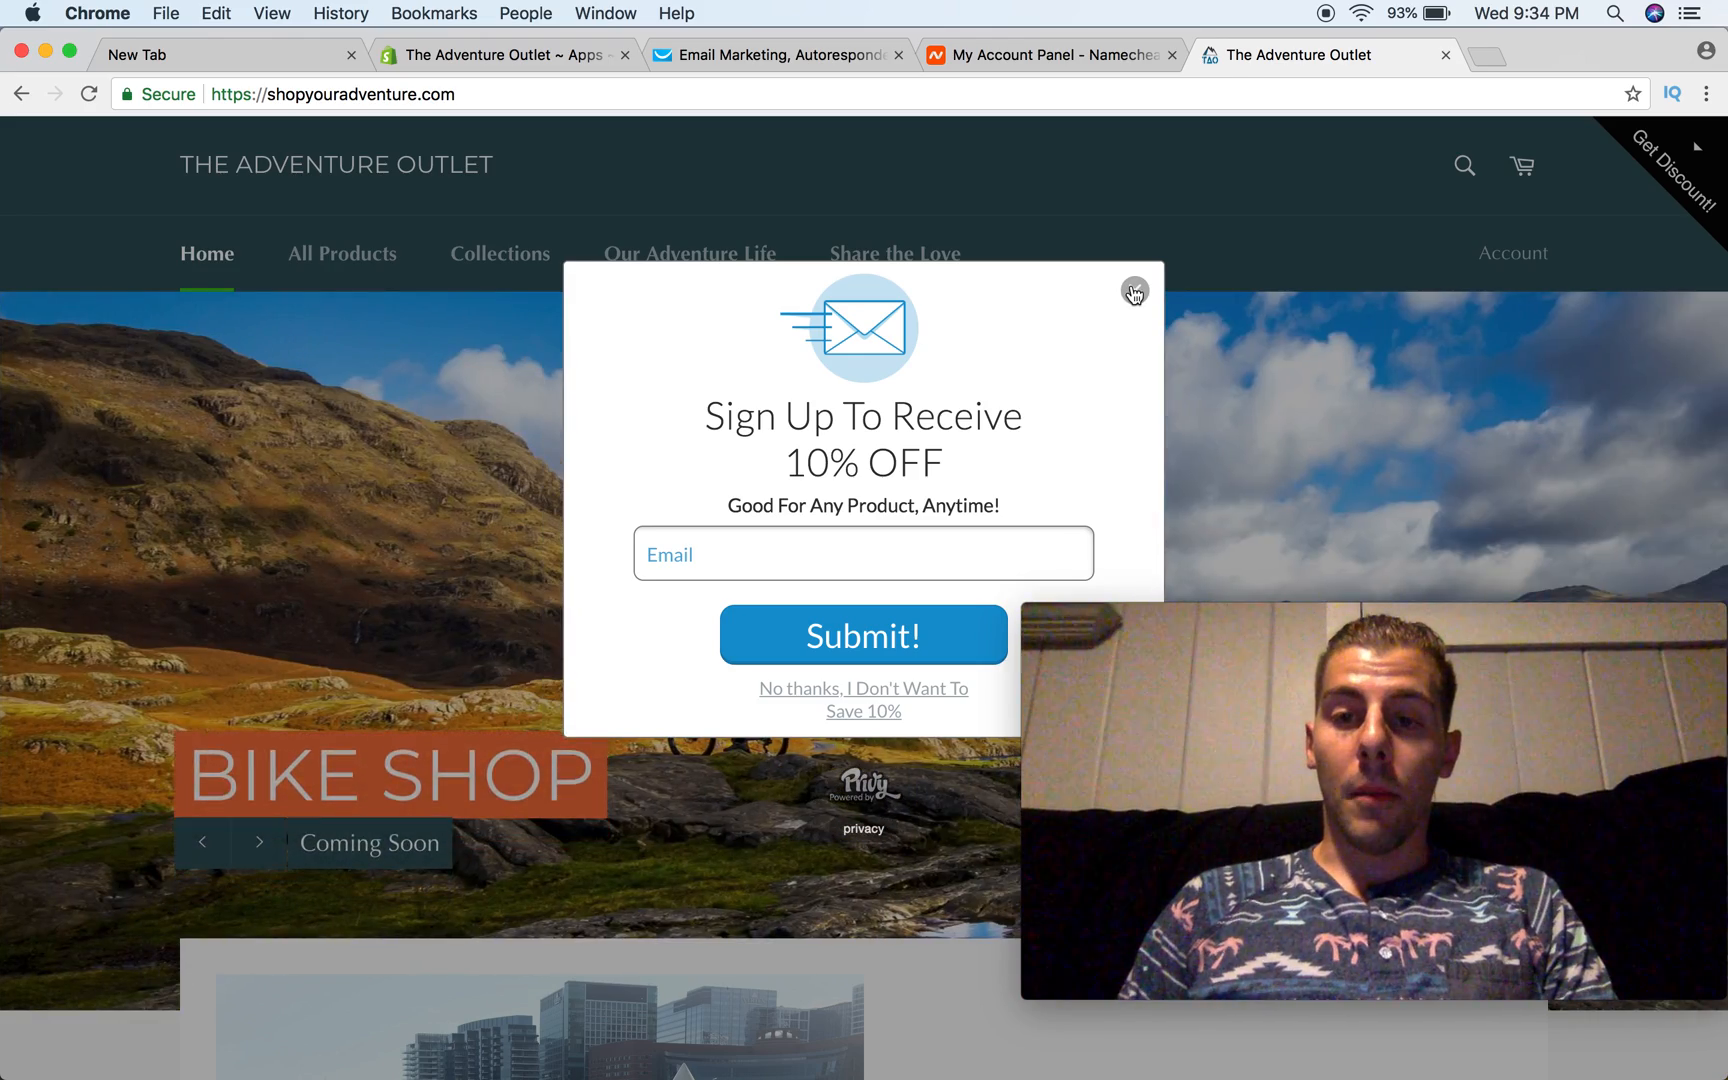
left_click(1134, 293)
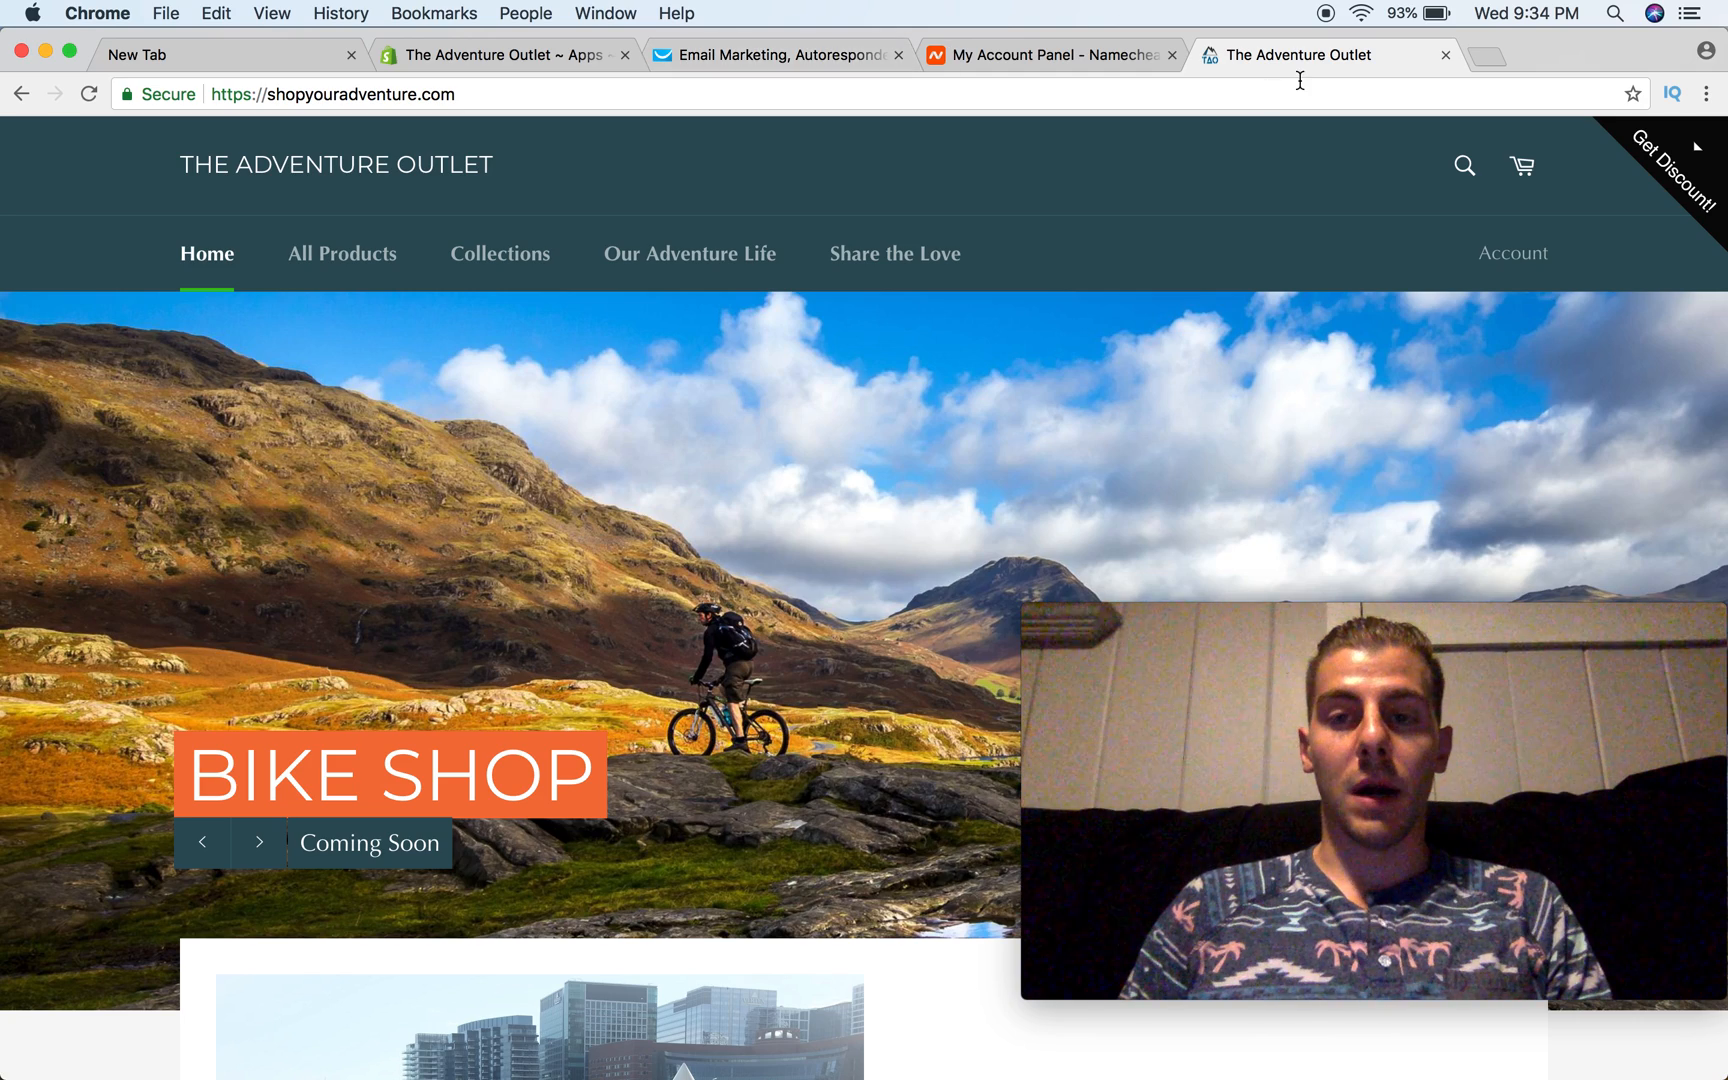
Search the Shopify App Store for 'privy' and view the Privy email pop-ups listing.
left_click(503, 54)
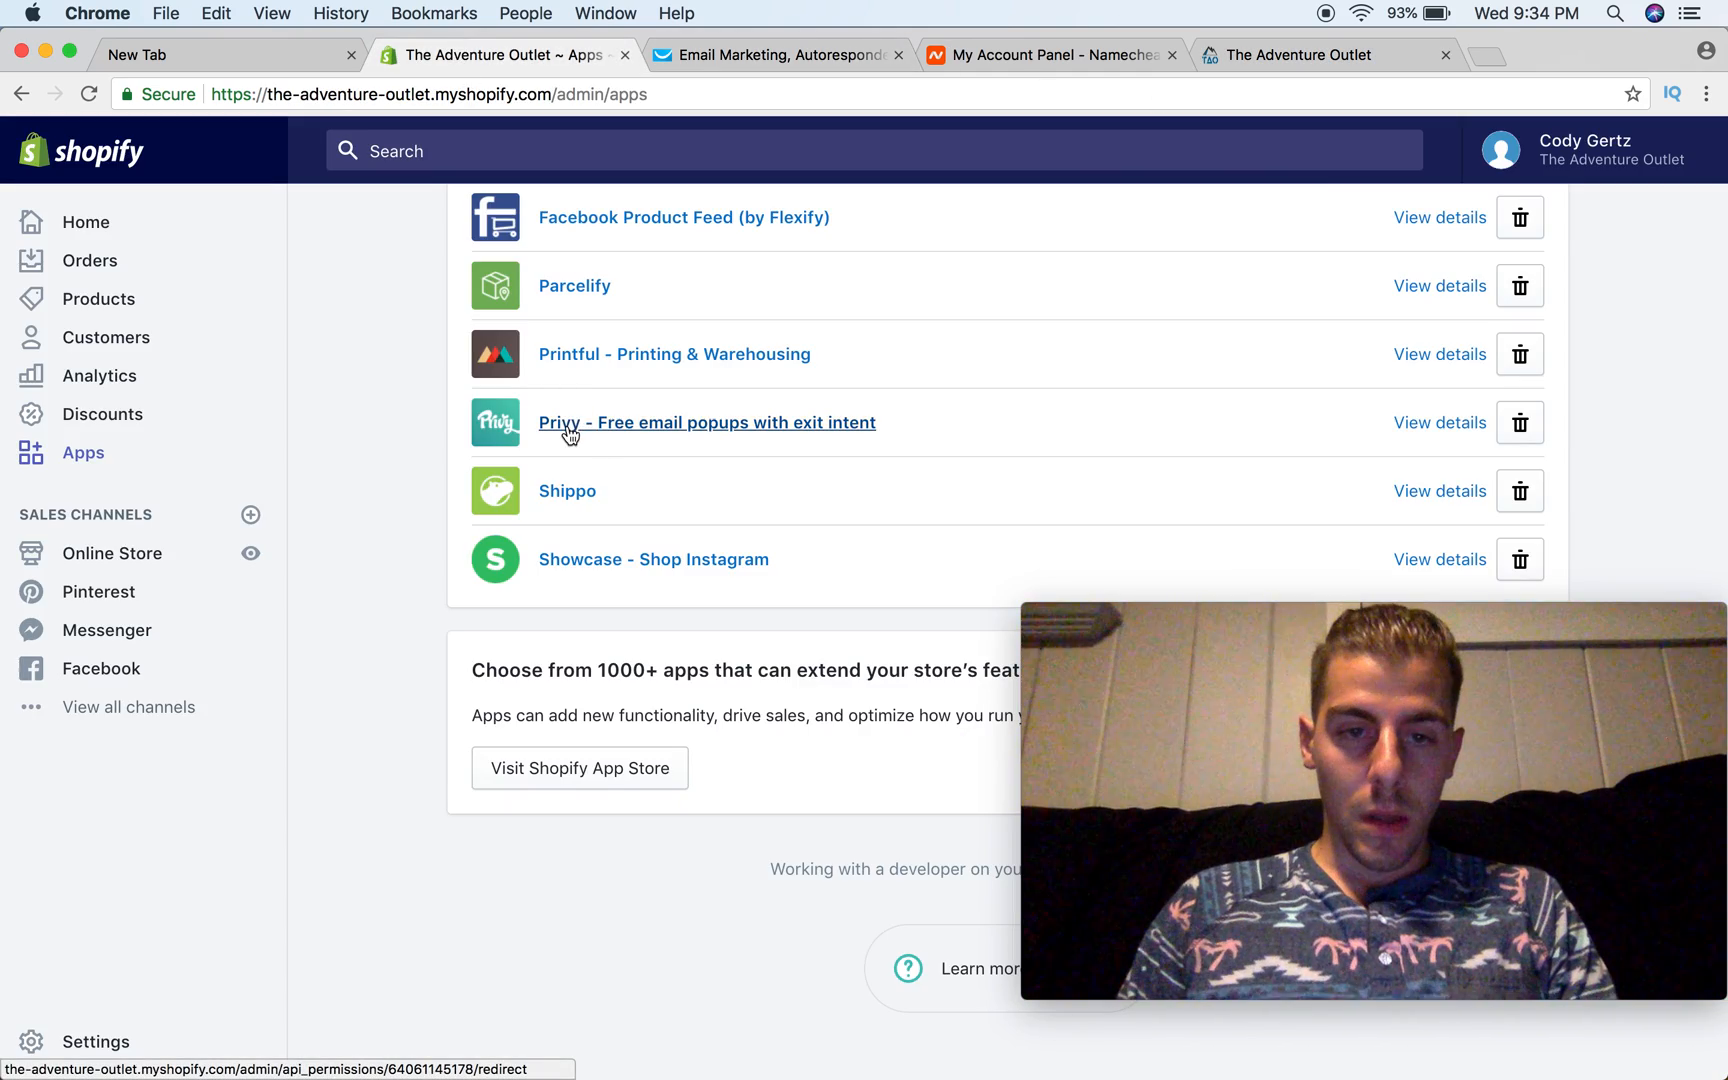
scroll("up", 3)
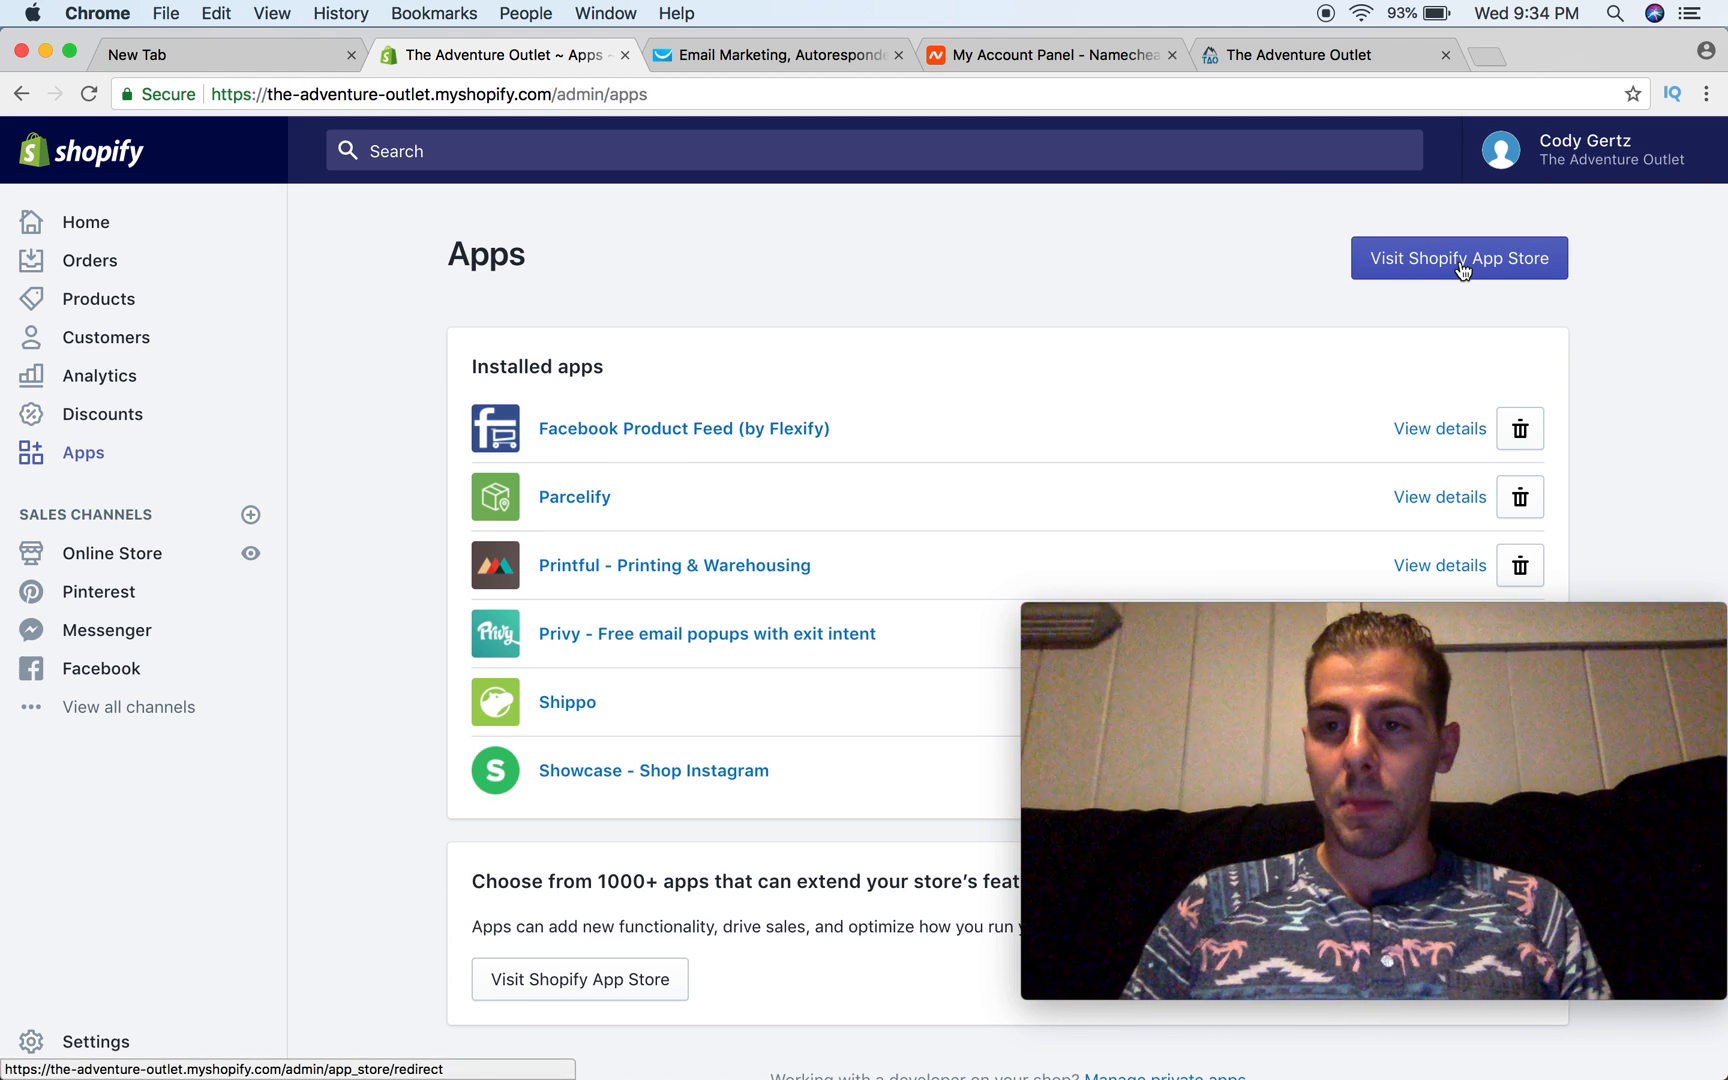
left_click(1457, 258)
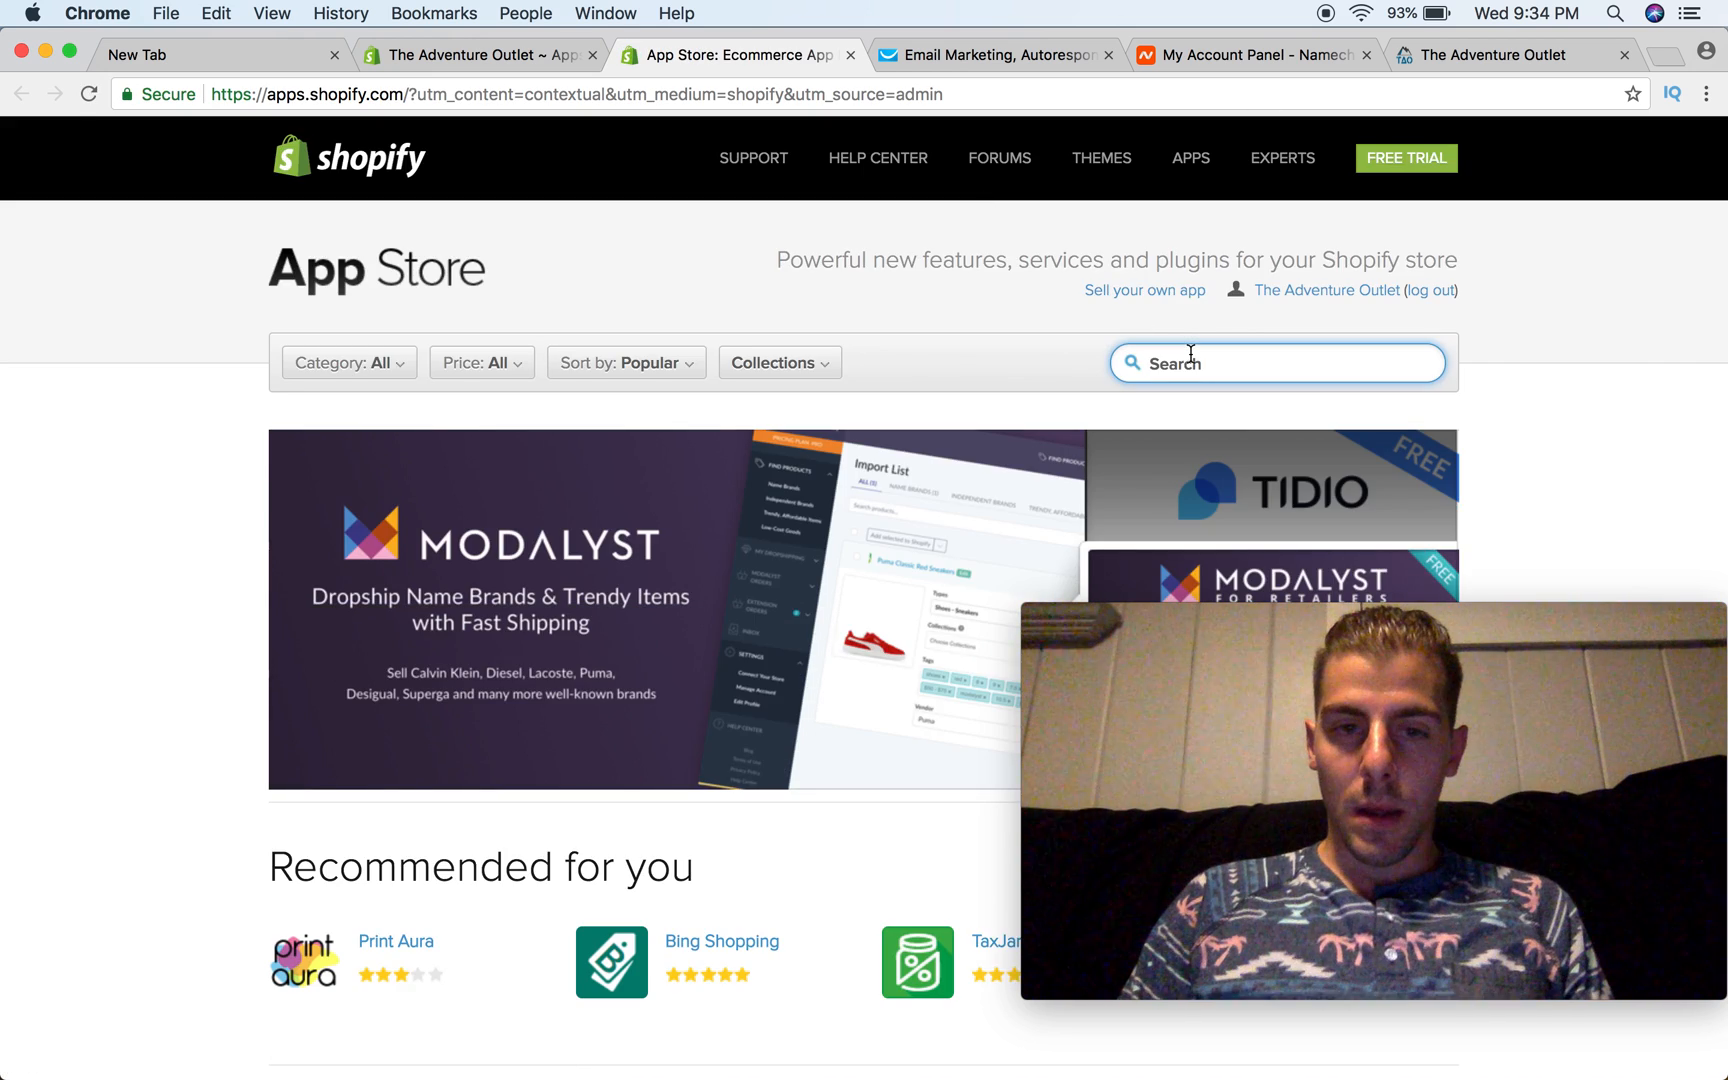
type("privy")
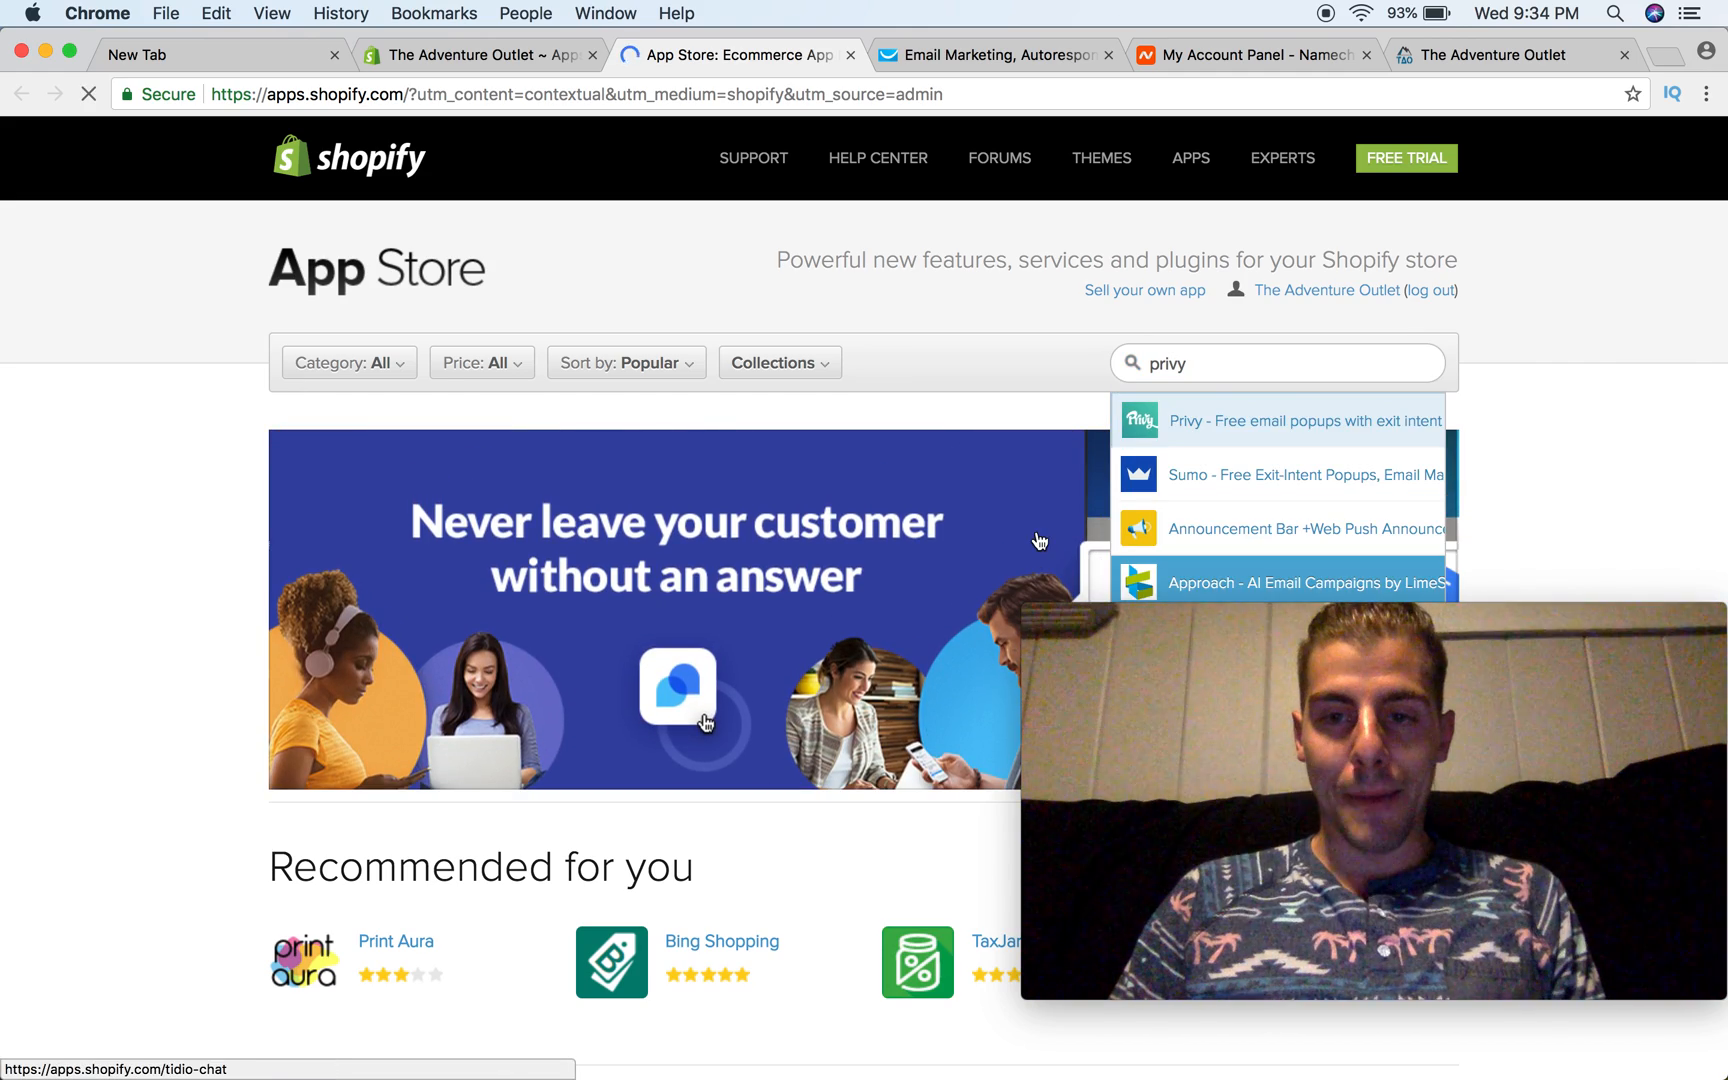
left_click(1278, 420)
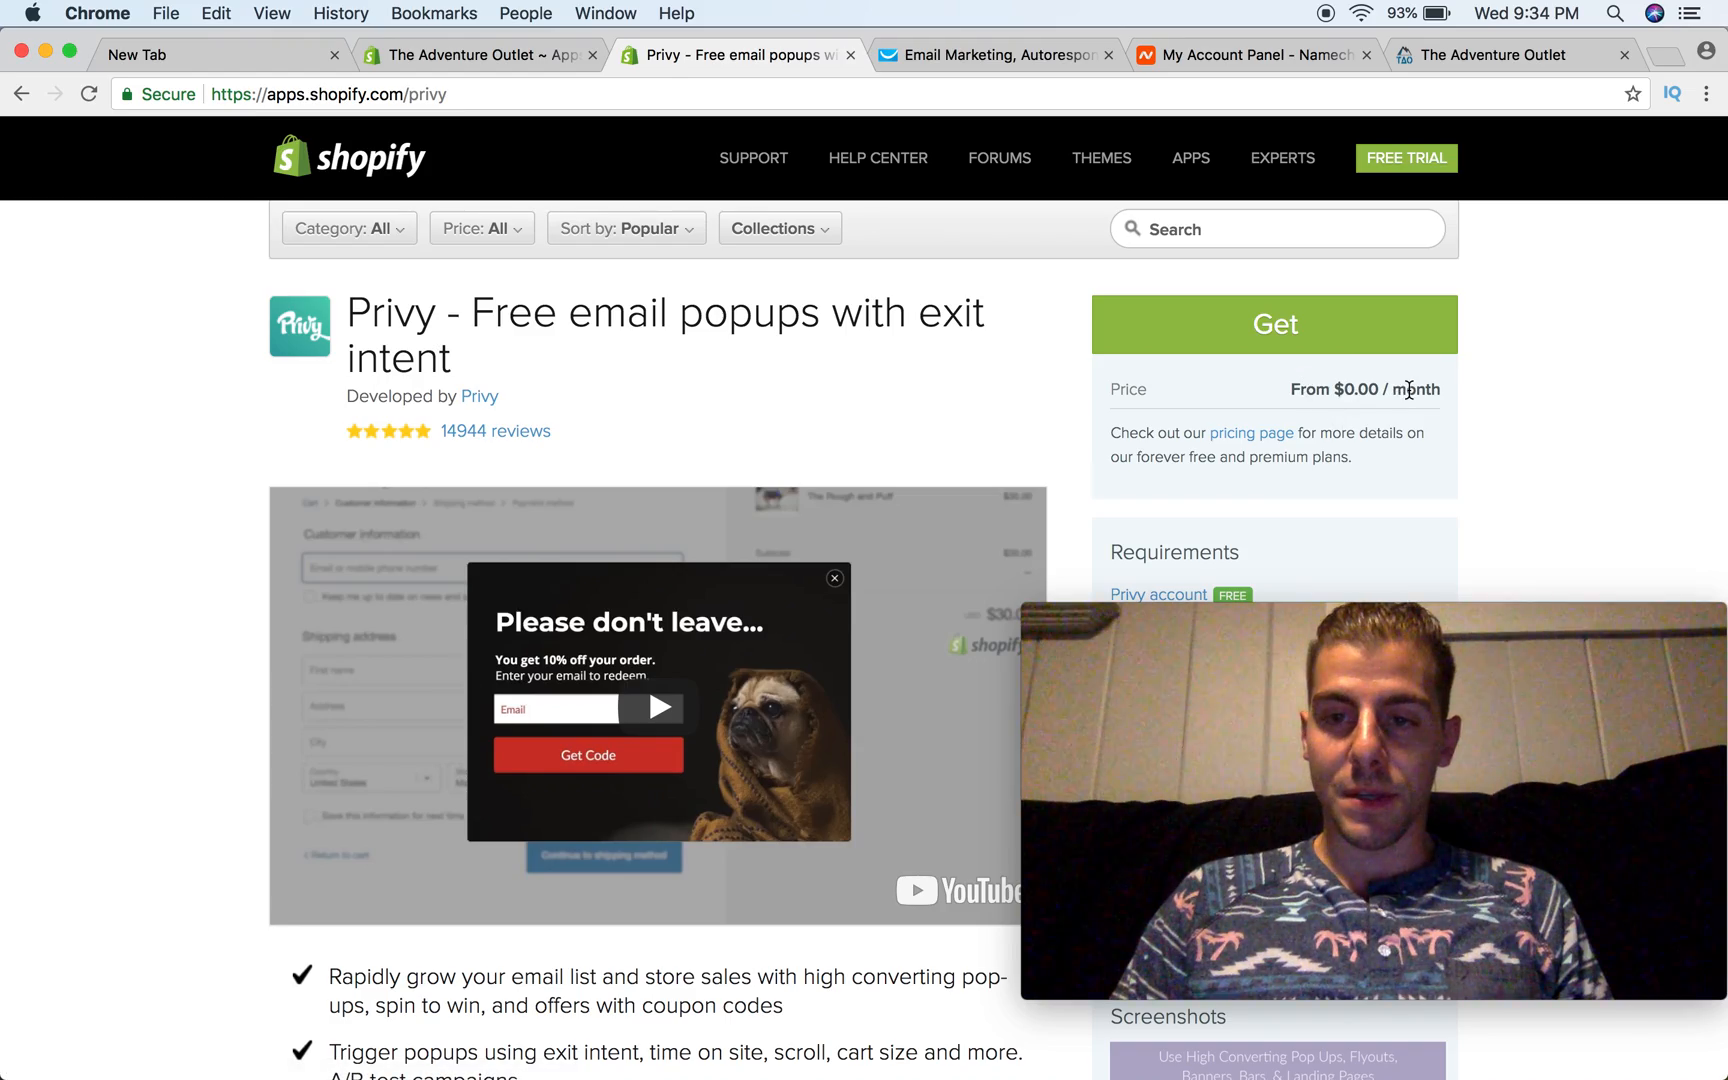
scroll("down", 3)
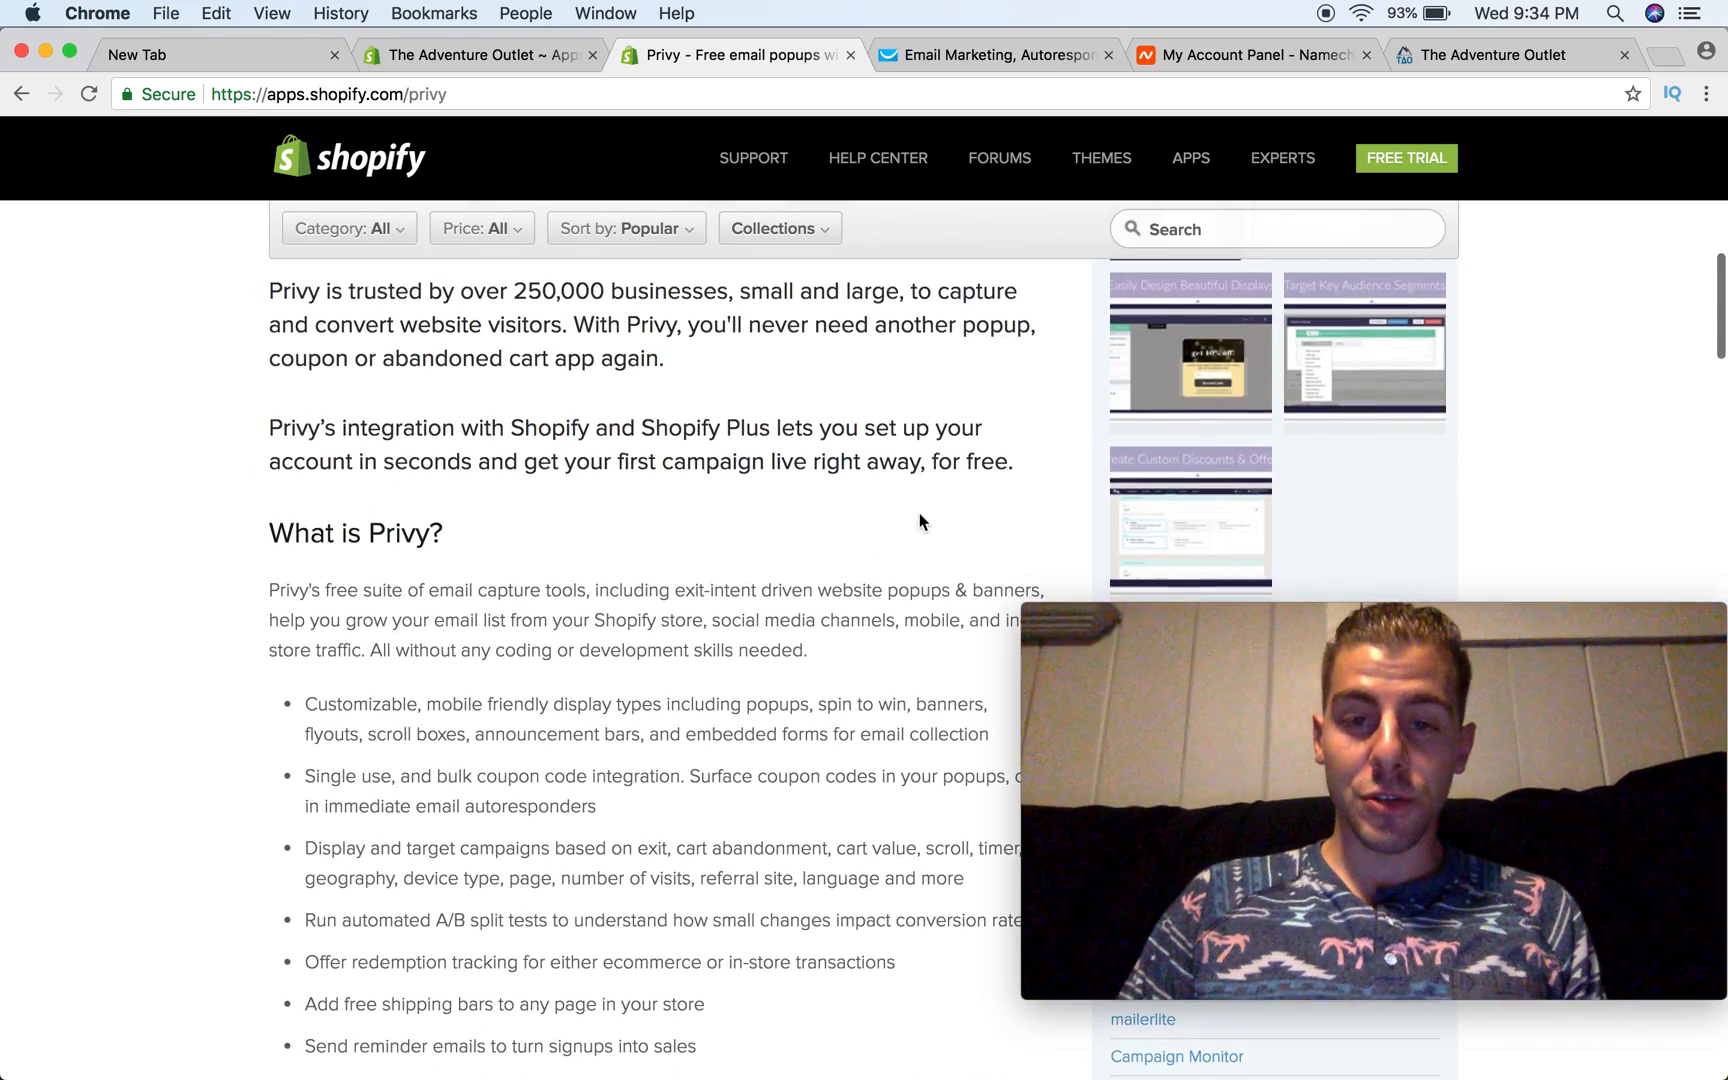
scroll("down", 3)
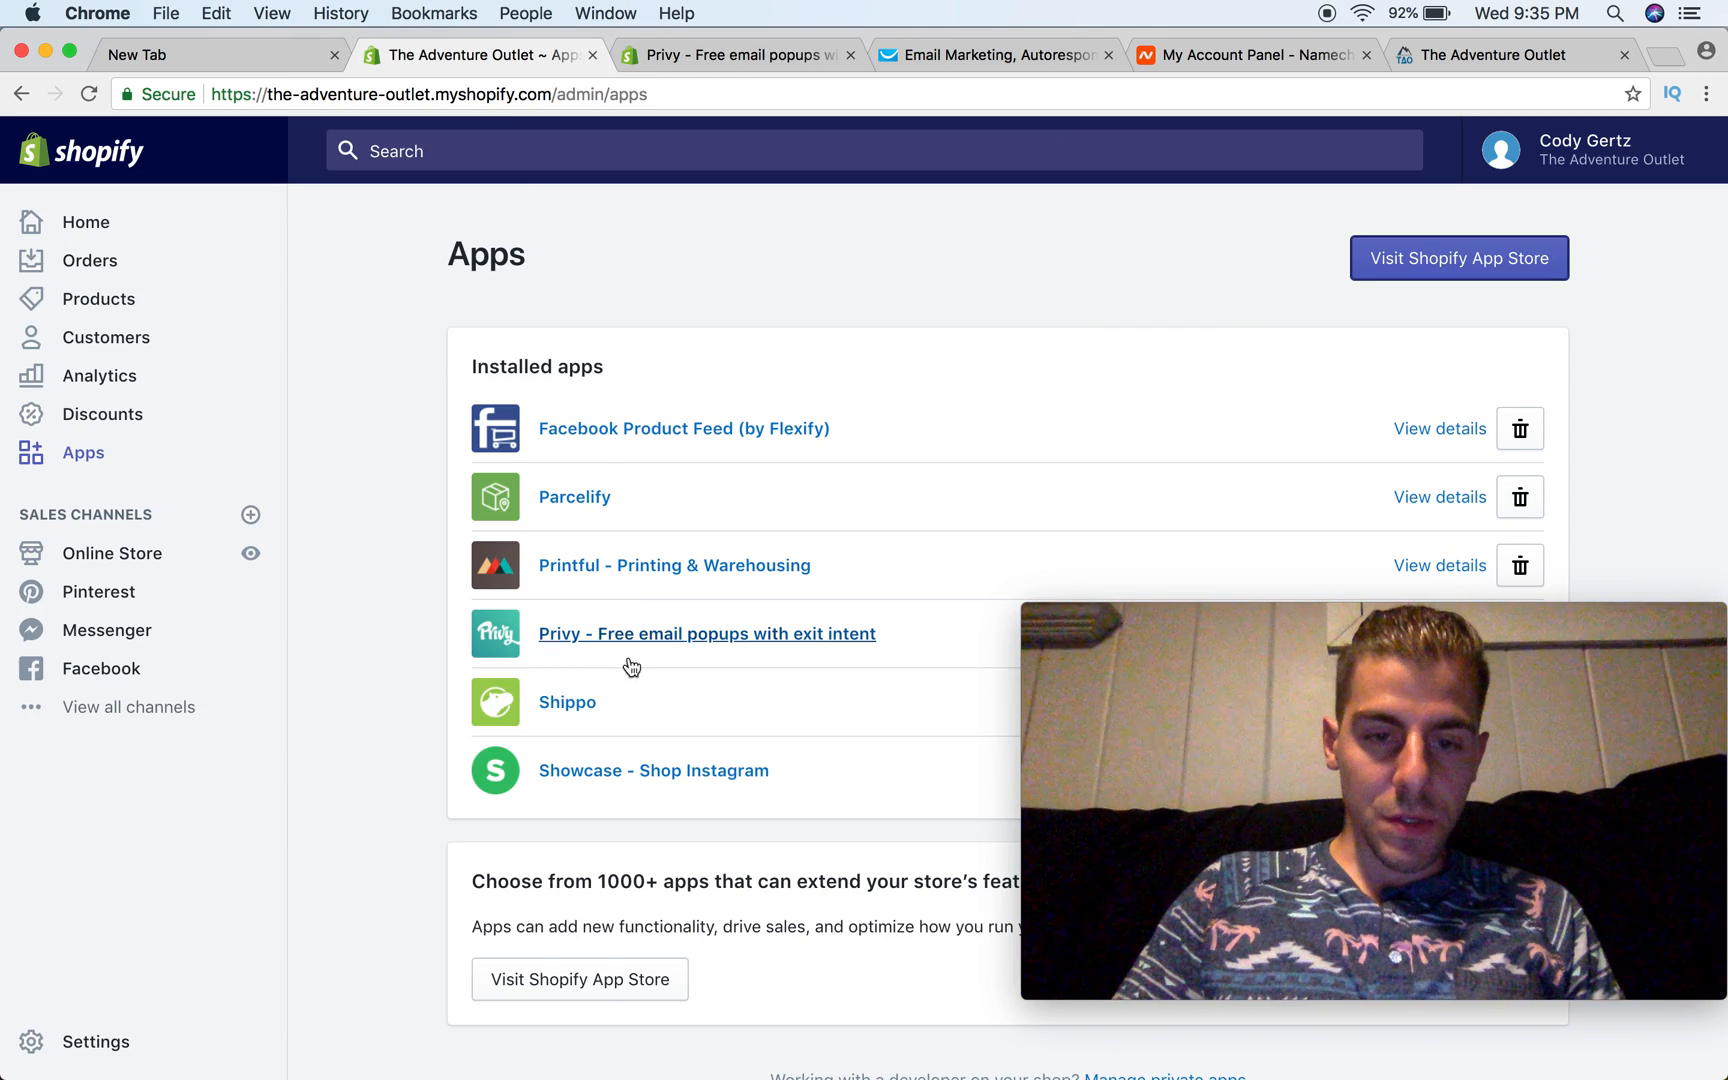
left_click(705, 633)
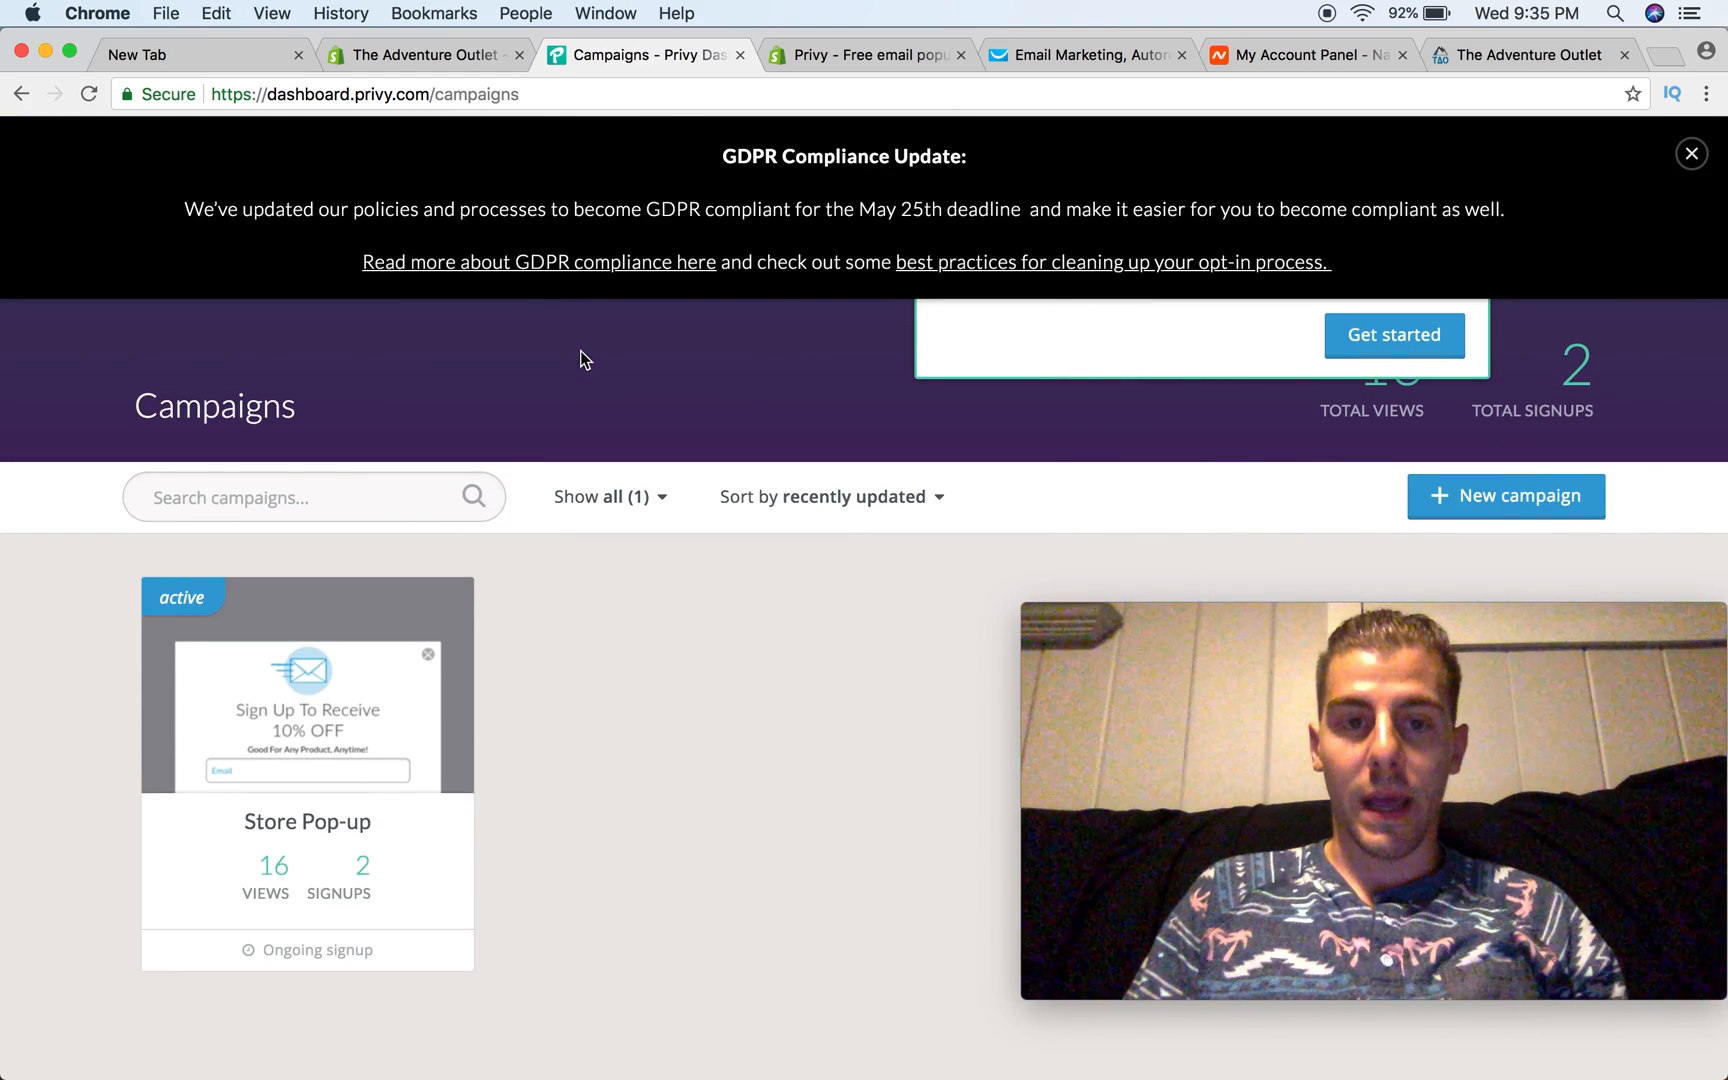
left_click(1692, 153)
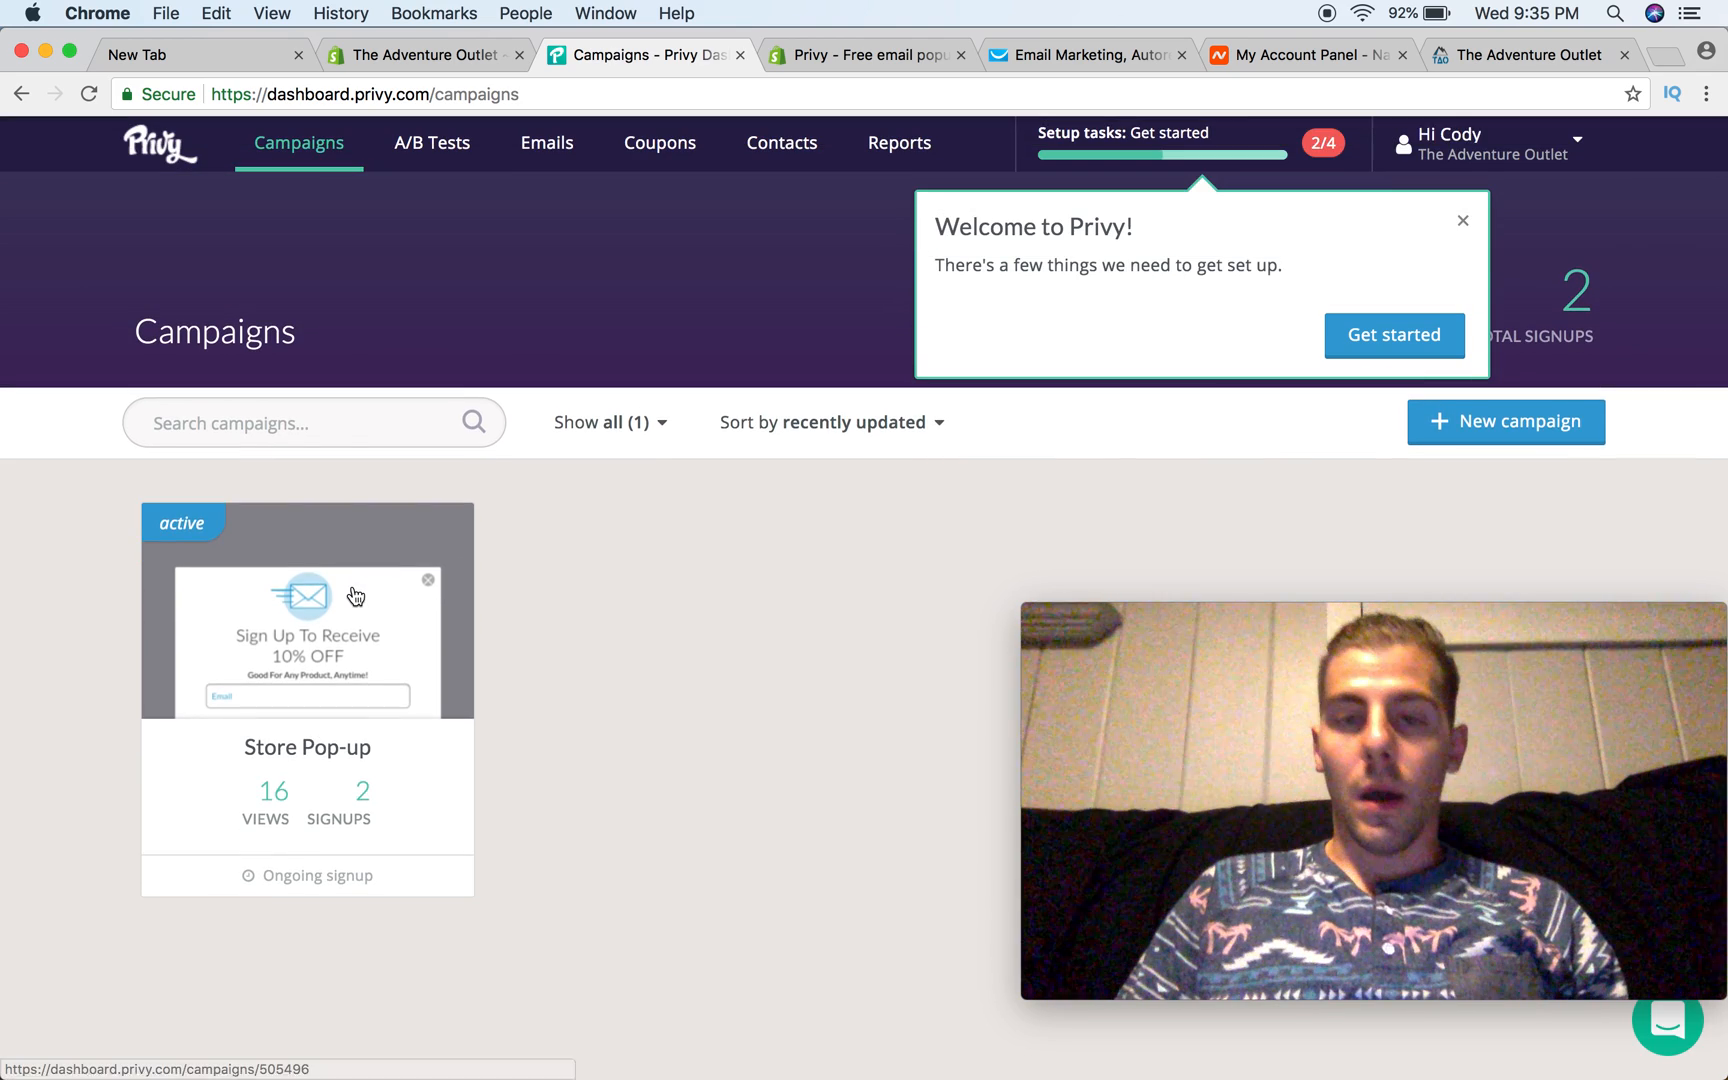
left_click(1462, 220)
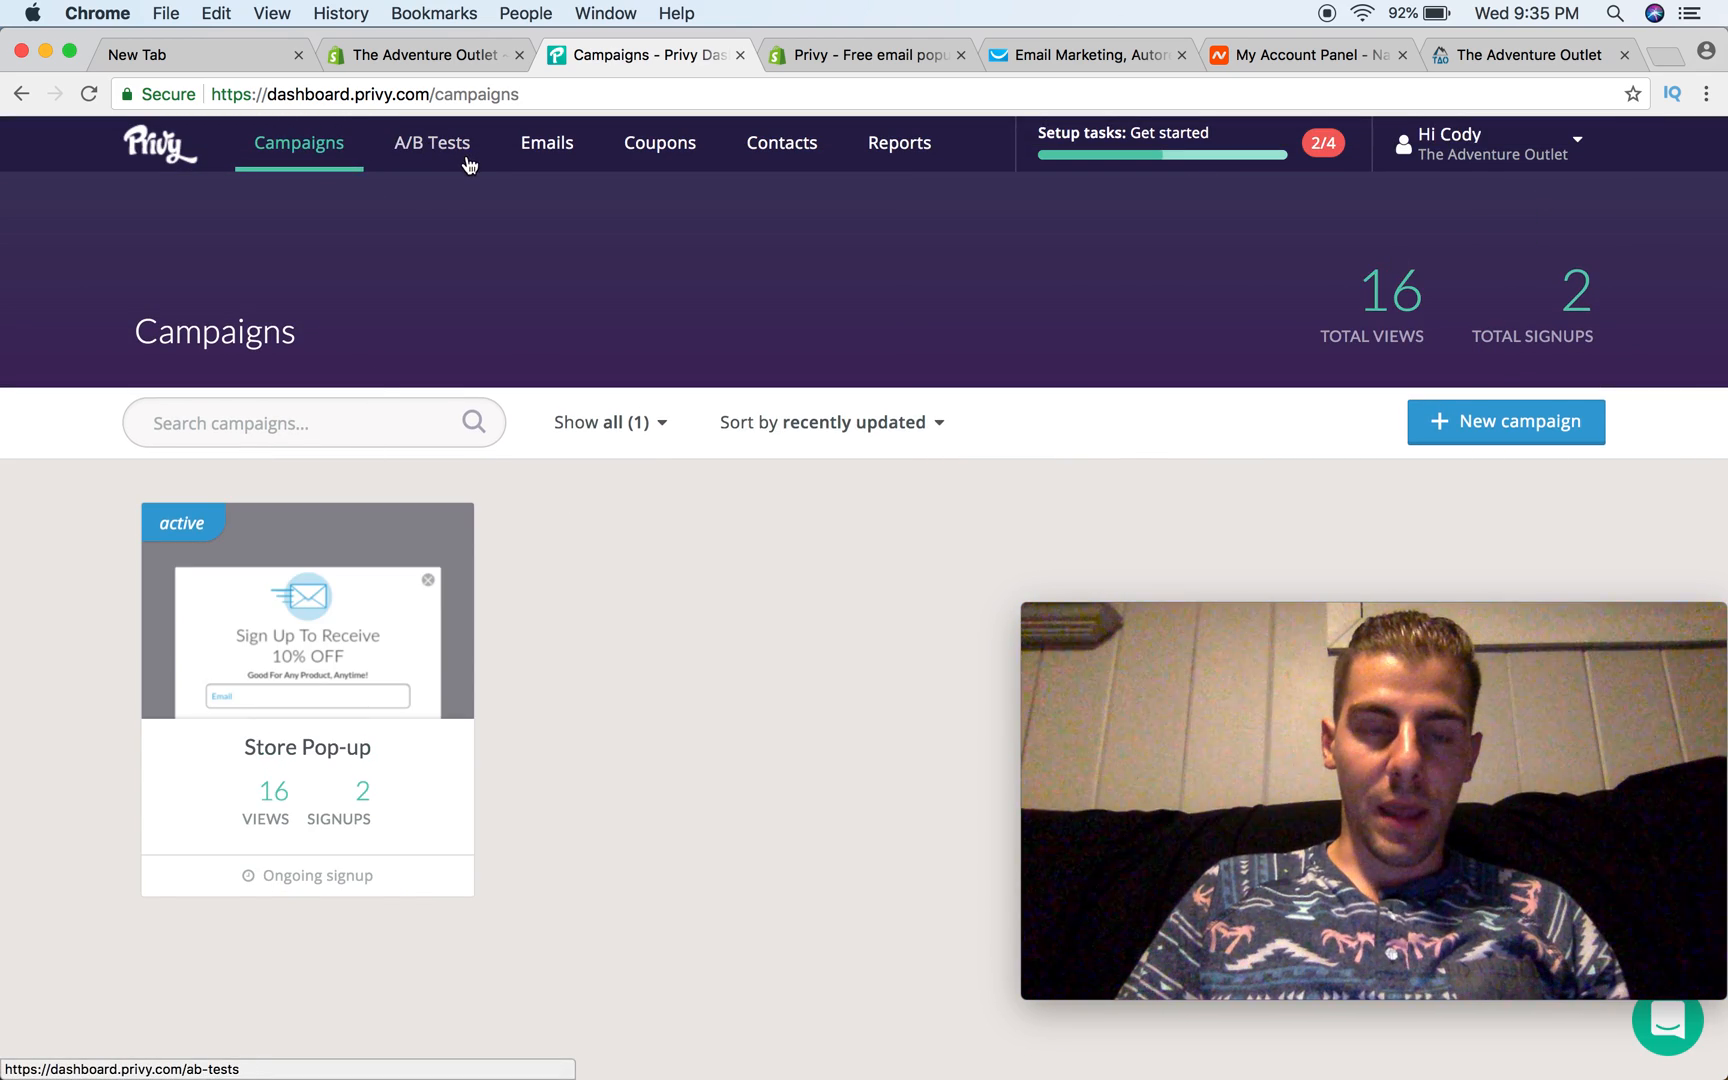
mouse_move(432, 142)
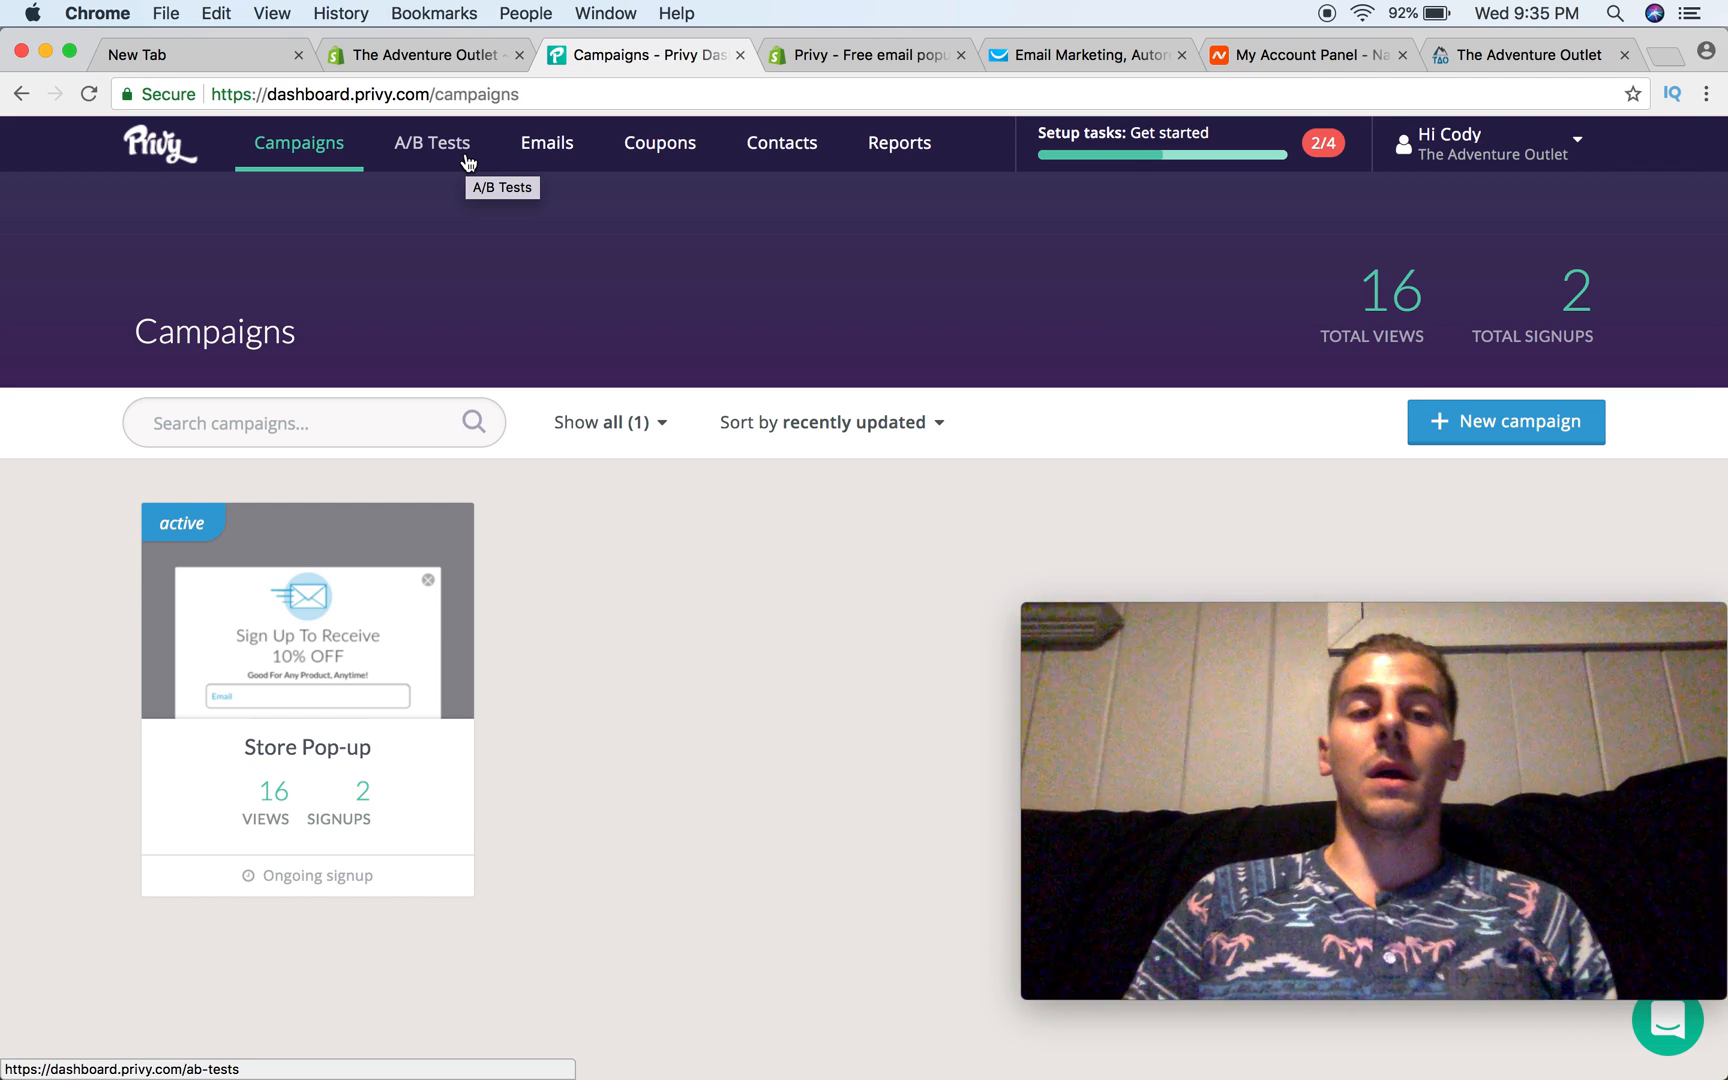
left_click(546, 142)
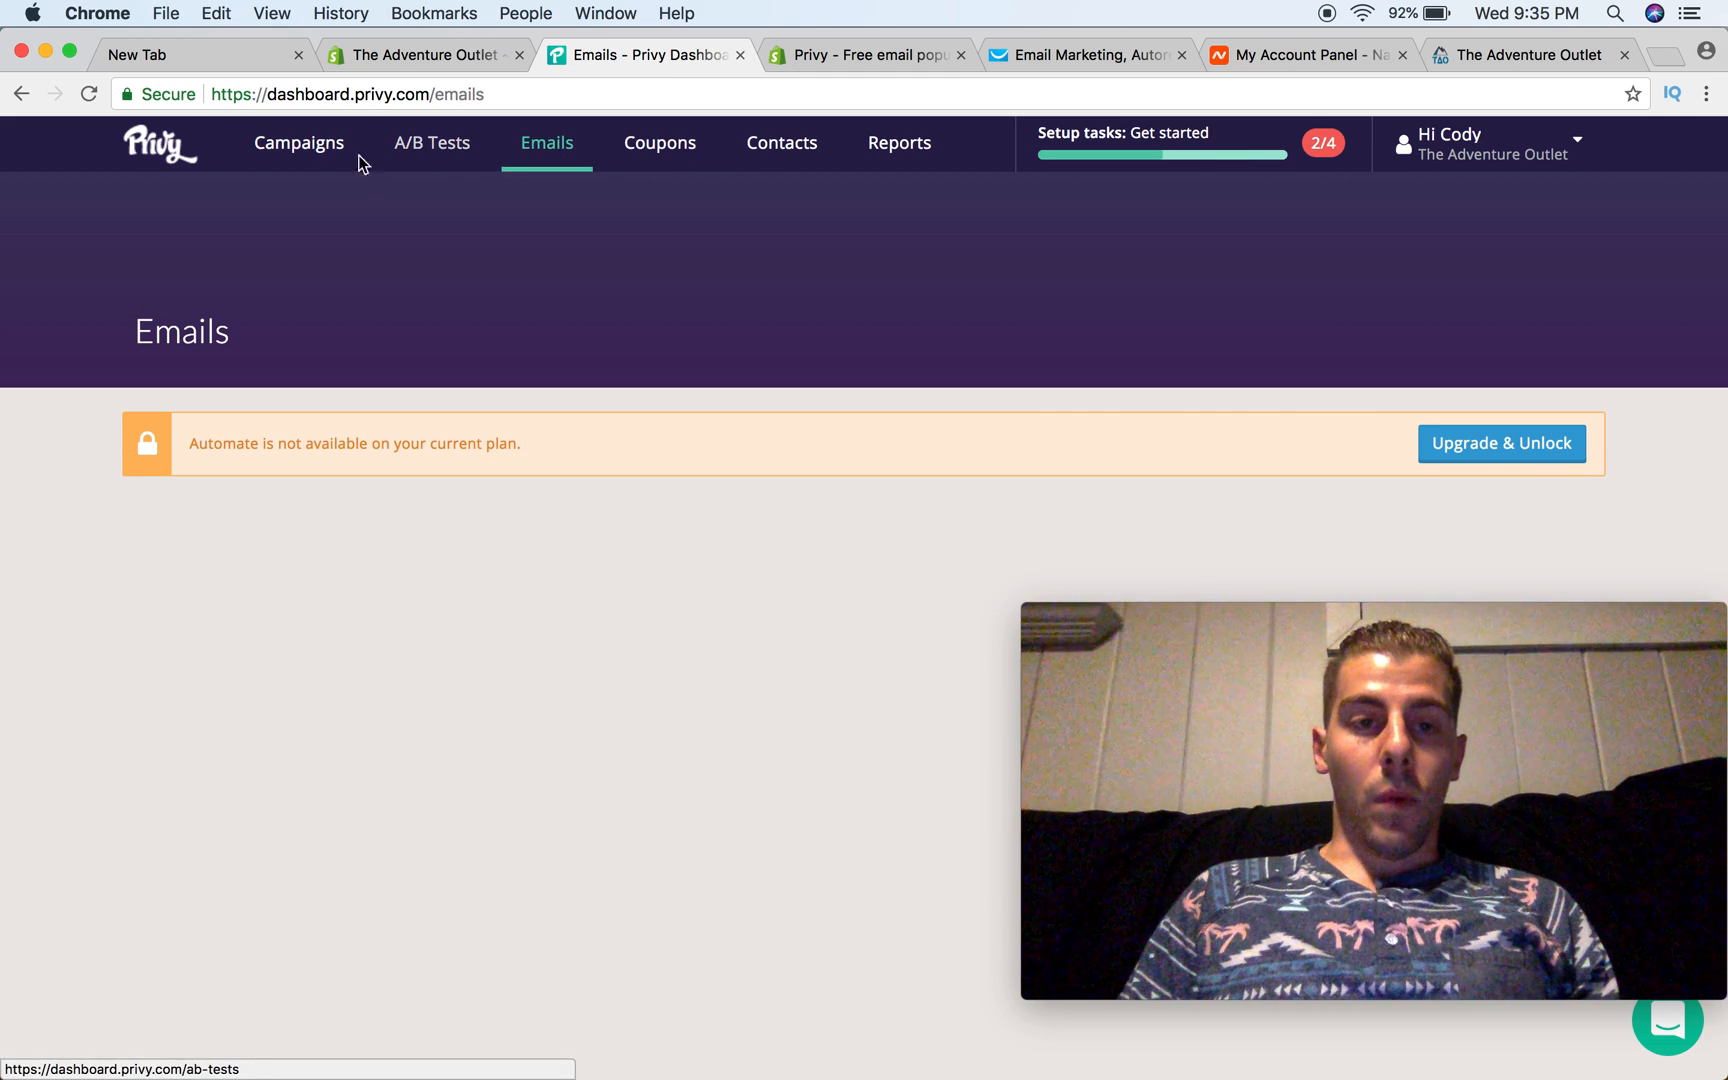
left_click(298, 142)
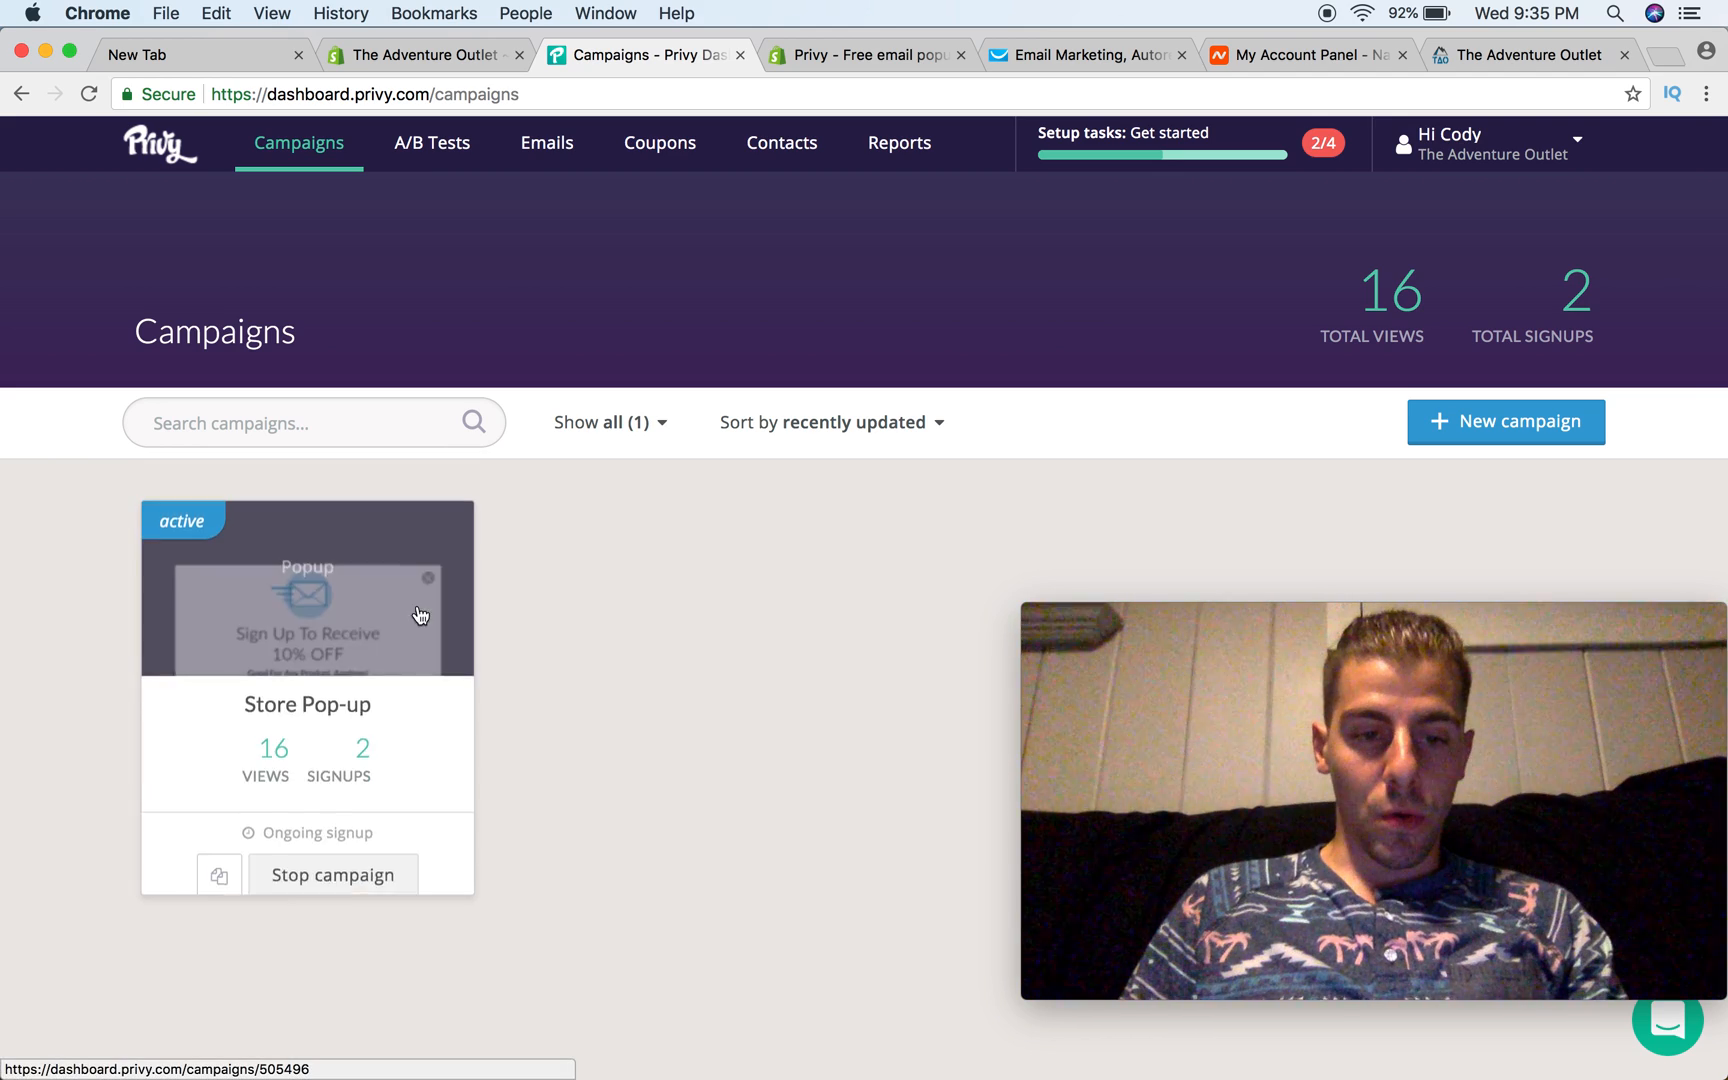
Open the Store Pop-up campaign's design settings and start editing the popup design.
left_click(307, 590)
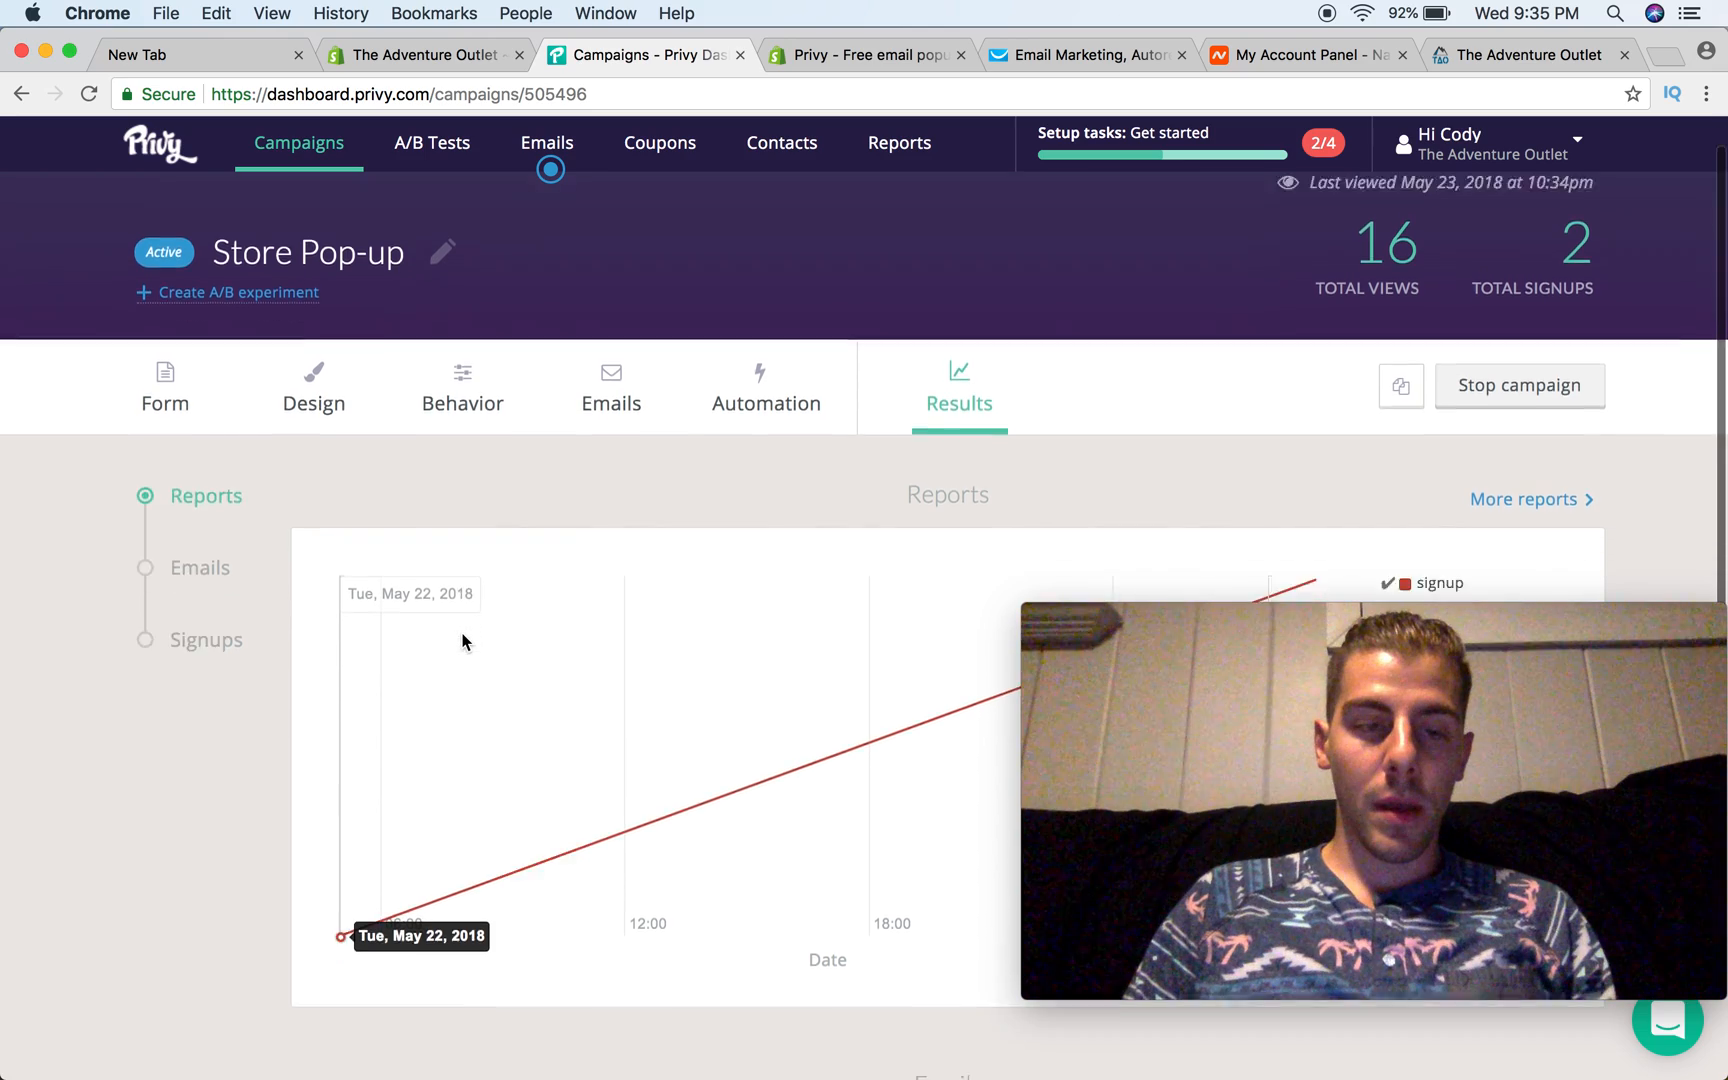
scroll("down", 3)
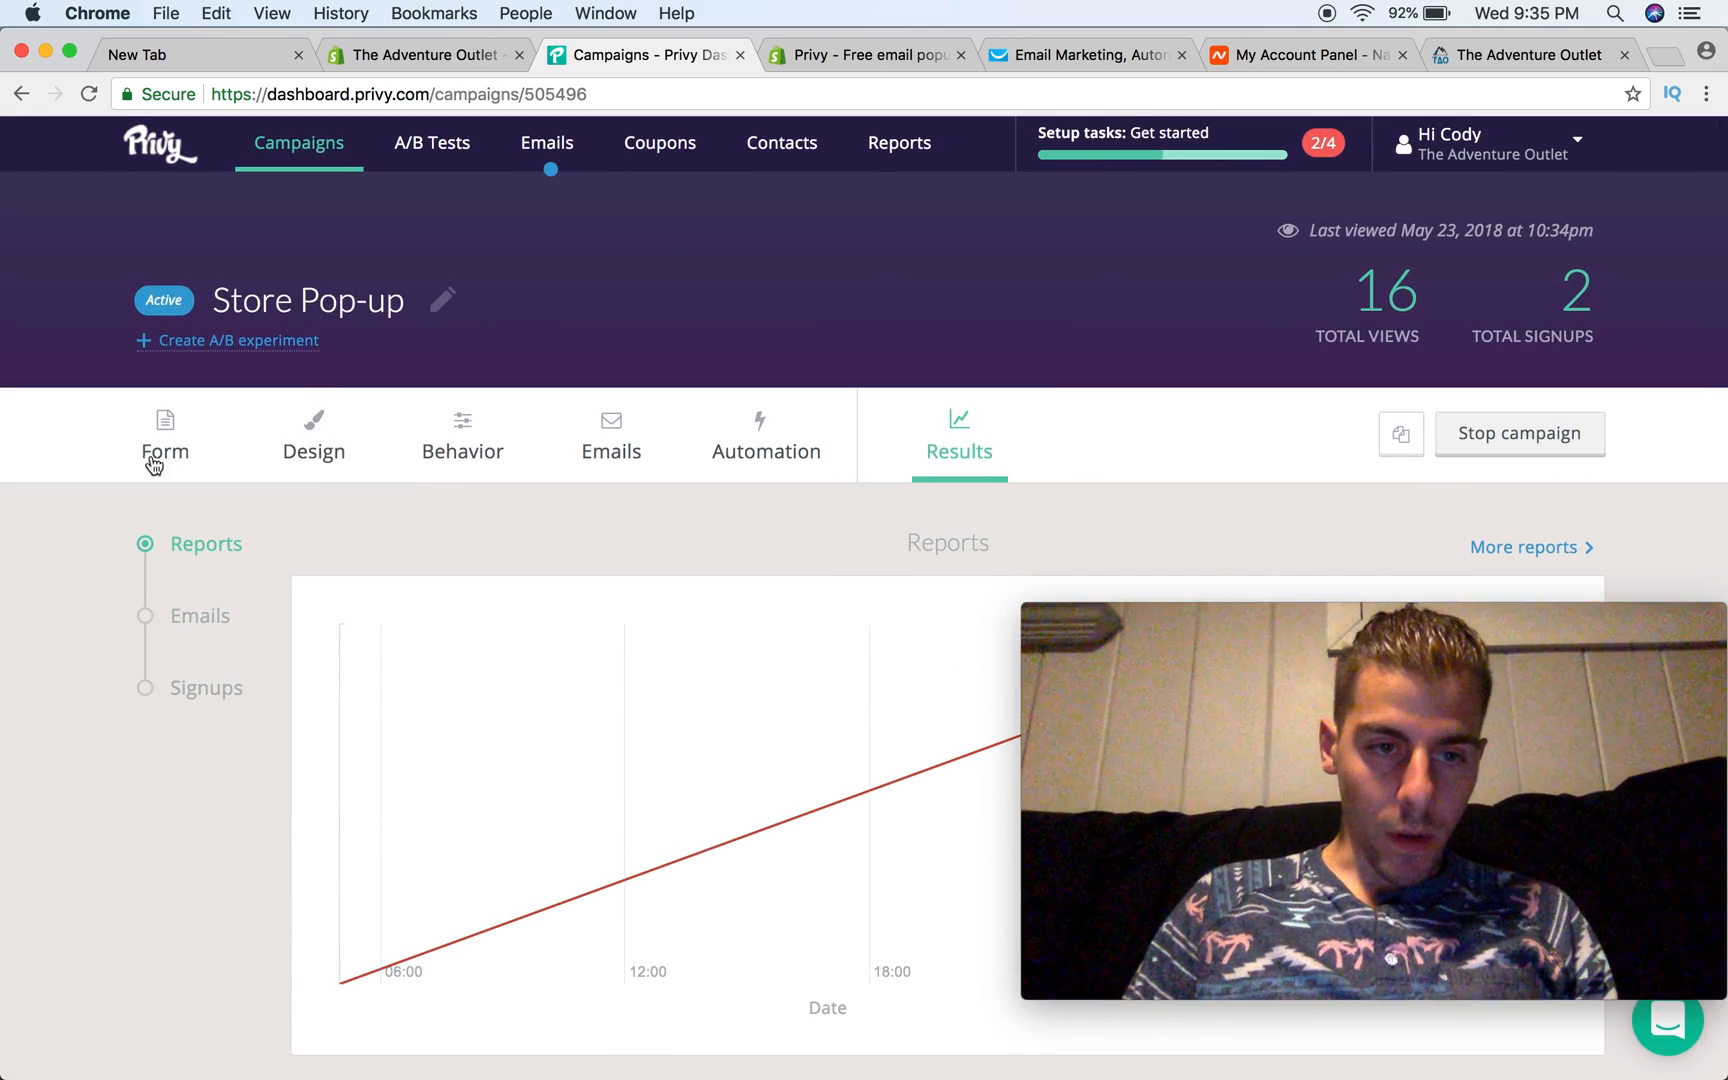
left_click(313, 434)
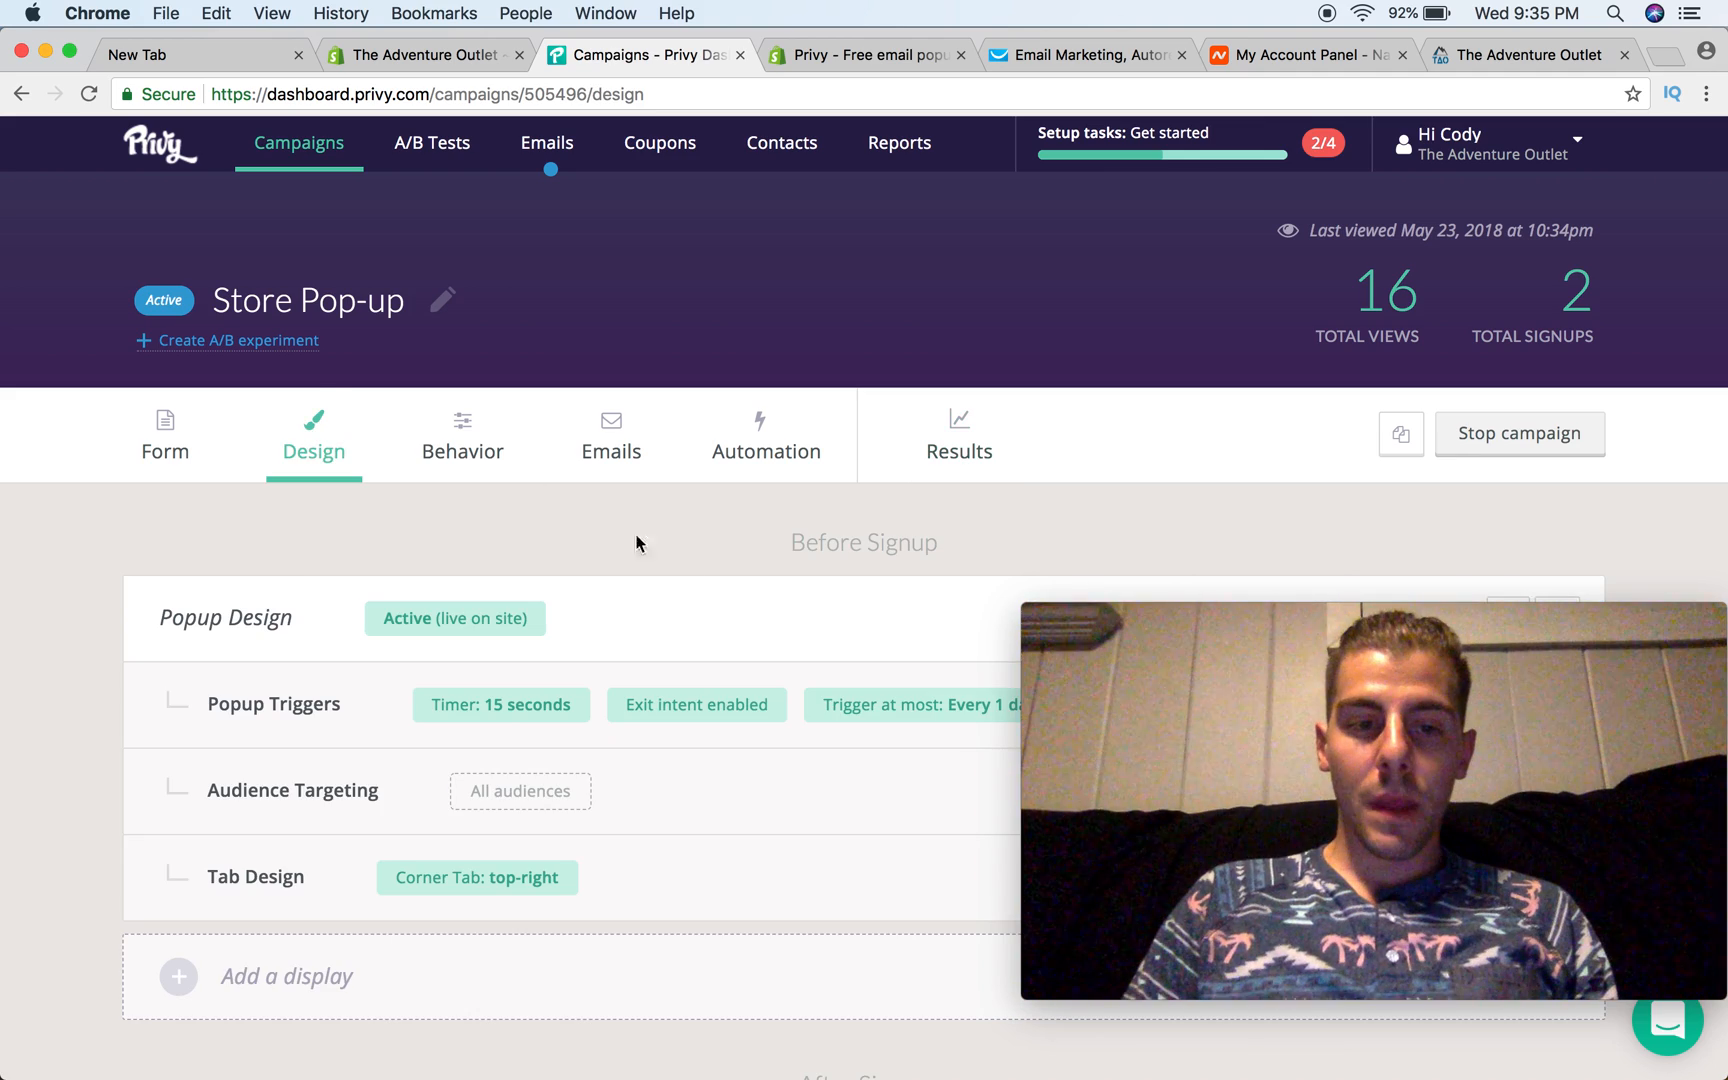
scroll("down", 3)
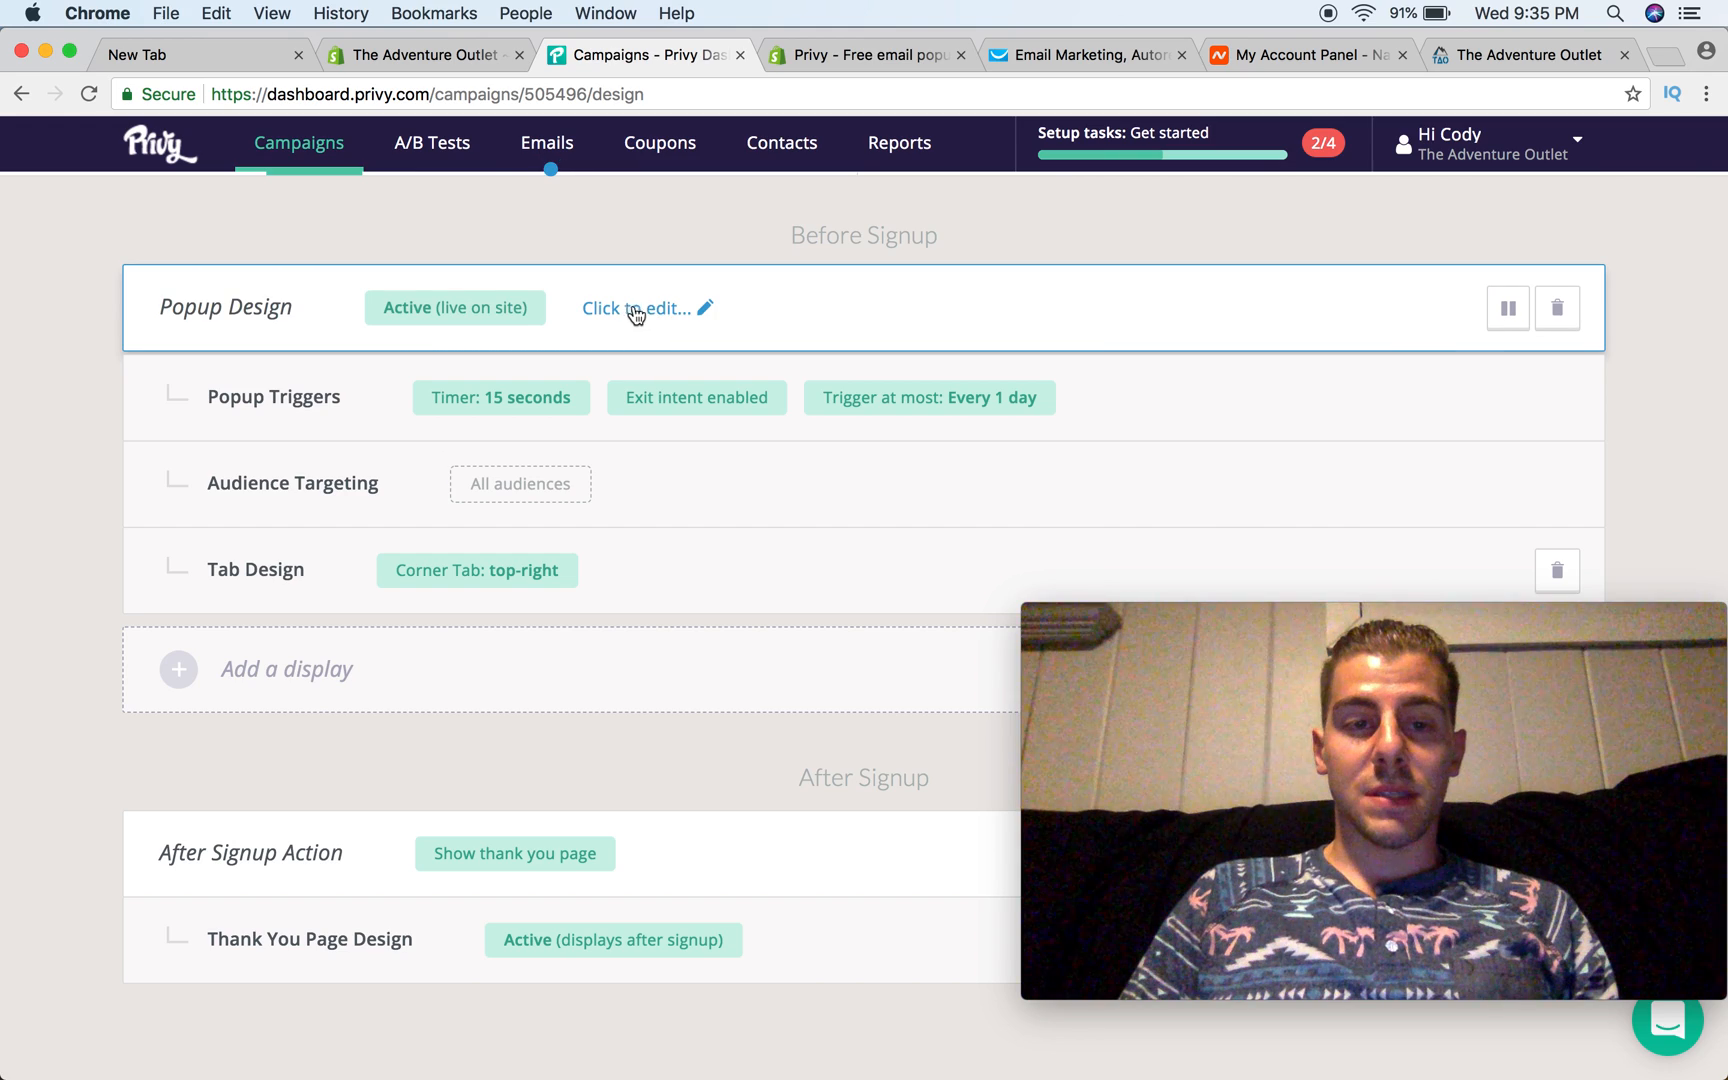
left_click(637, 309)
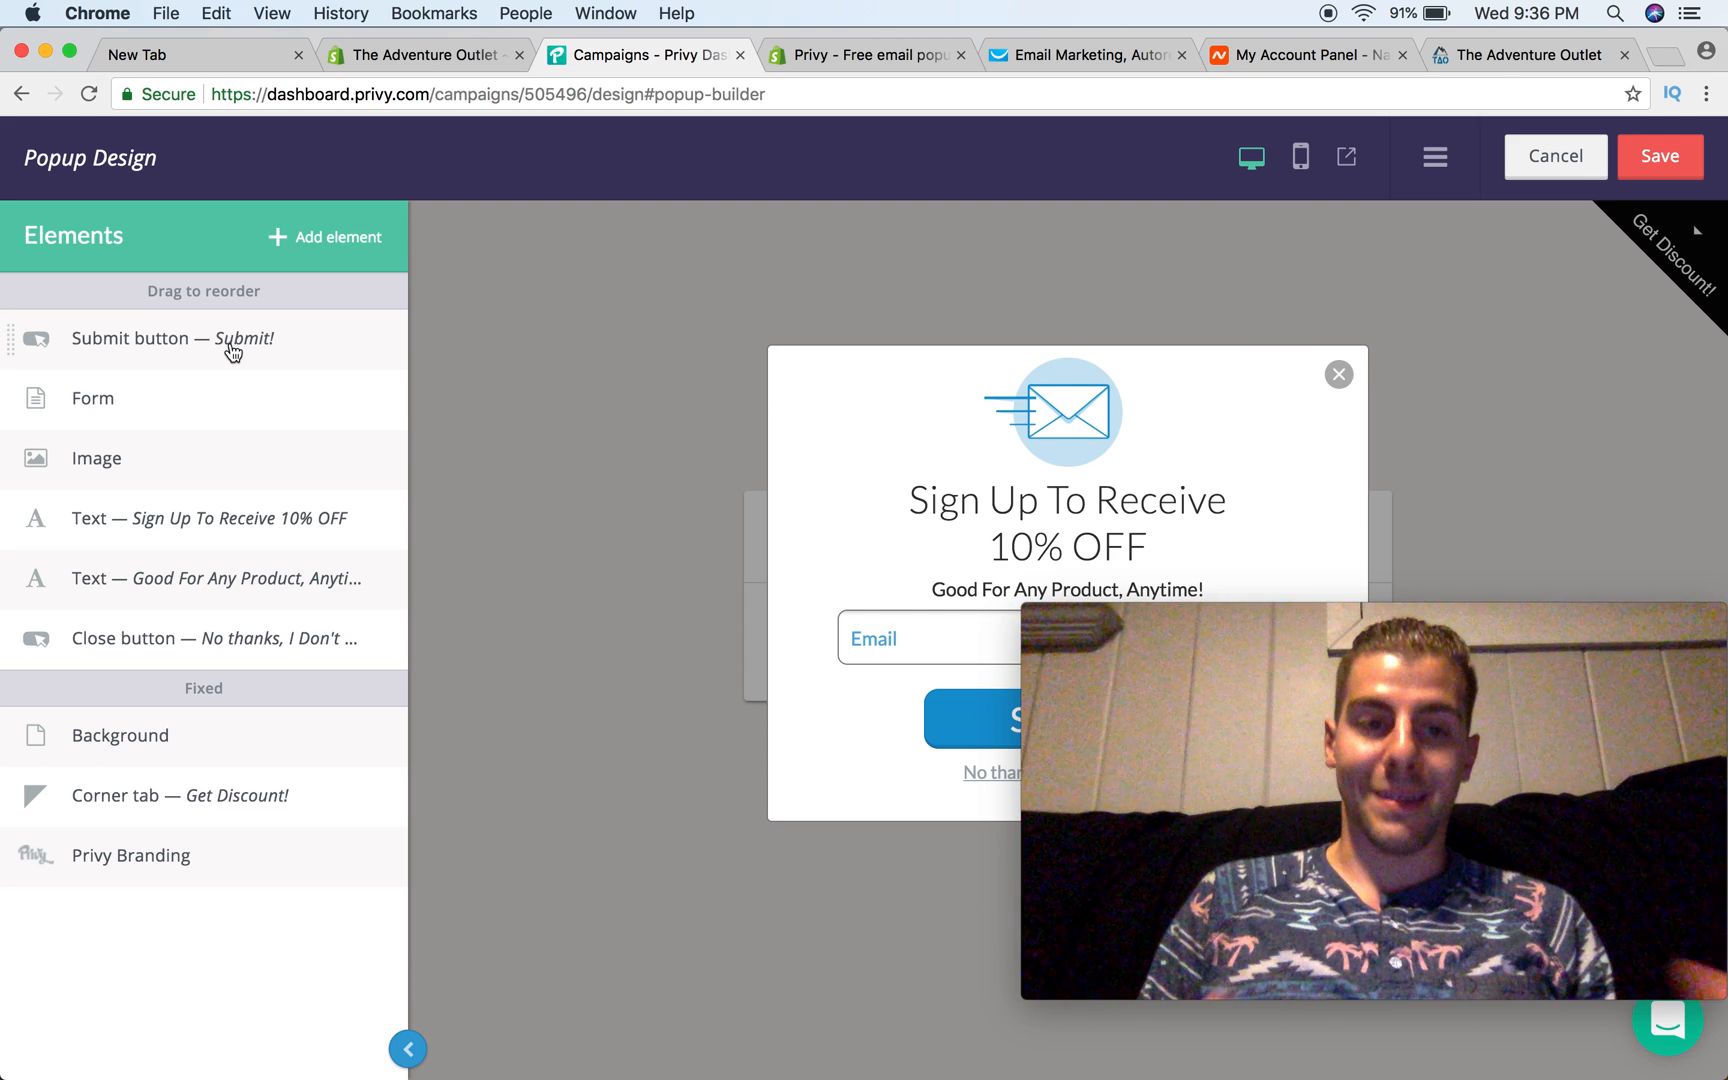
Select the popup's Submit button element and preview the popup in mobile layout.
left_click(1066, 520)
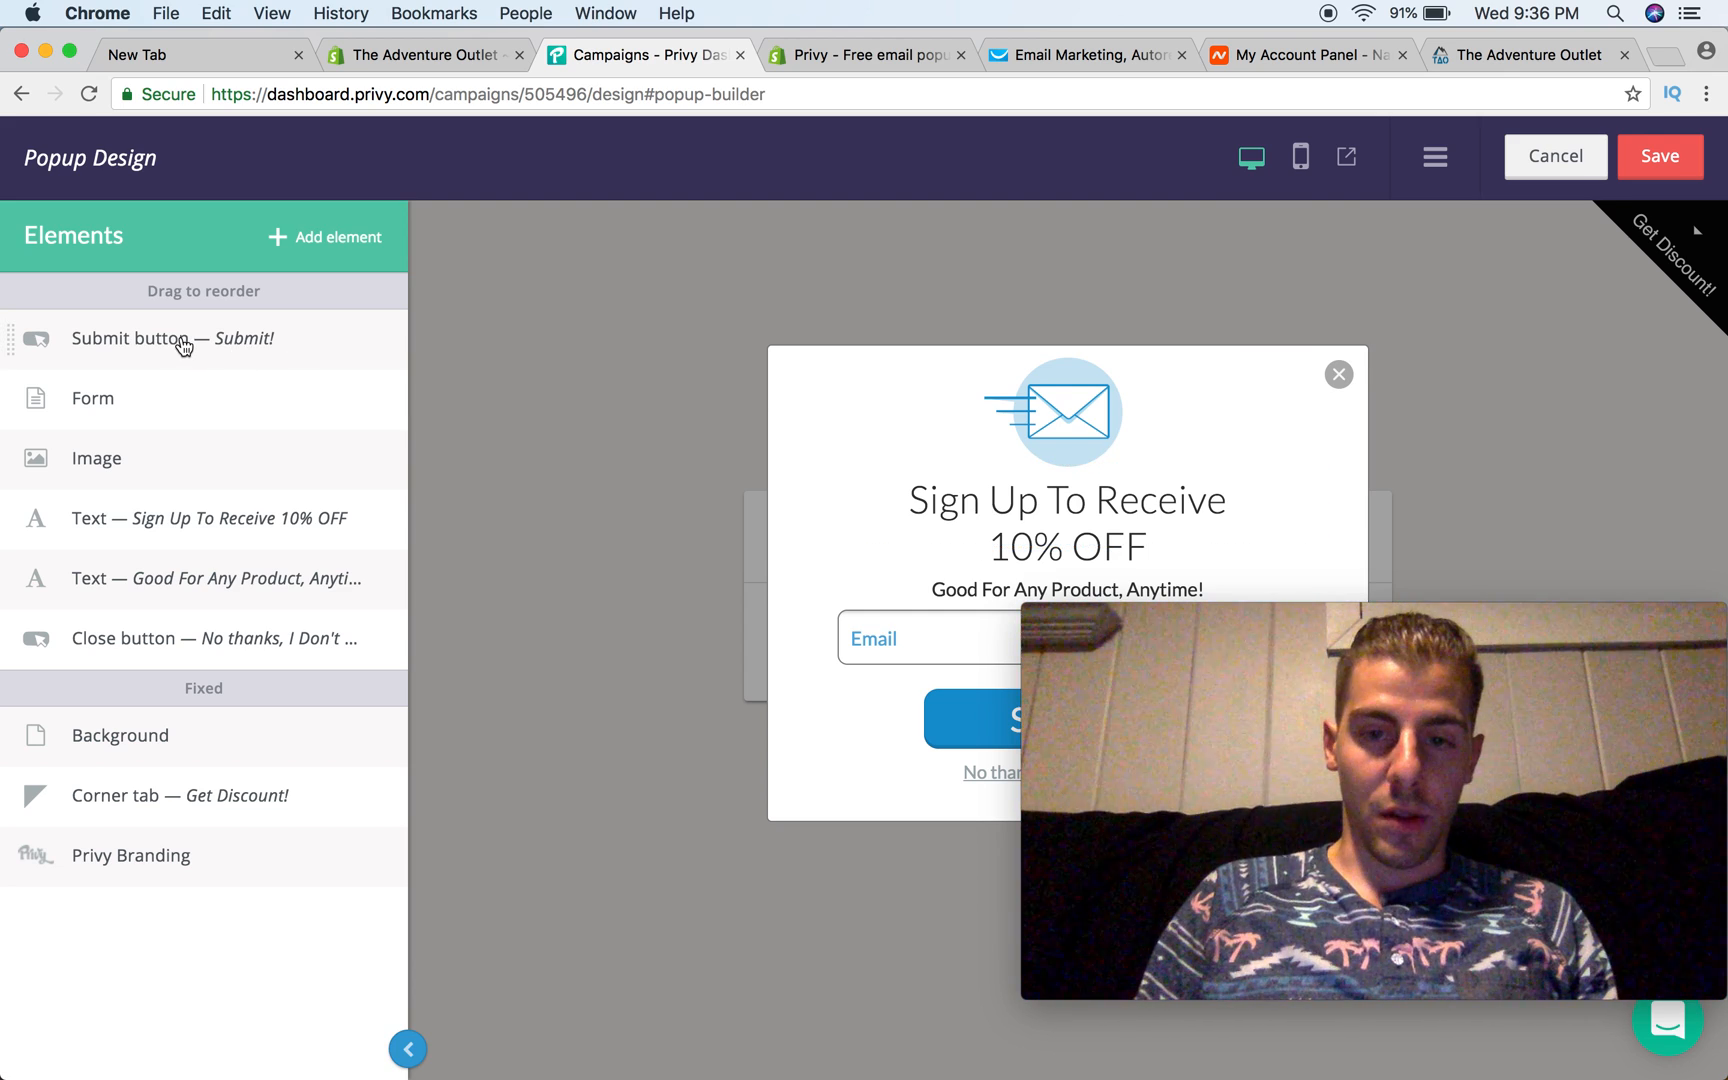
mouse_move(264, 387)
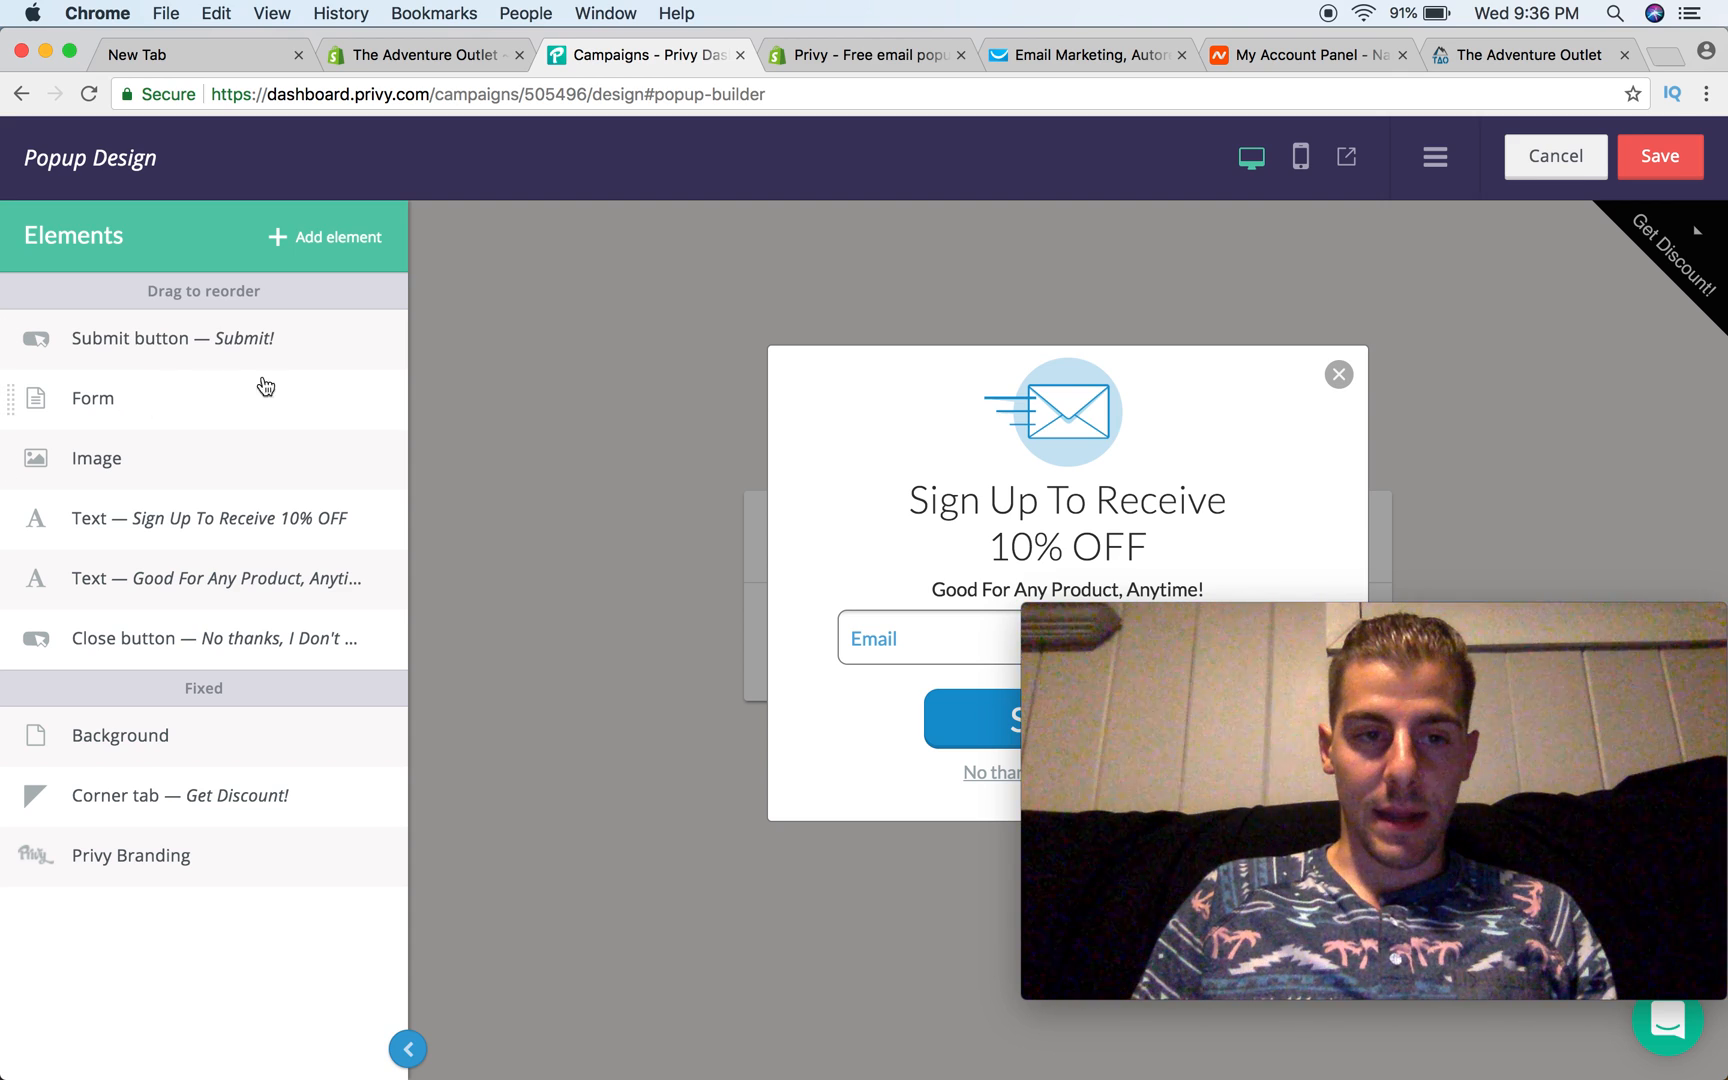
left_click(204, 338)
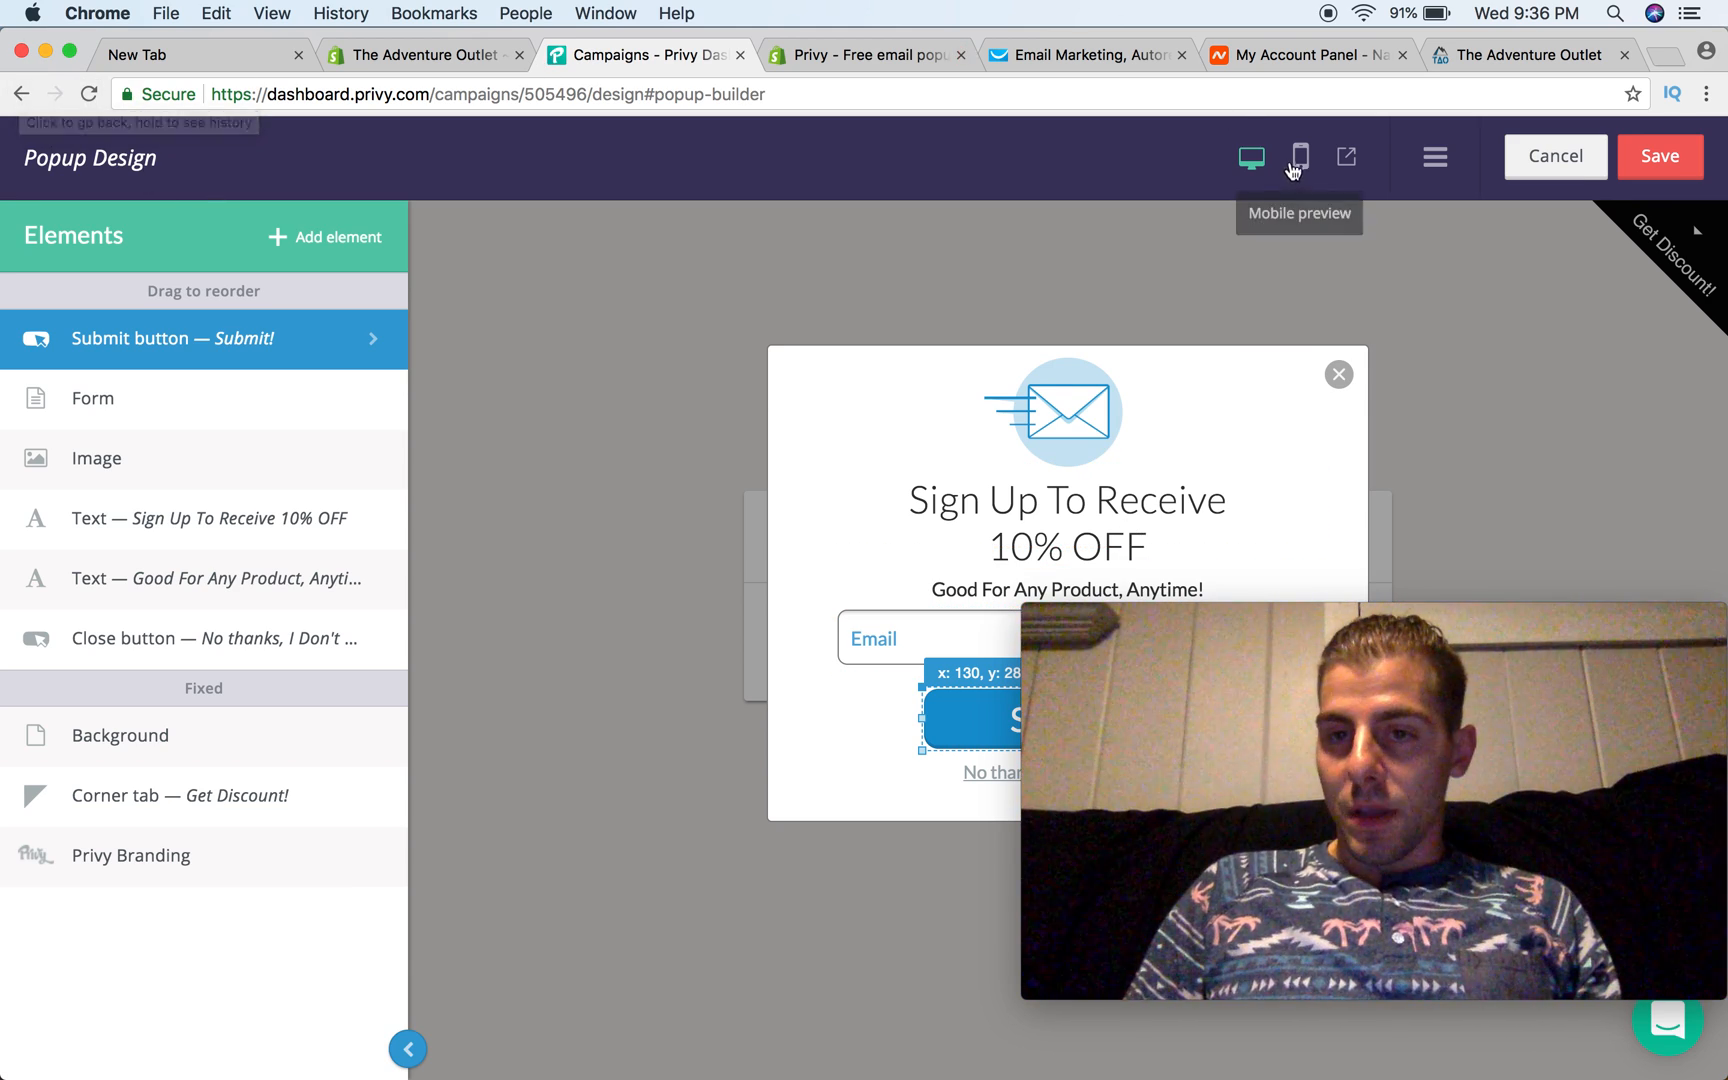
left_click(1298, 156)
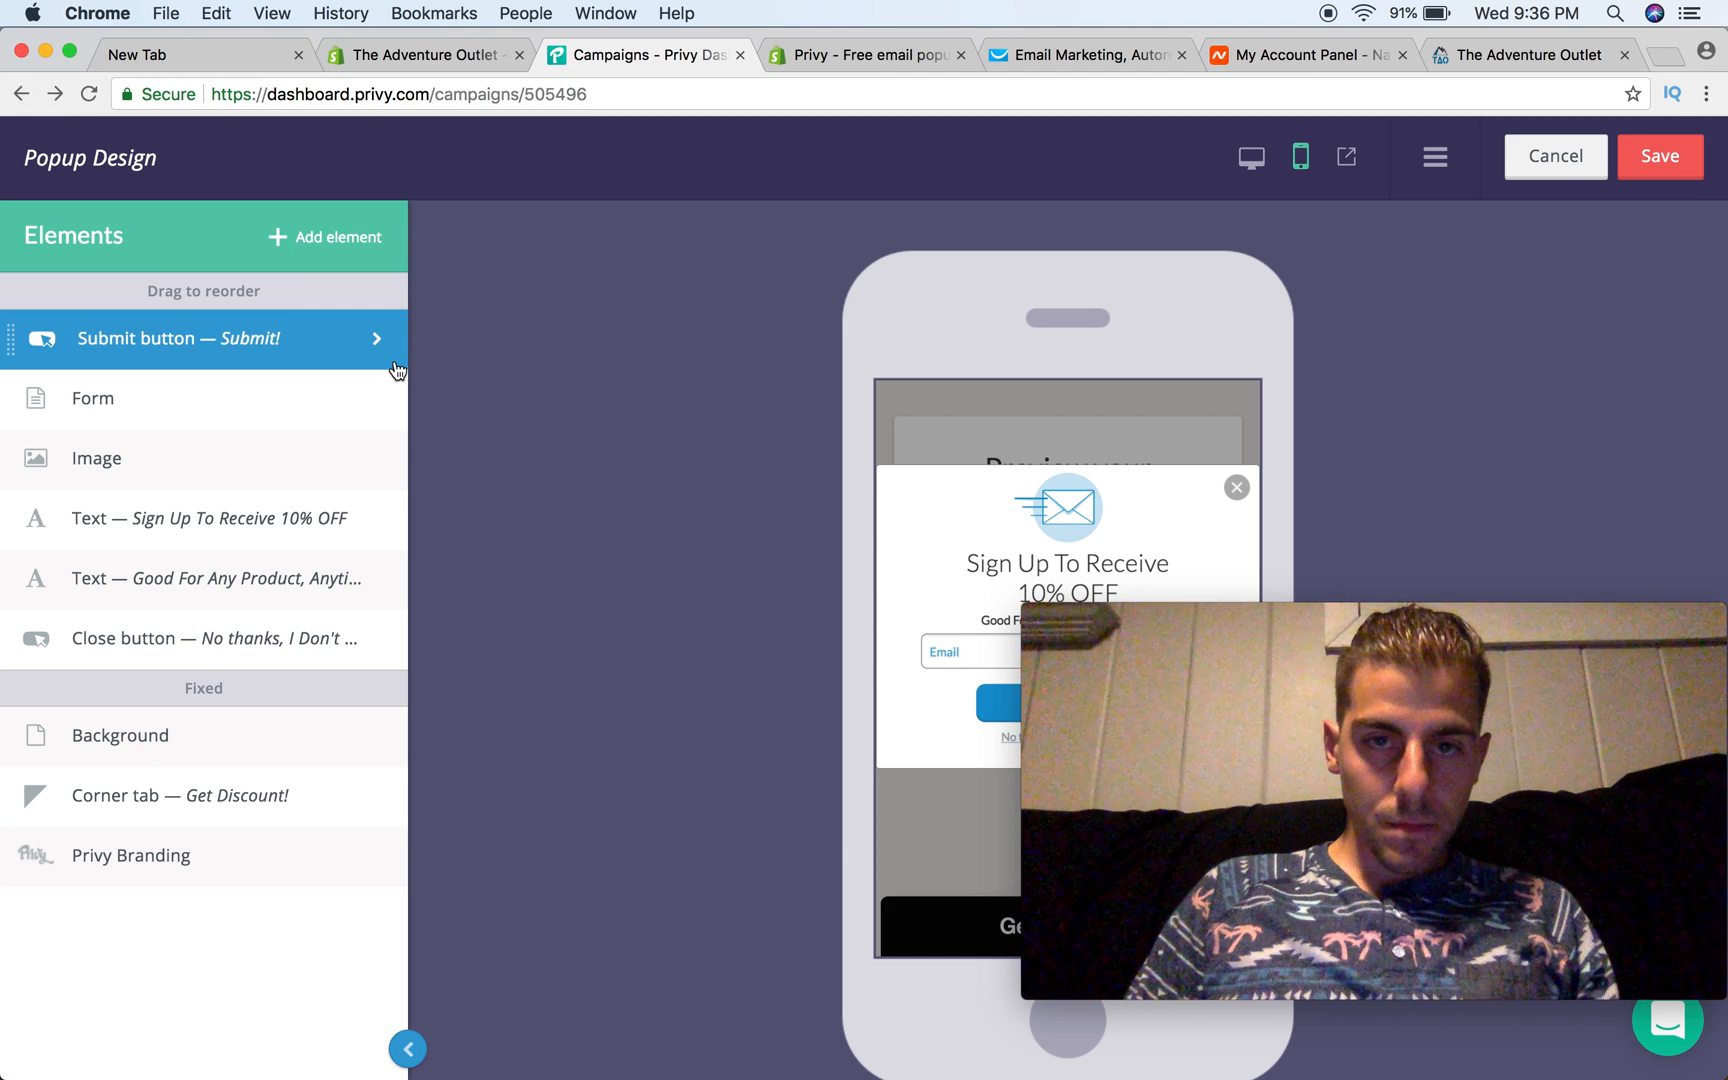
left_click(21, 94)
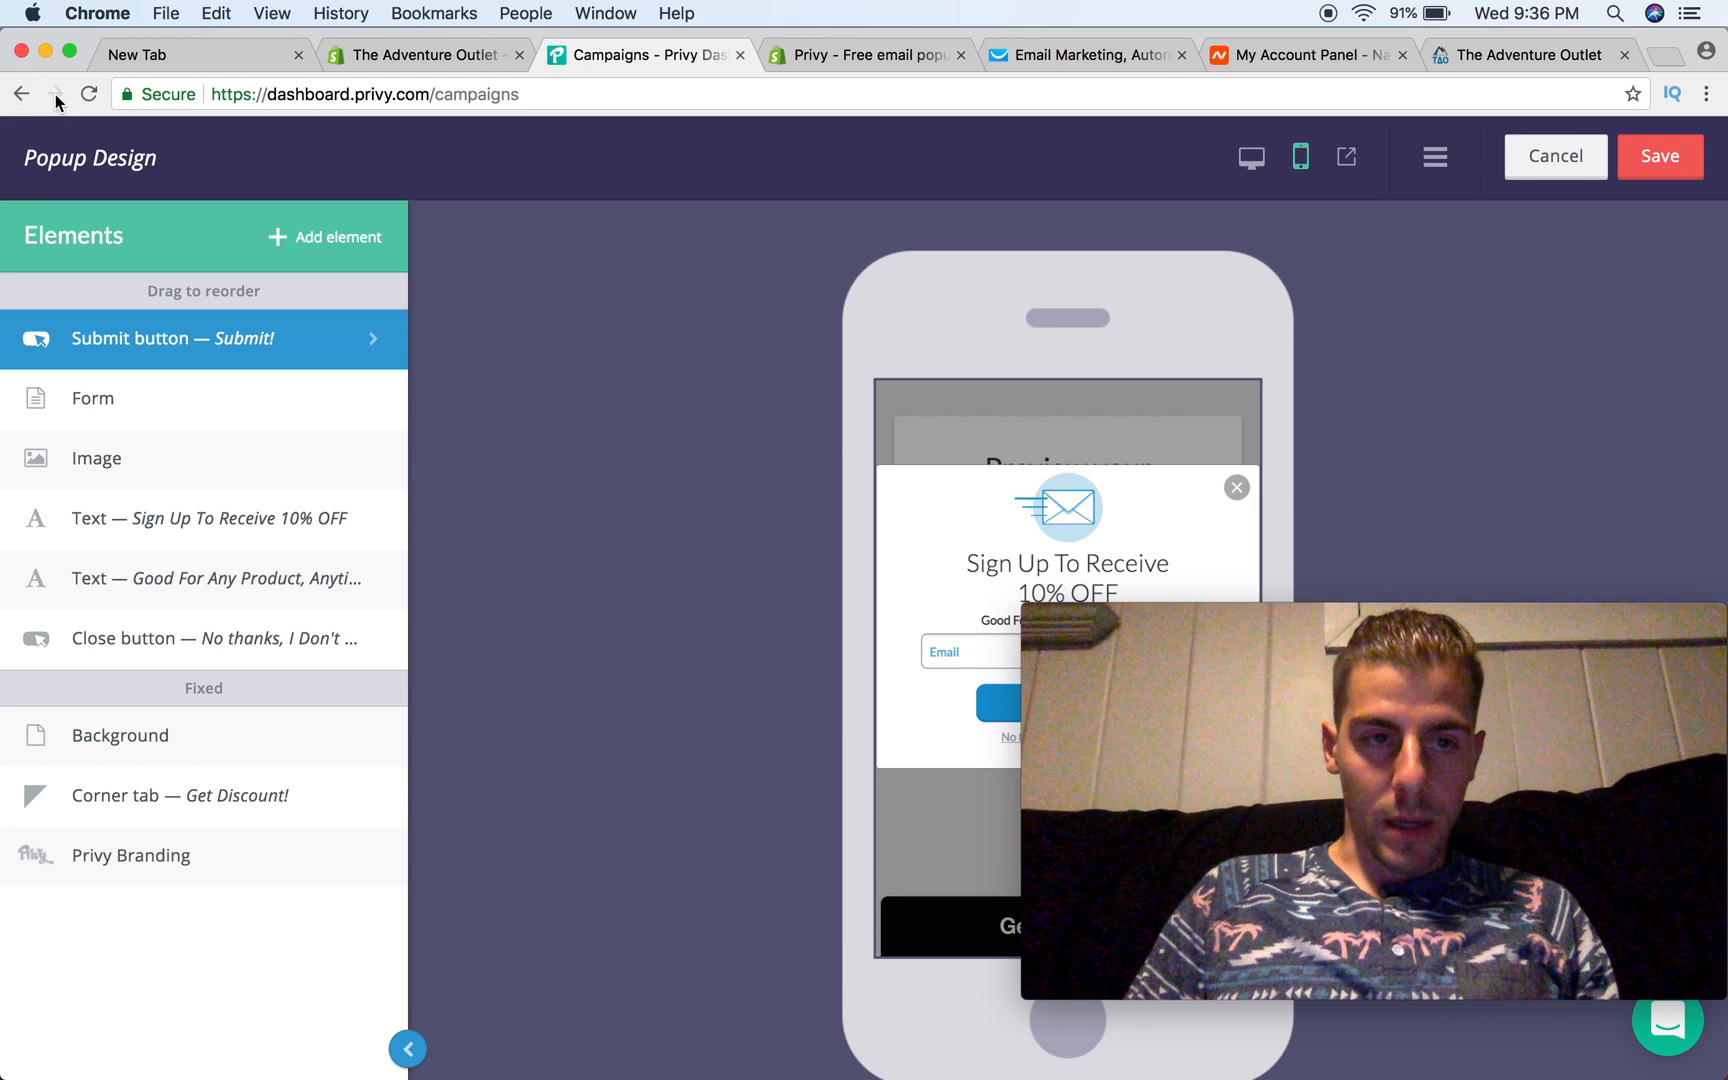
Show the Store Pop-up campaign's after-signup emails with the '10% OFF Coupon Code Inside!' autoresponder.
left_click(89, 94)
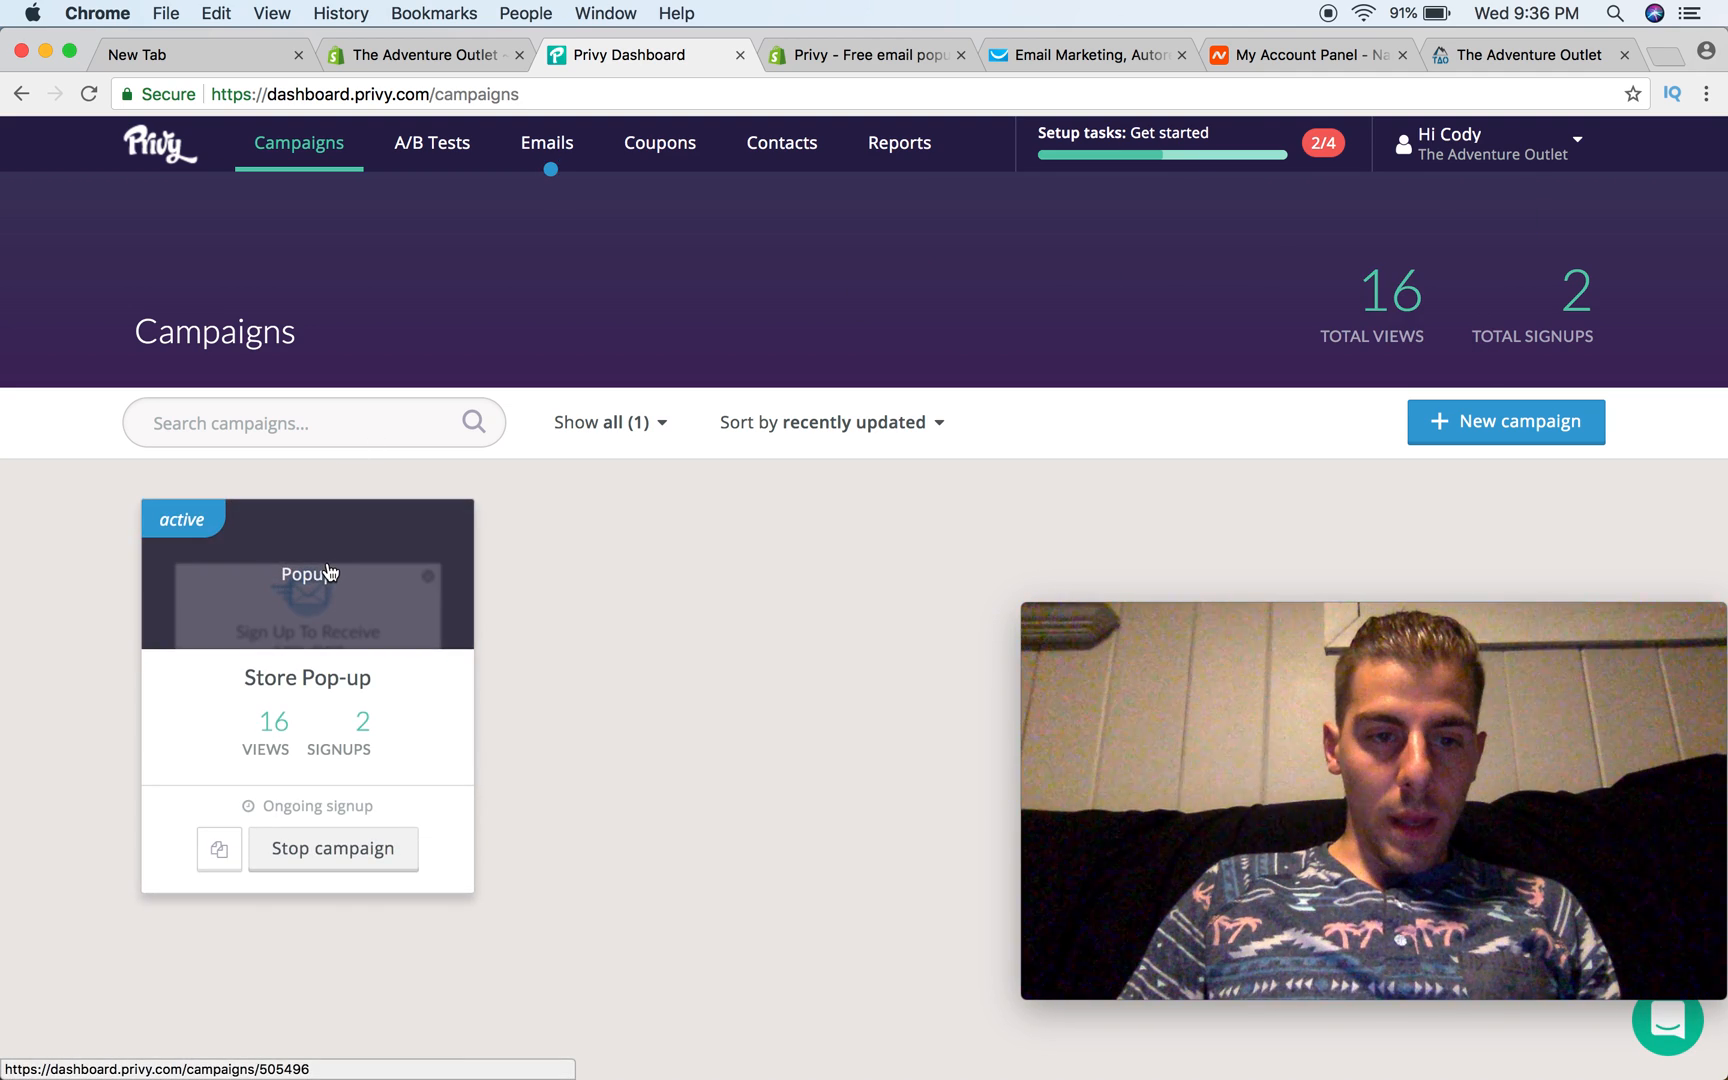
left_click(306, 573)
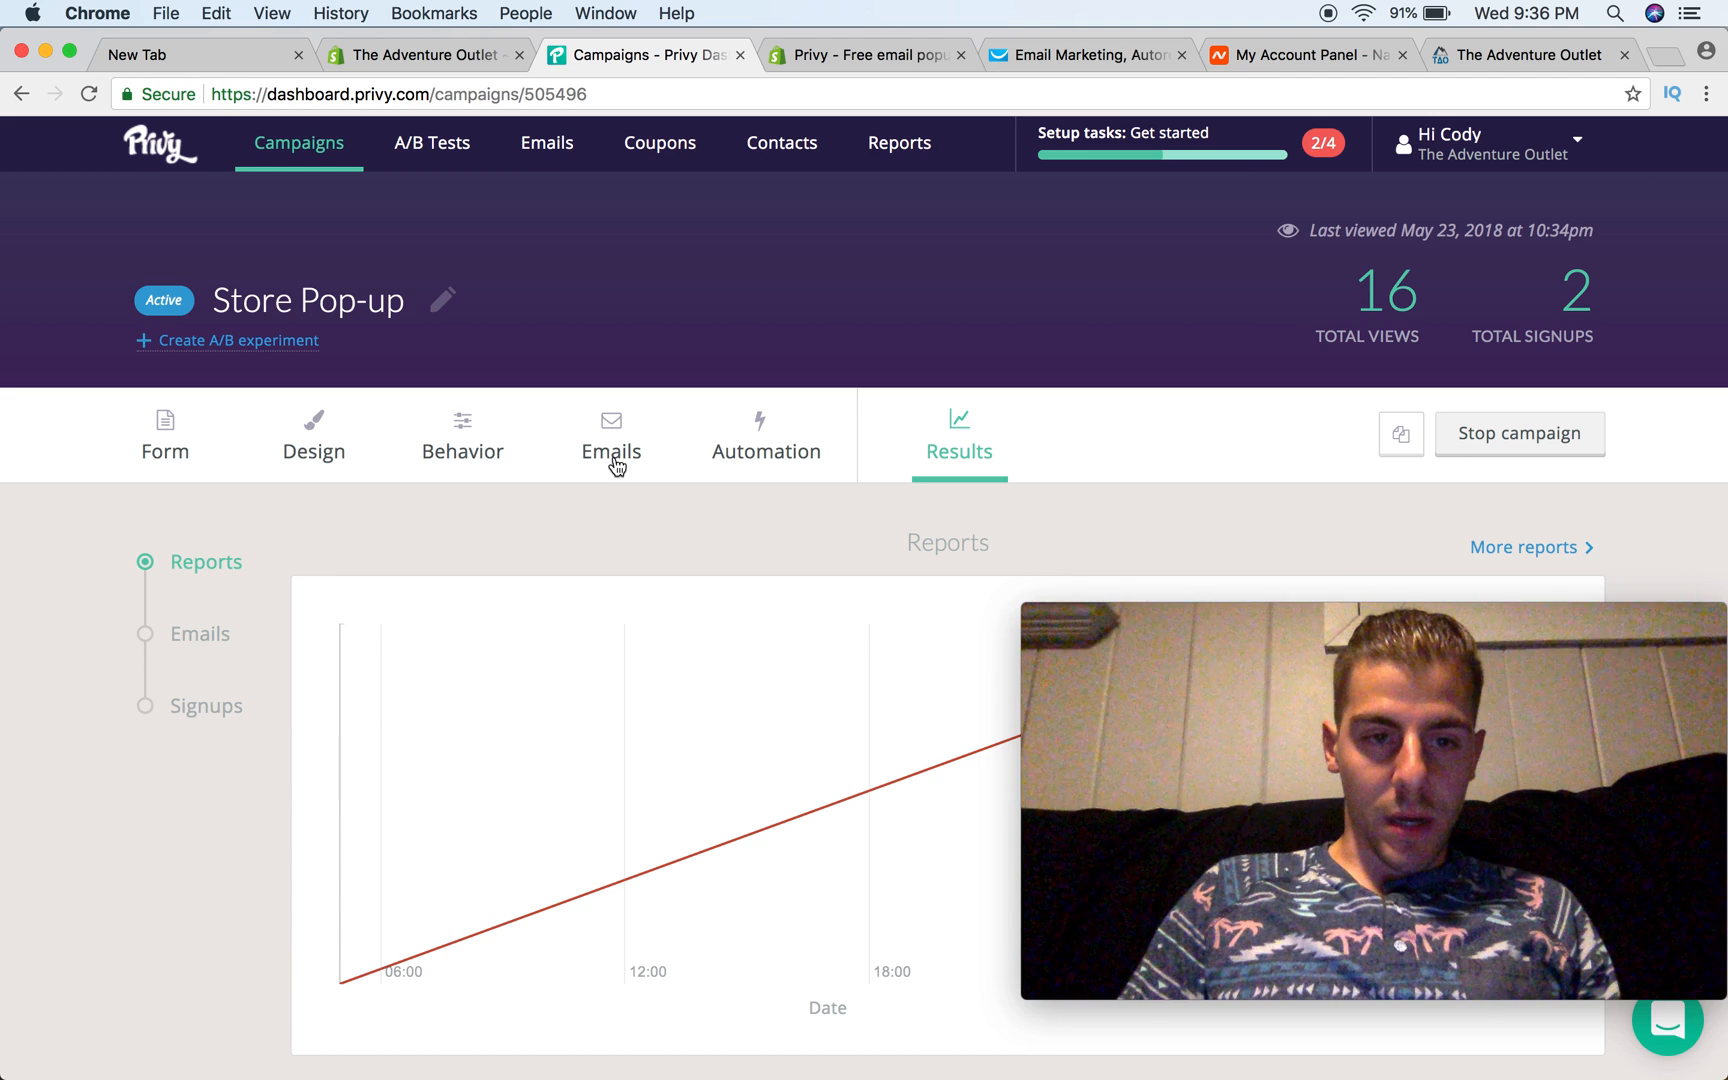
left_click(547, 142)
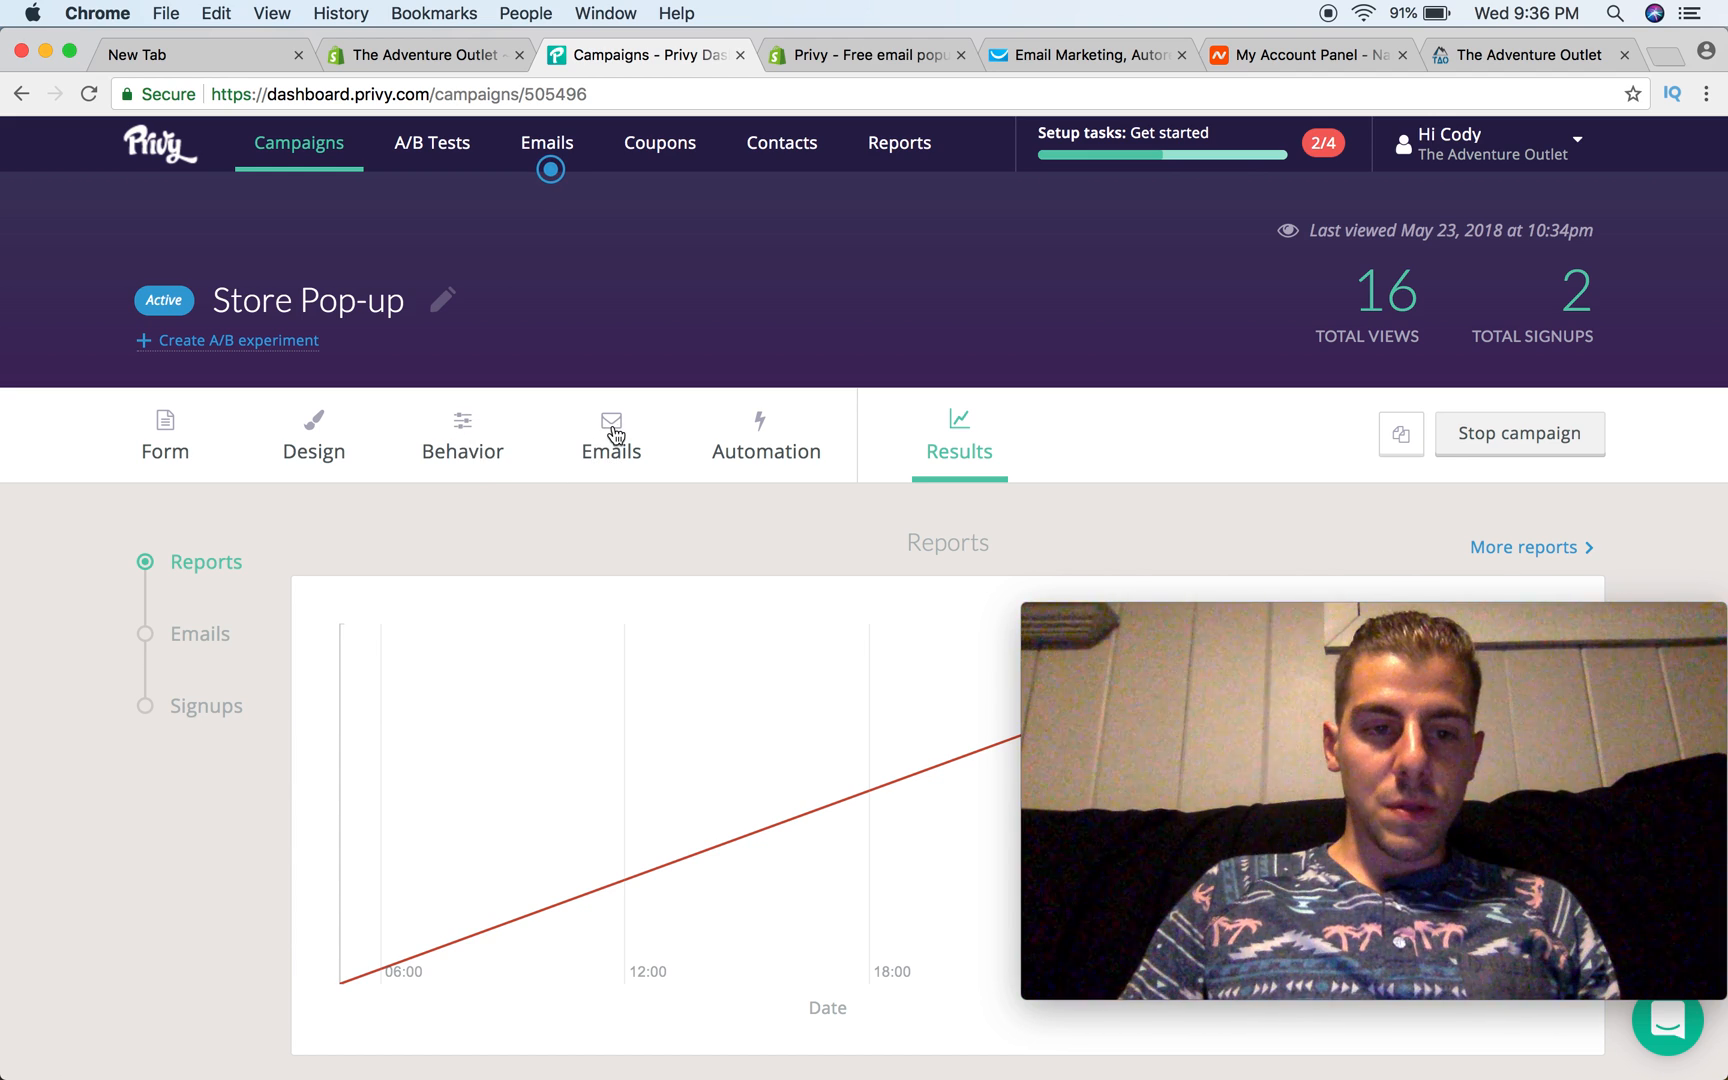
left_click(611, 434)
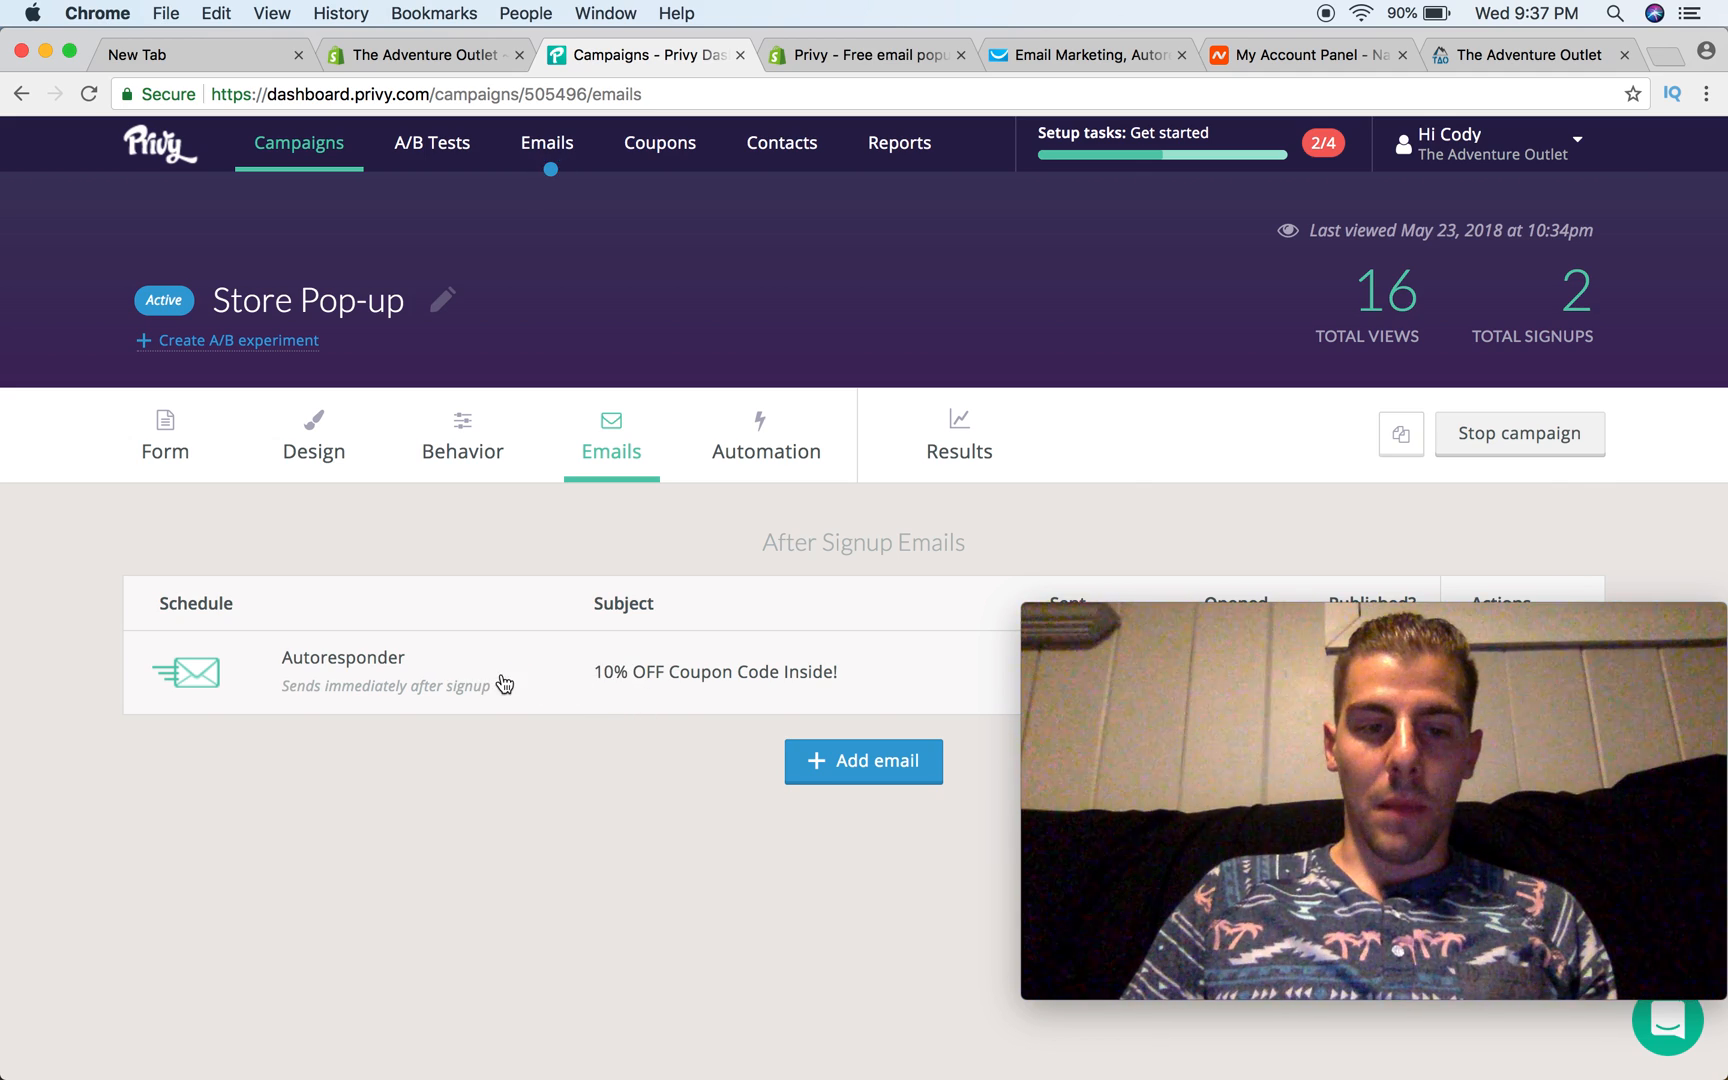
Open the autoresponder email with coupon code EXCLUSIVE10 in the Email Builder.
left_click(343, 671)
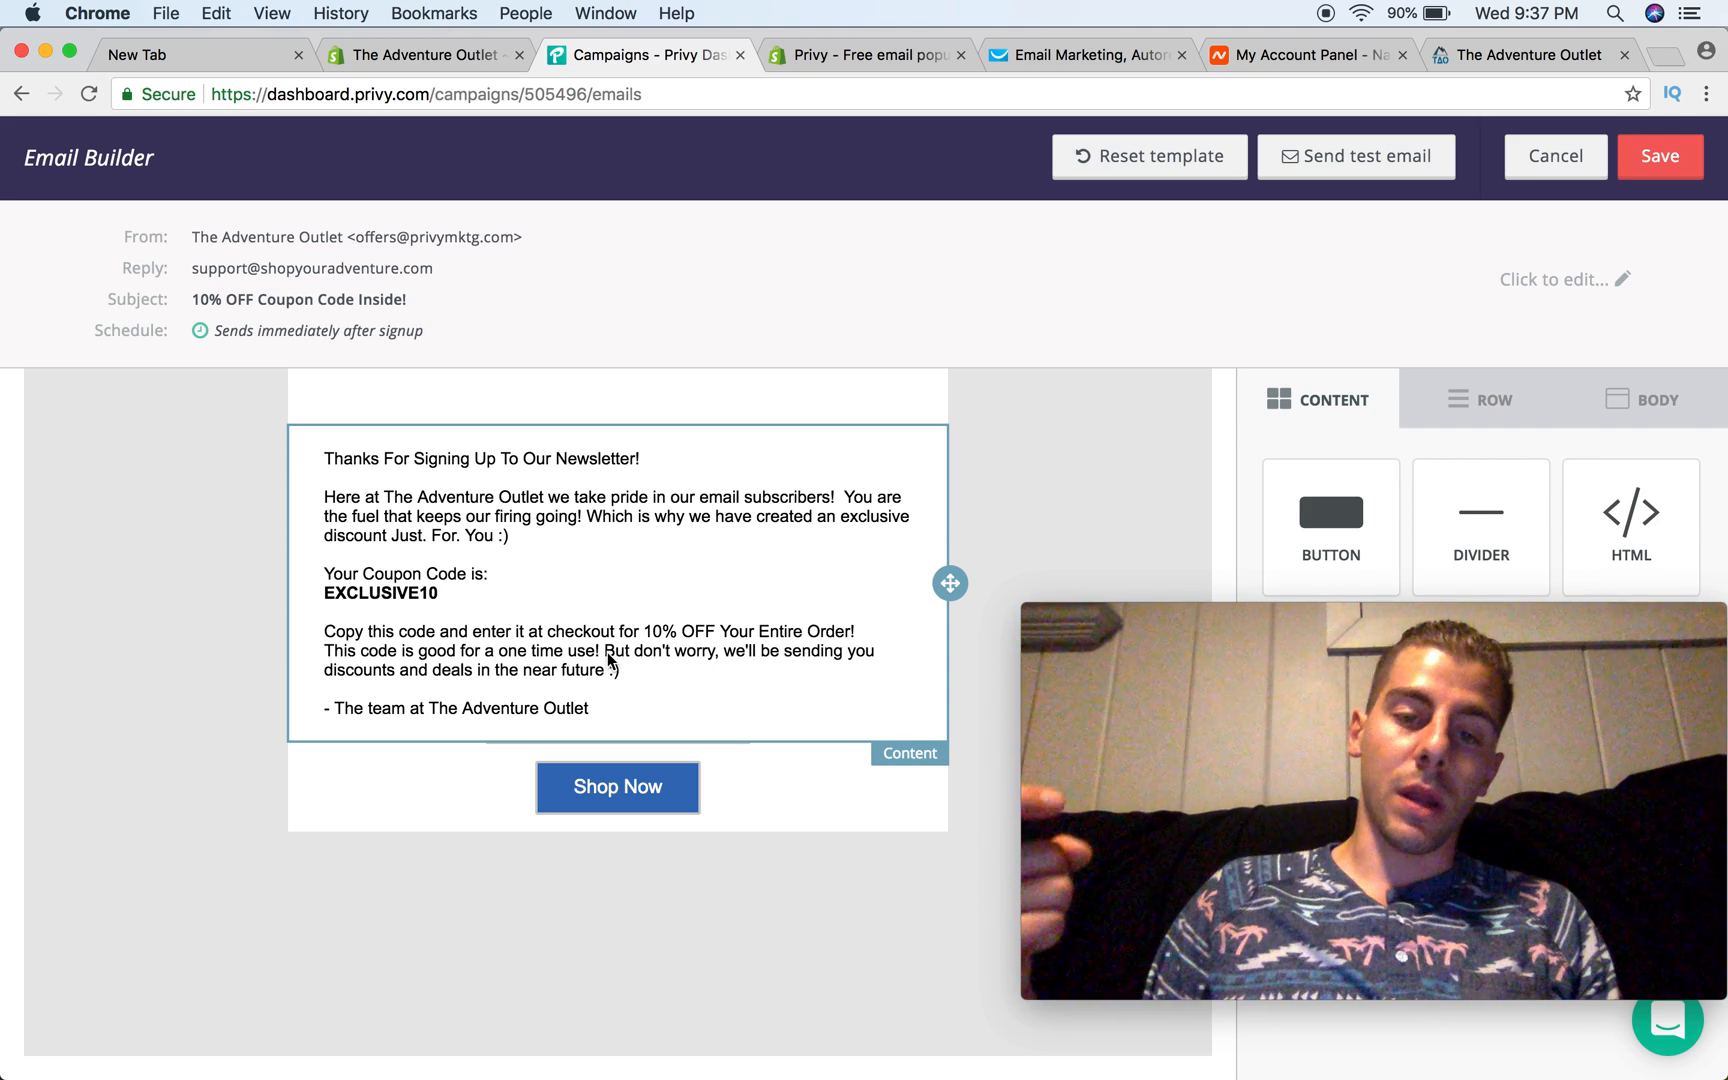
mouse_move(774, 684)
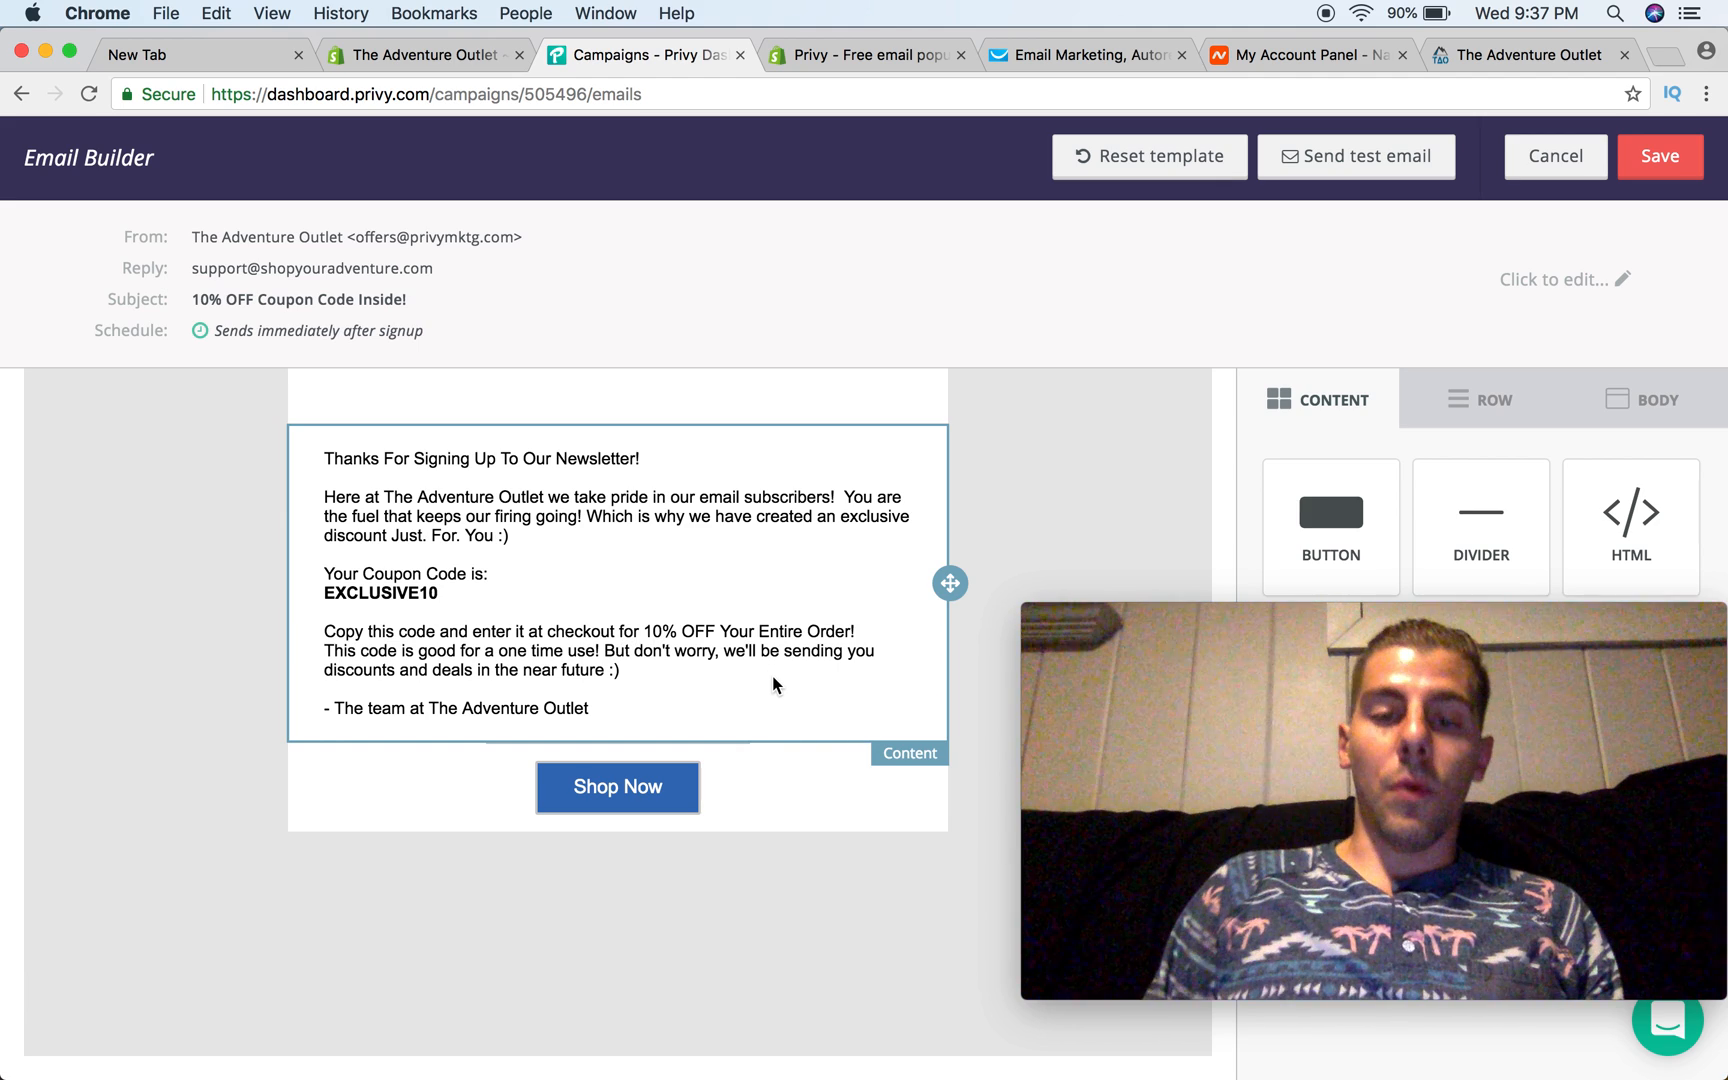
mouse_move(667, 738)
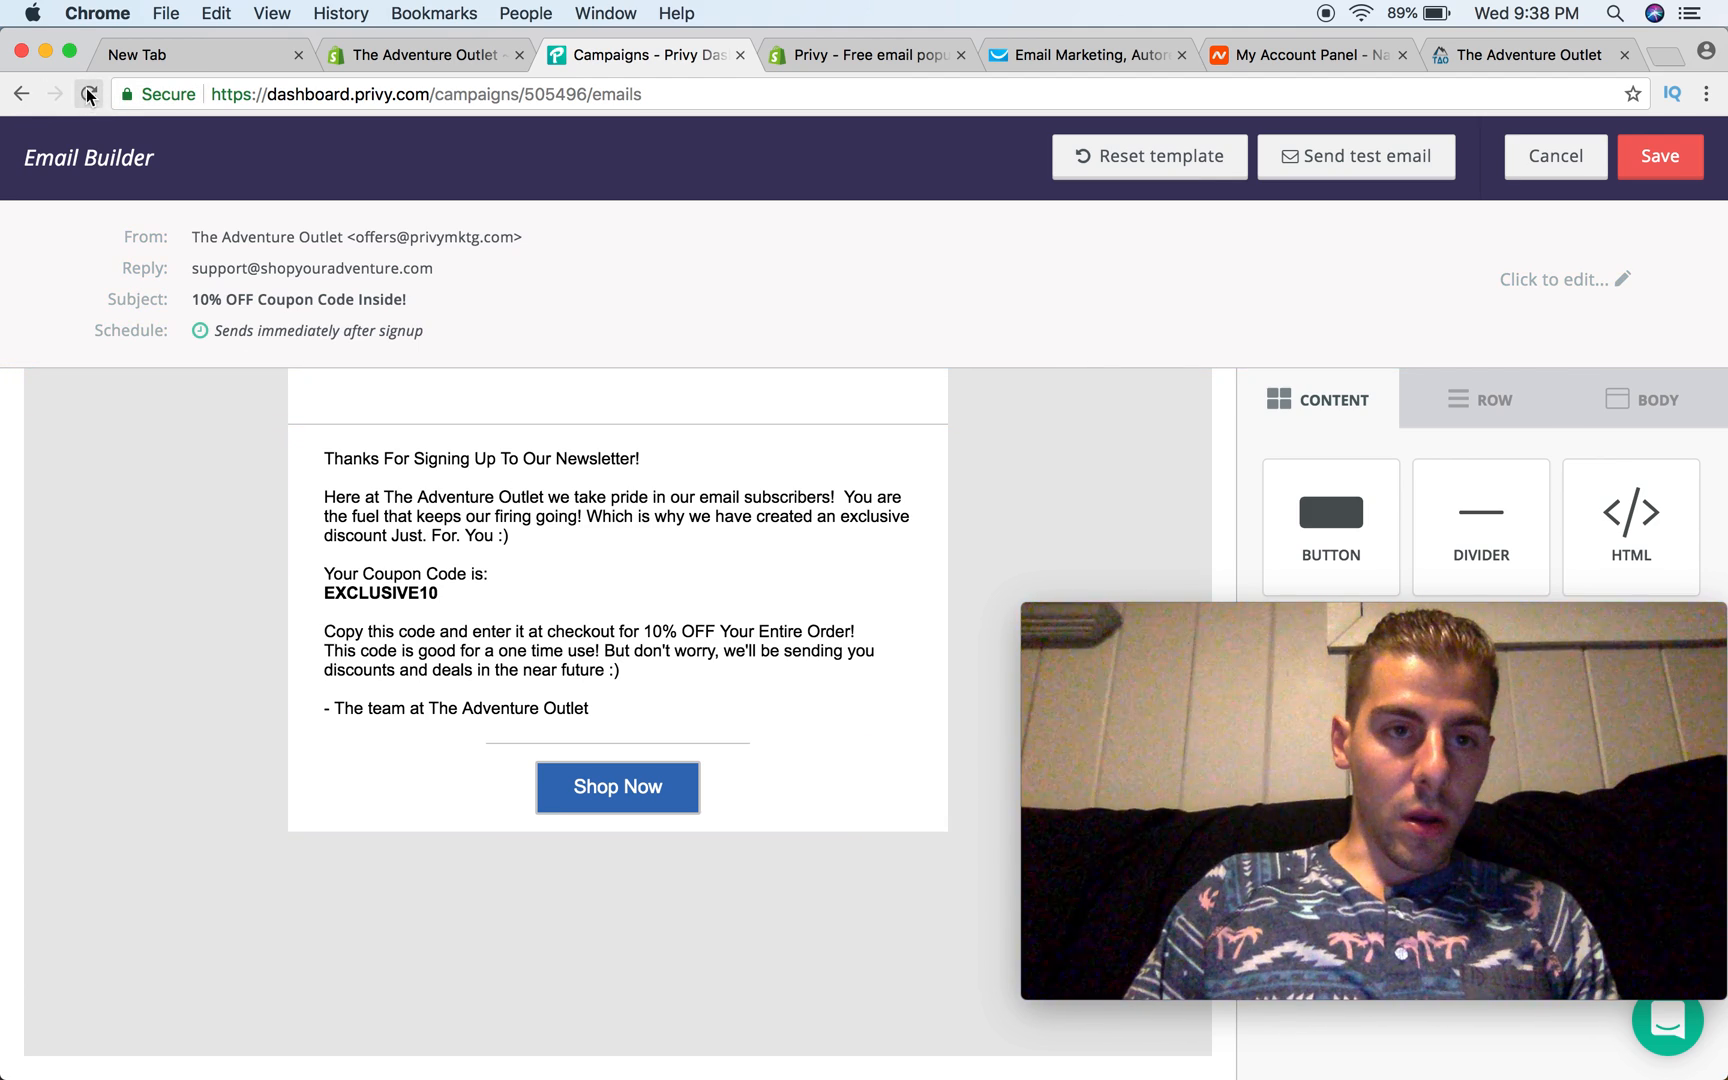
left_click(22, 94)
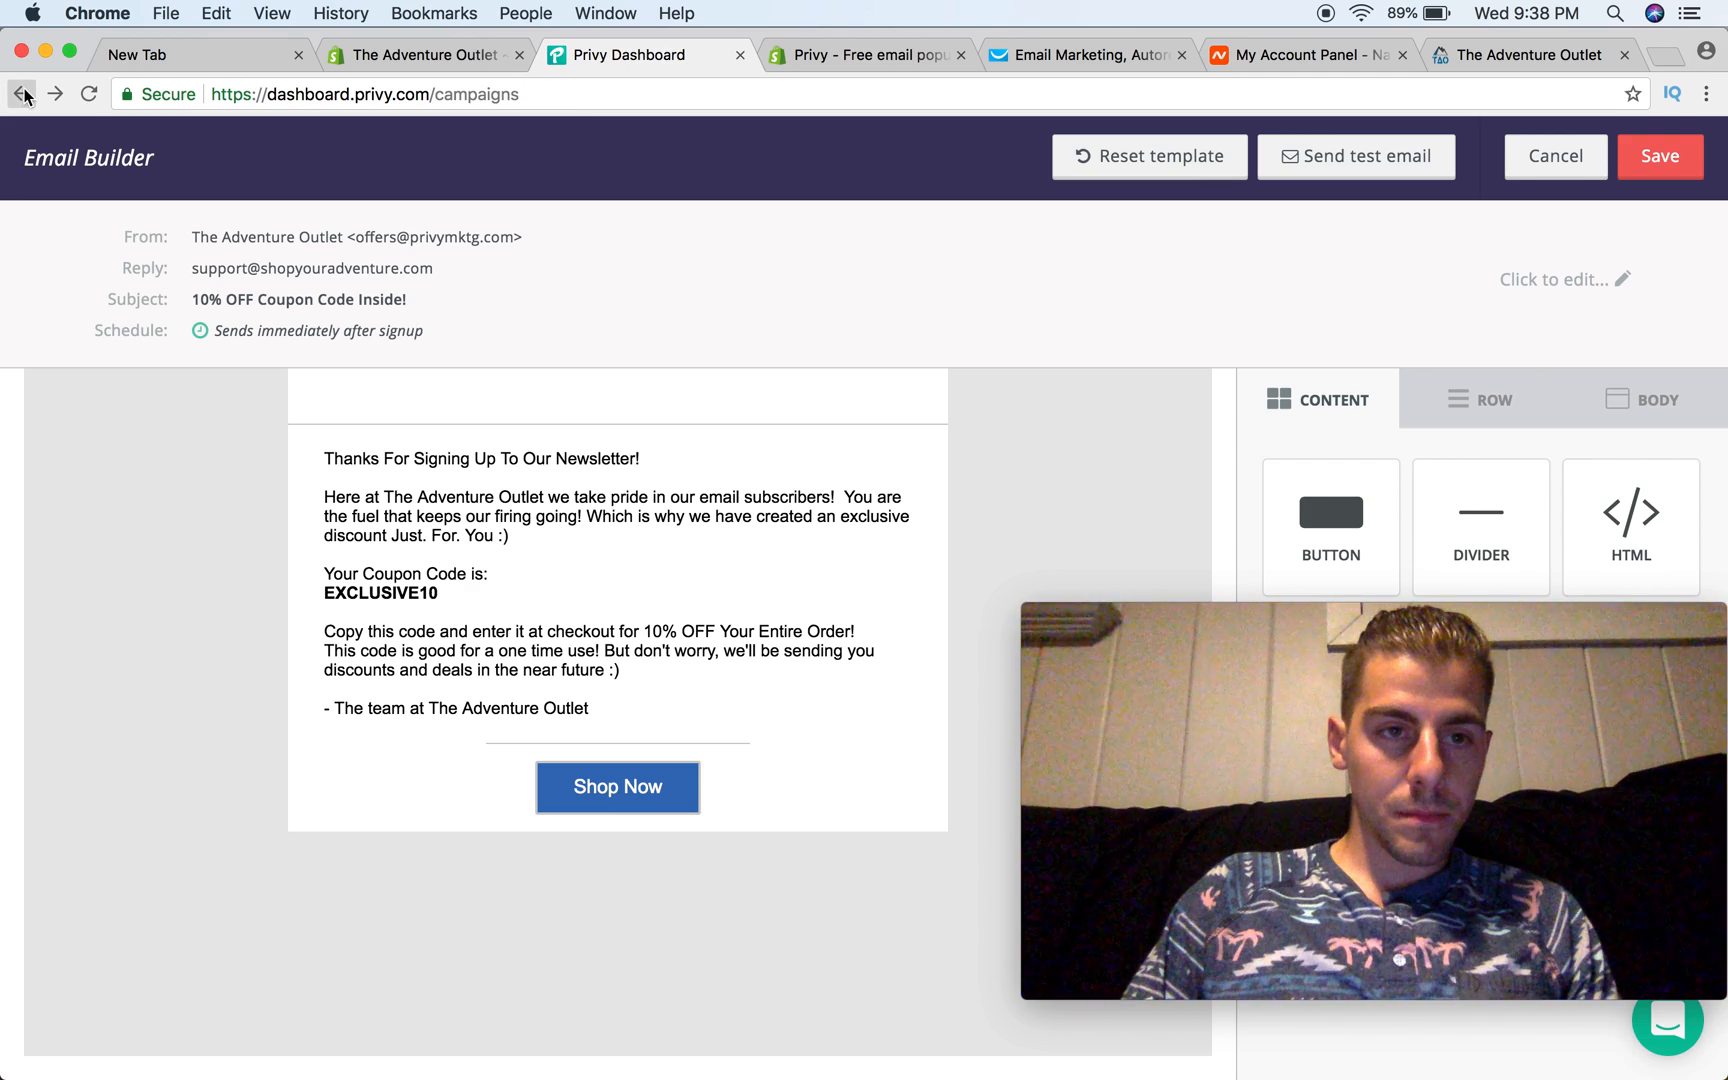
left_click(90, 94)
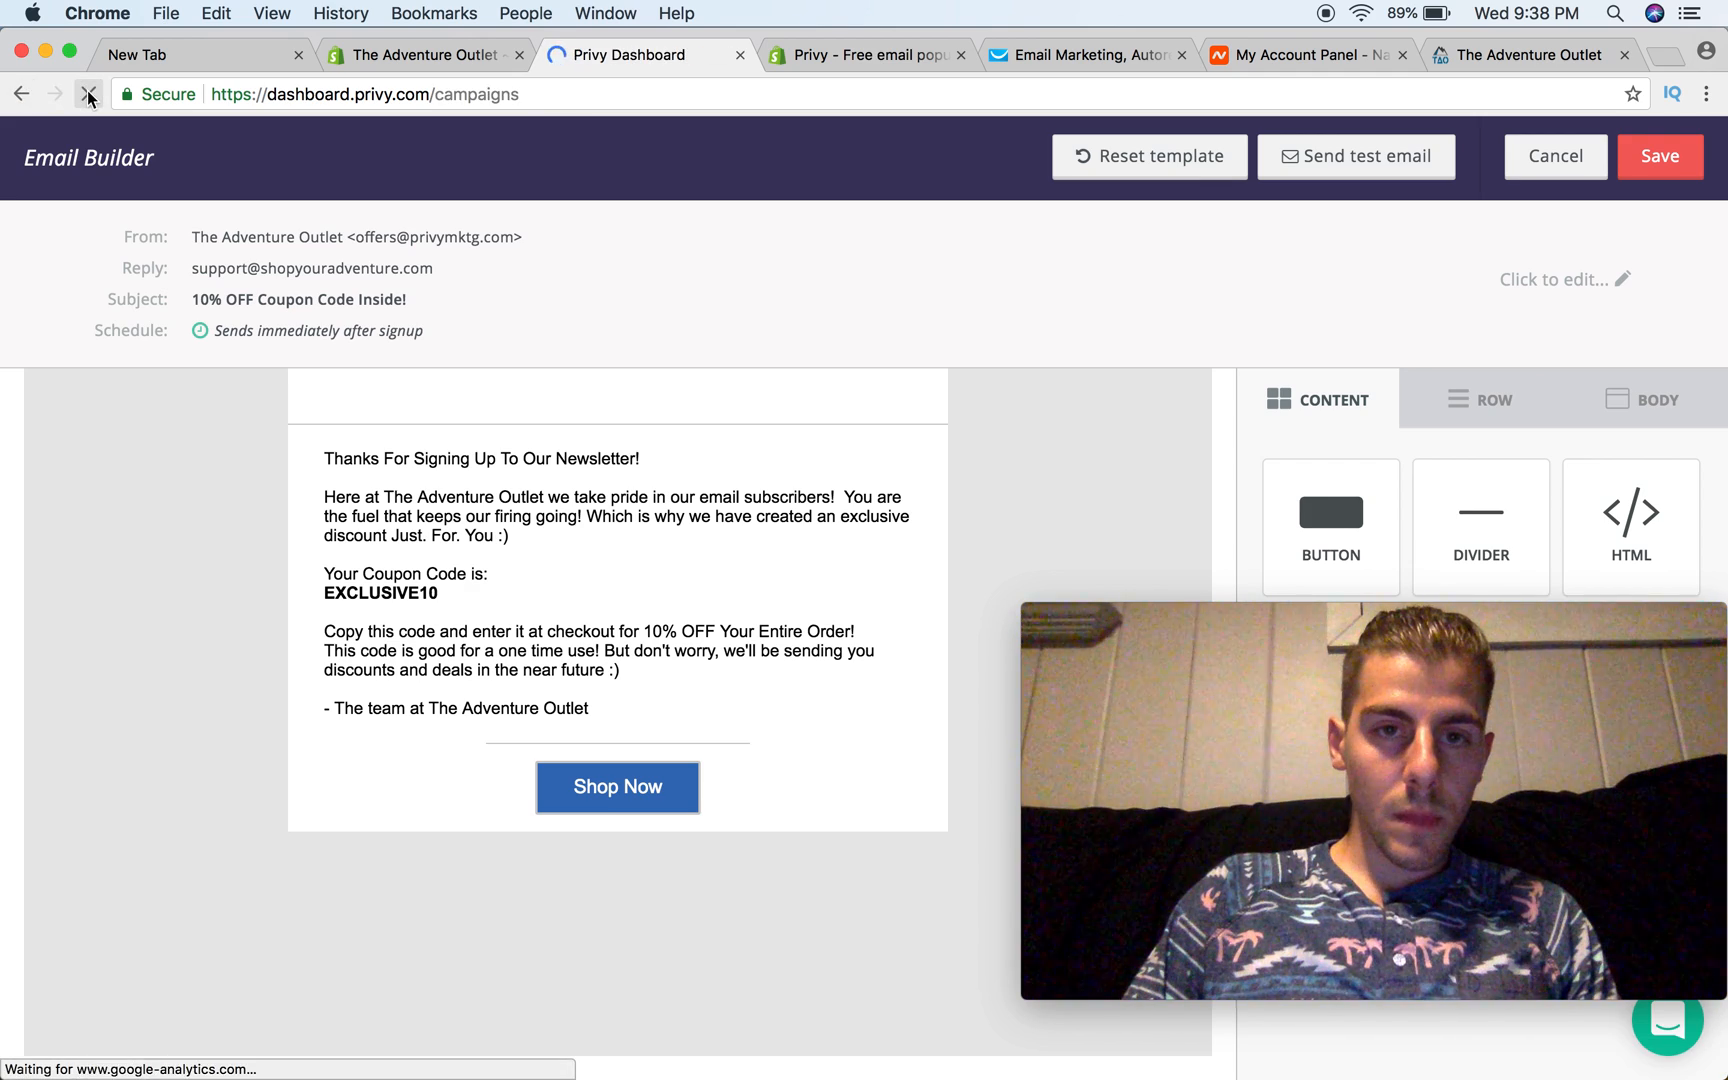
left_click(89, 94)
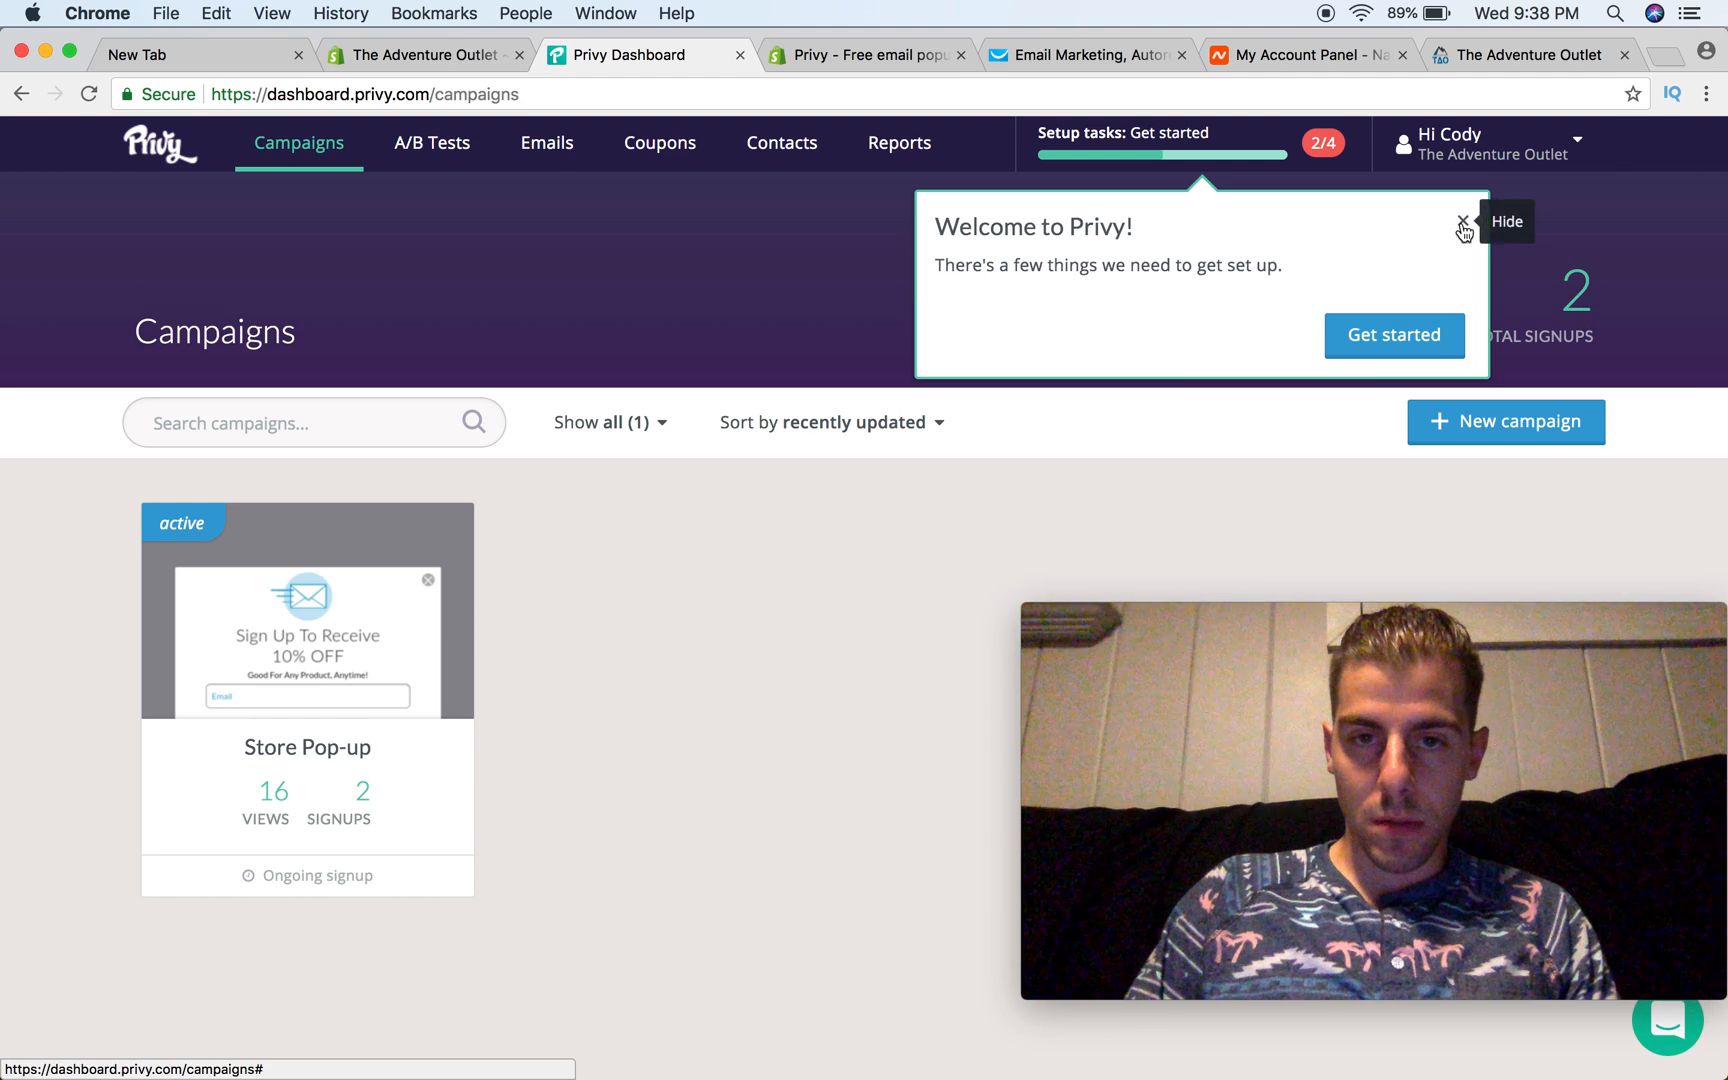
left_click(1465, 223)
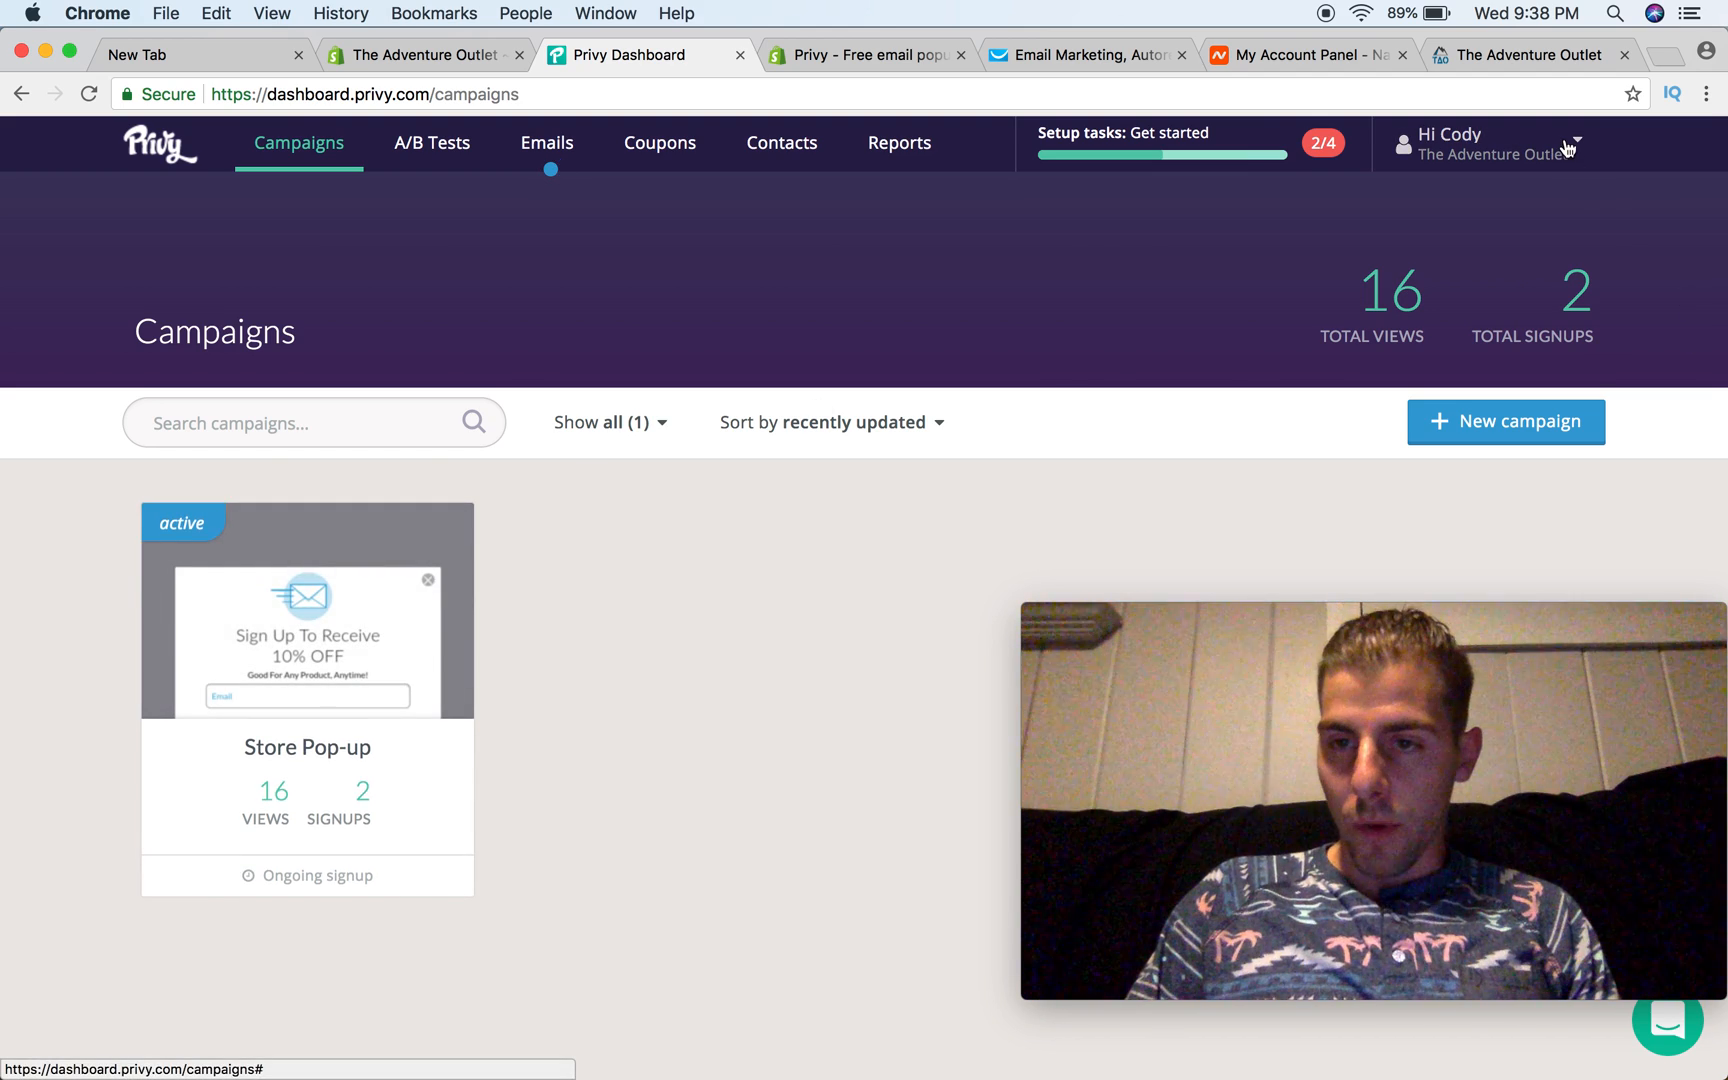
left_click(1482, 142)
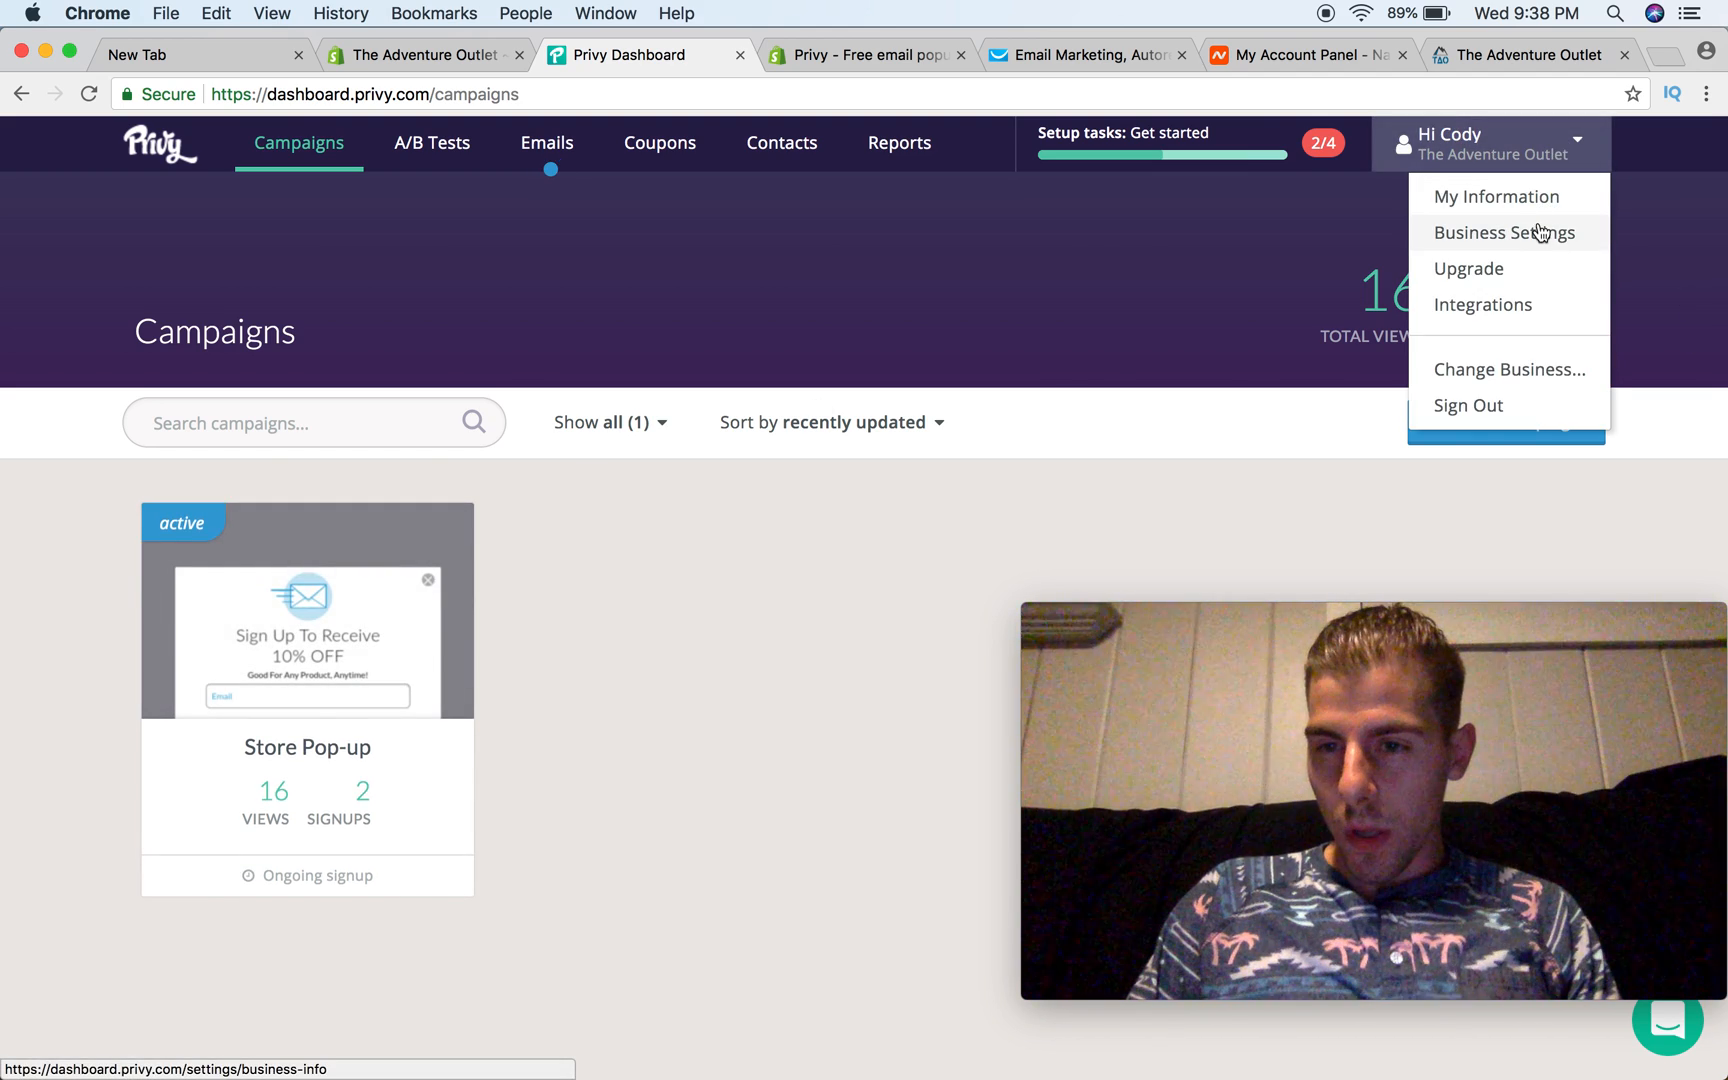
left_click(1506, 233)
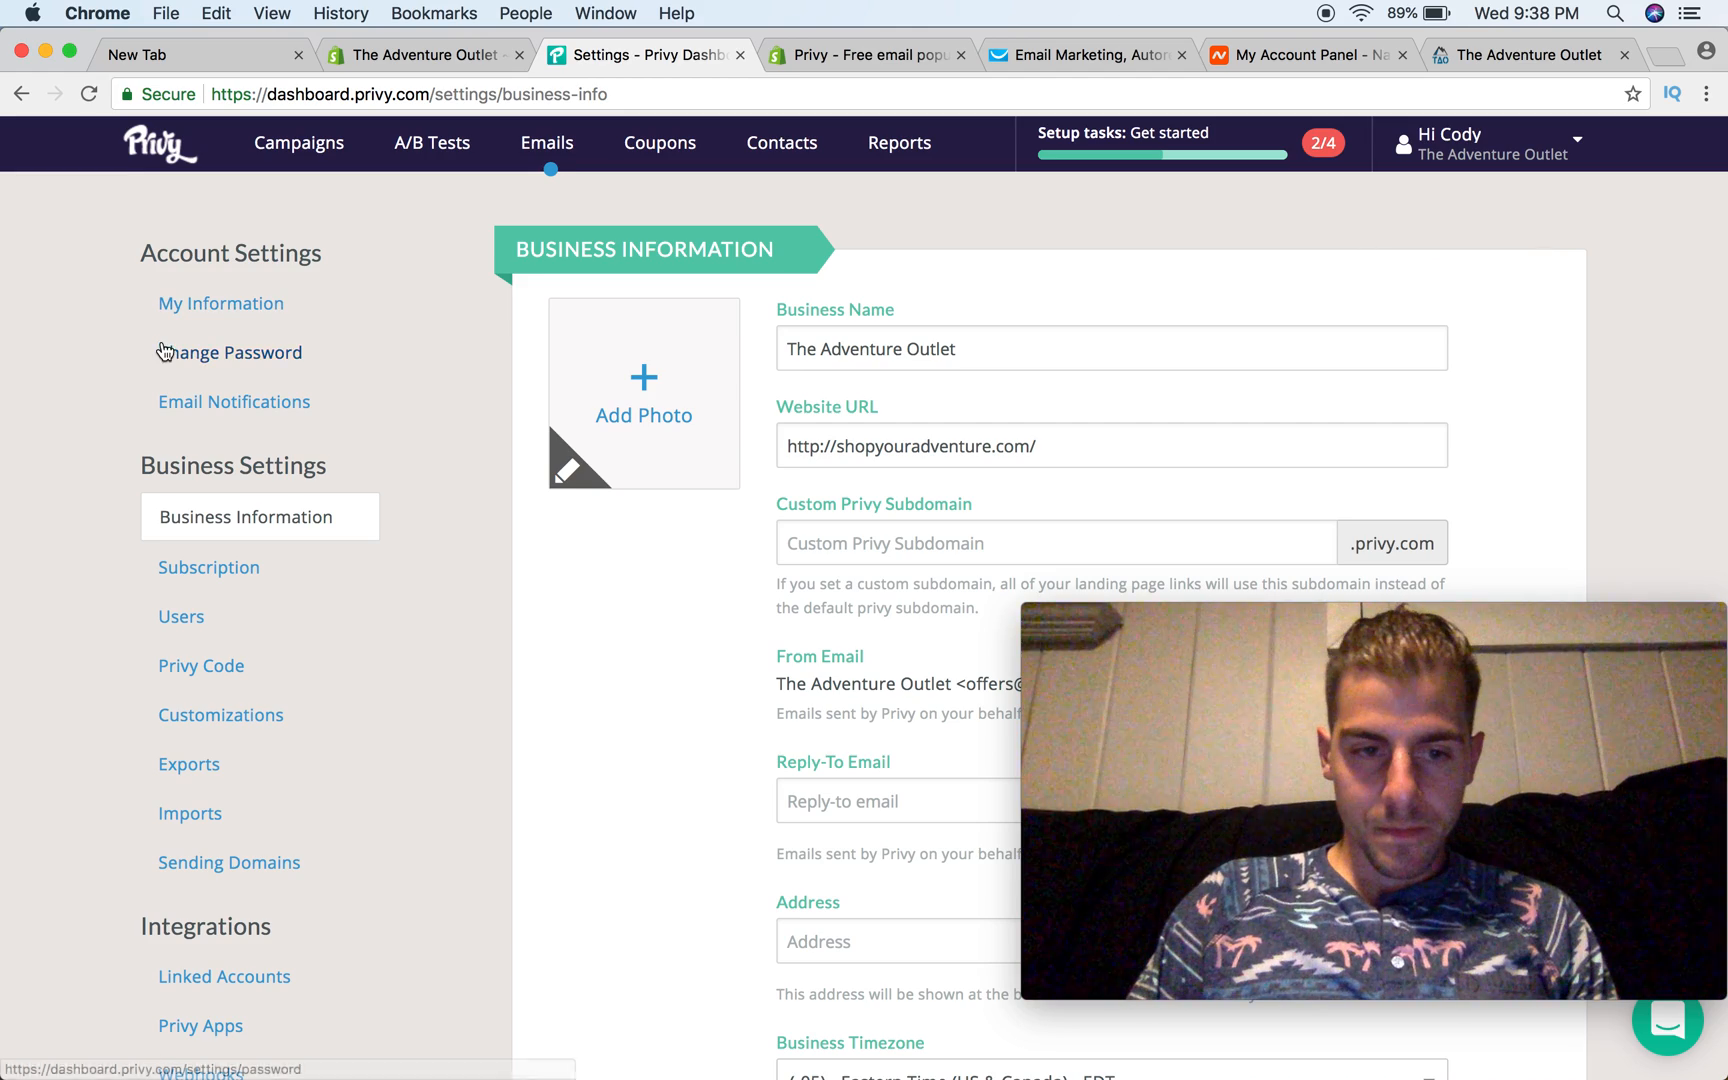
scroll("down", 3)
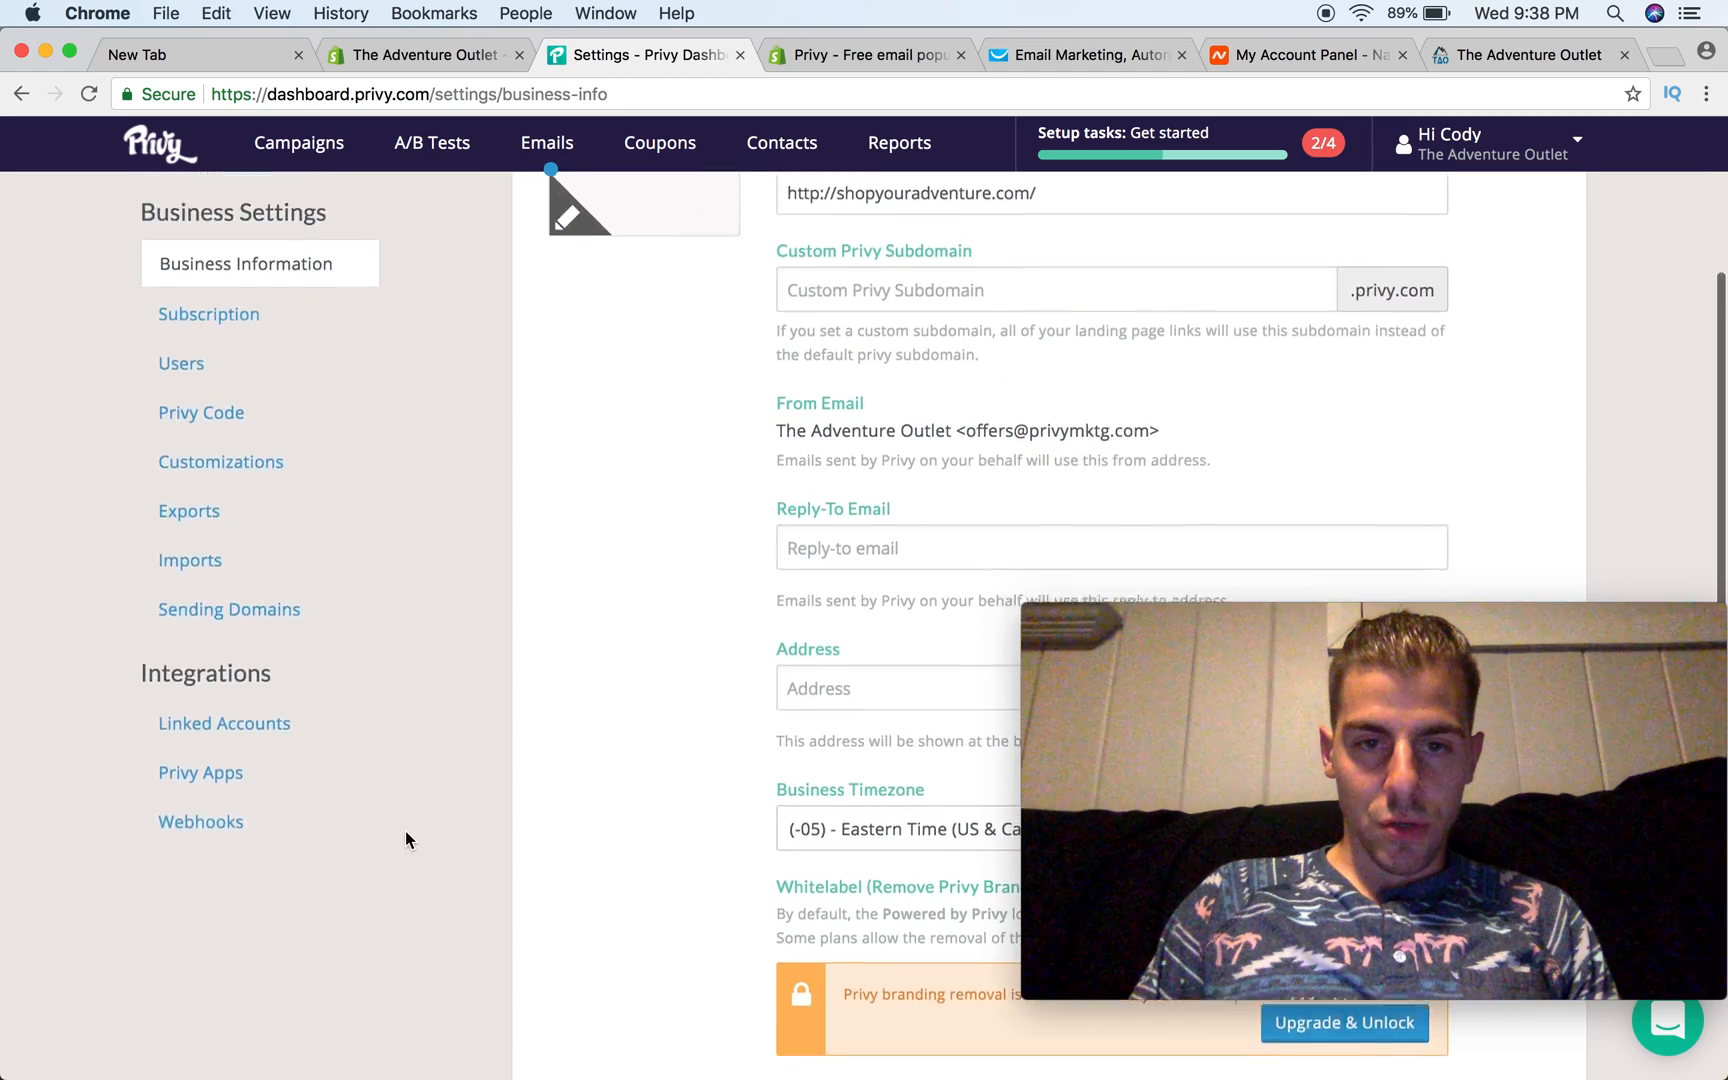
scroll("down", 3)
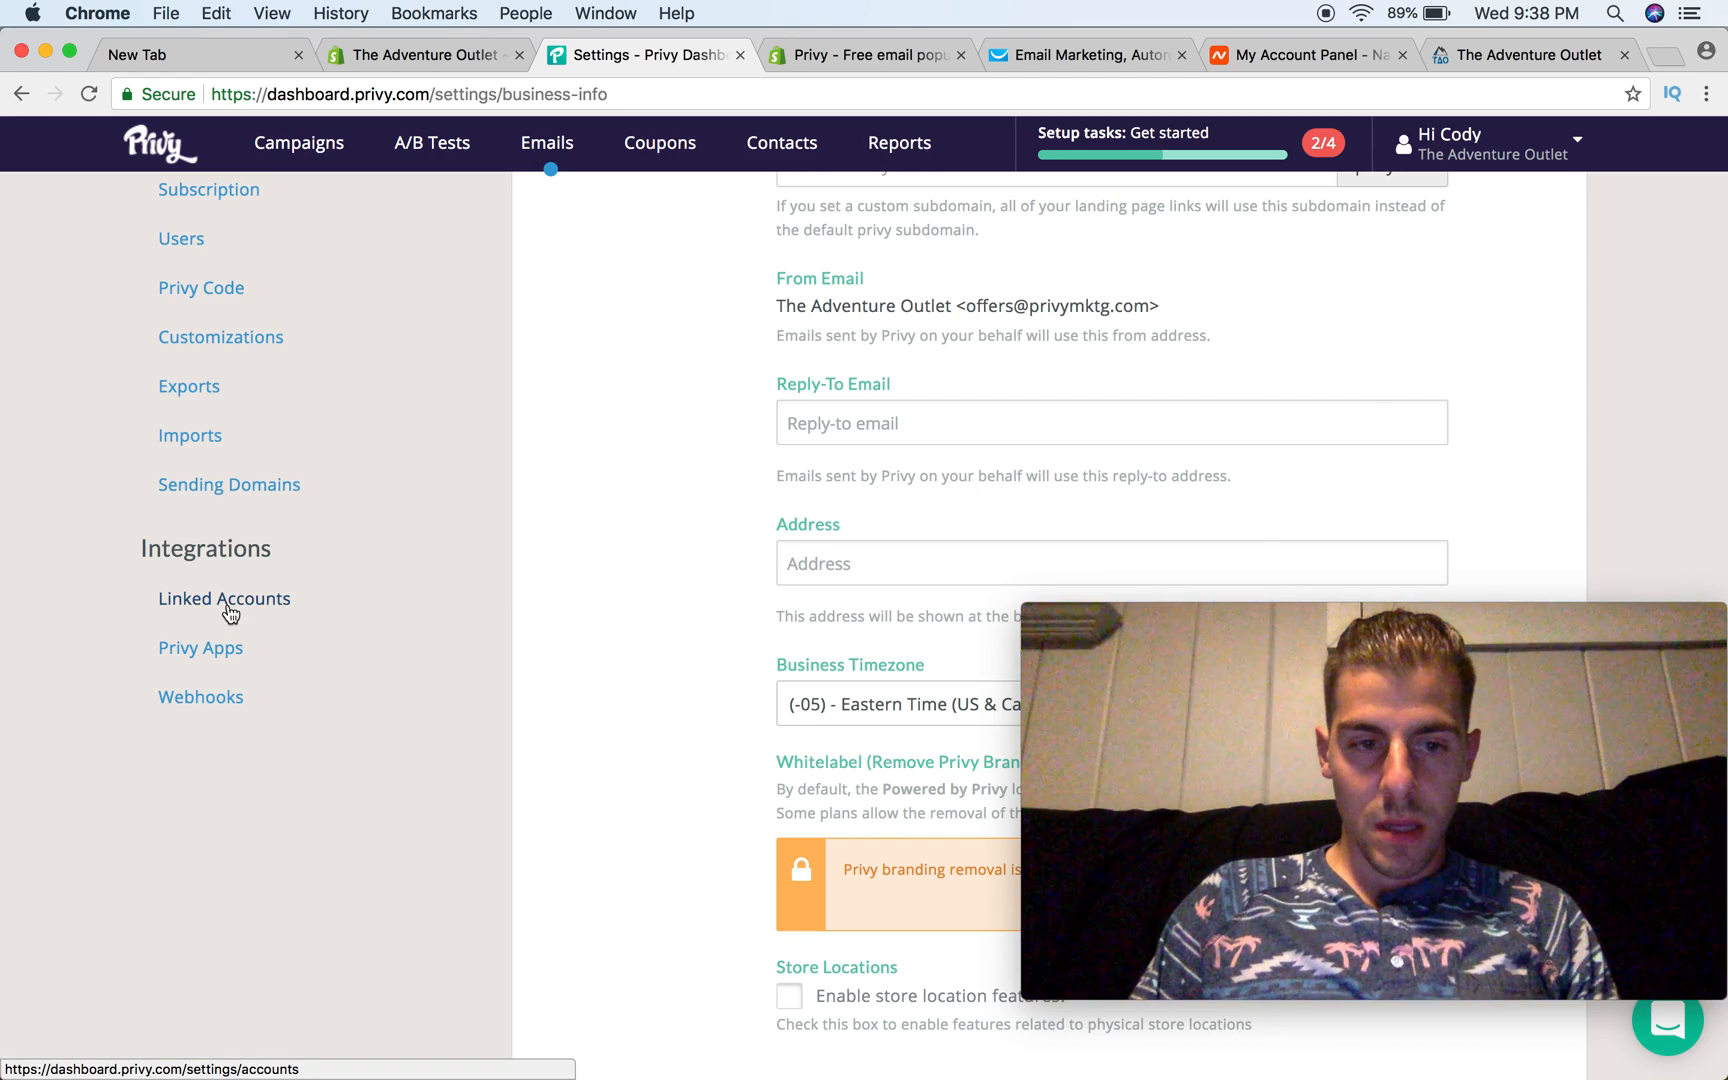
View Linked Accounts showing the authorized GetResponse and Shopify accounts and available integrations.
left_click(224, 598)
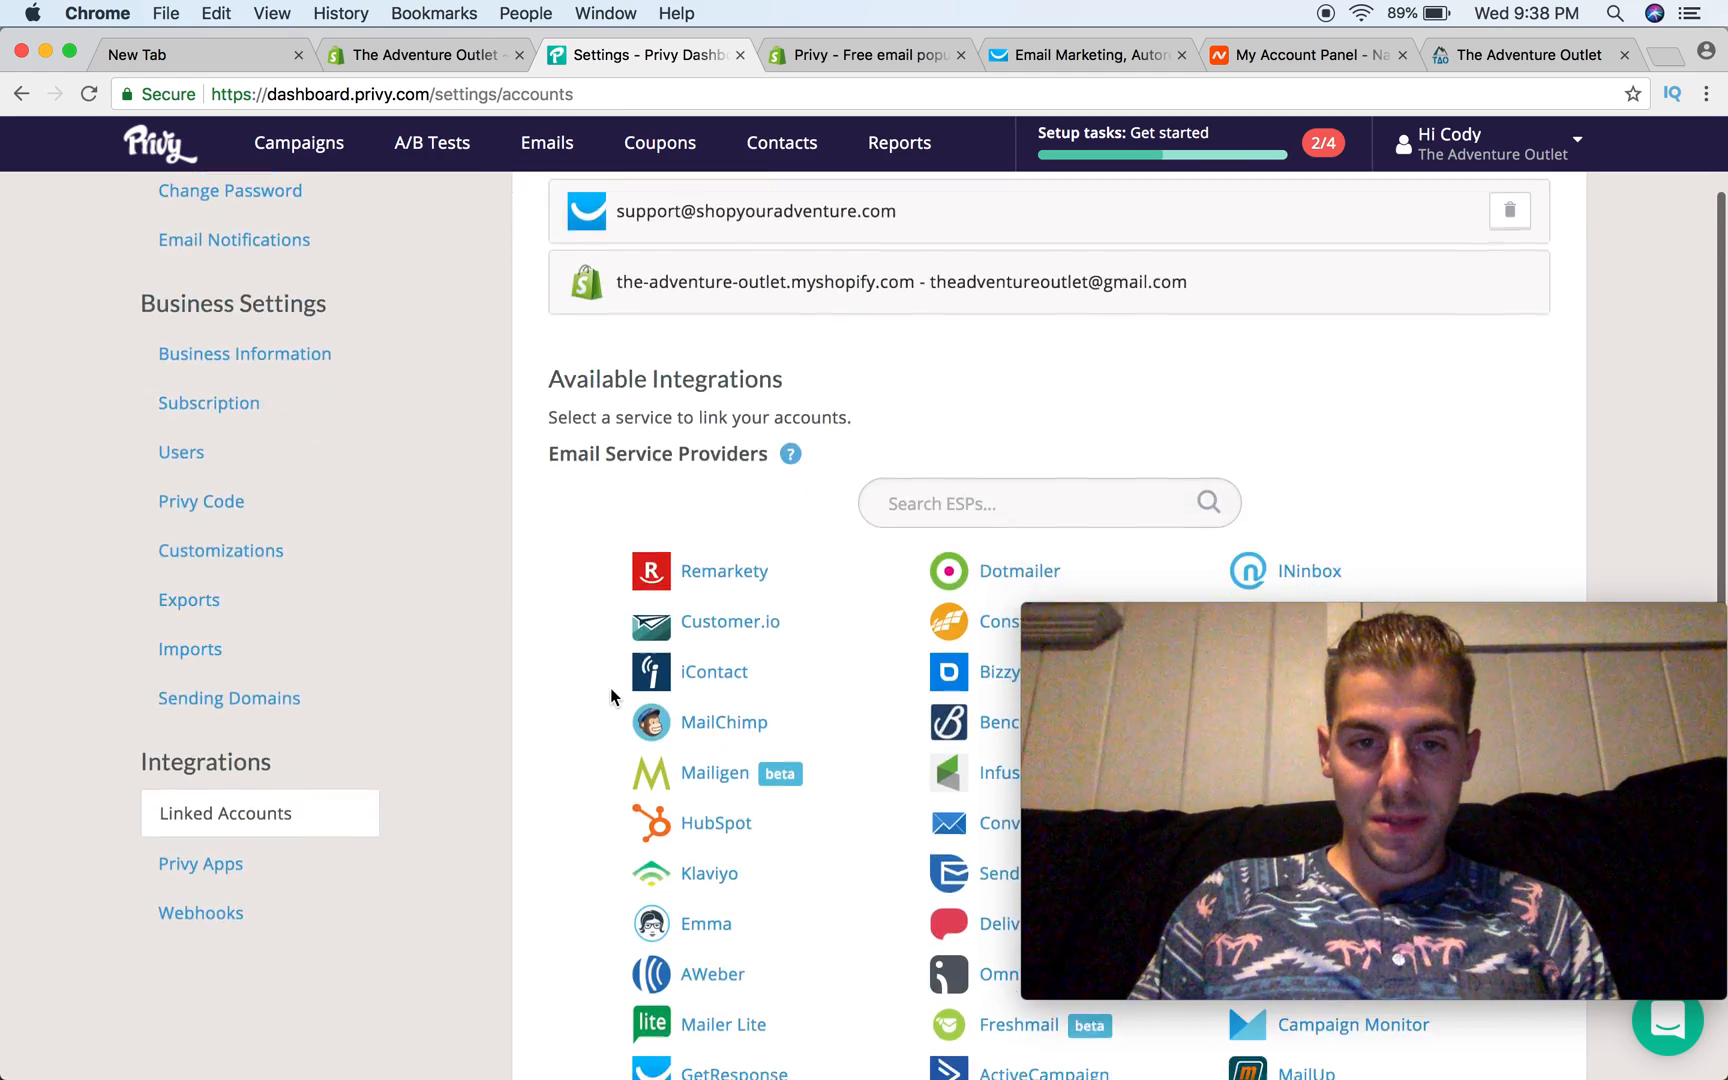
scroll("down", 3)
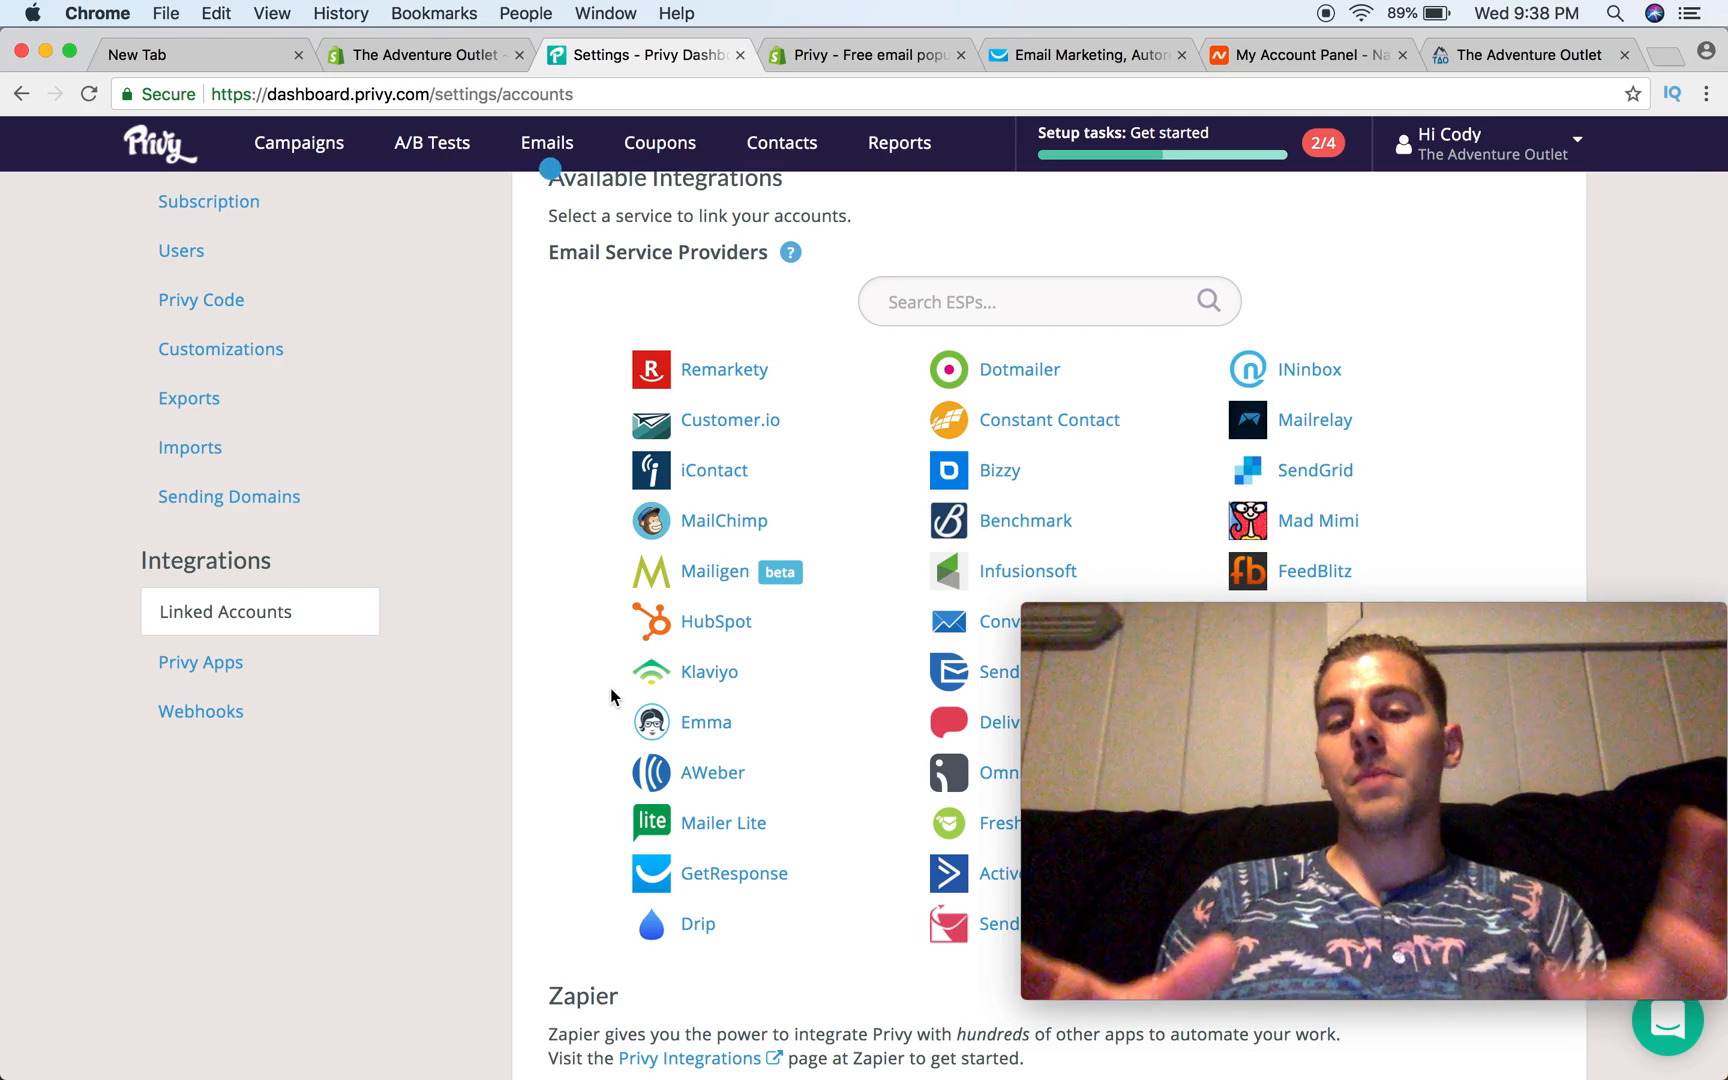
scroll("down", 3)
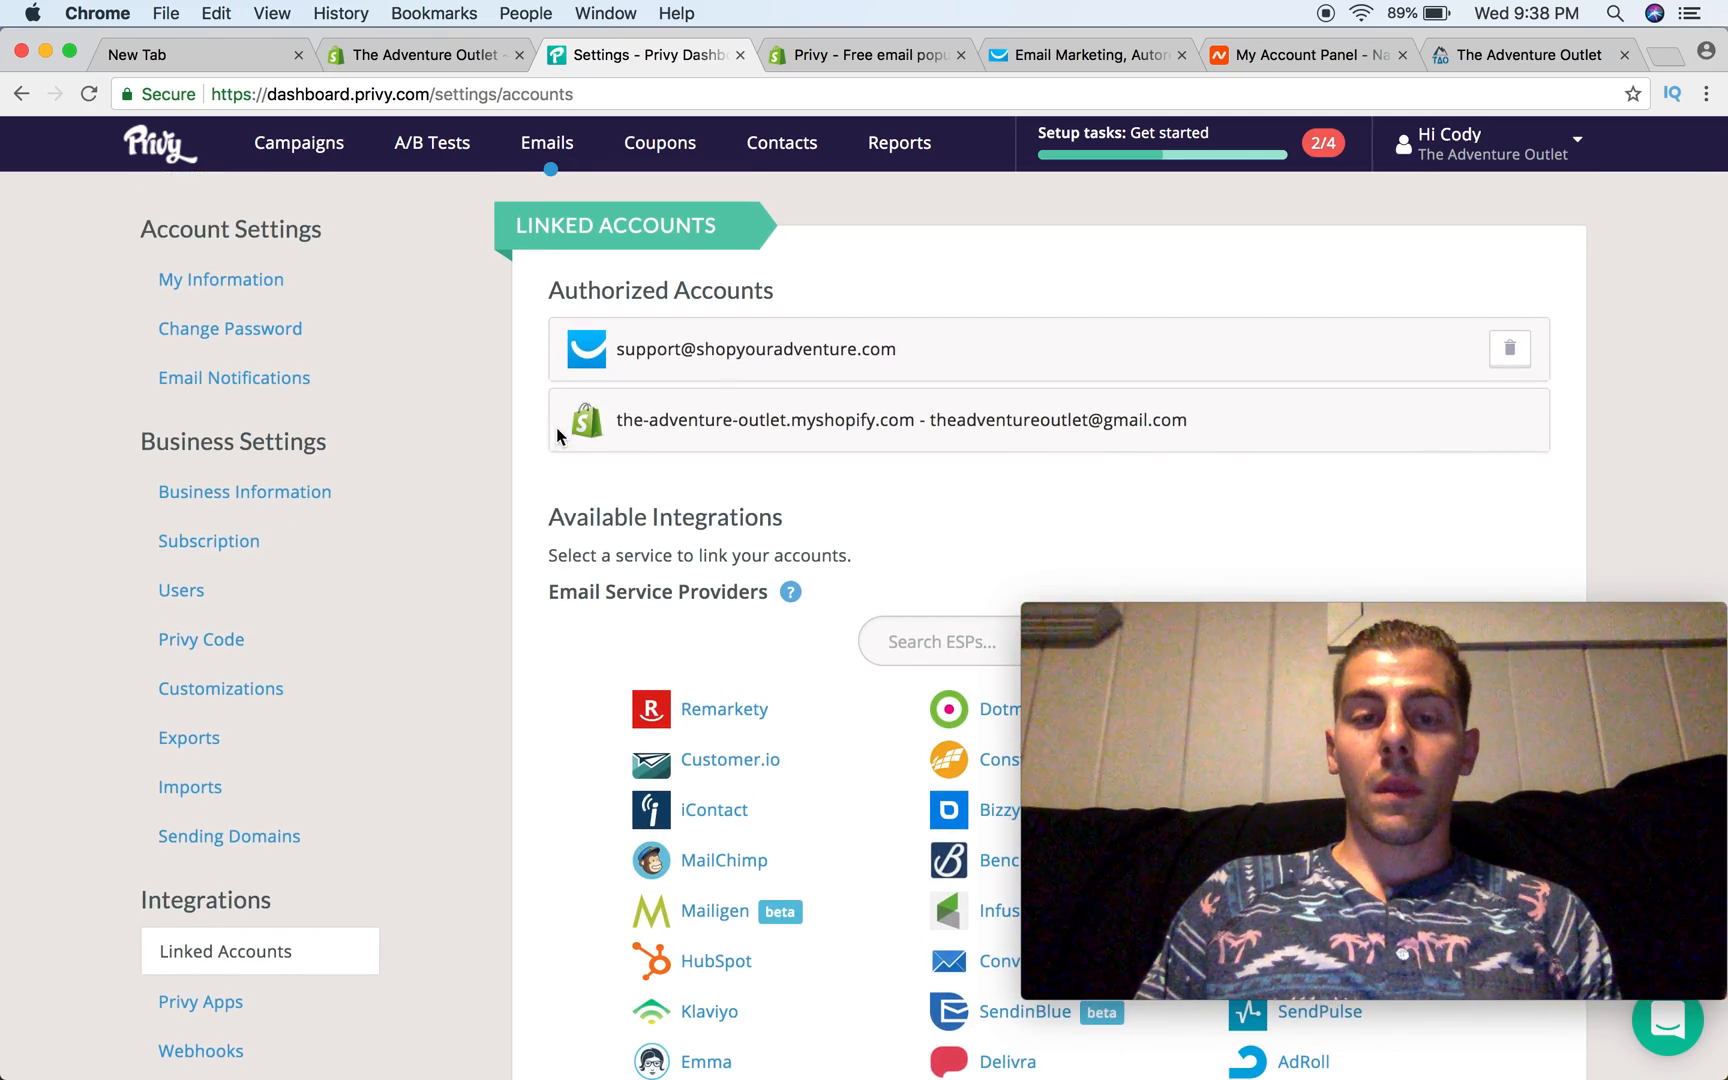
scroll("down", 3)
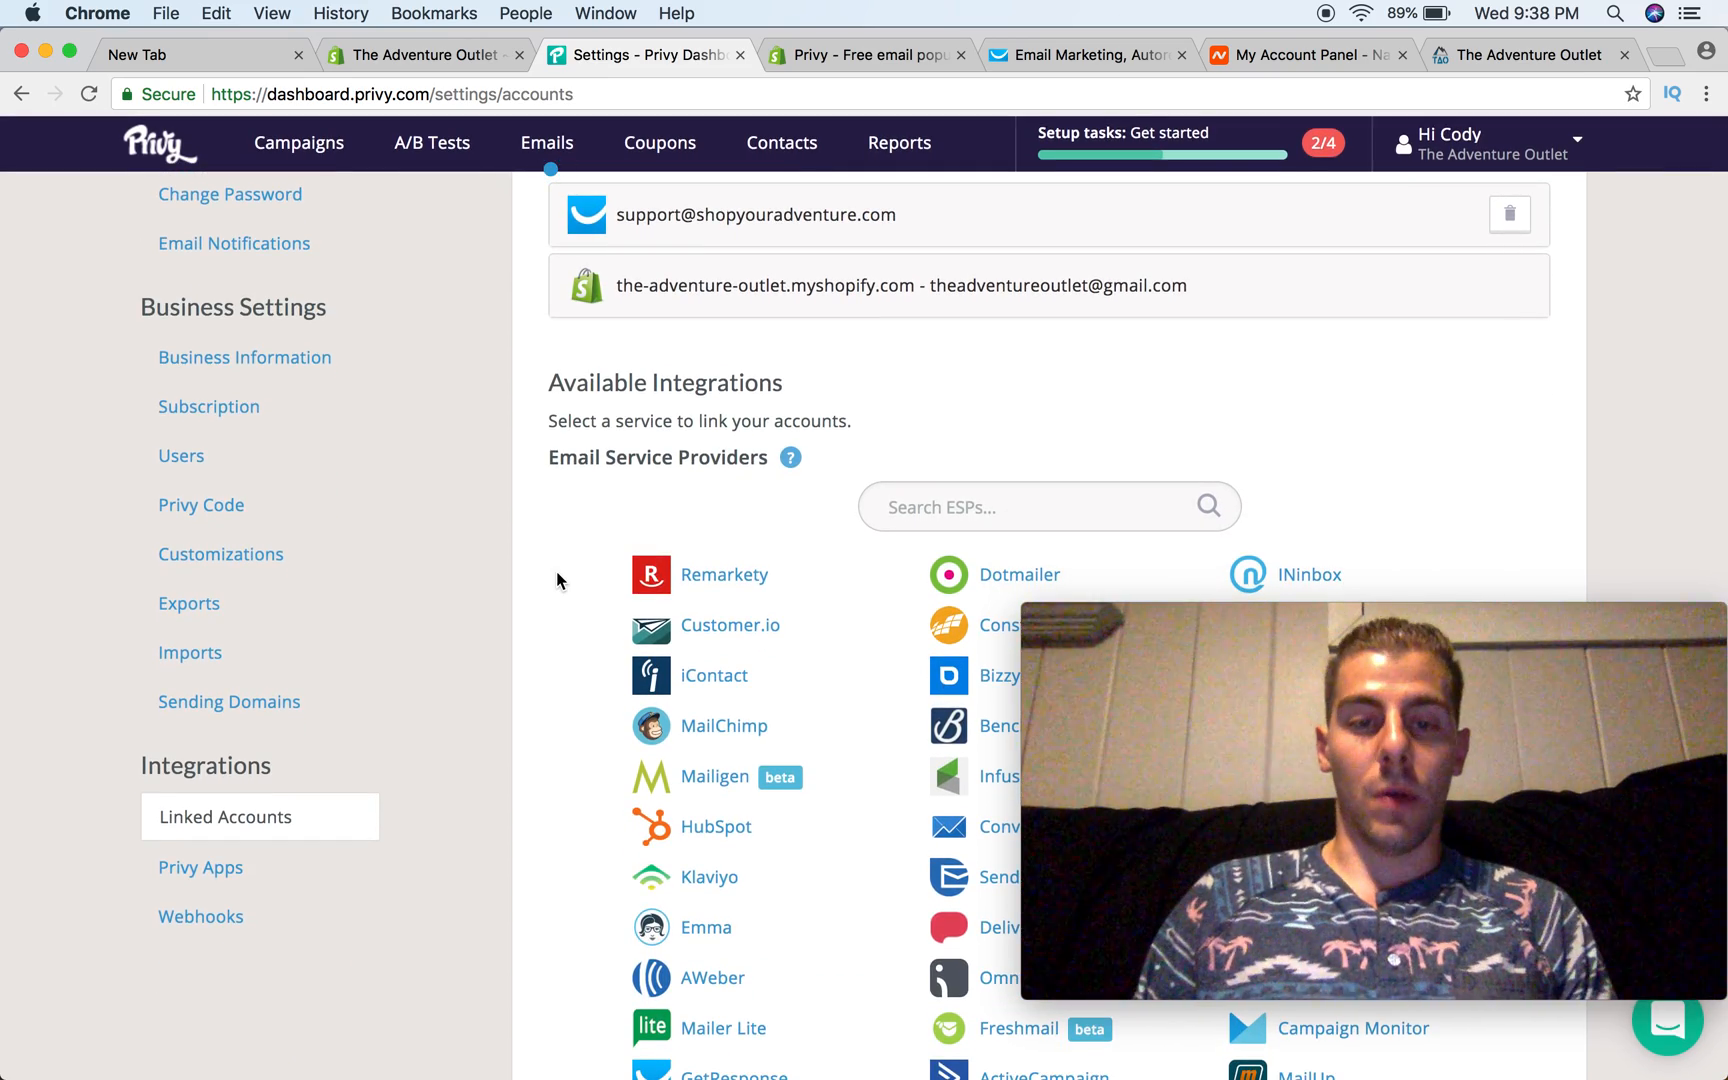
scroll("down", 3)
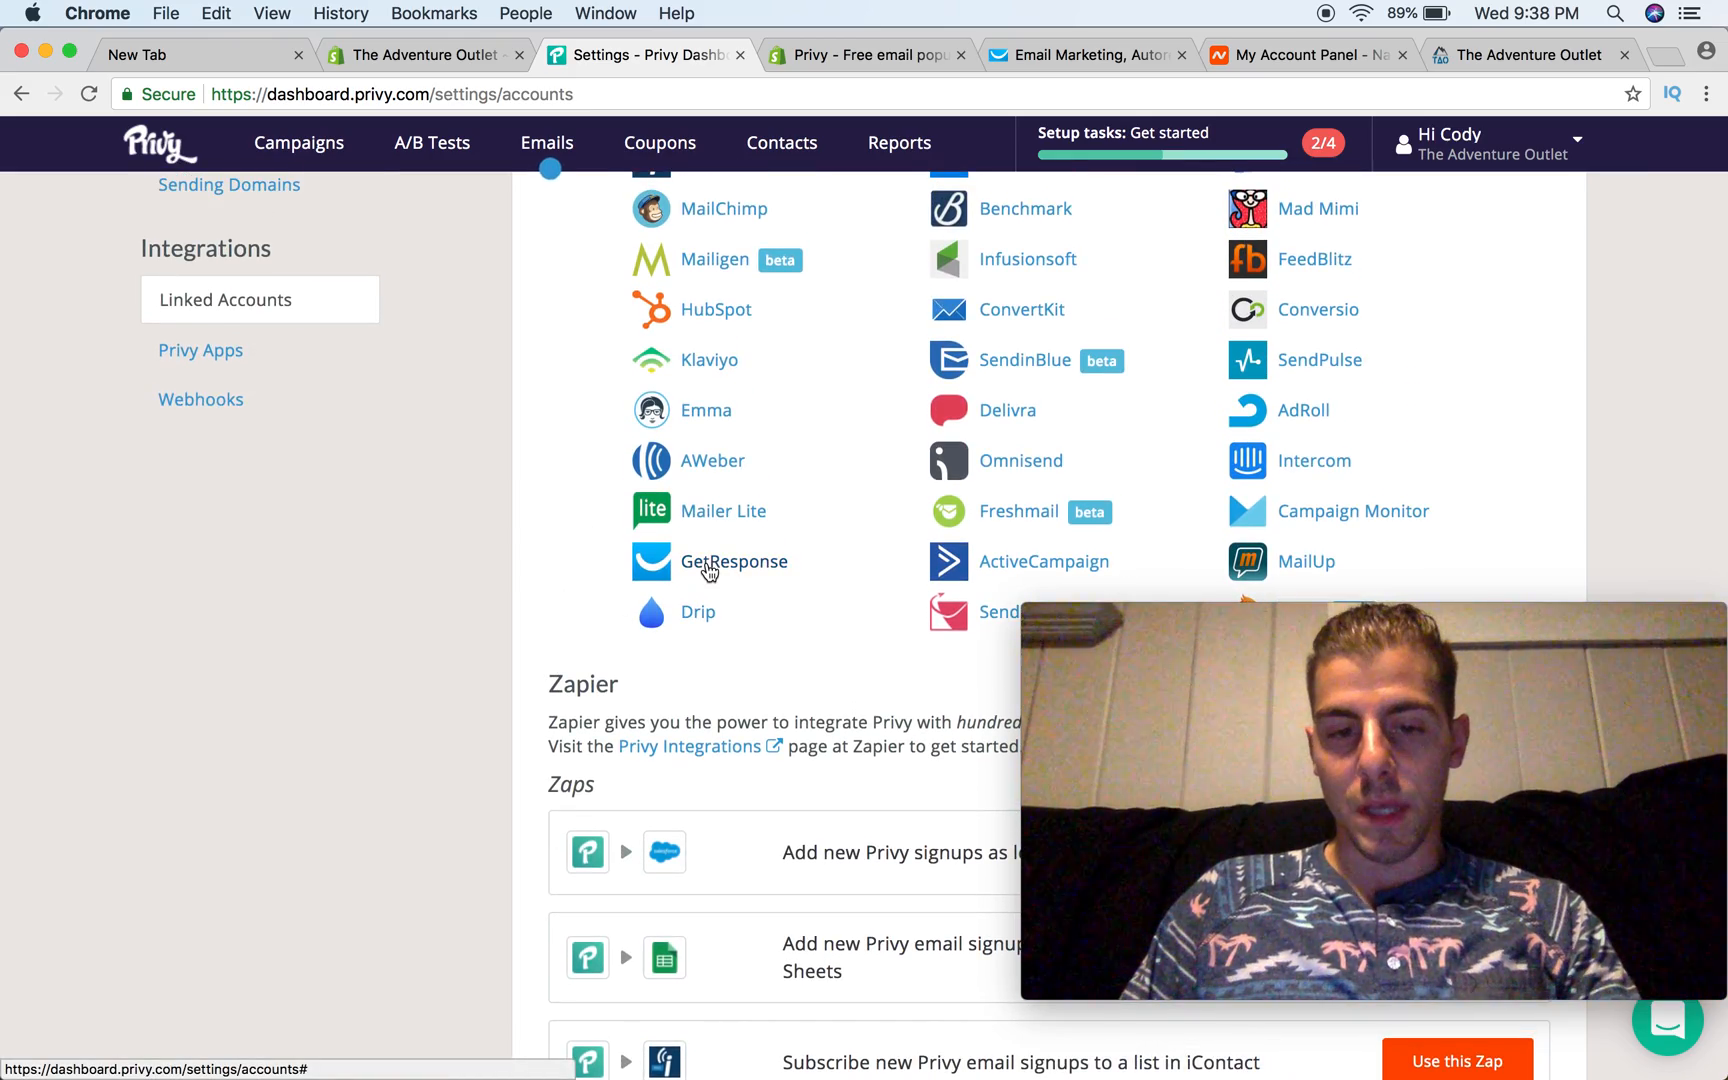
scroll("down", 3)
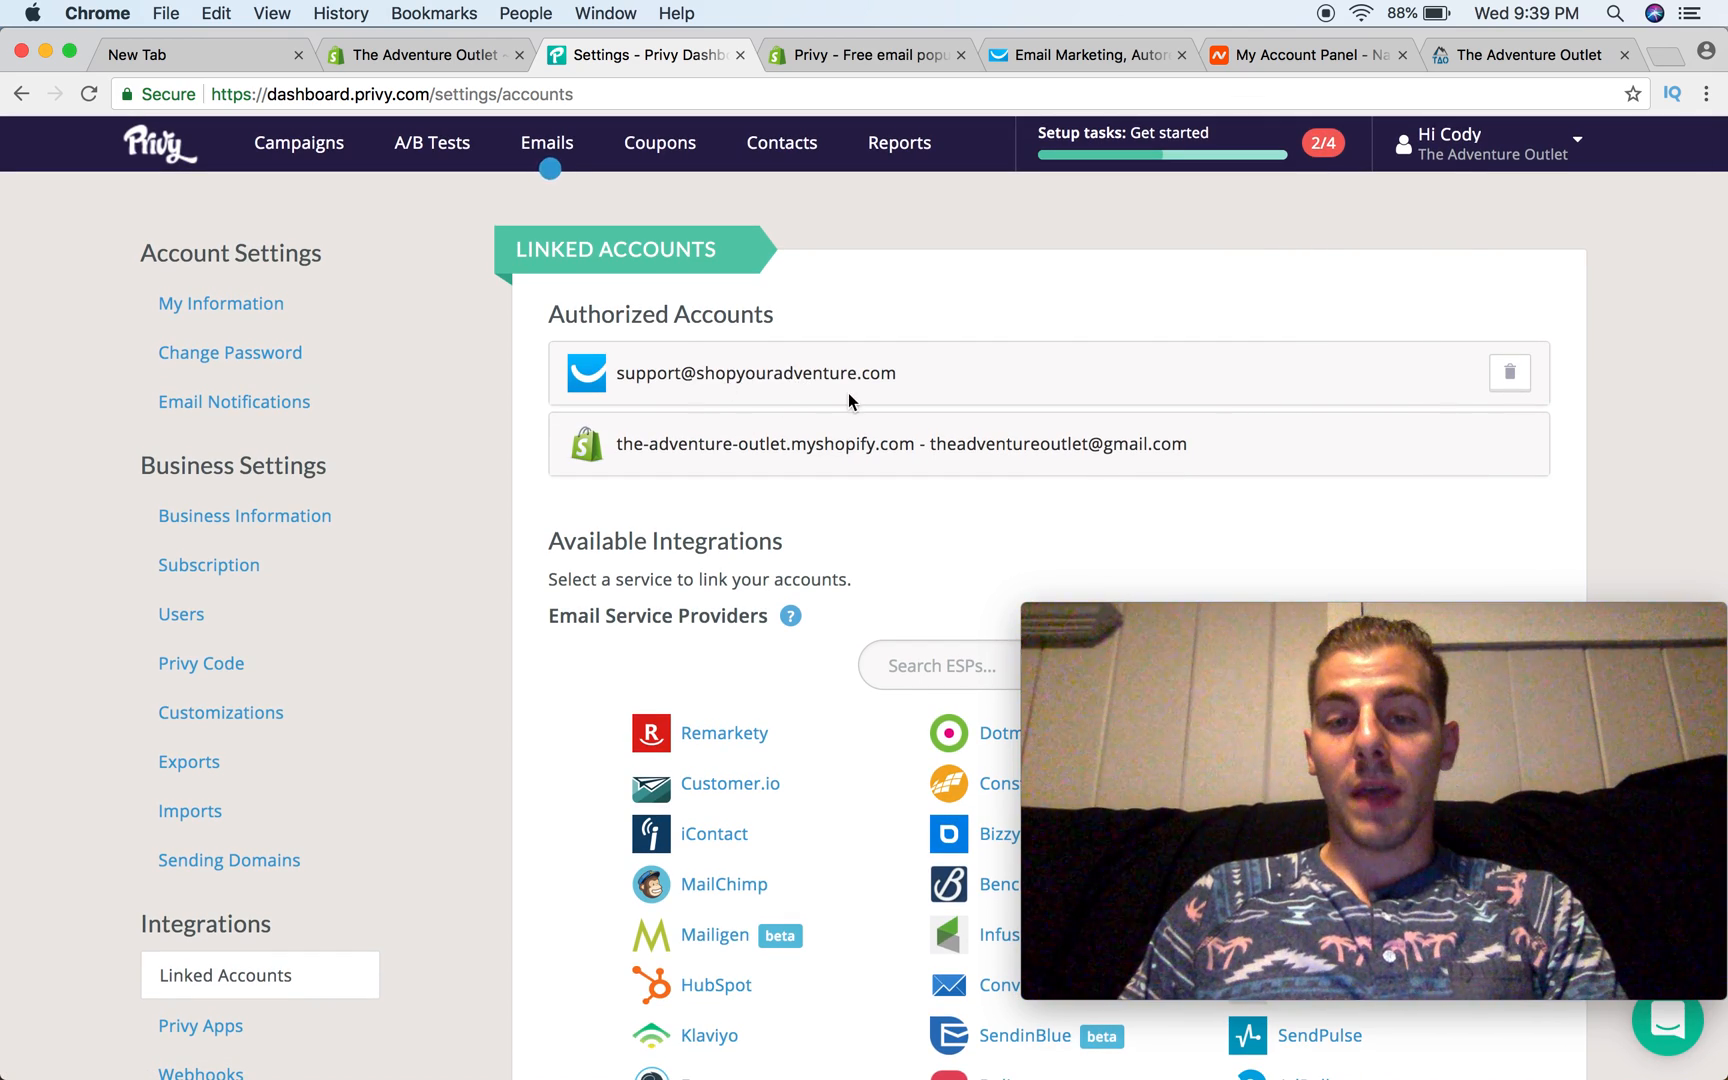
mouse_move(1610, 272)
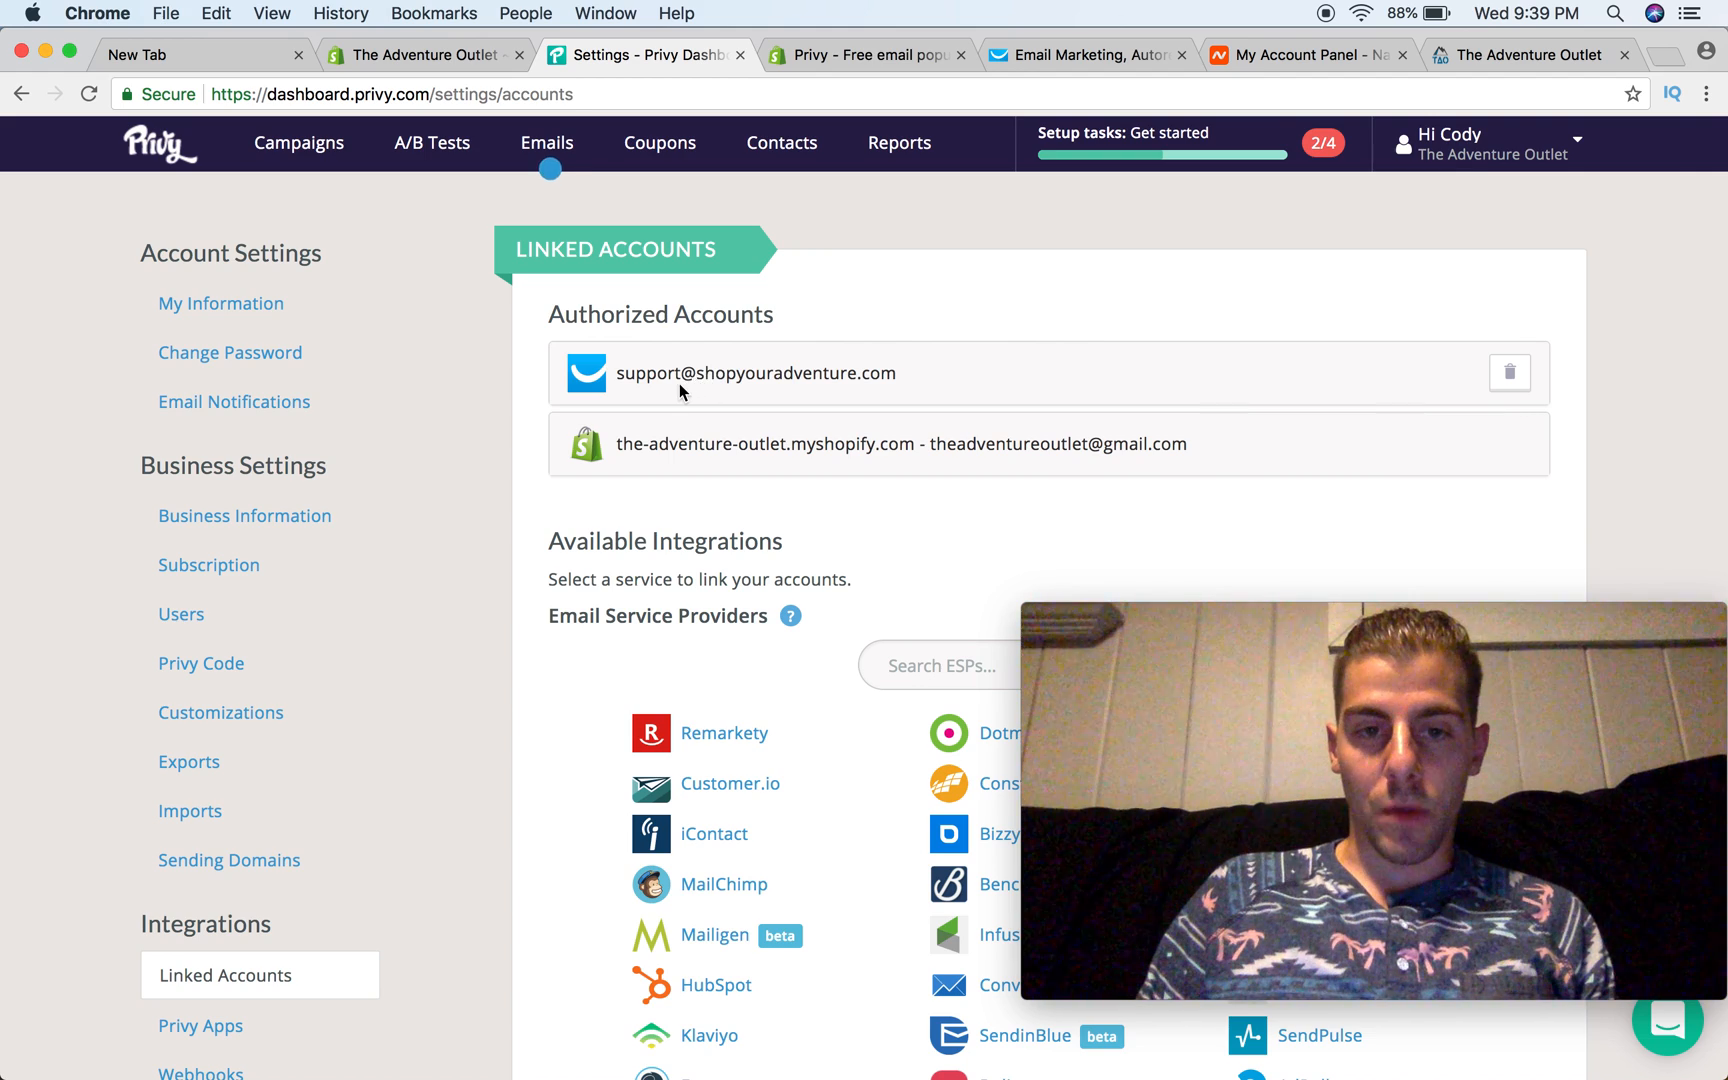
mouse_move(633, 478)
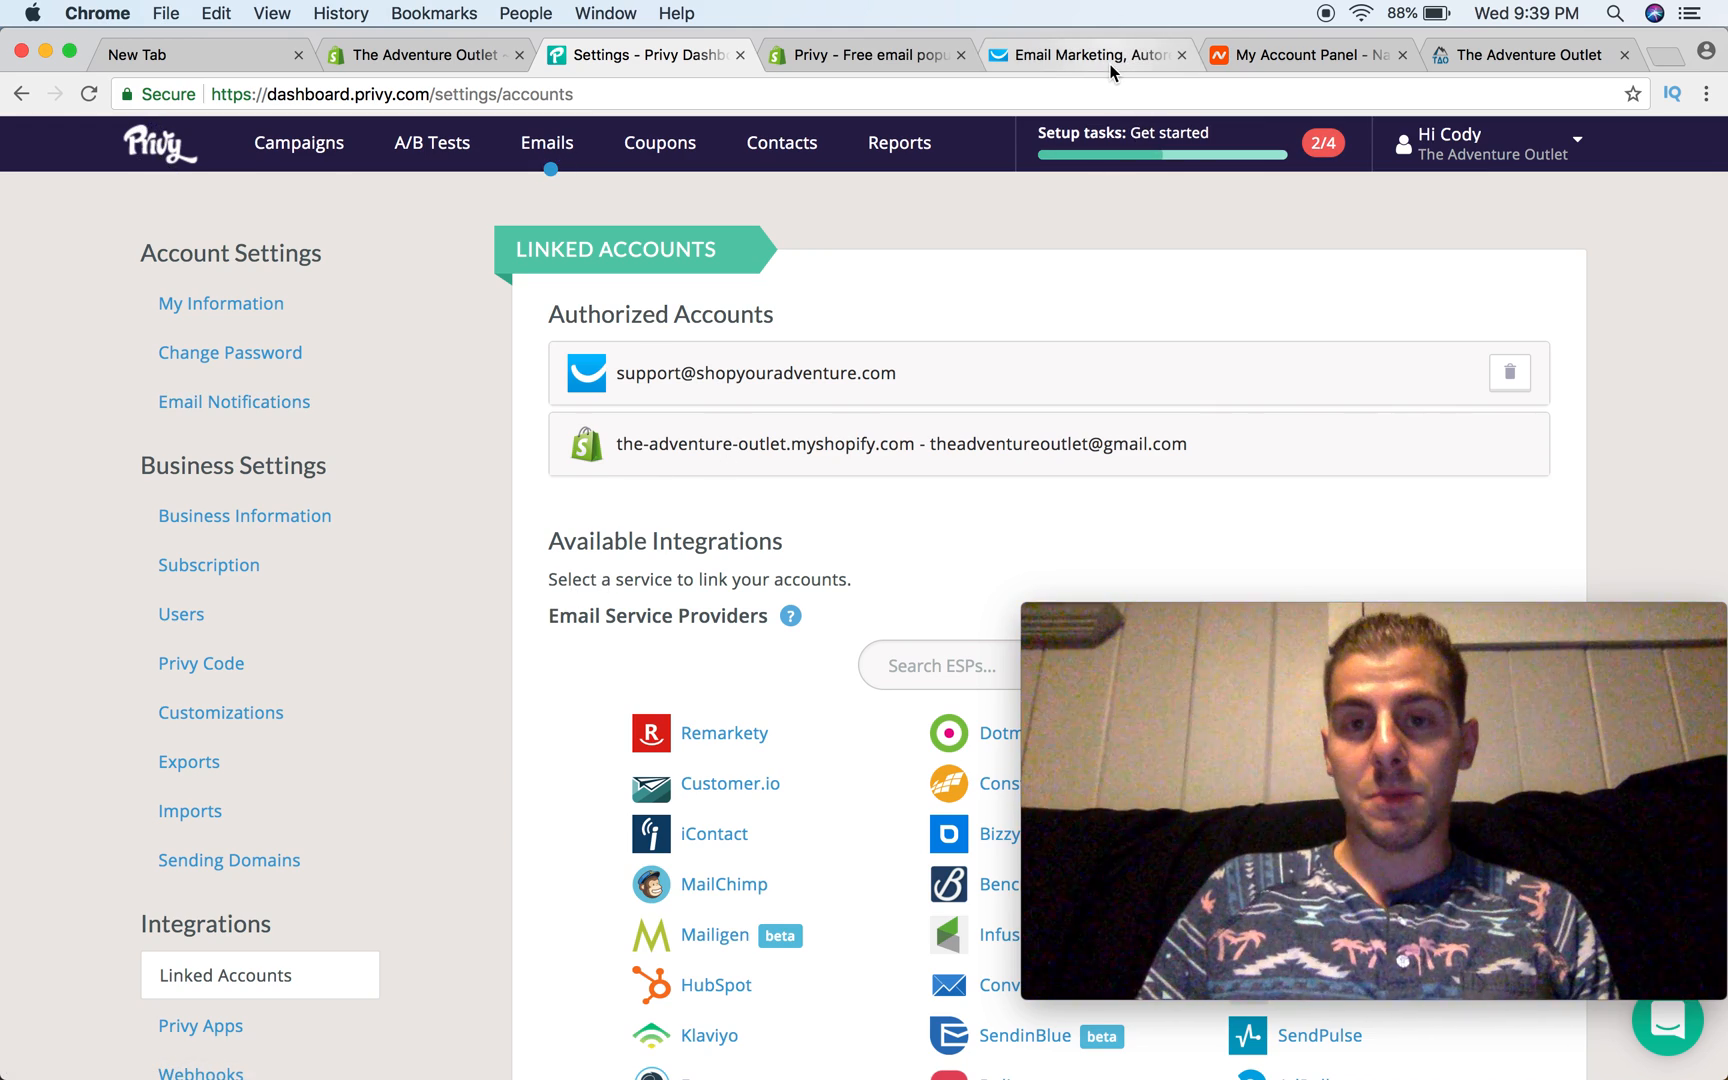
mouse_move(1086, 54)
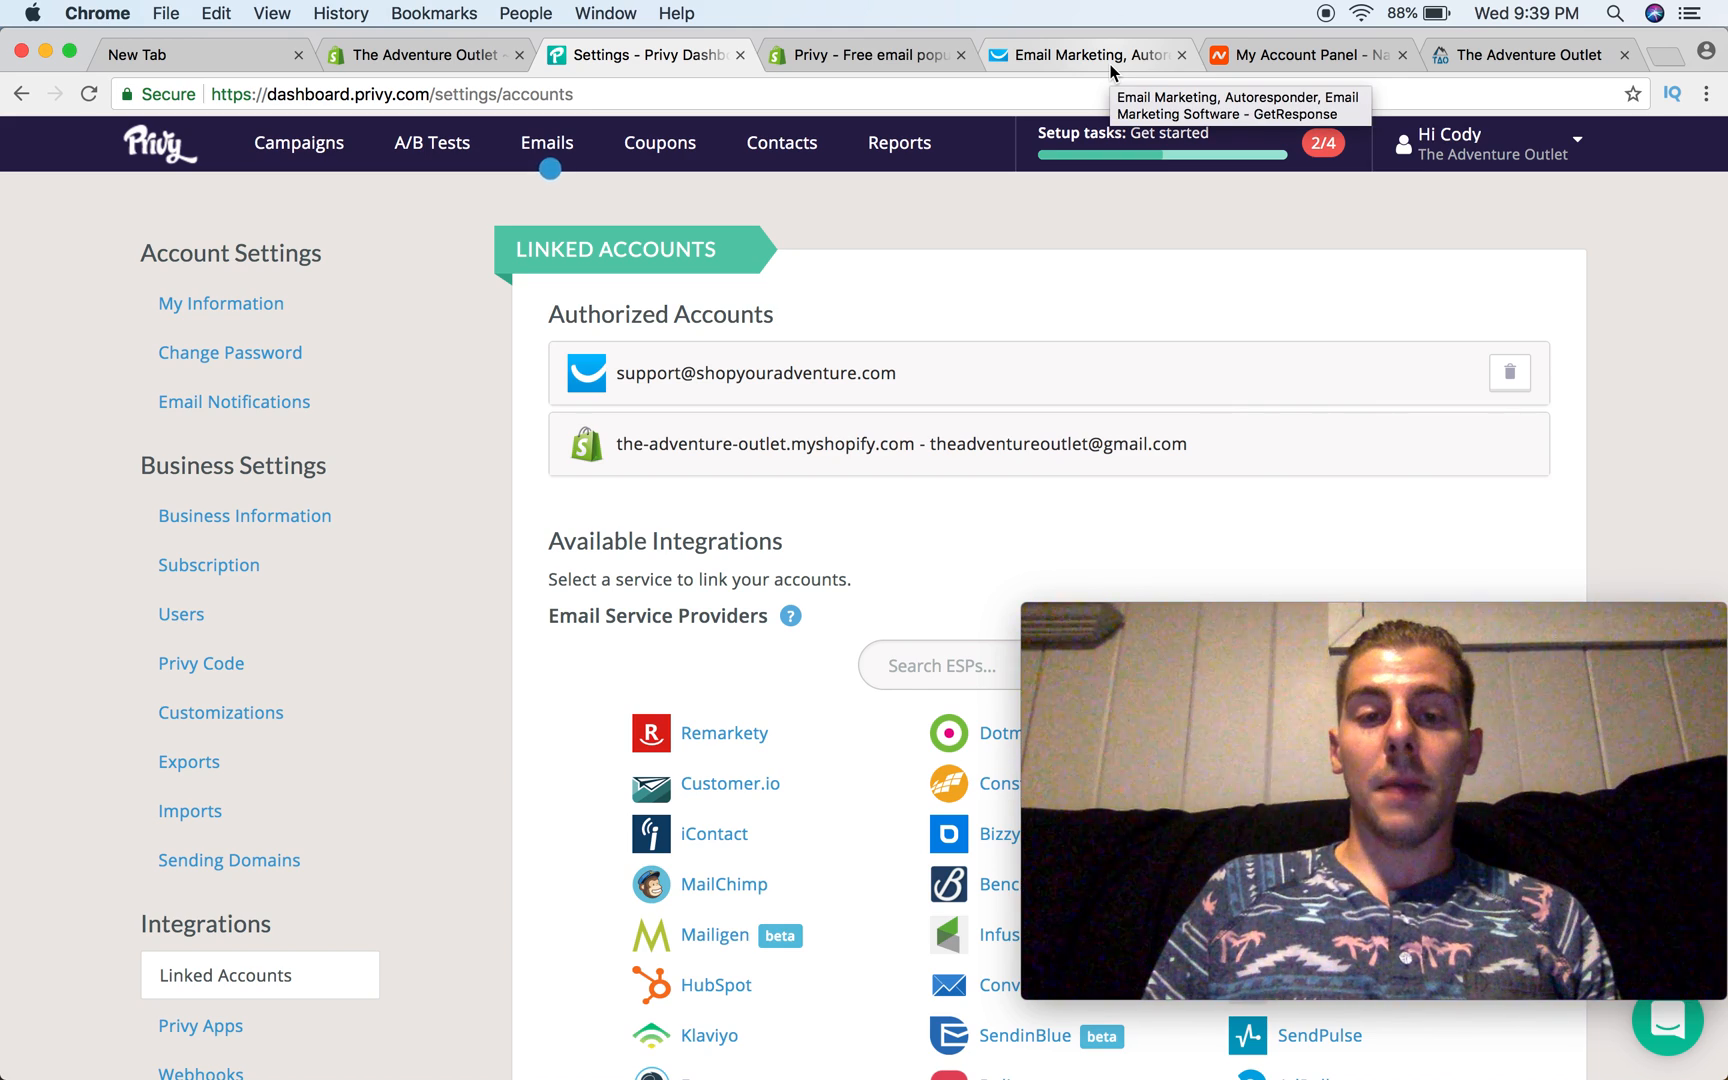
mouse_move(1300, 61)
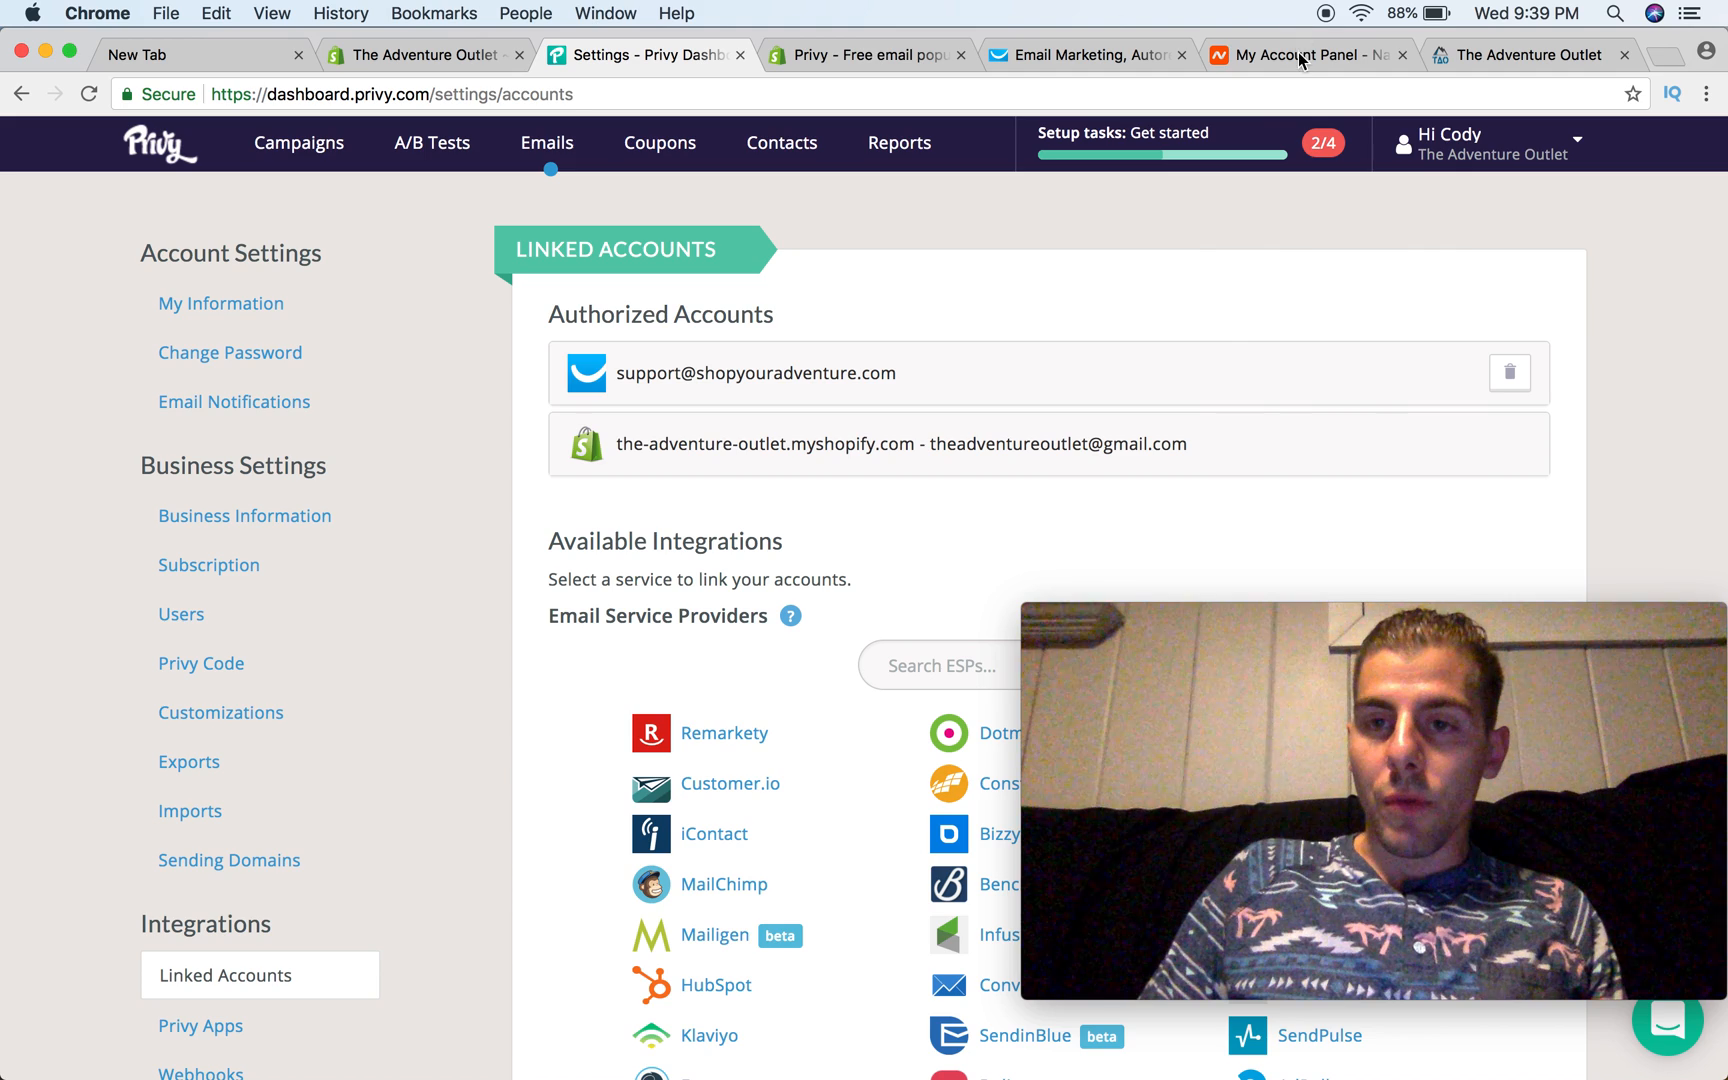
Sign in to the Namecheap account with its password.
left_click(1300, 54)
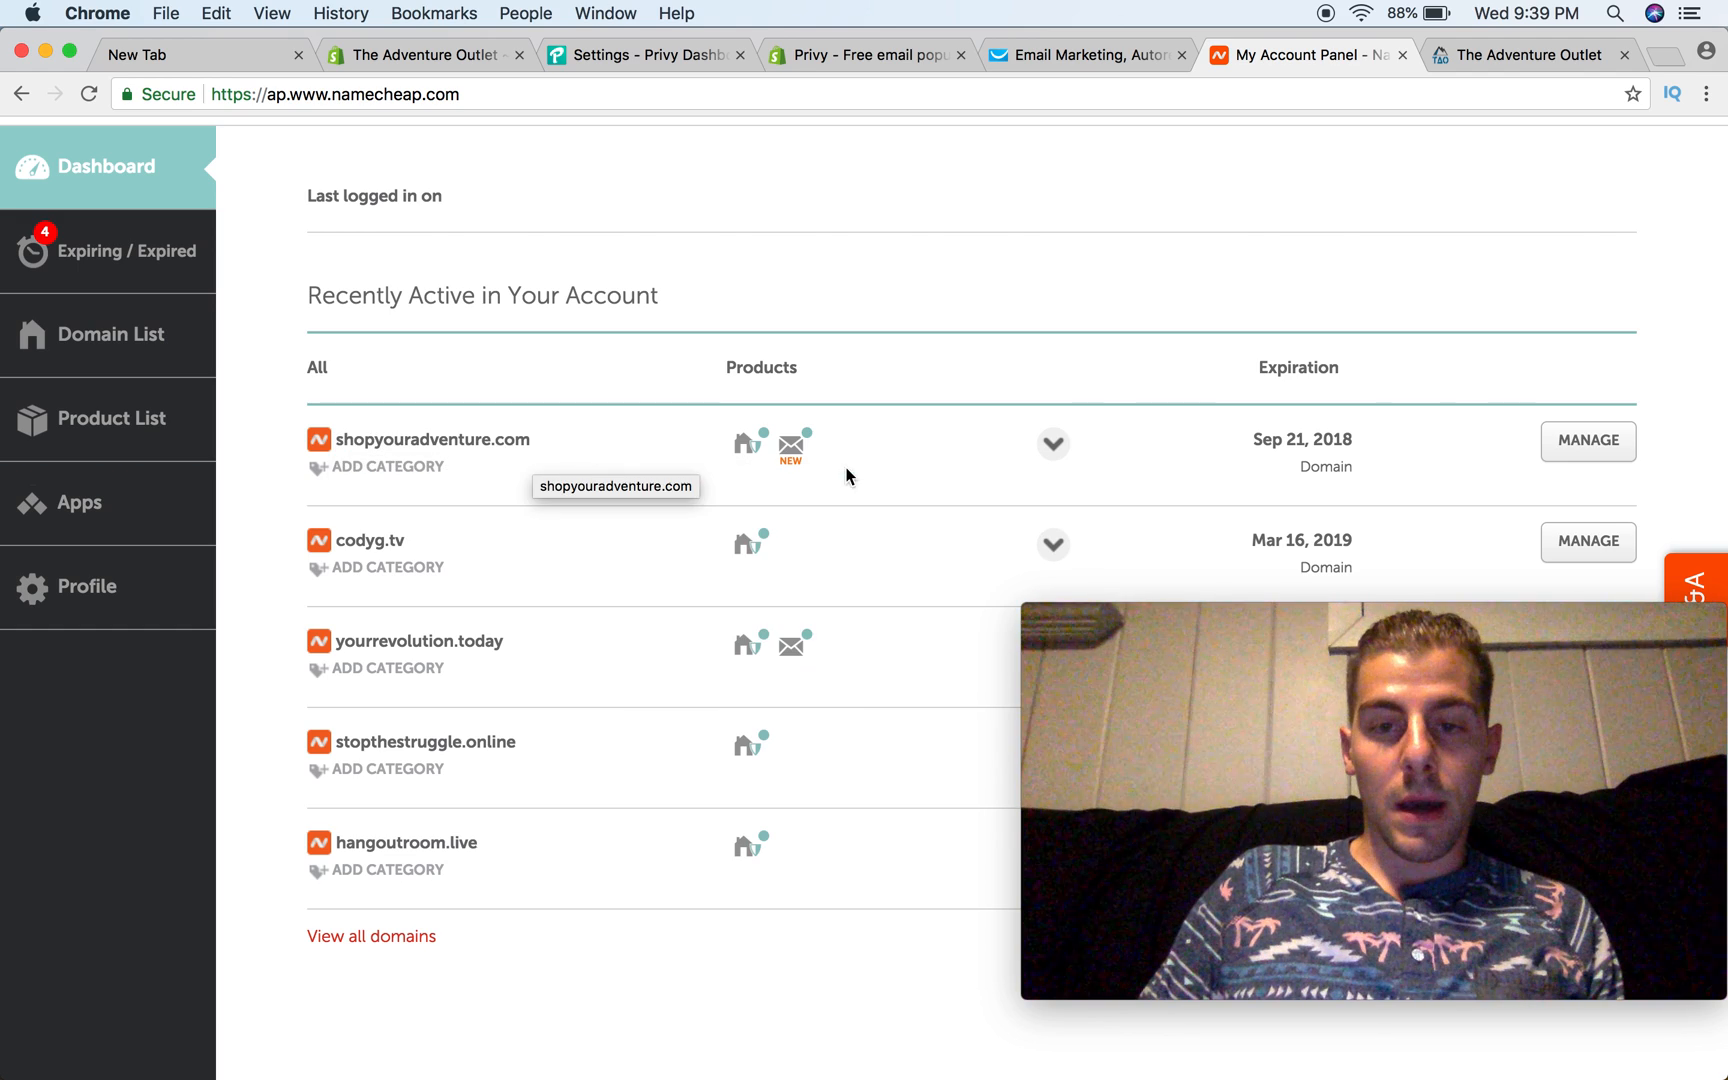
left_click(1587, 441)
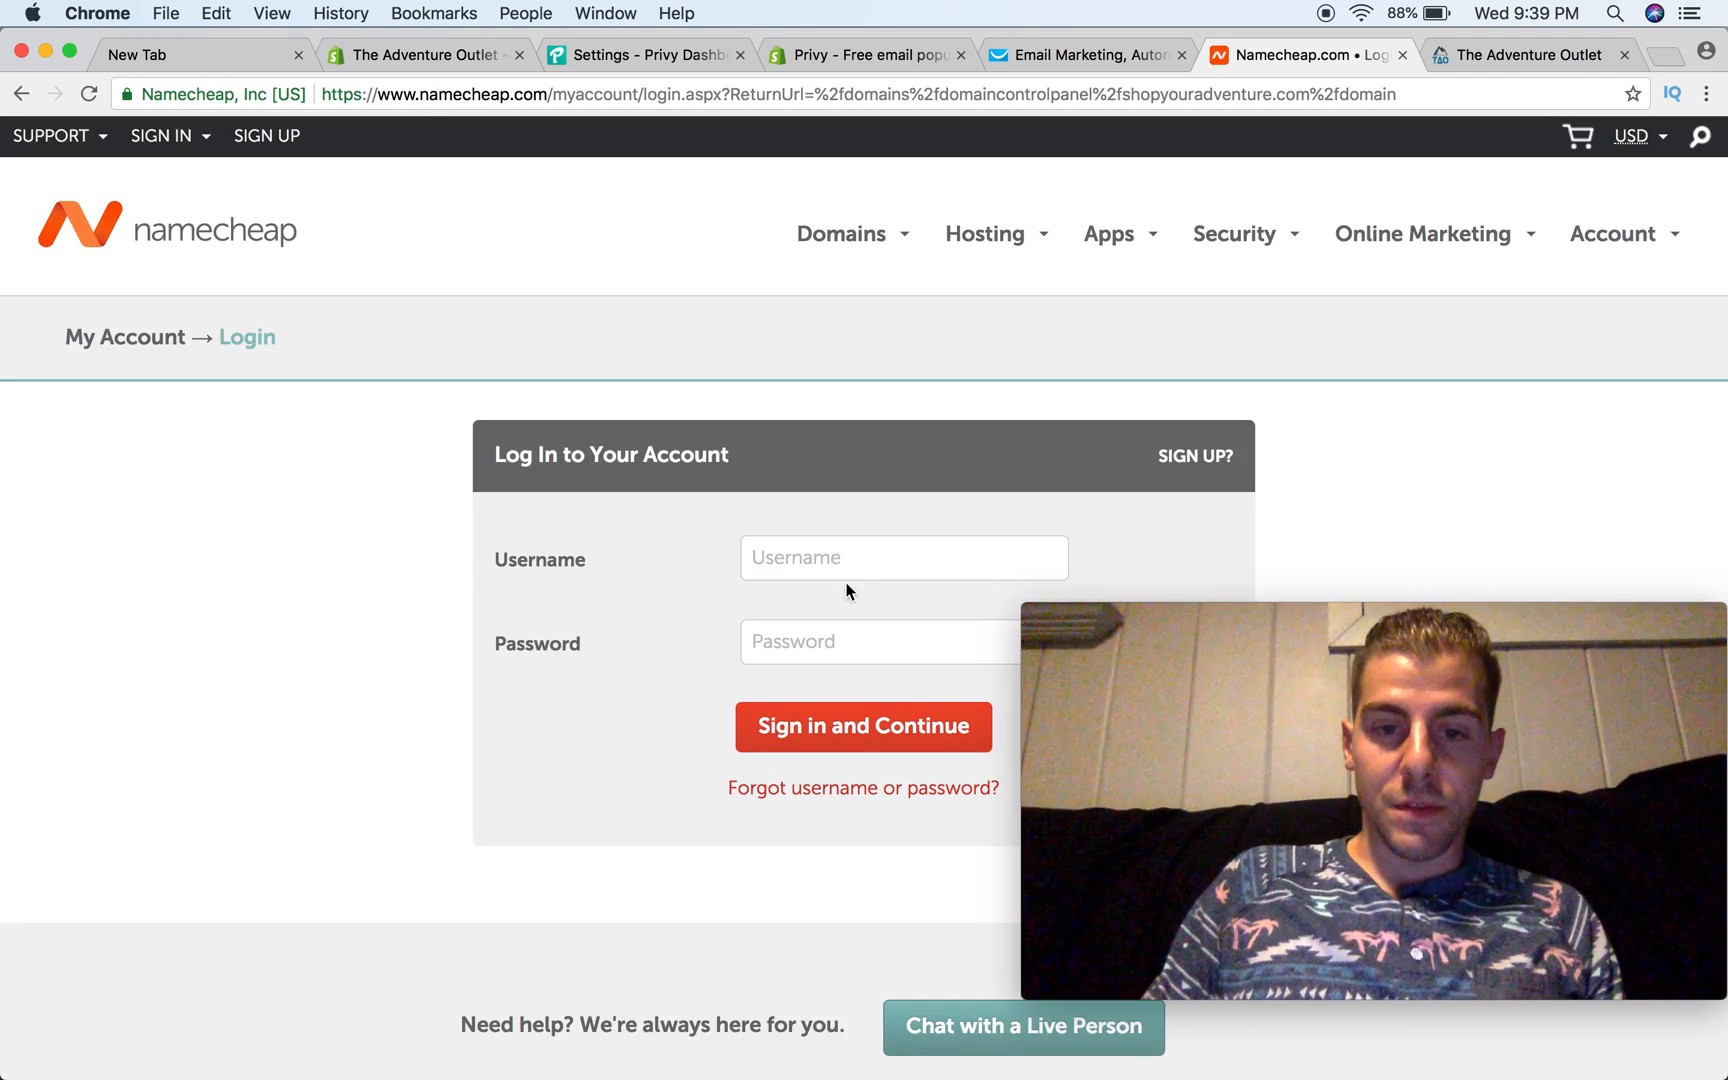
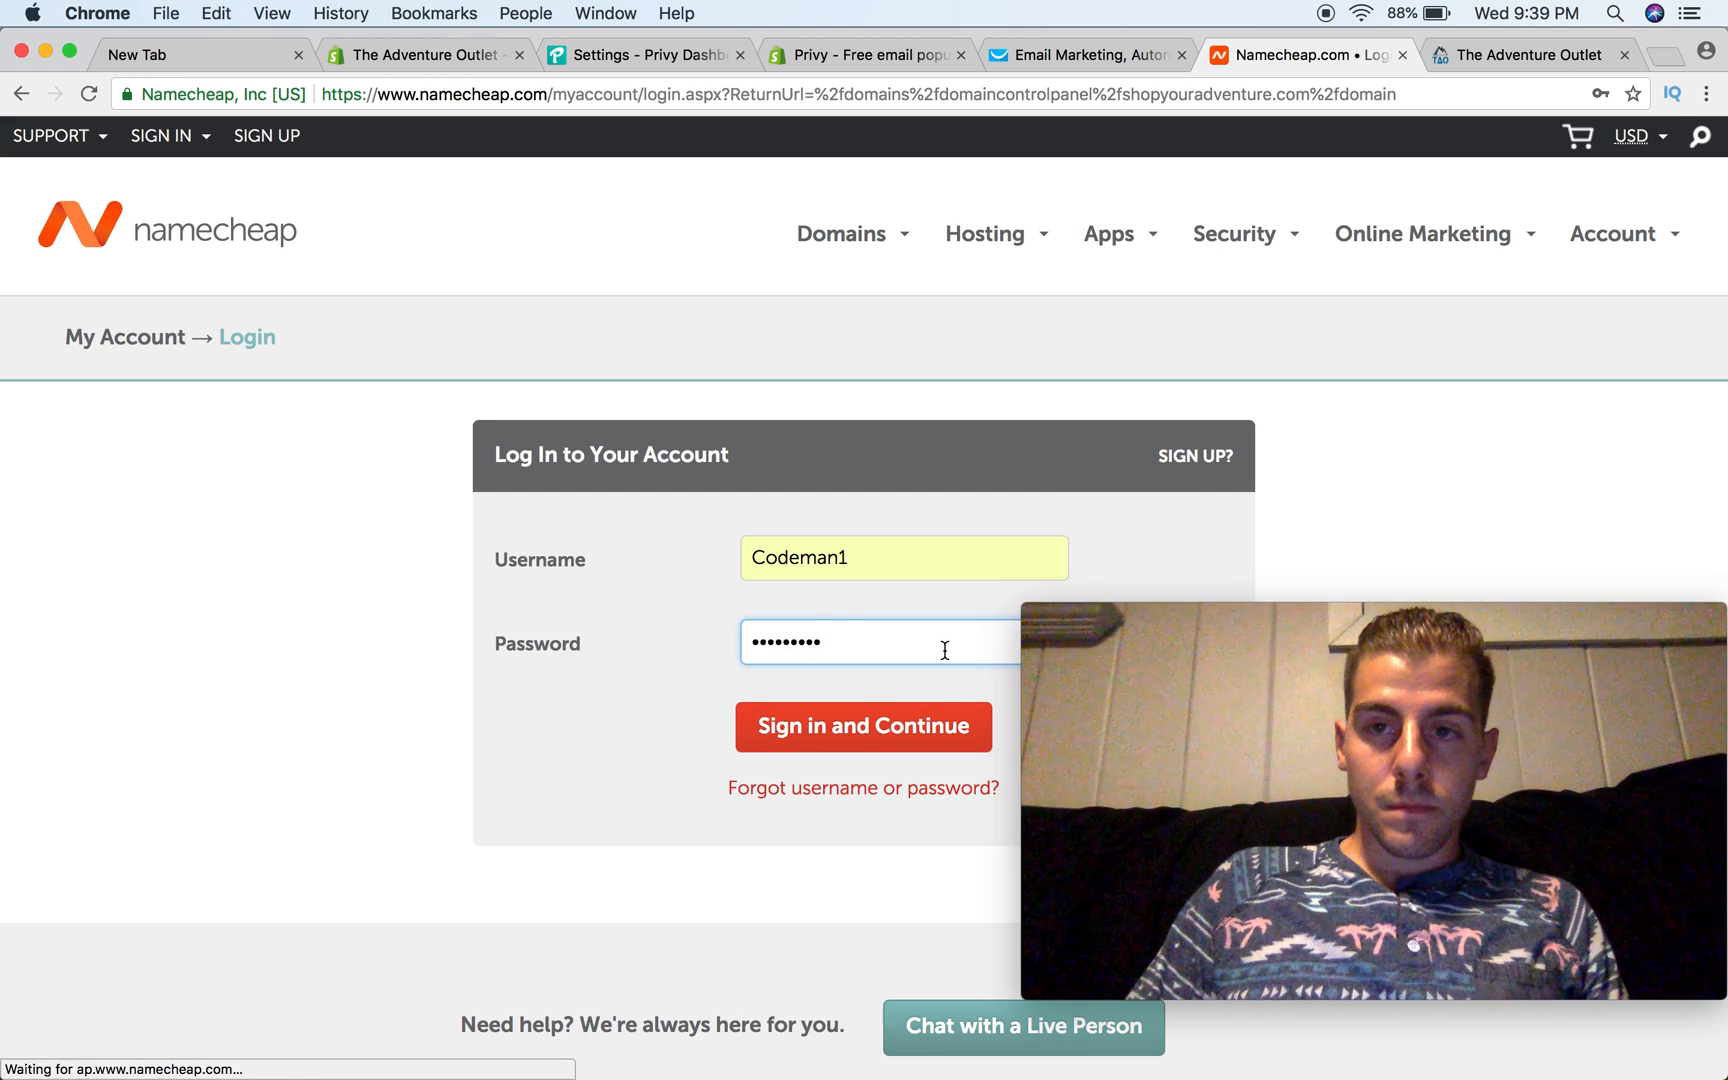
left_click(863, 726)
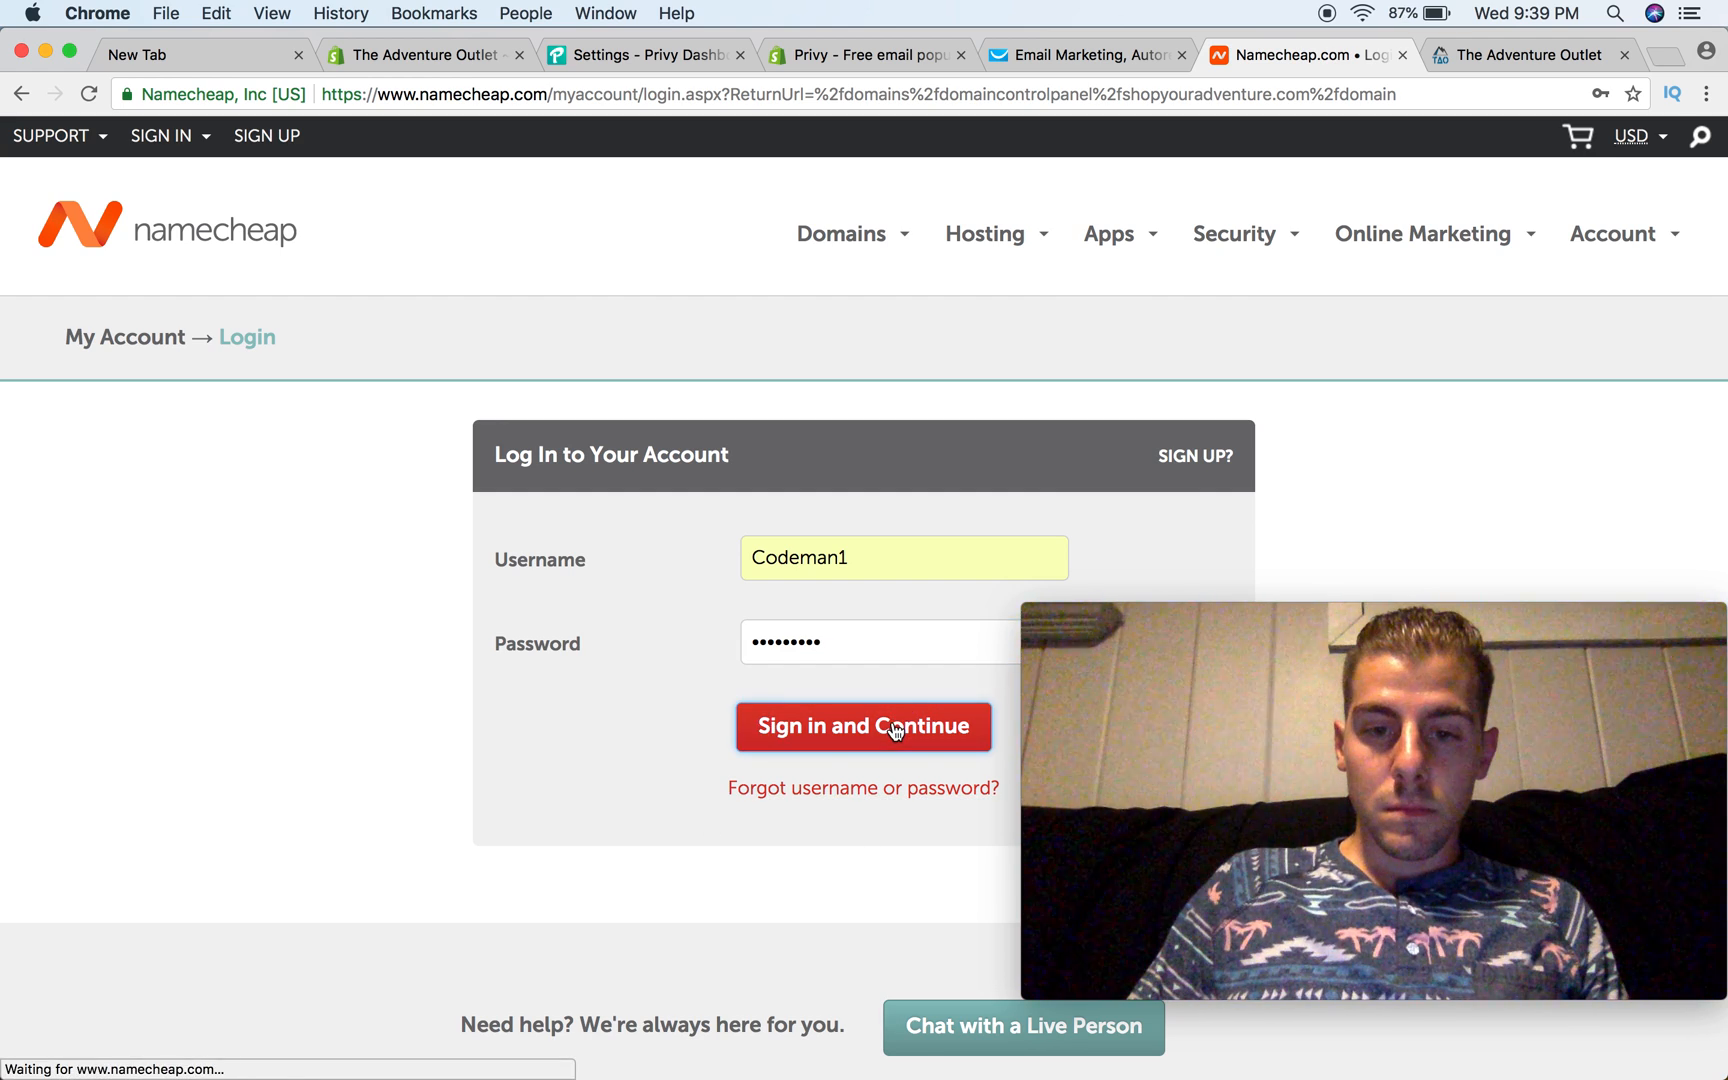
left_click(863, 726)
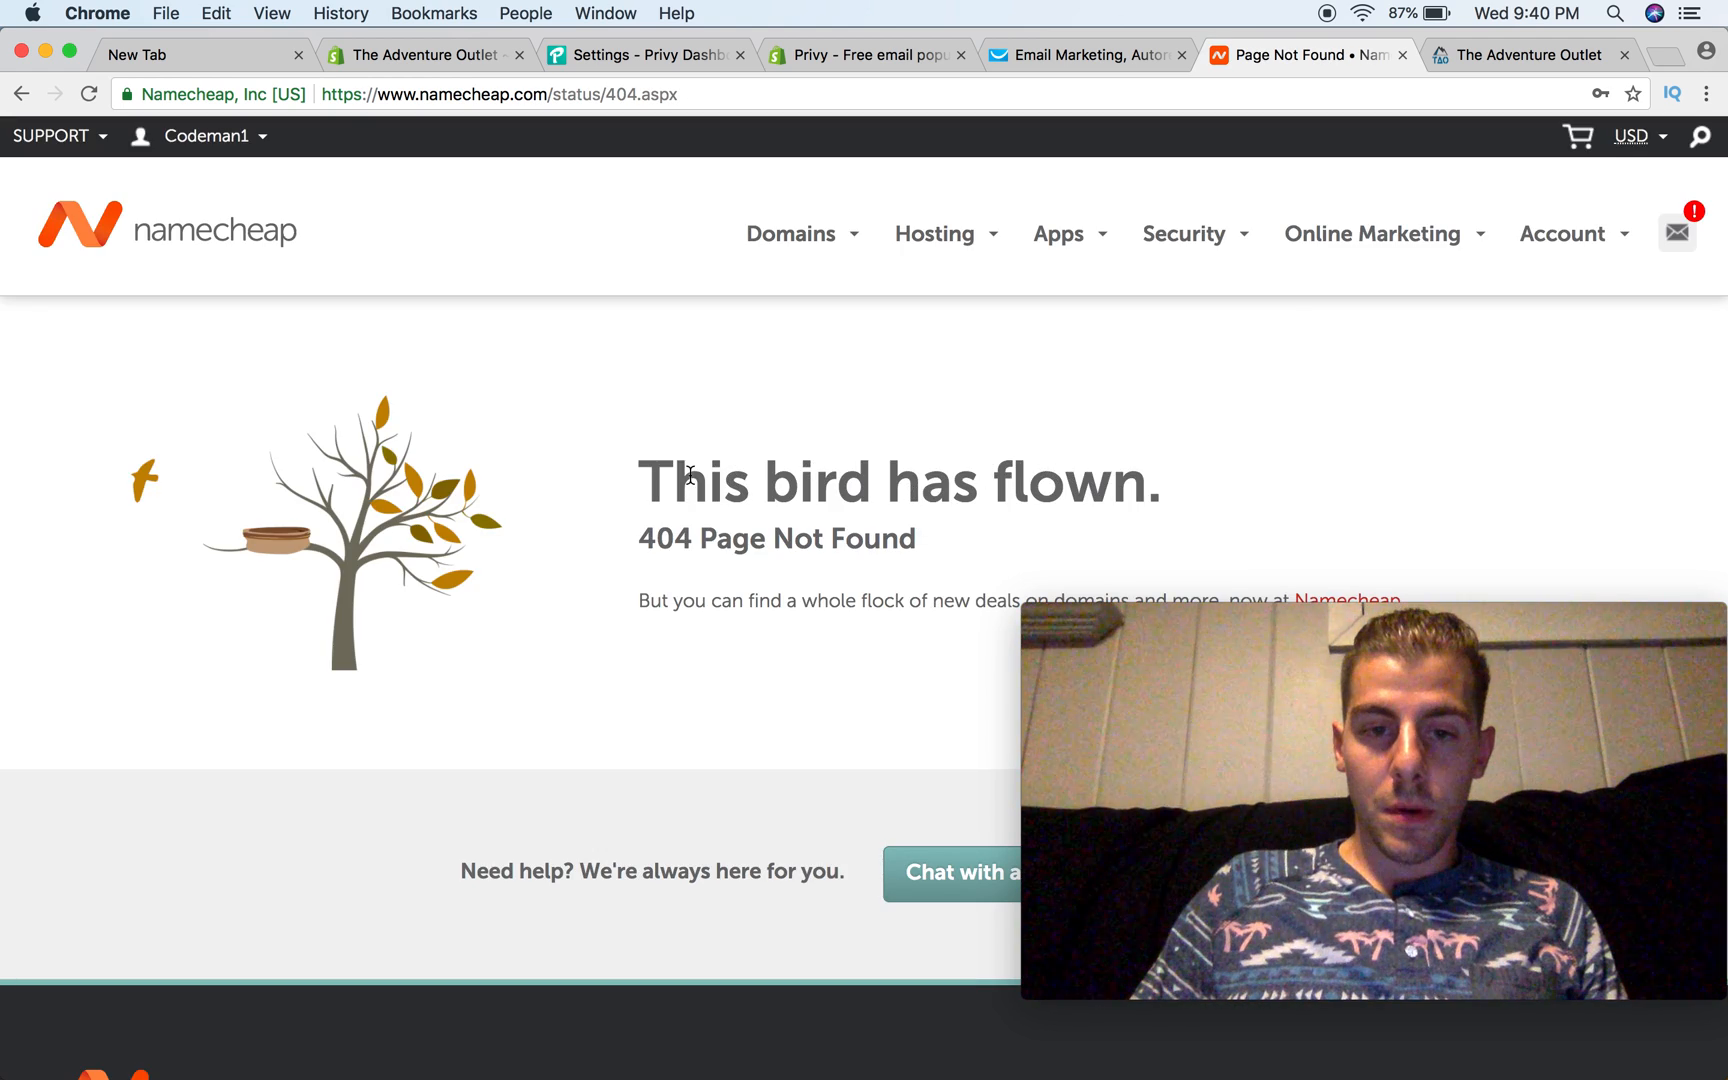
From the account dashboard, open management for the shopyouradventure.com domain.
left_click(1563, 234)
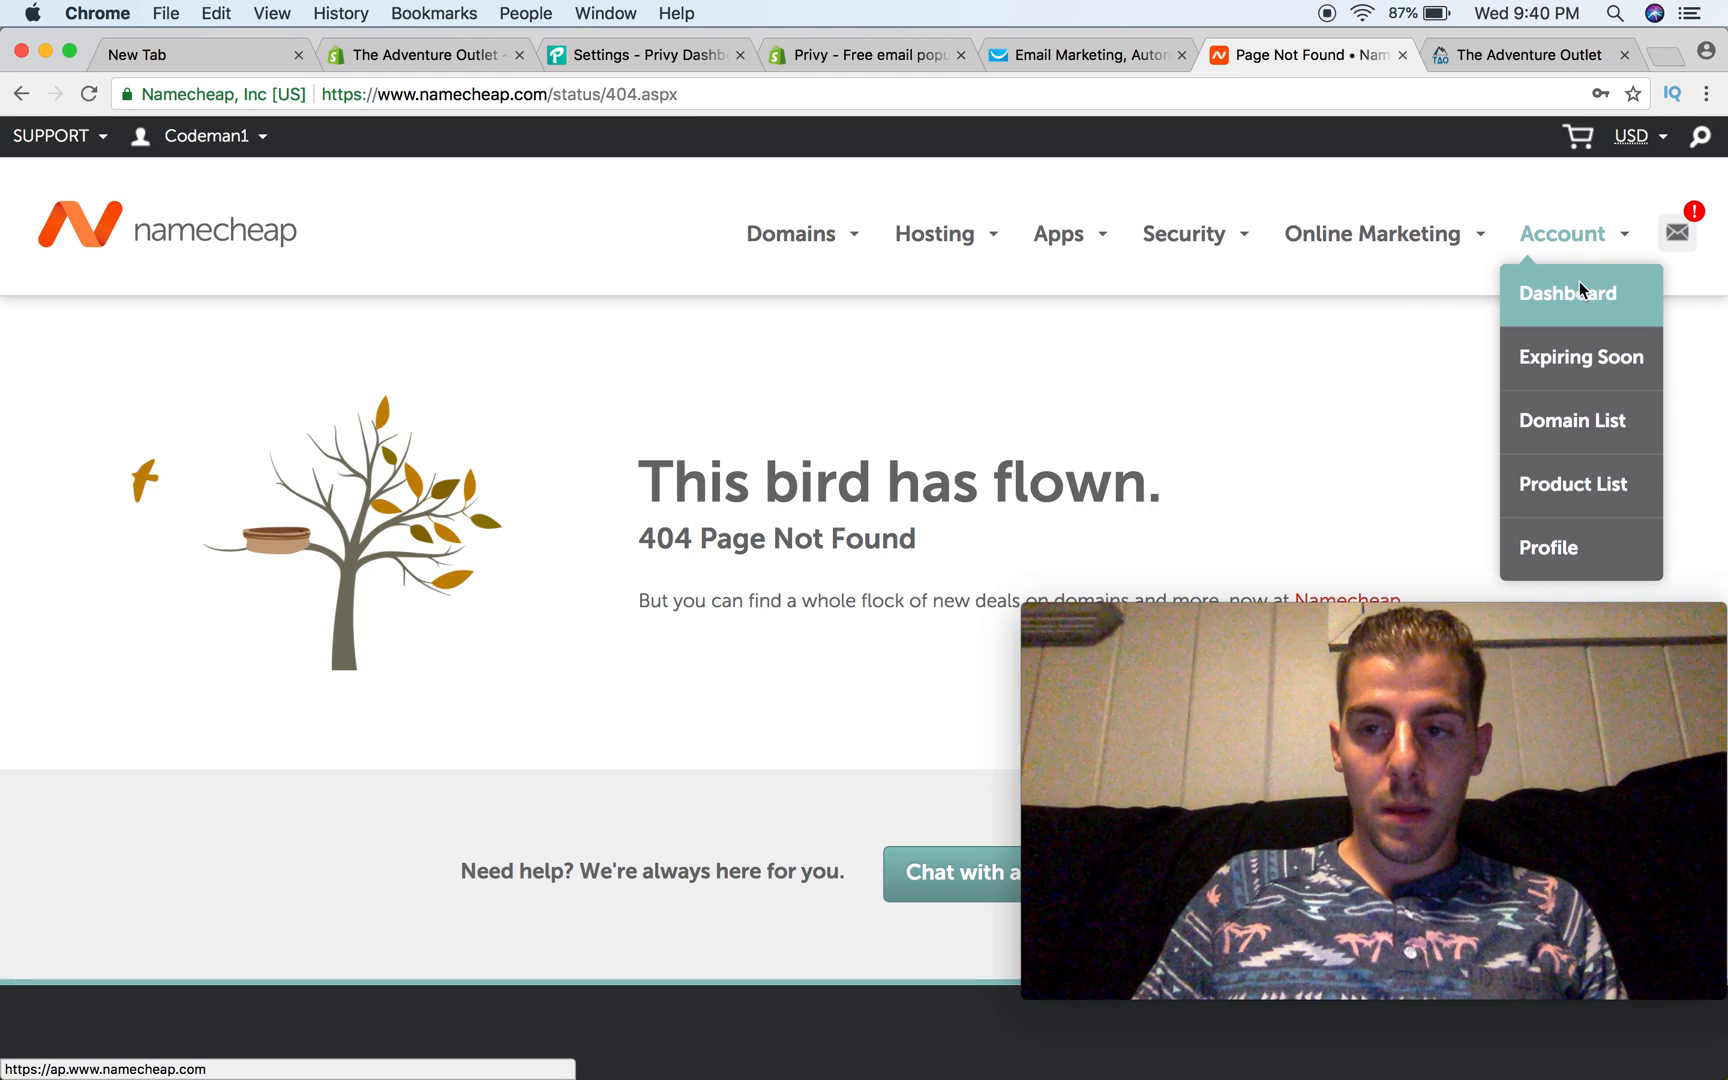
left_click(1566, 293)
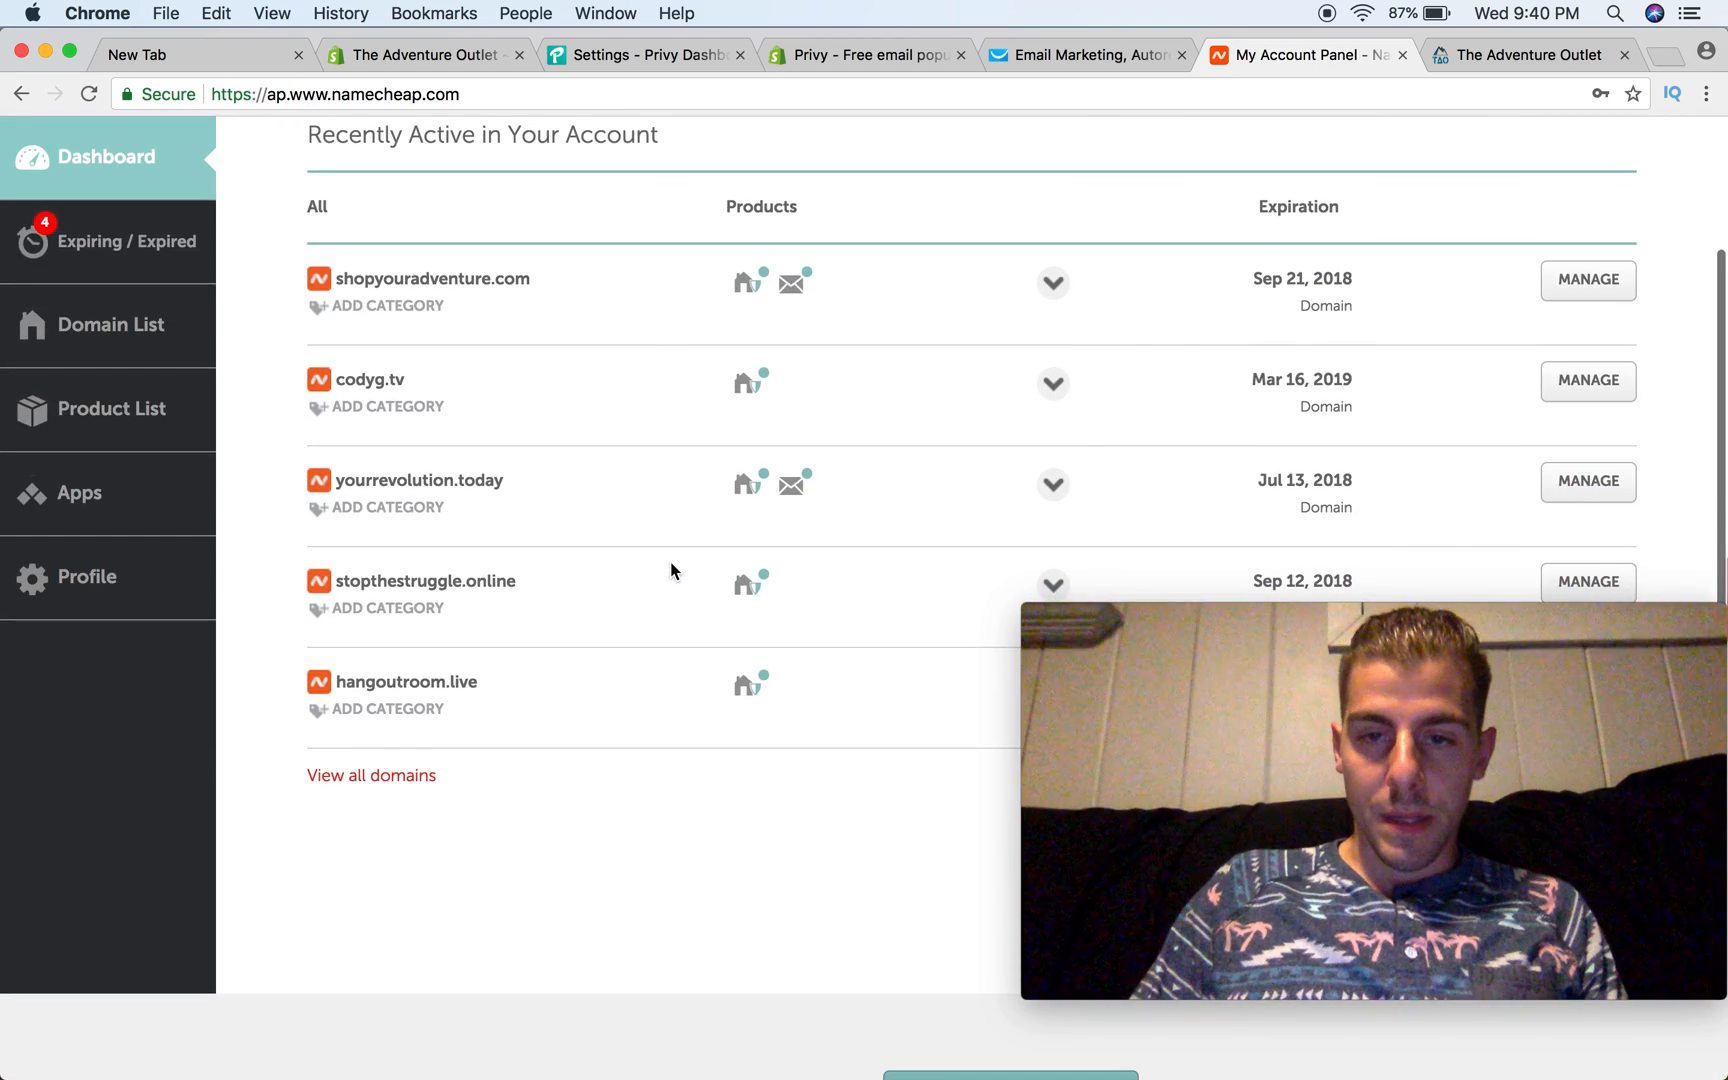
left_click(1587, 280)
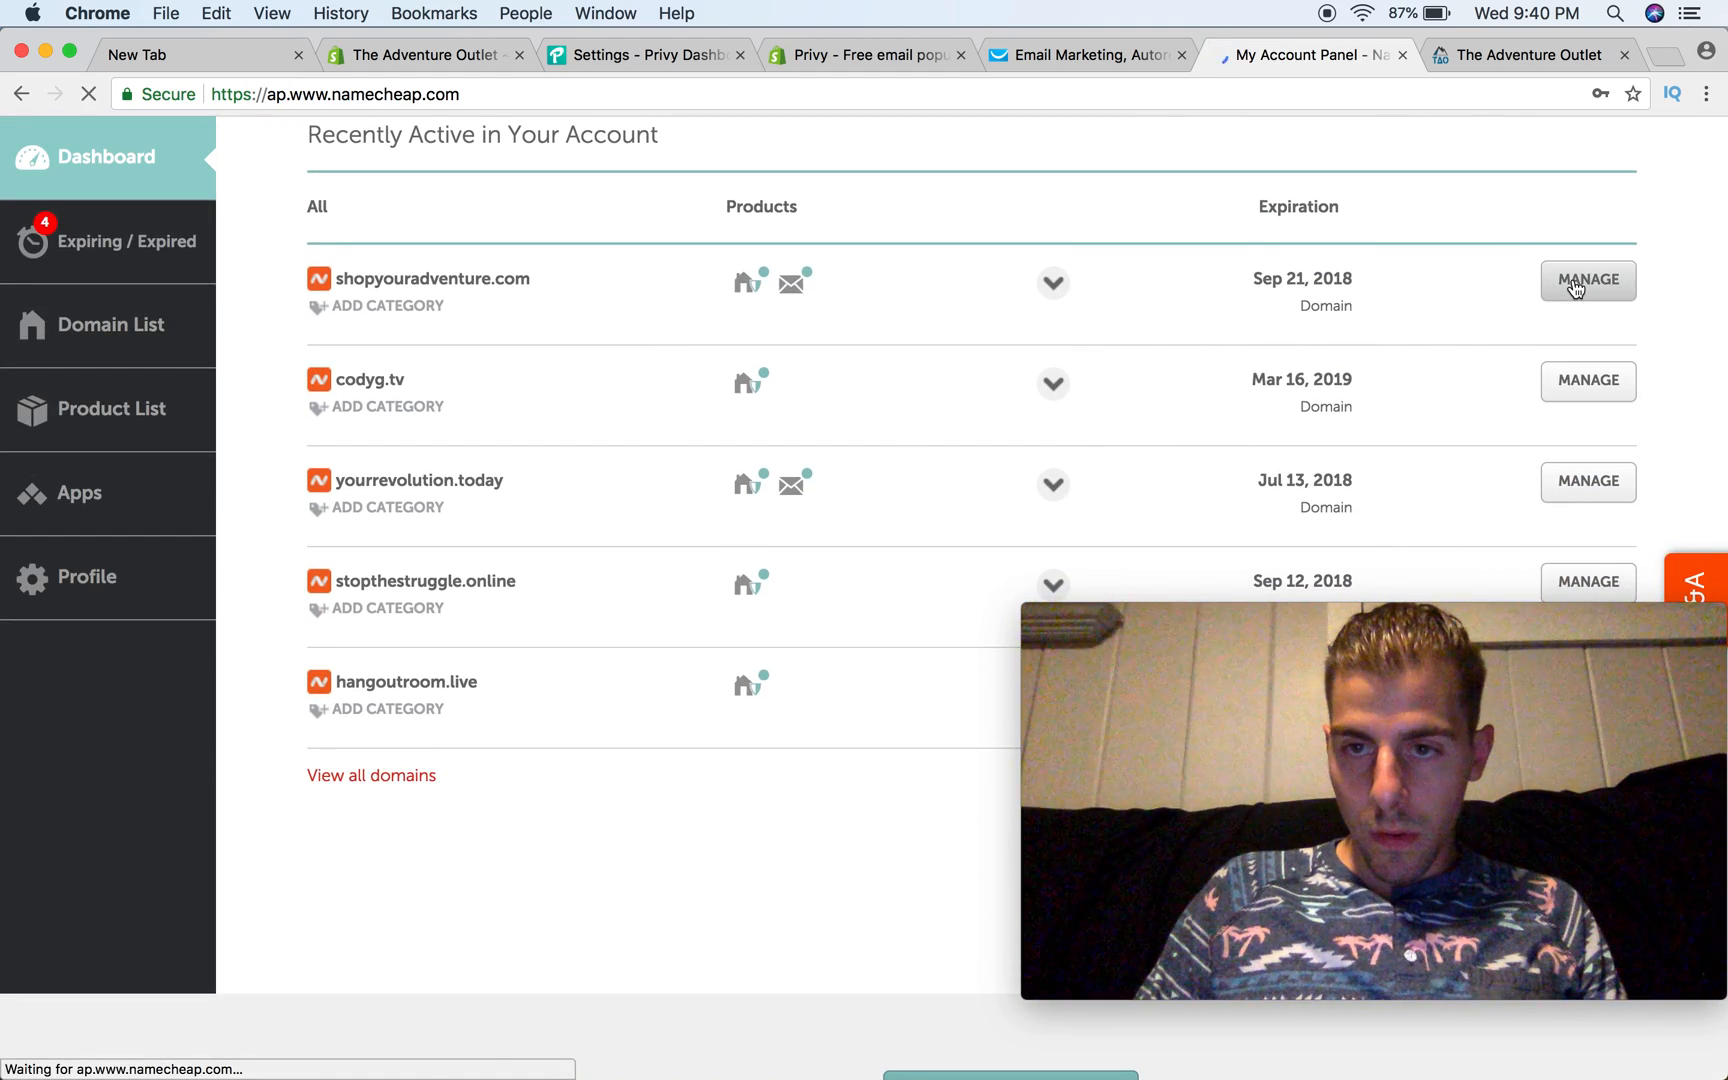
left_click(1587, 280)
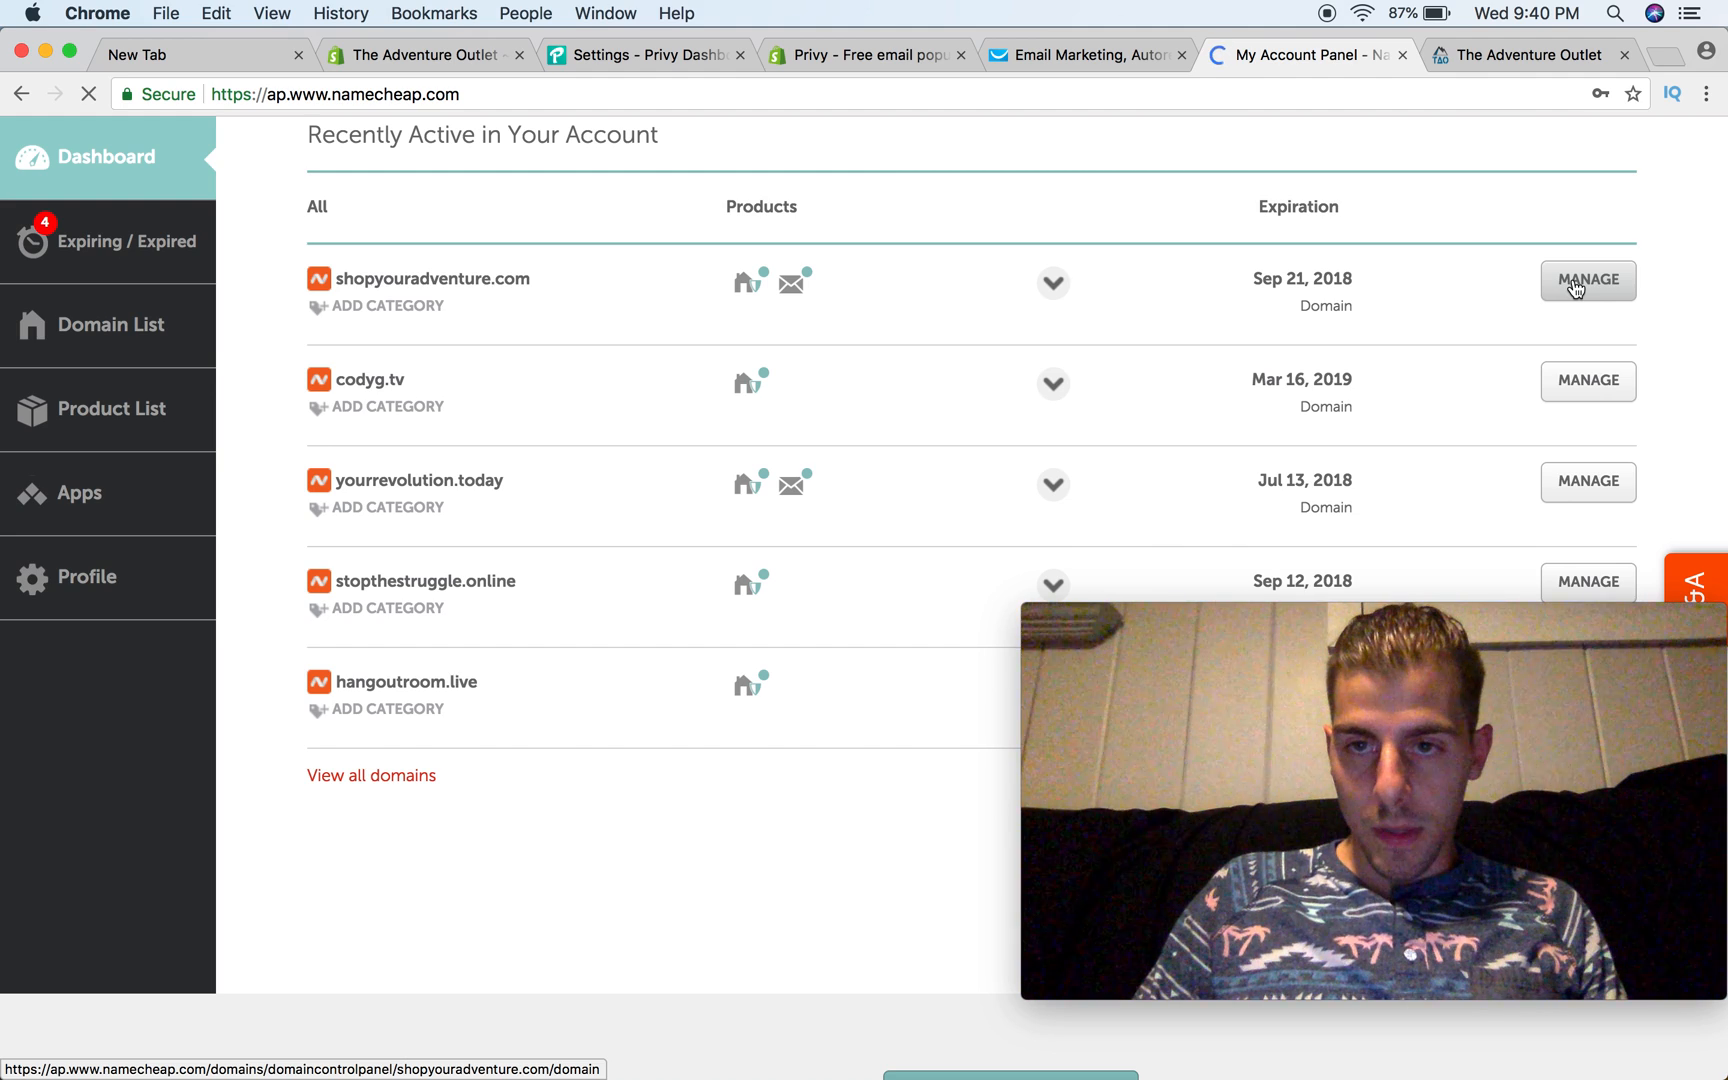
left_click(1586, 280)
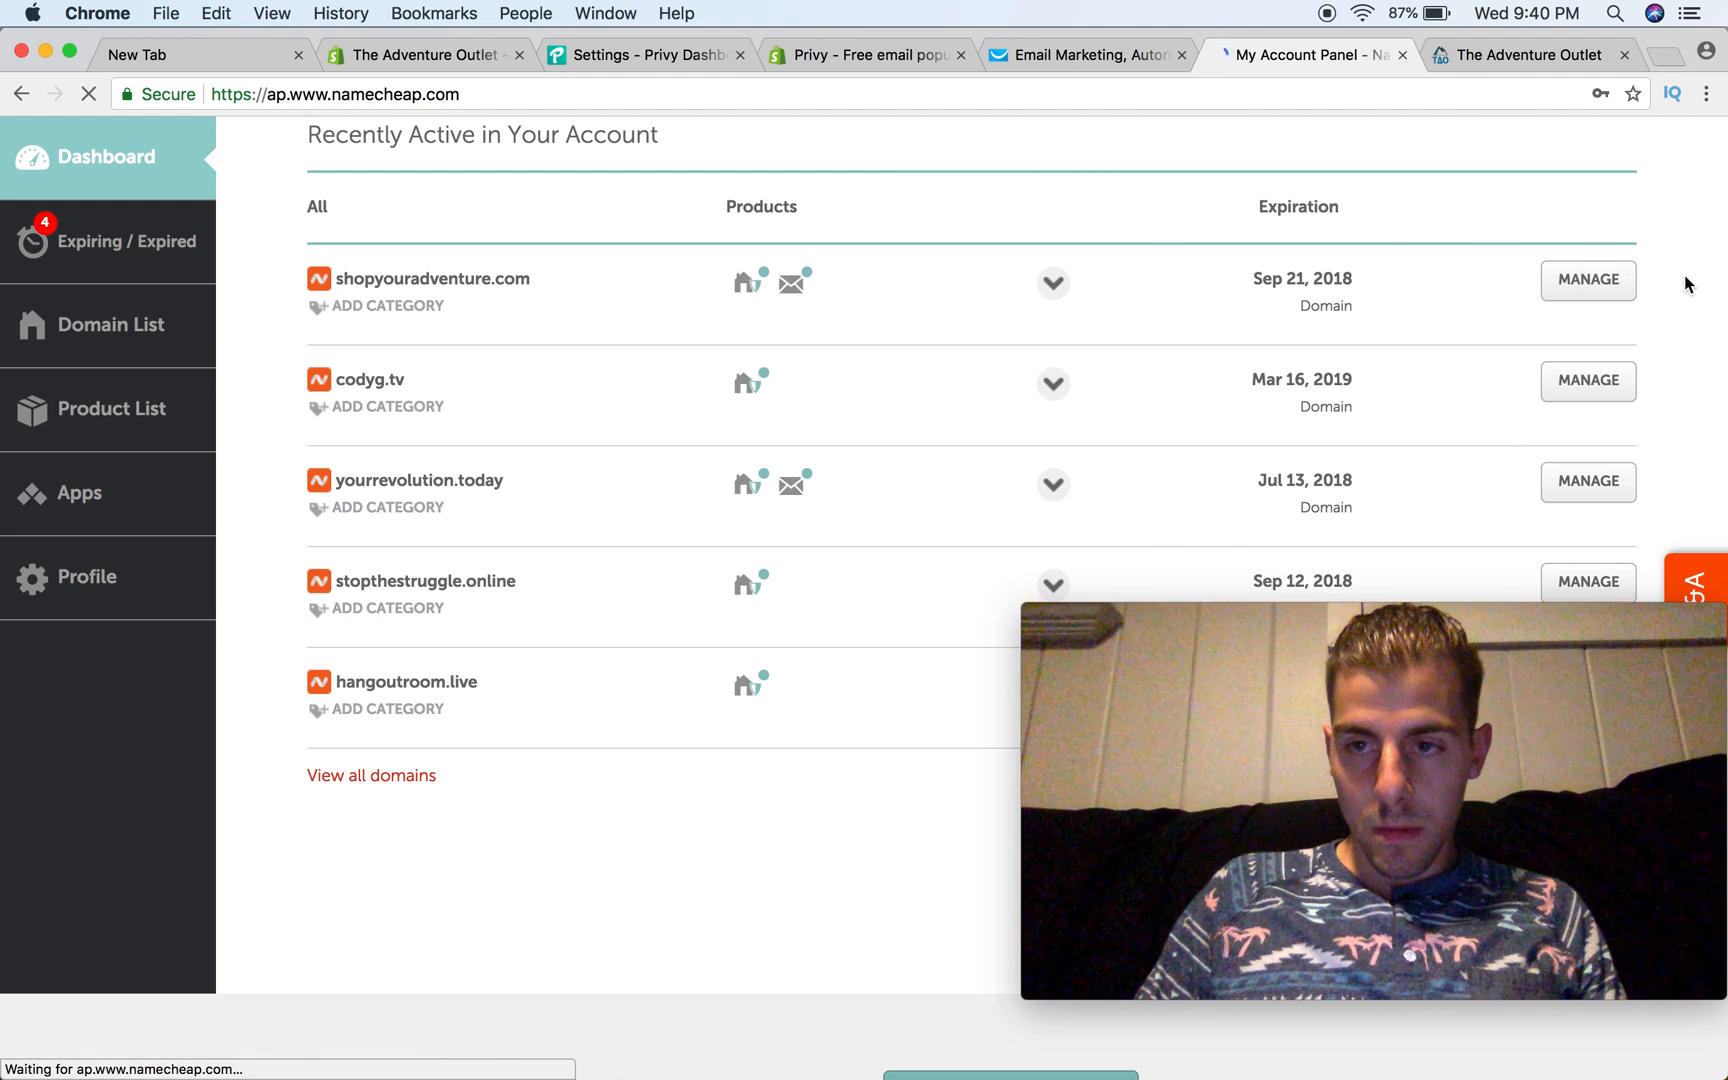
left_click(1587, 280)
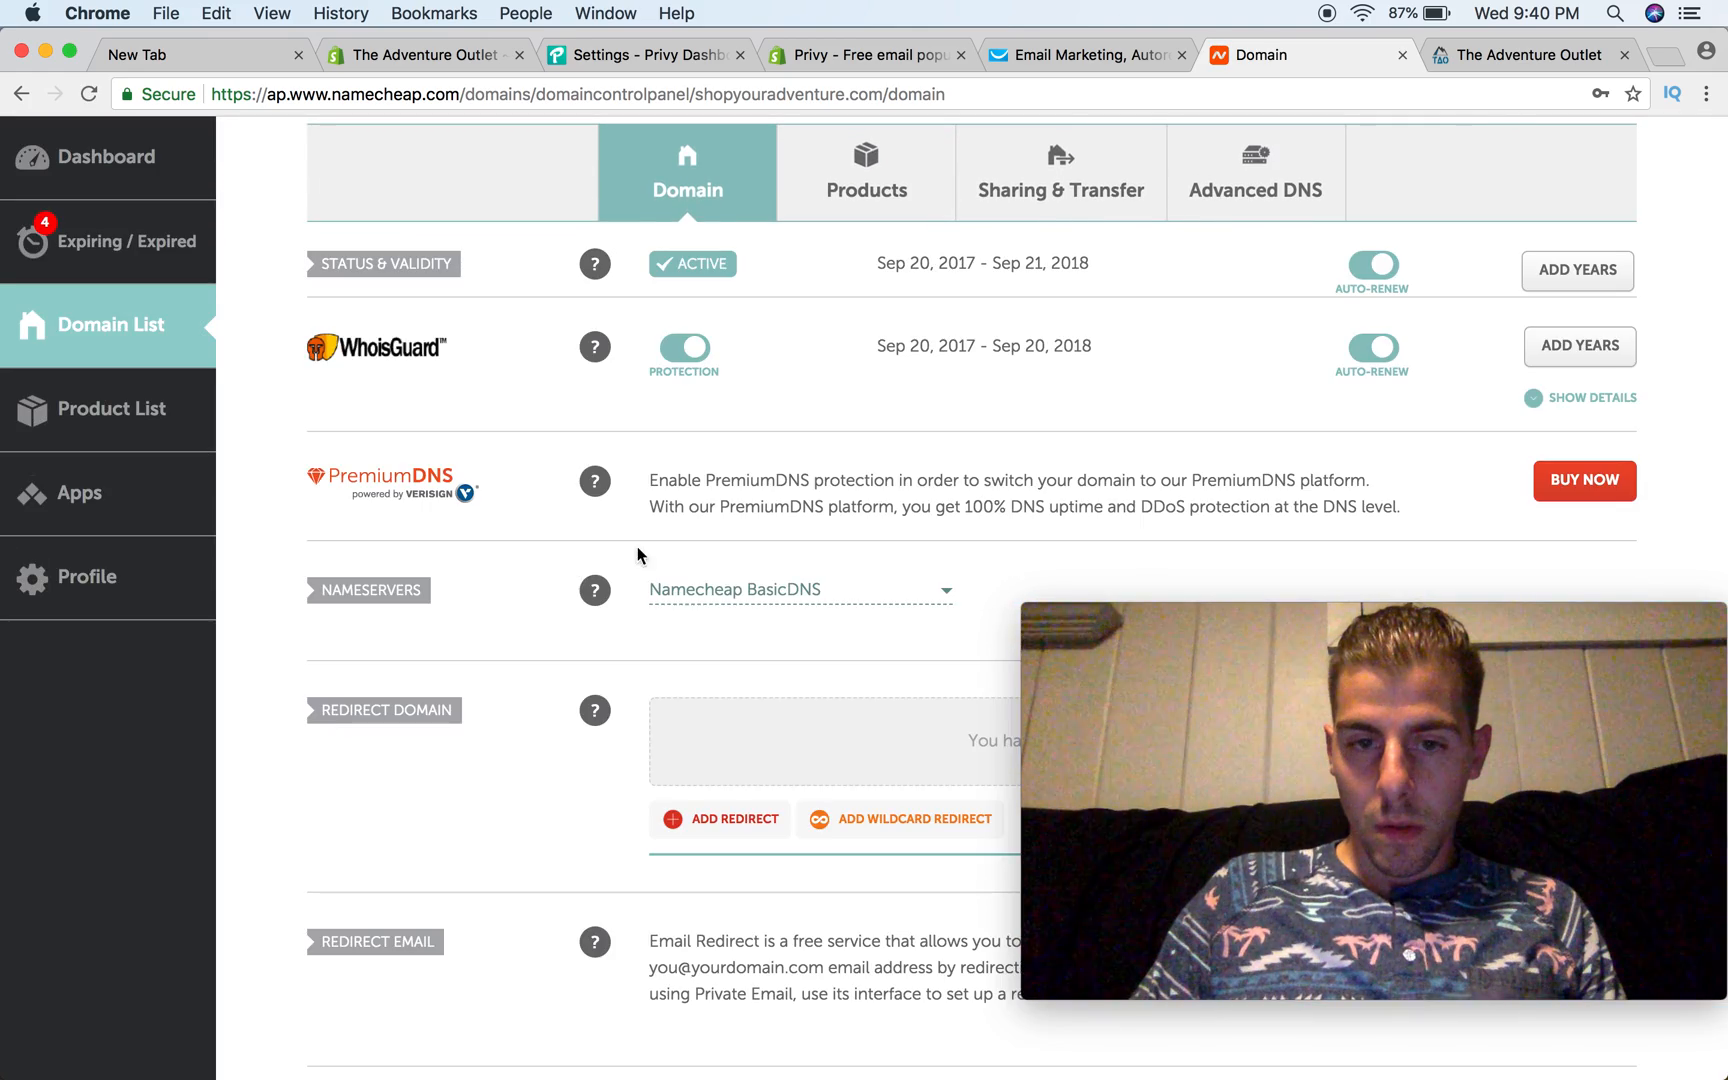
scroll("down", 3)
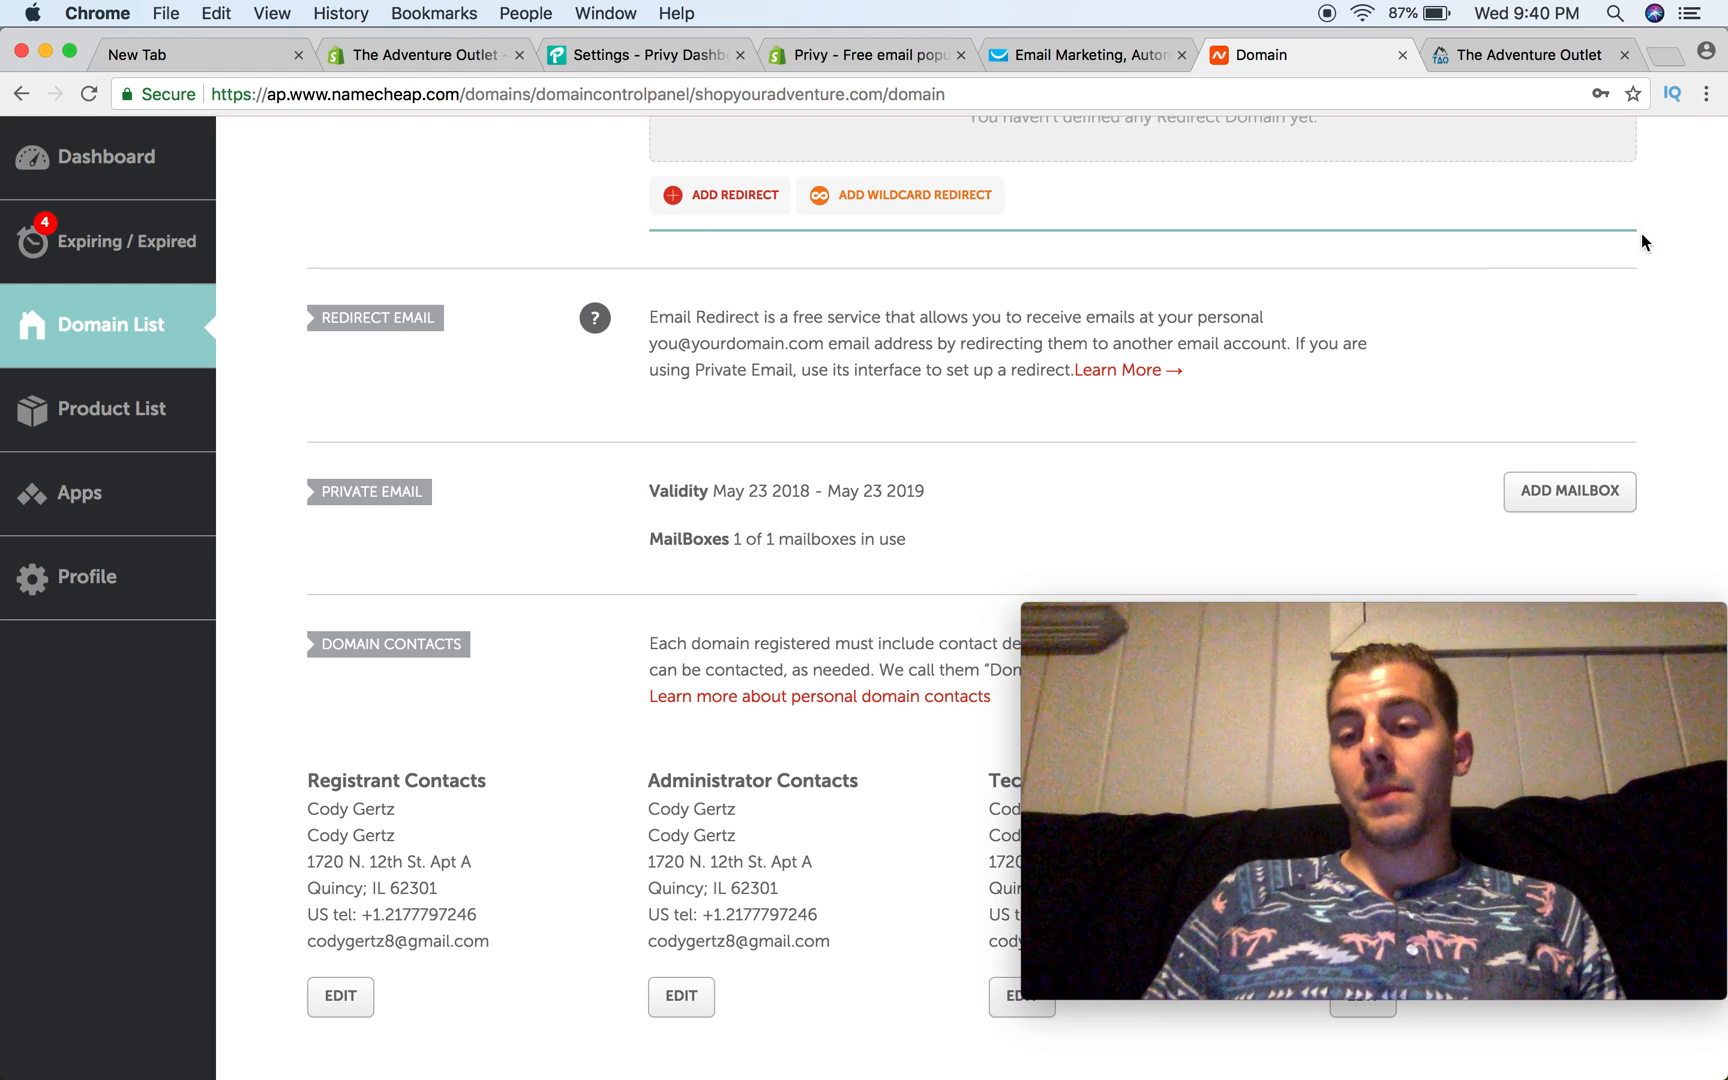
scroll("down", 3)
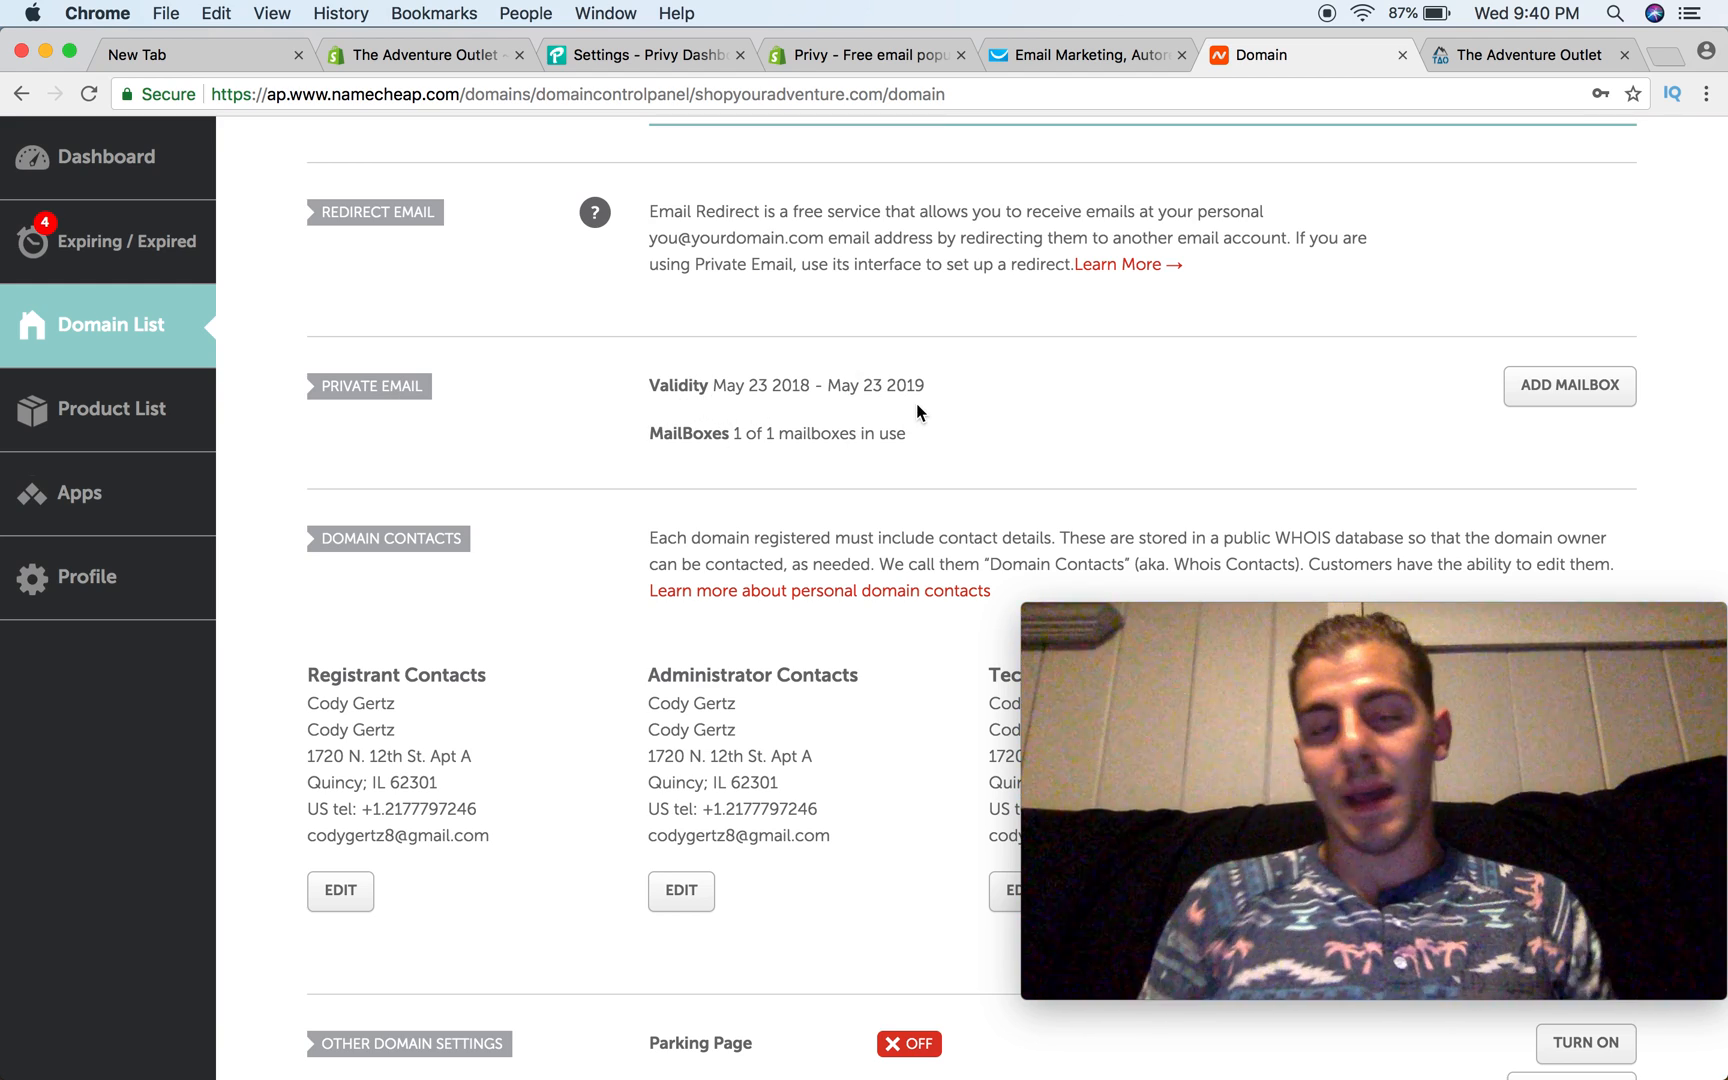
mouse_move(1006, 438)
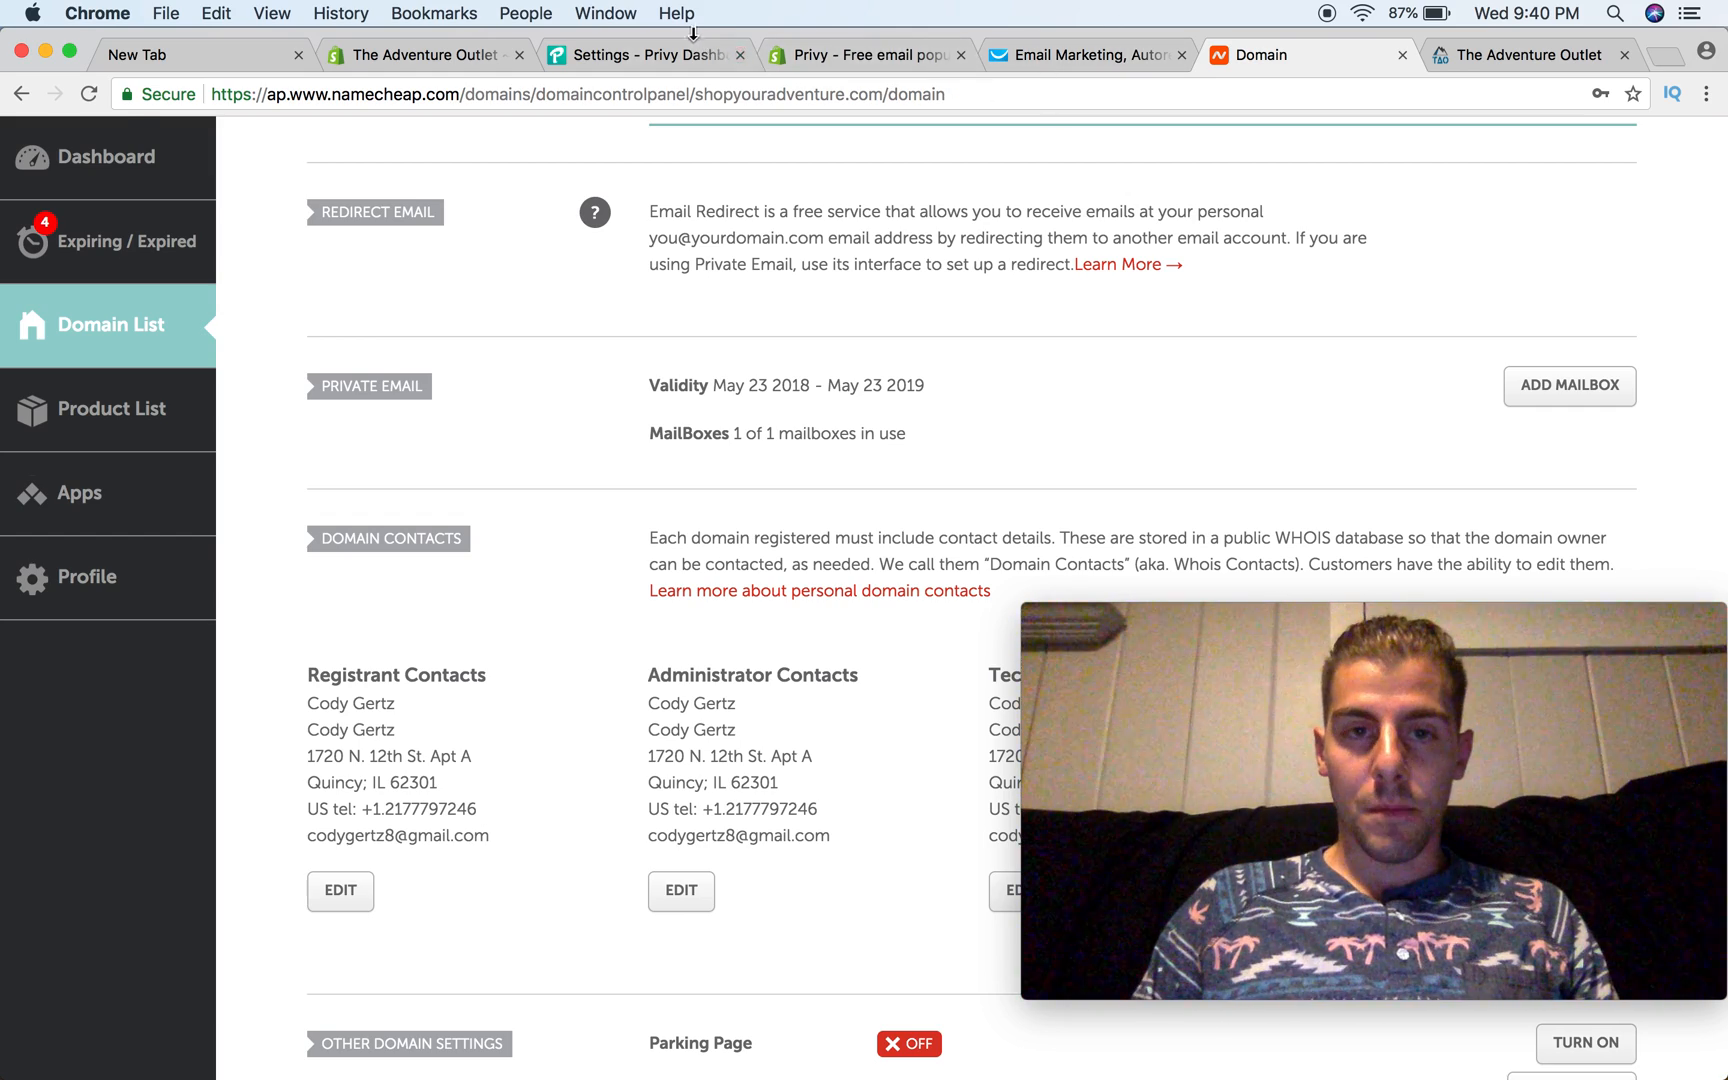
left_click(645, 54)
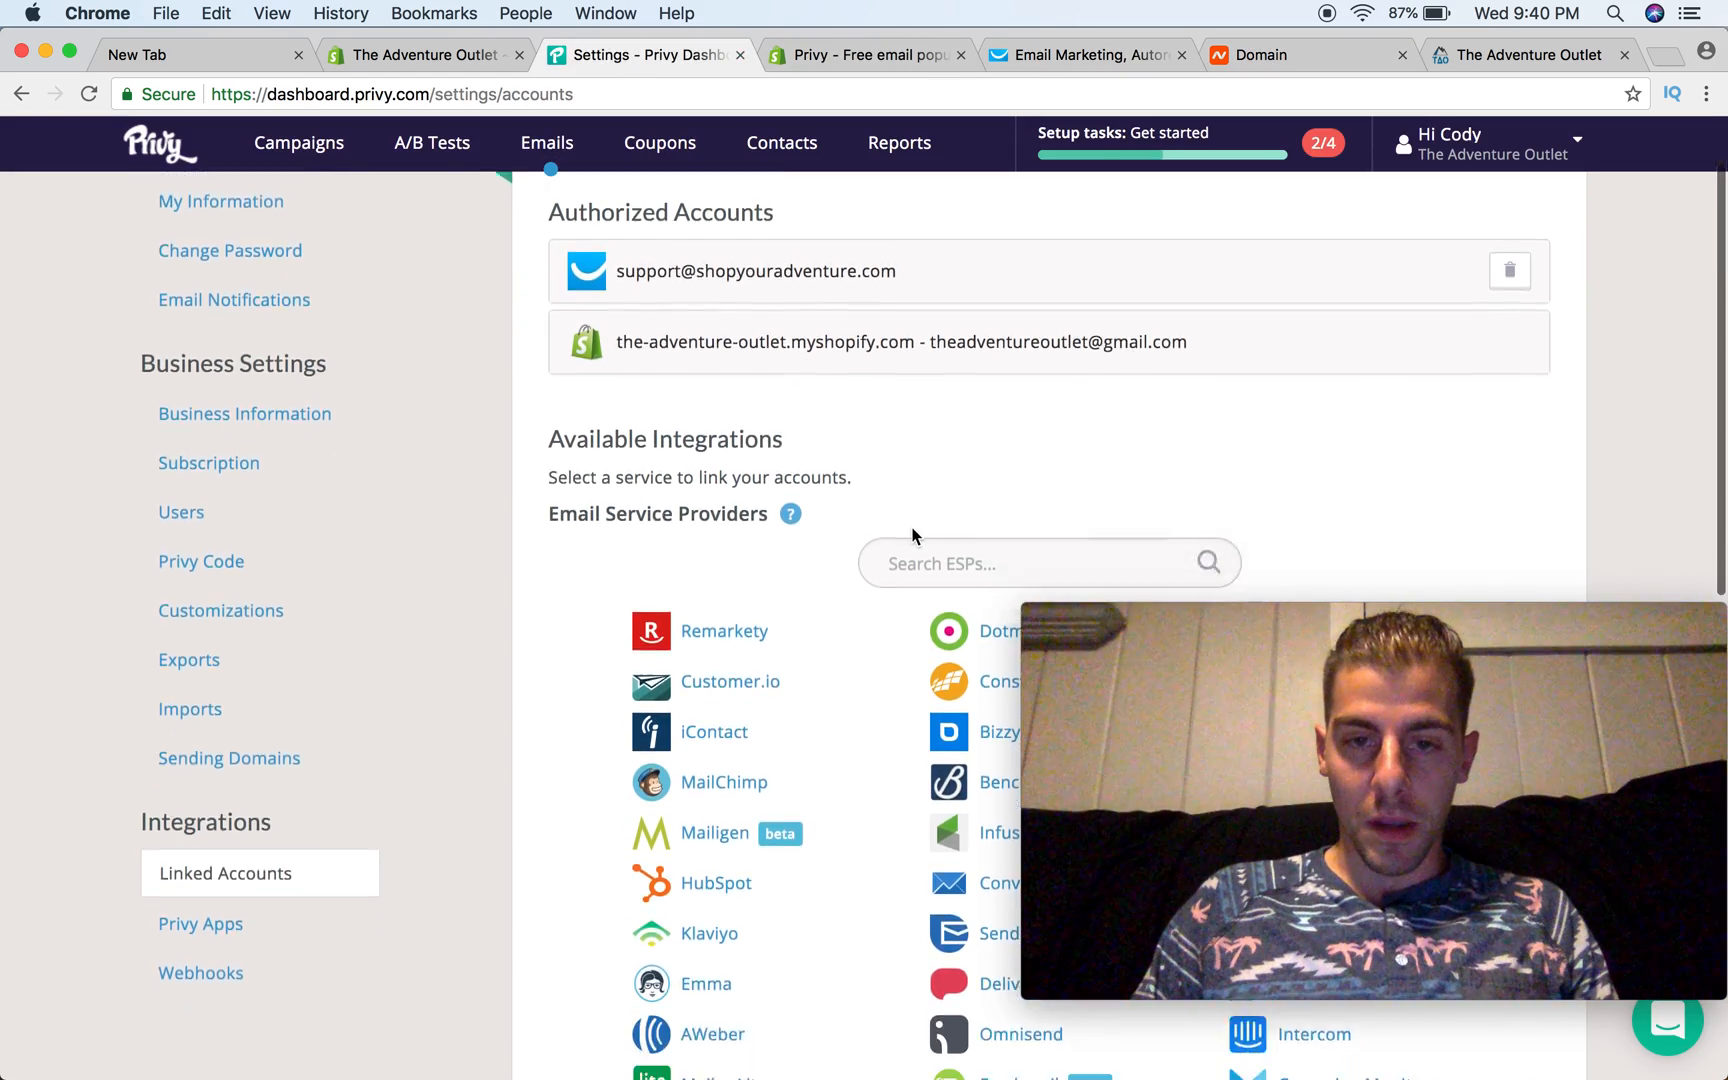
scroll("down", 3)
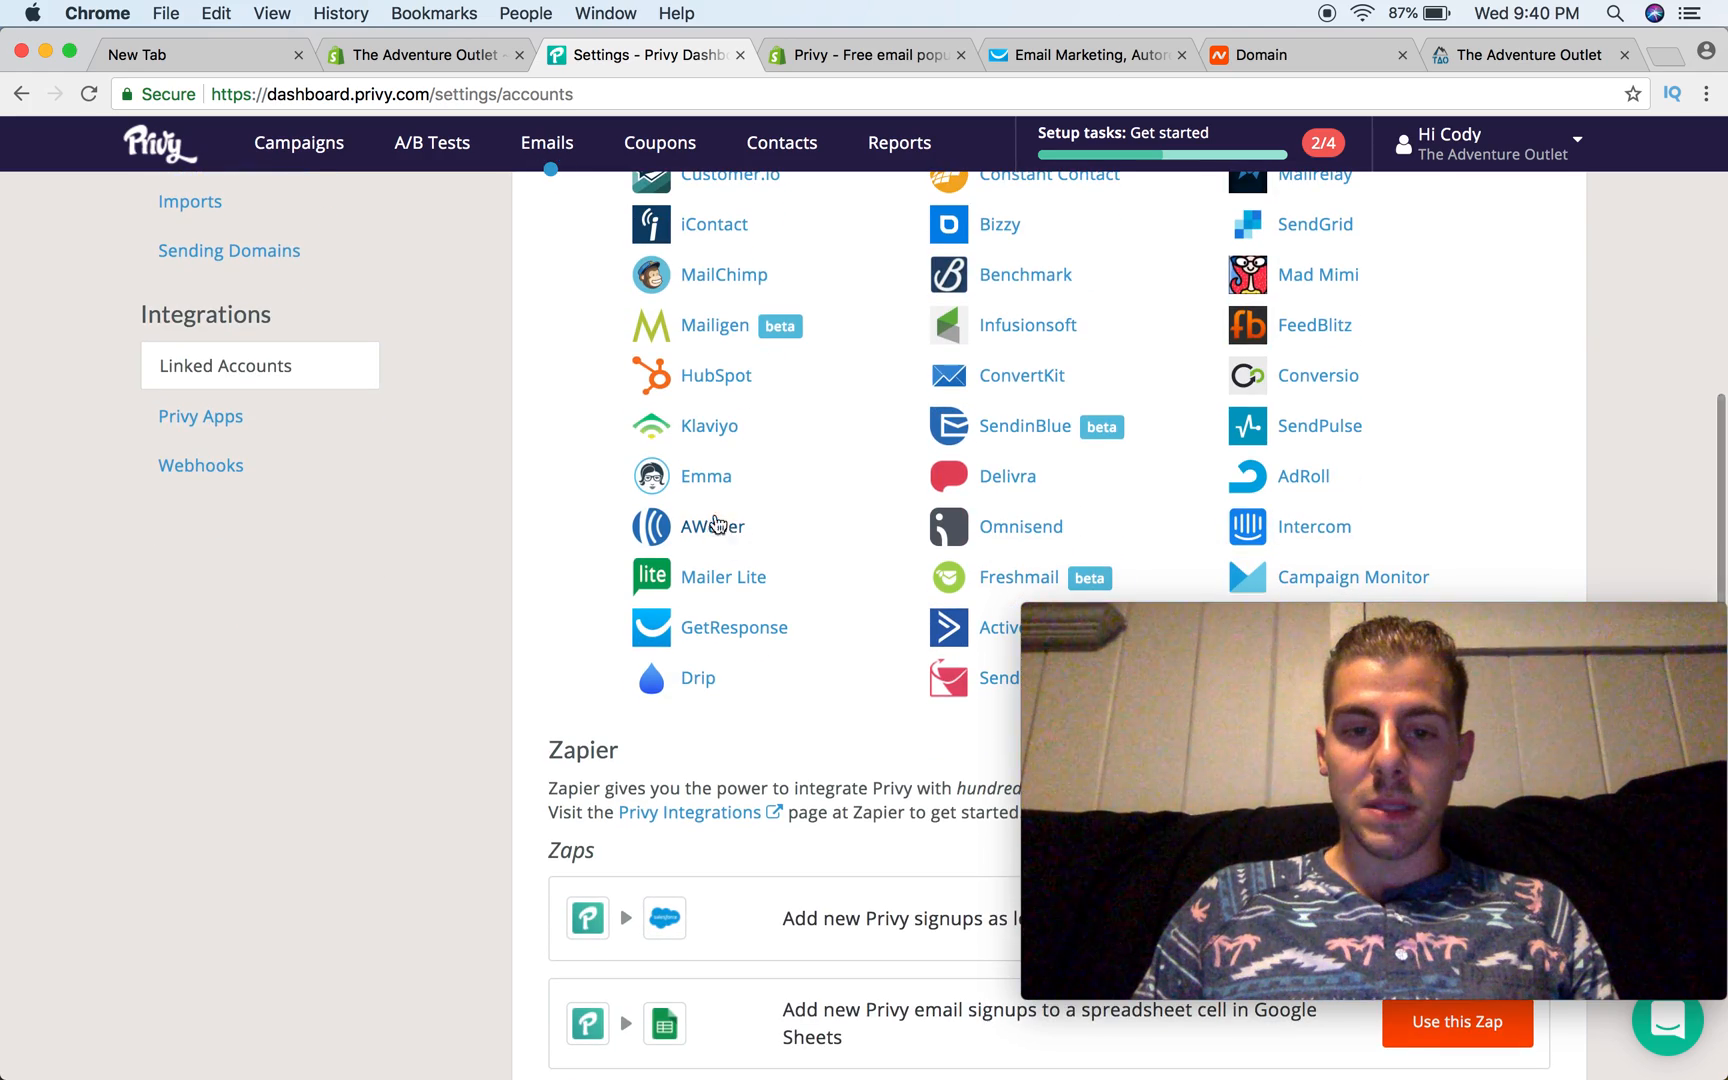
left_click(731, 627)
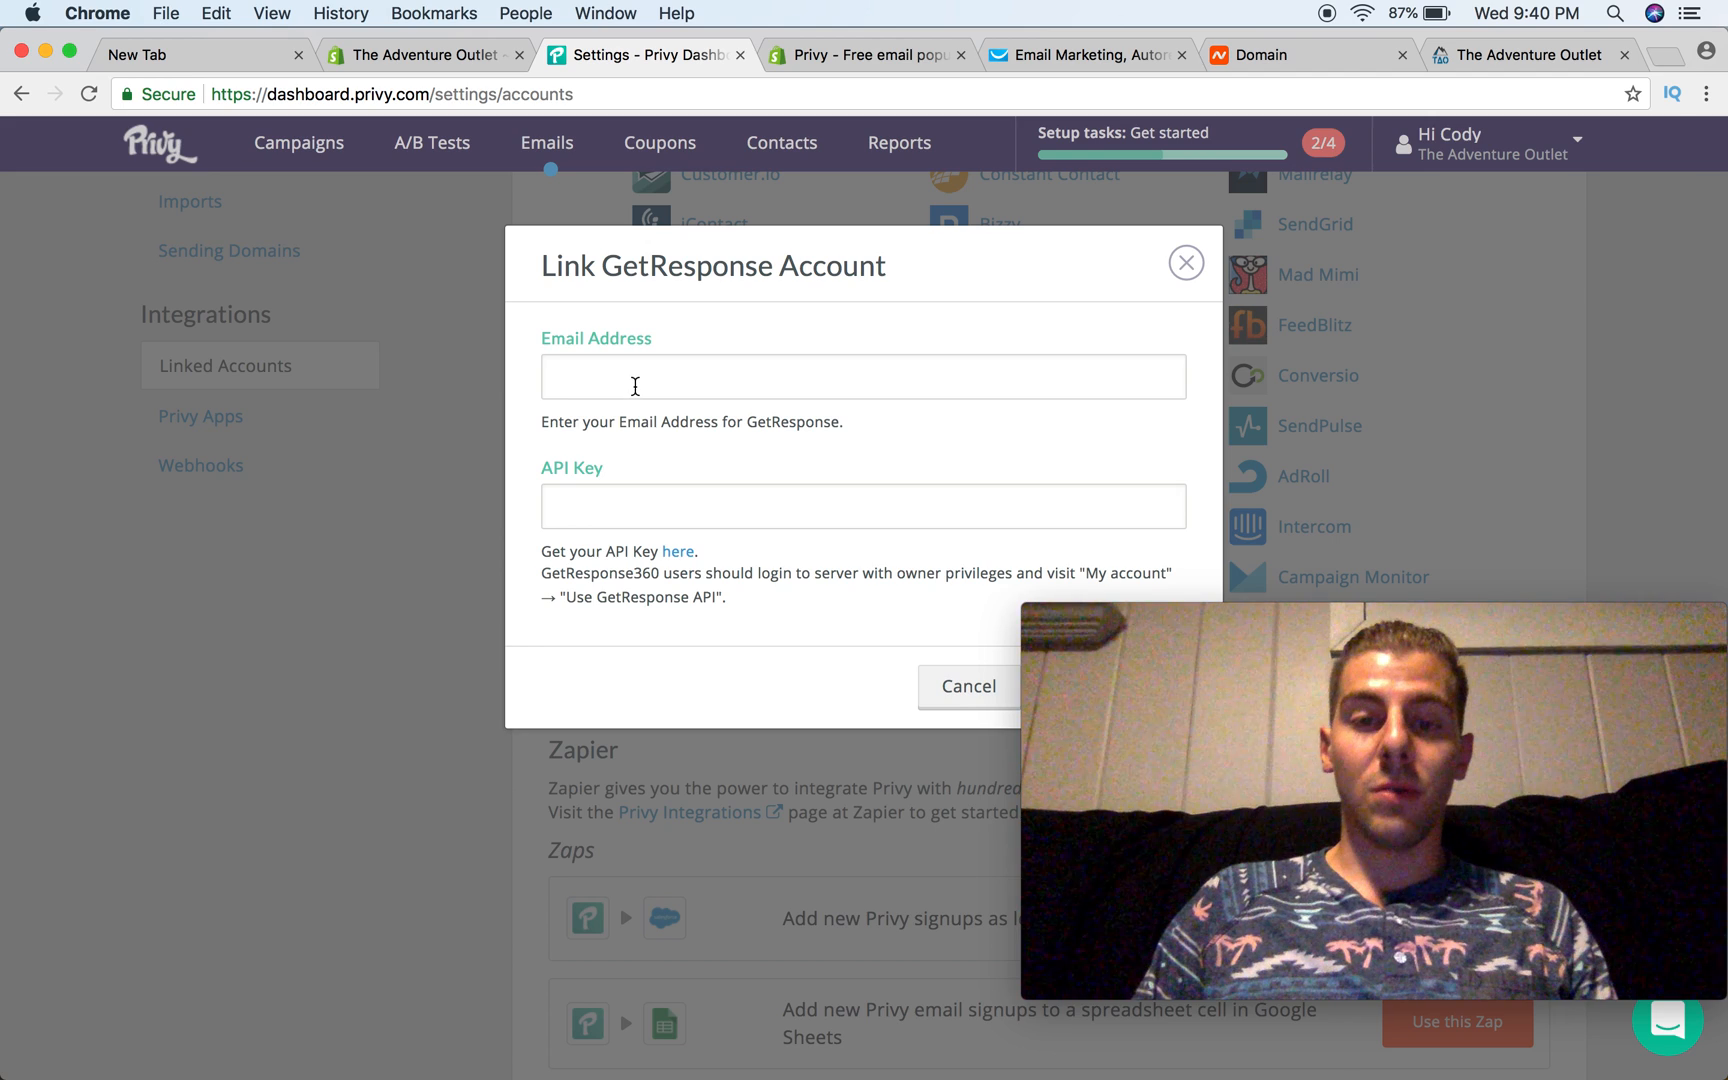
left_click(863, 376)
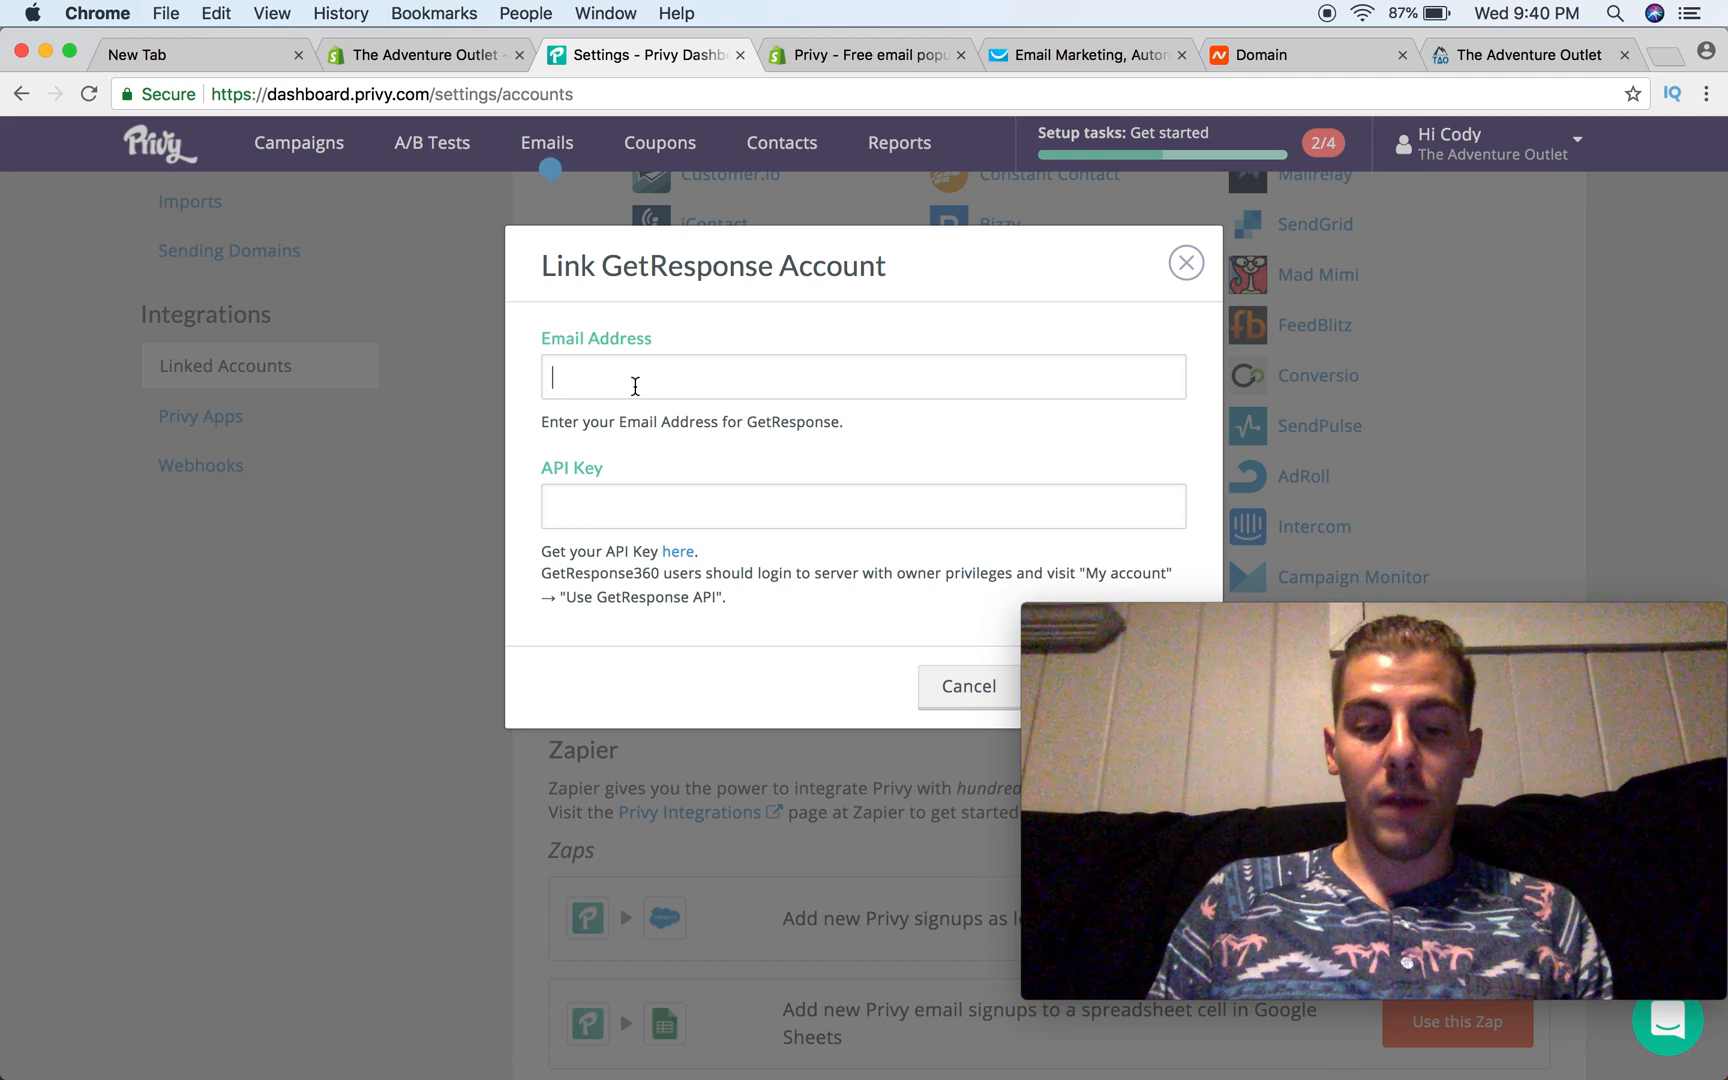
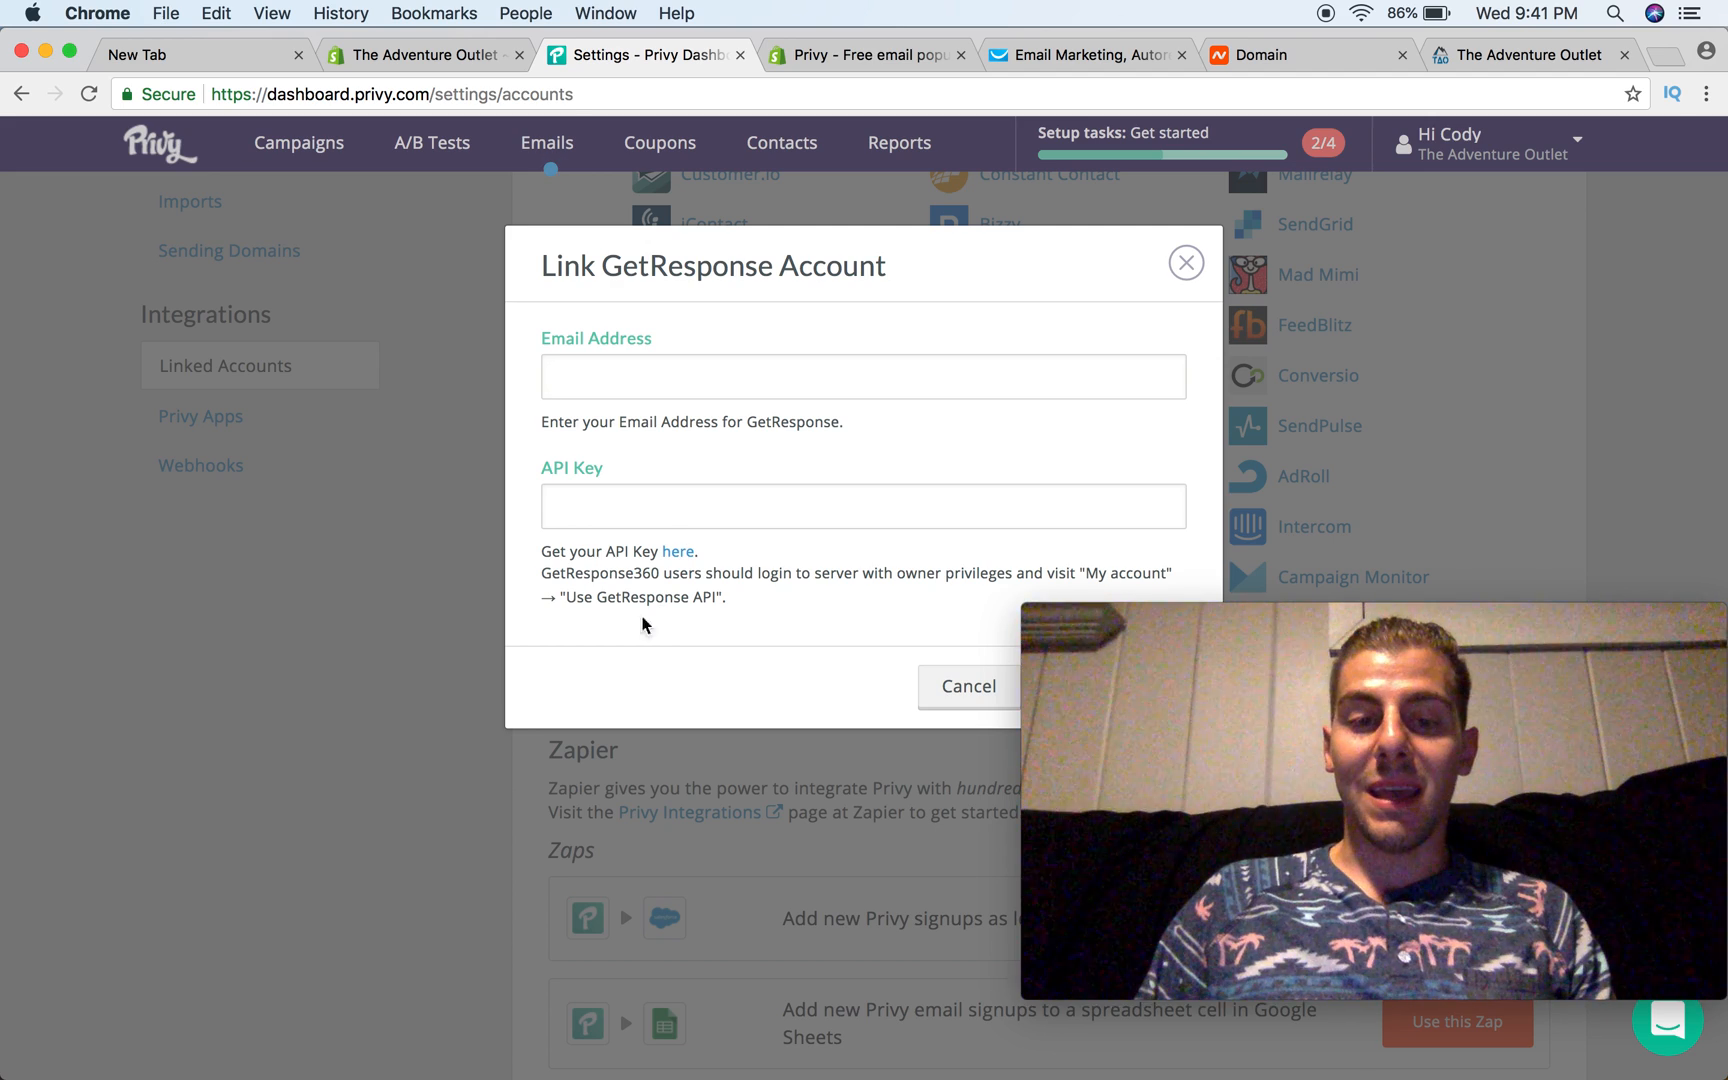
mouse_move(1121, 54)
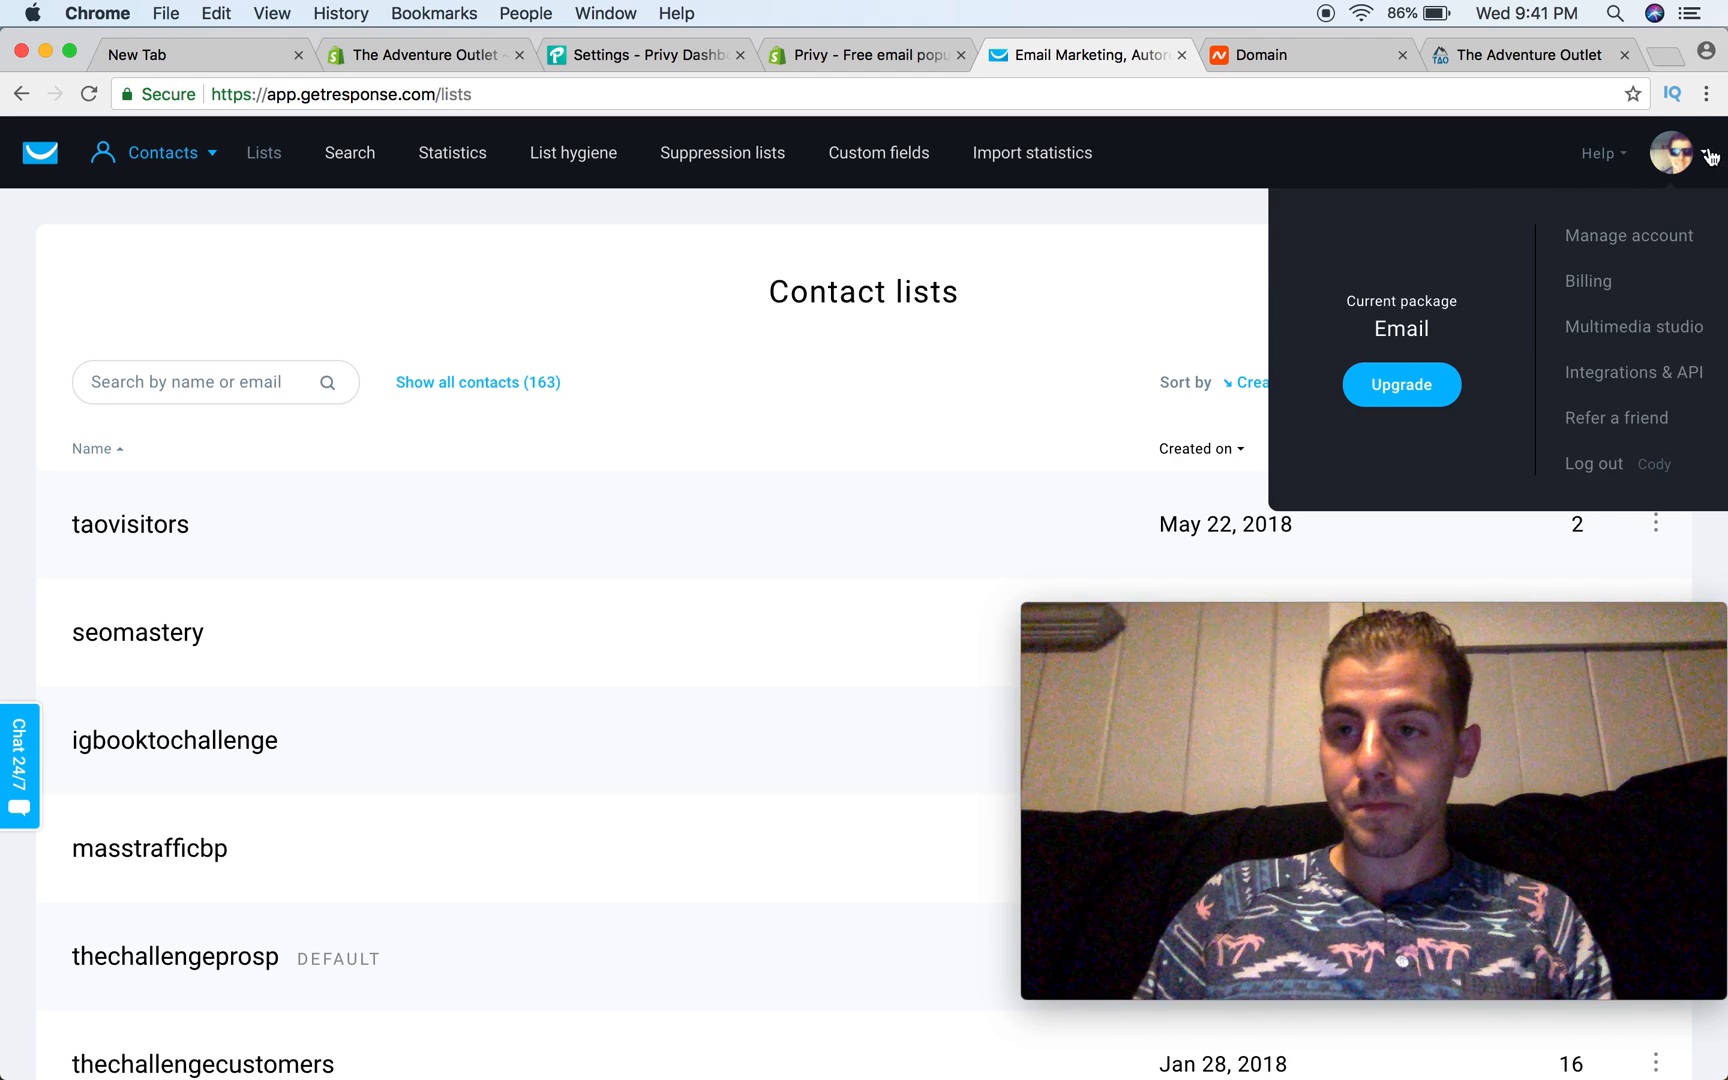
View the API key settings under GetResponse's Integrations & API page.
left_click(1633, 371)
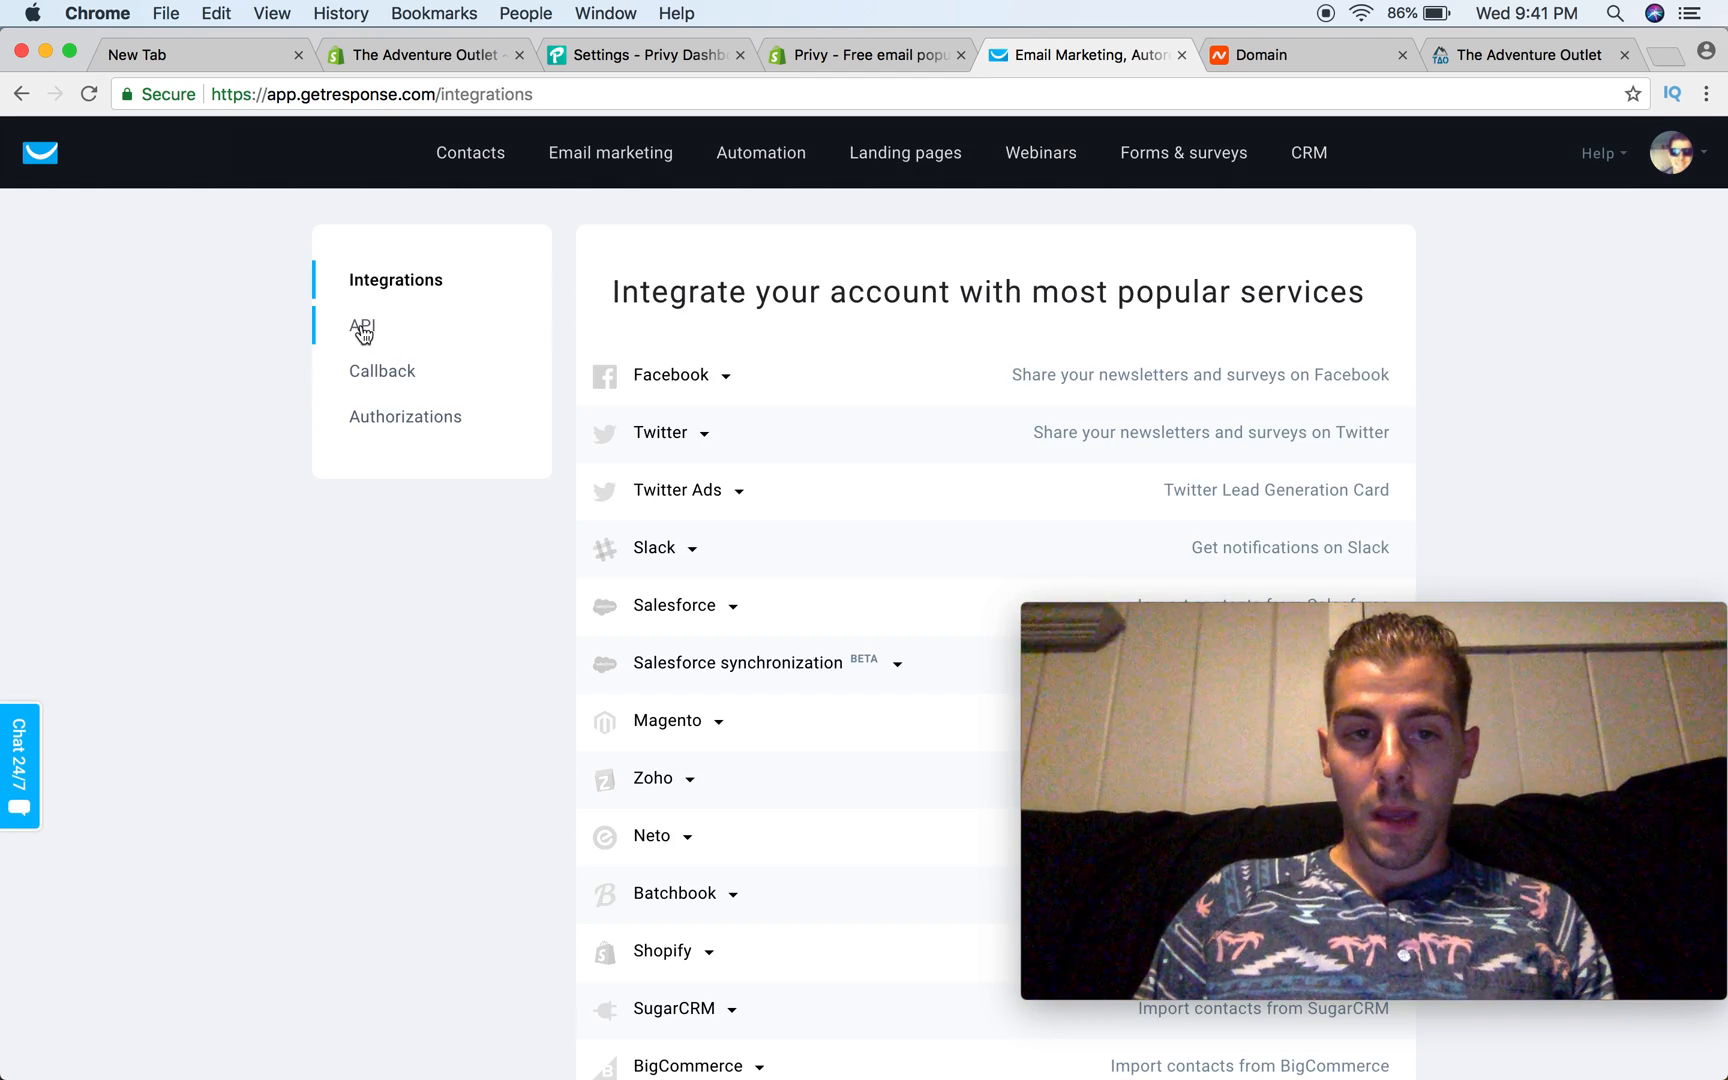
left_click(360, 325)
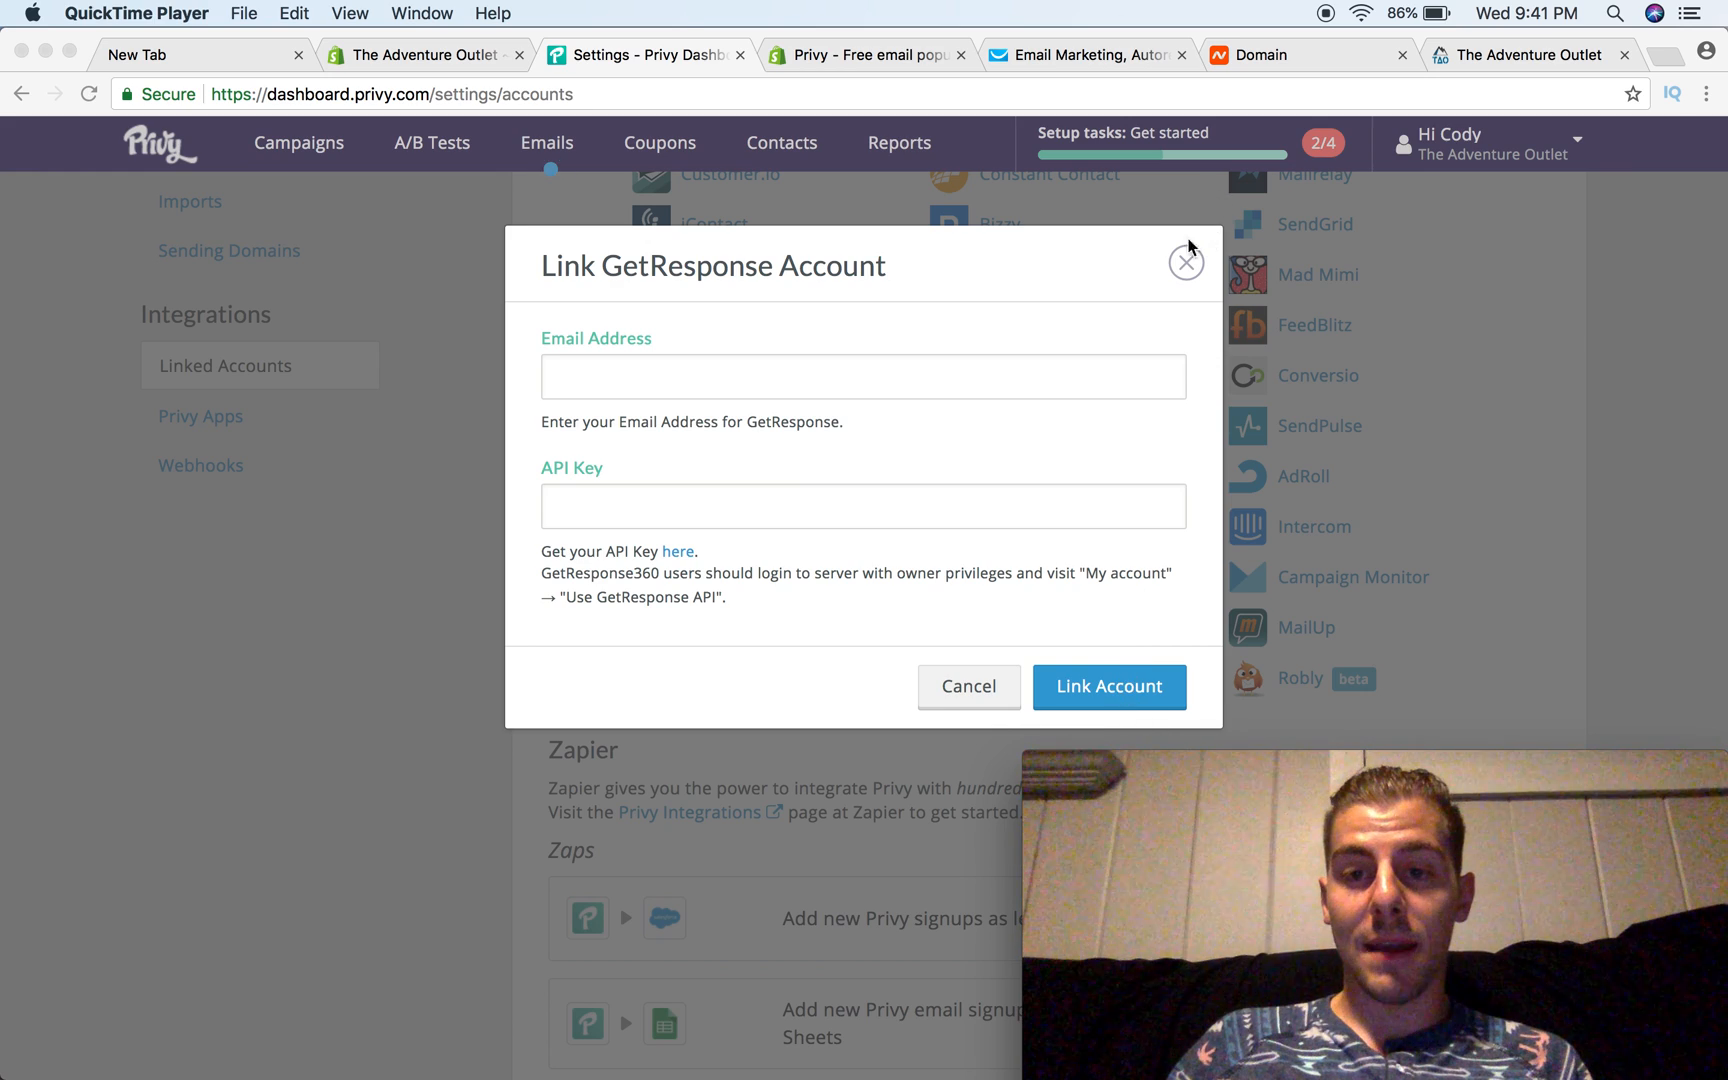
Dismiss the Link GetResponse Account form unfilled and return to the Store Pop-up campaign.
left_click(1186, 263)
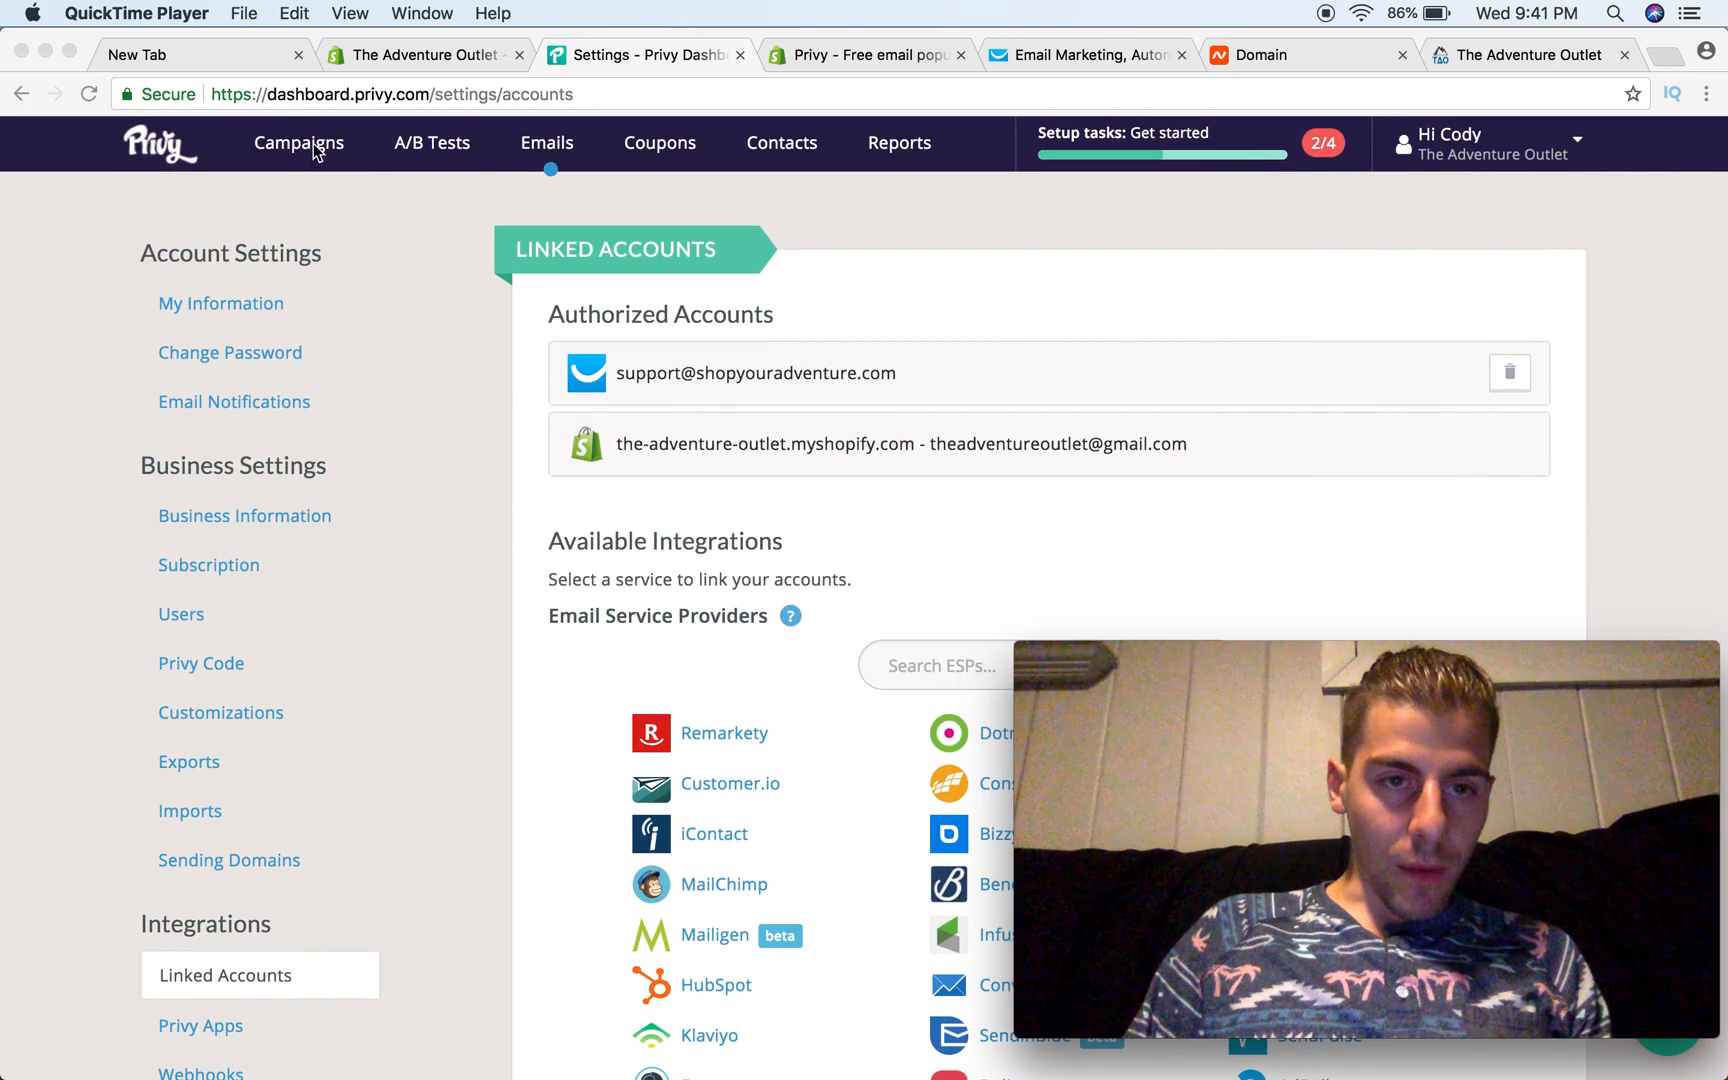
left_click(299, 142)
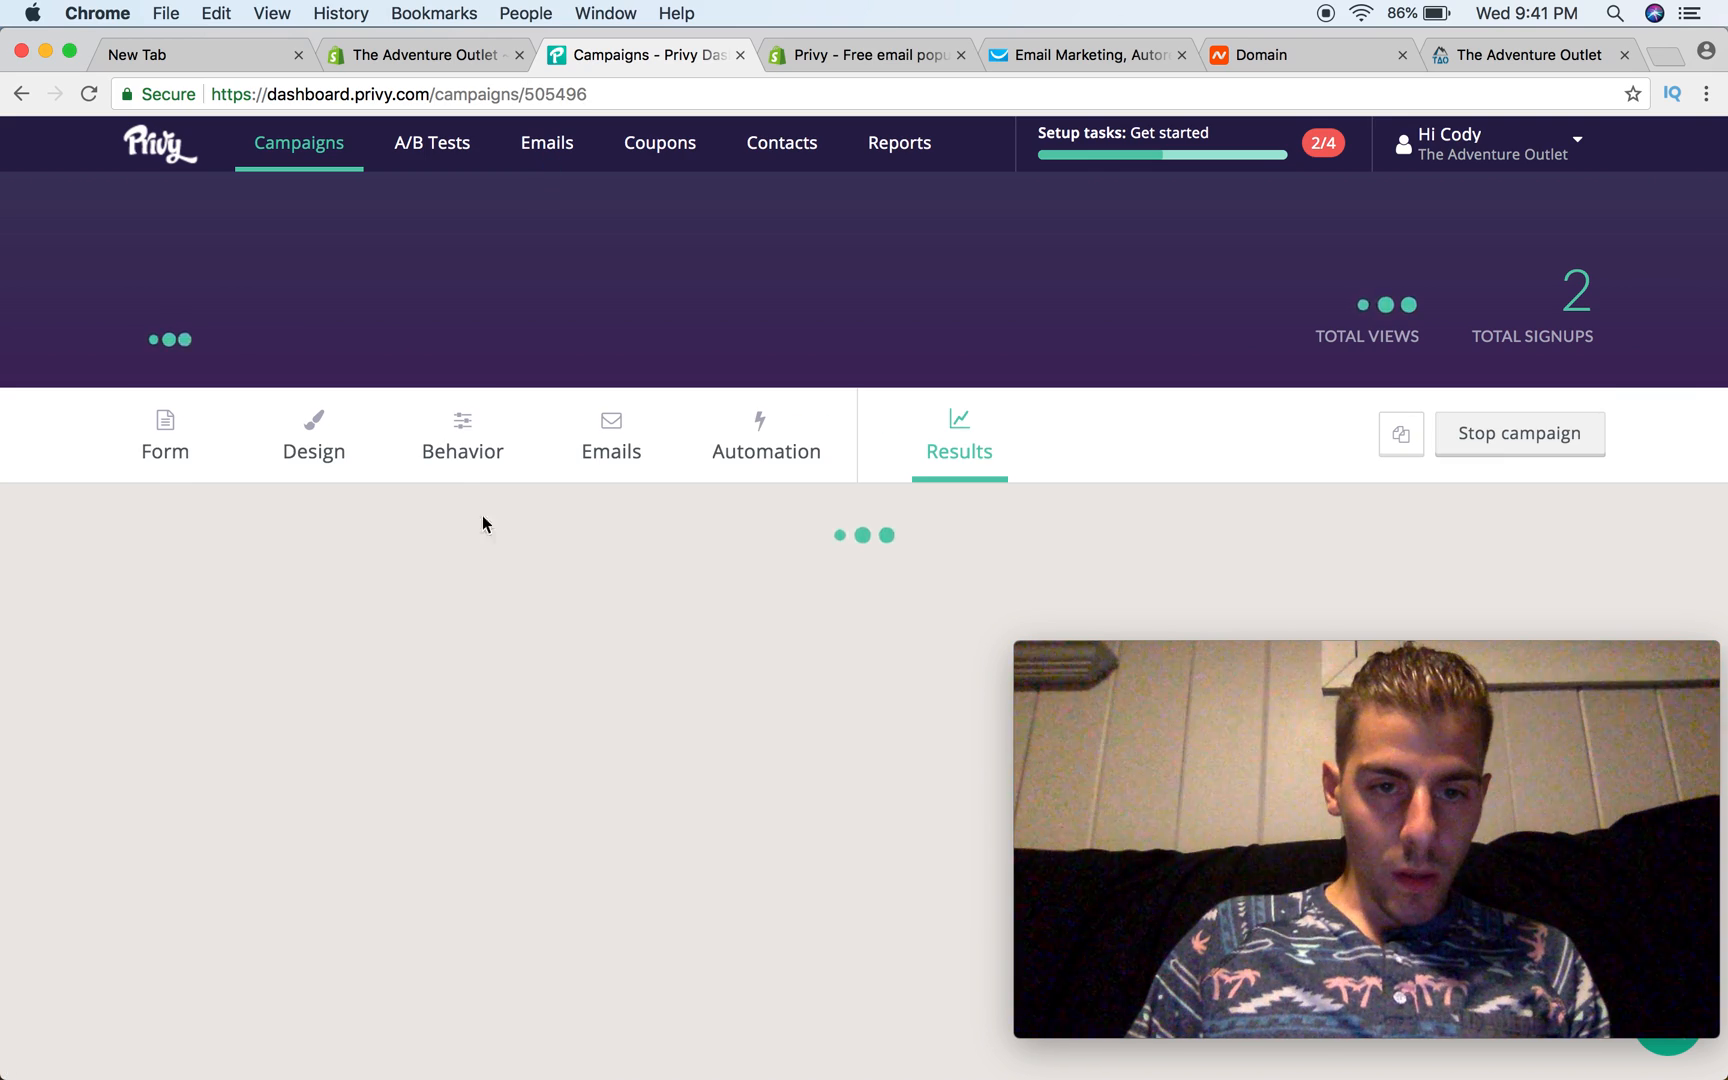
Review the 10% OFF Coupon Code Inside! autoresponder in Email Builder and save it.
left_click(611, 430)
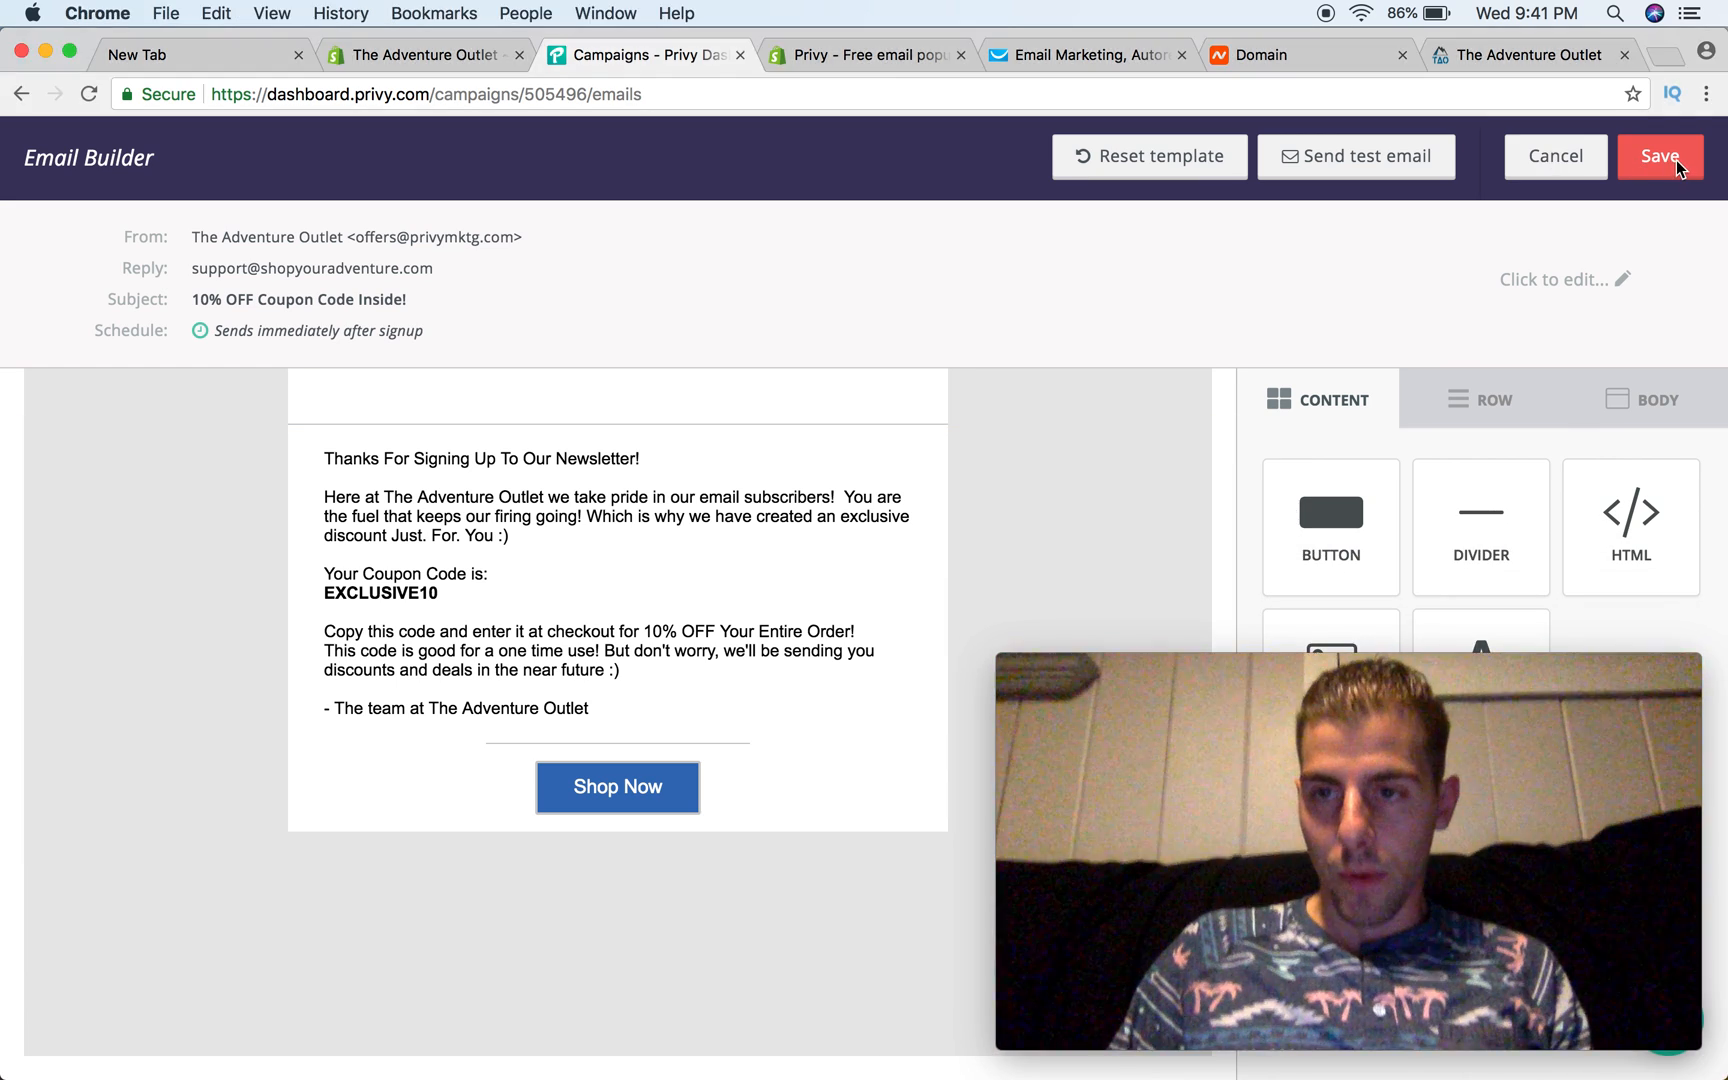
left_click(1660, 155)
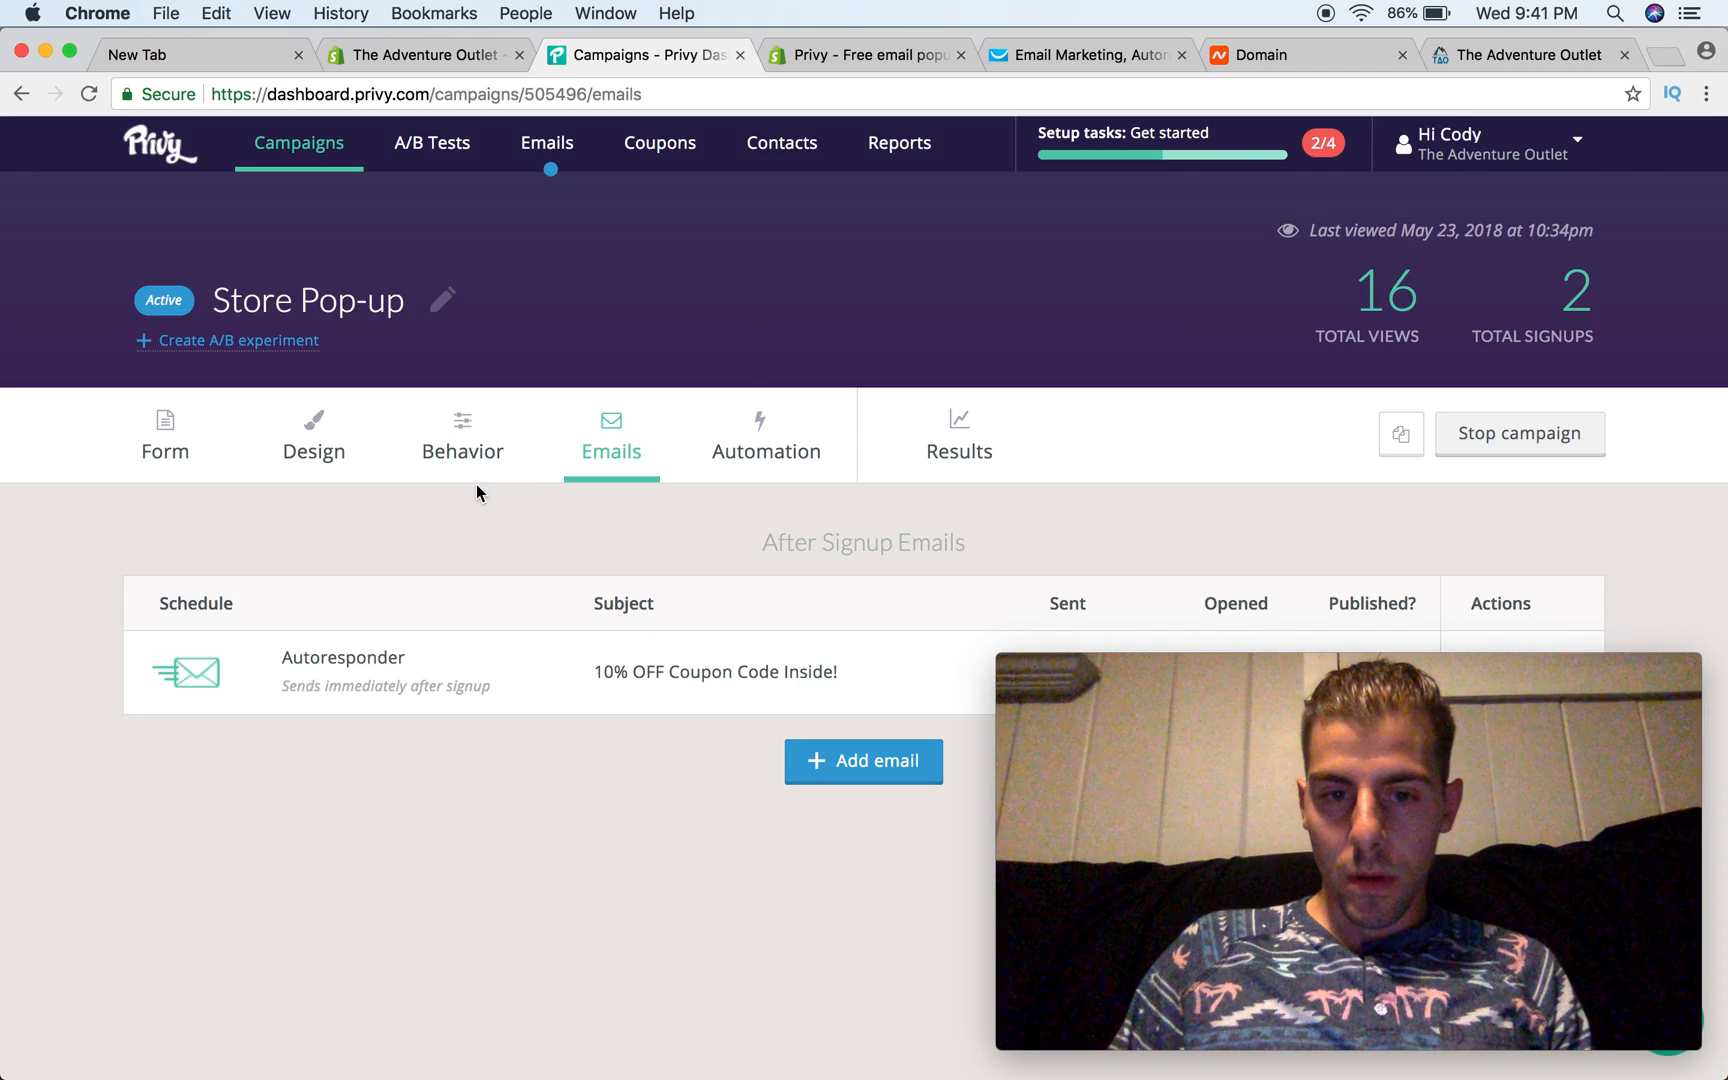
mouse_move(760, 443)
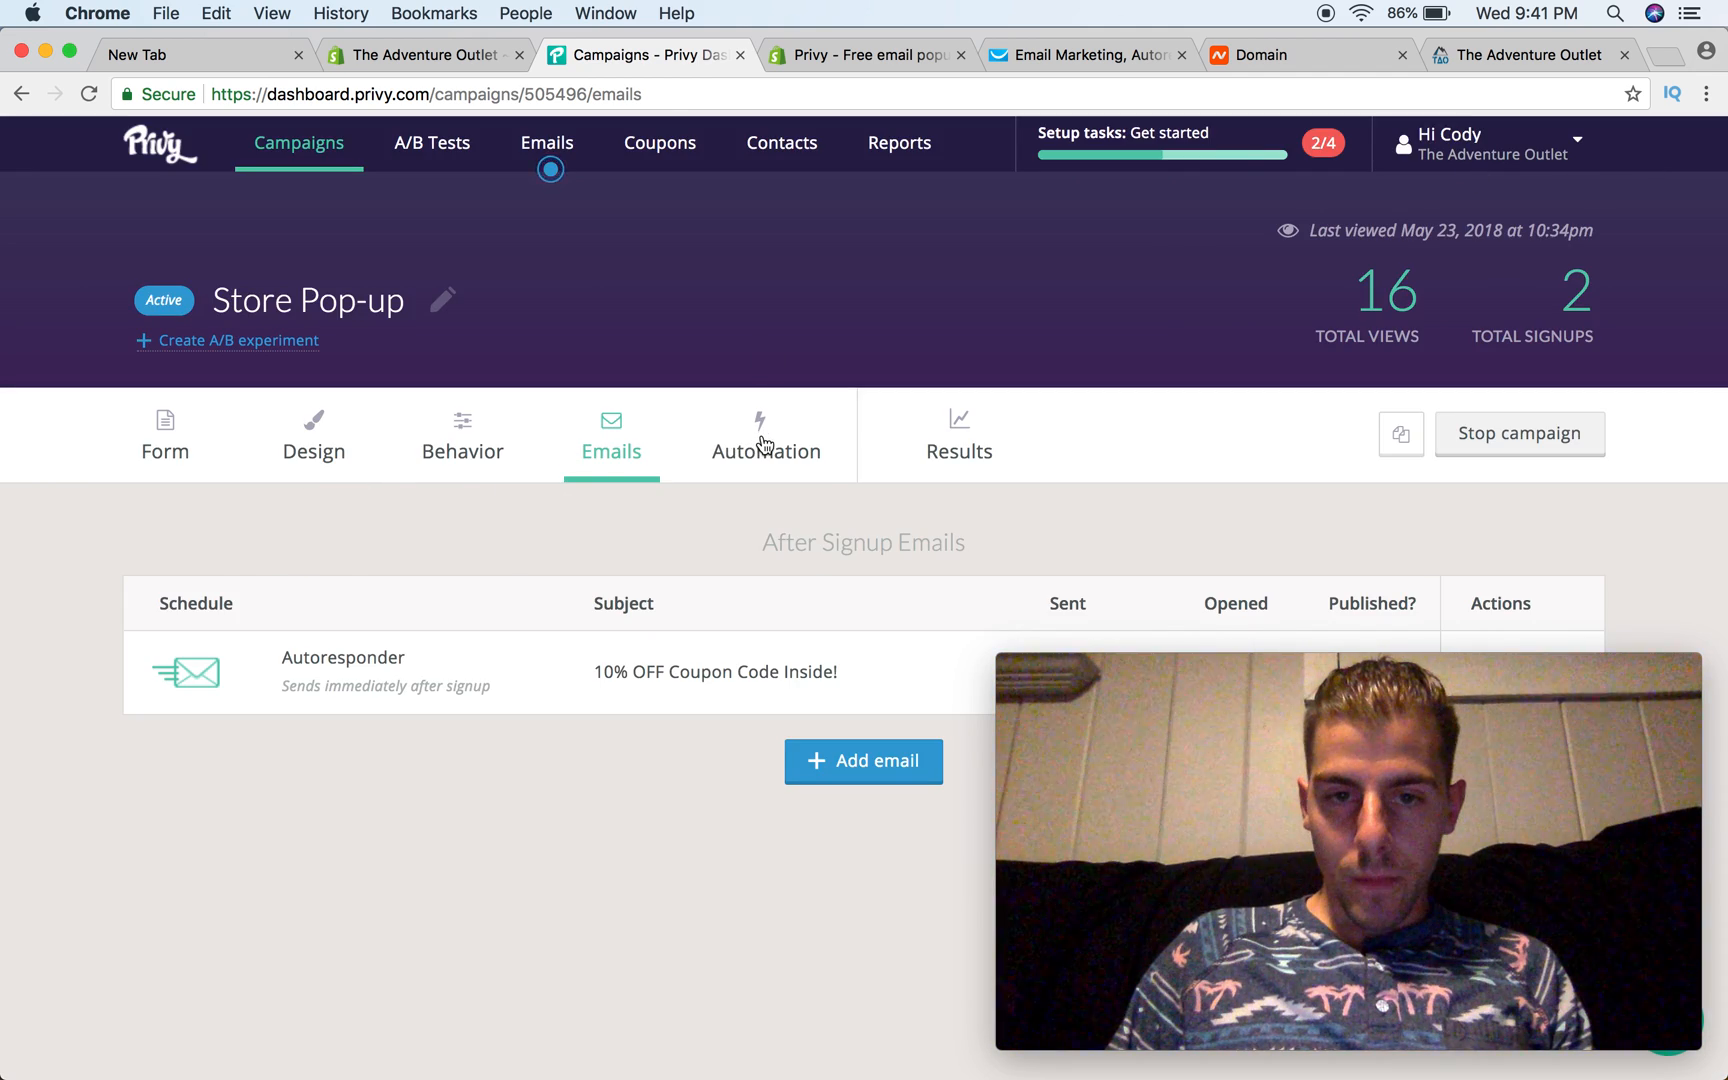
Save a Sync To GetResponse rule sending new signups to the taovisitors list via the linked account.
left_click(765, 435)
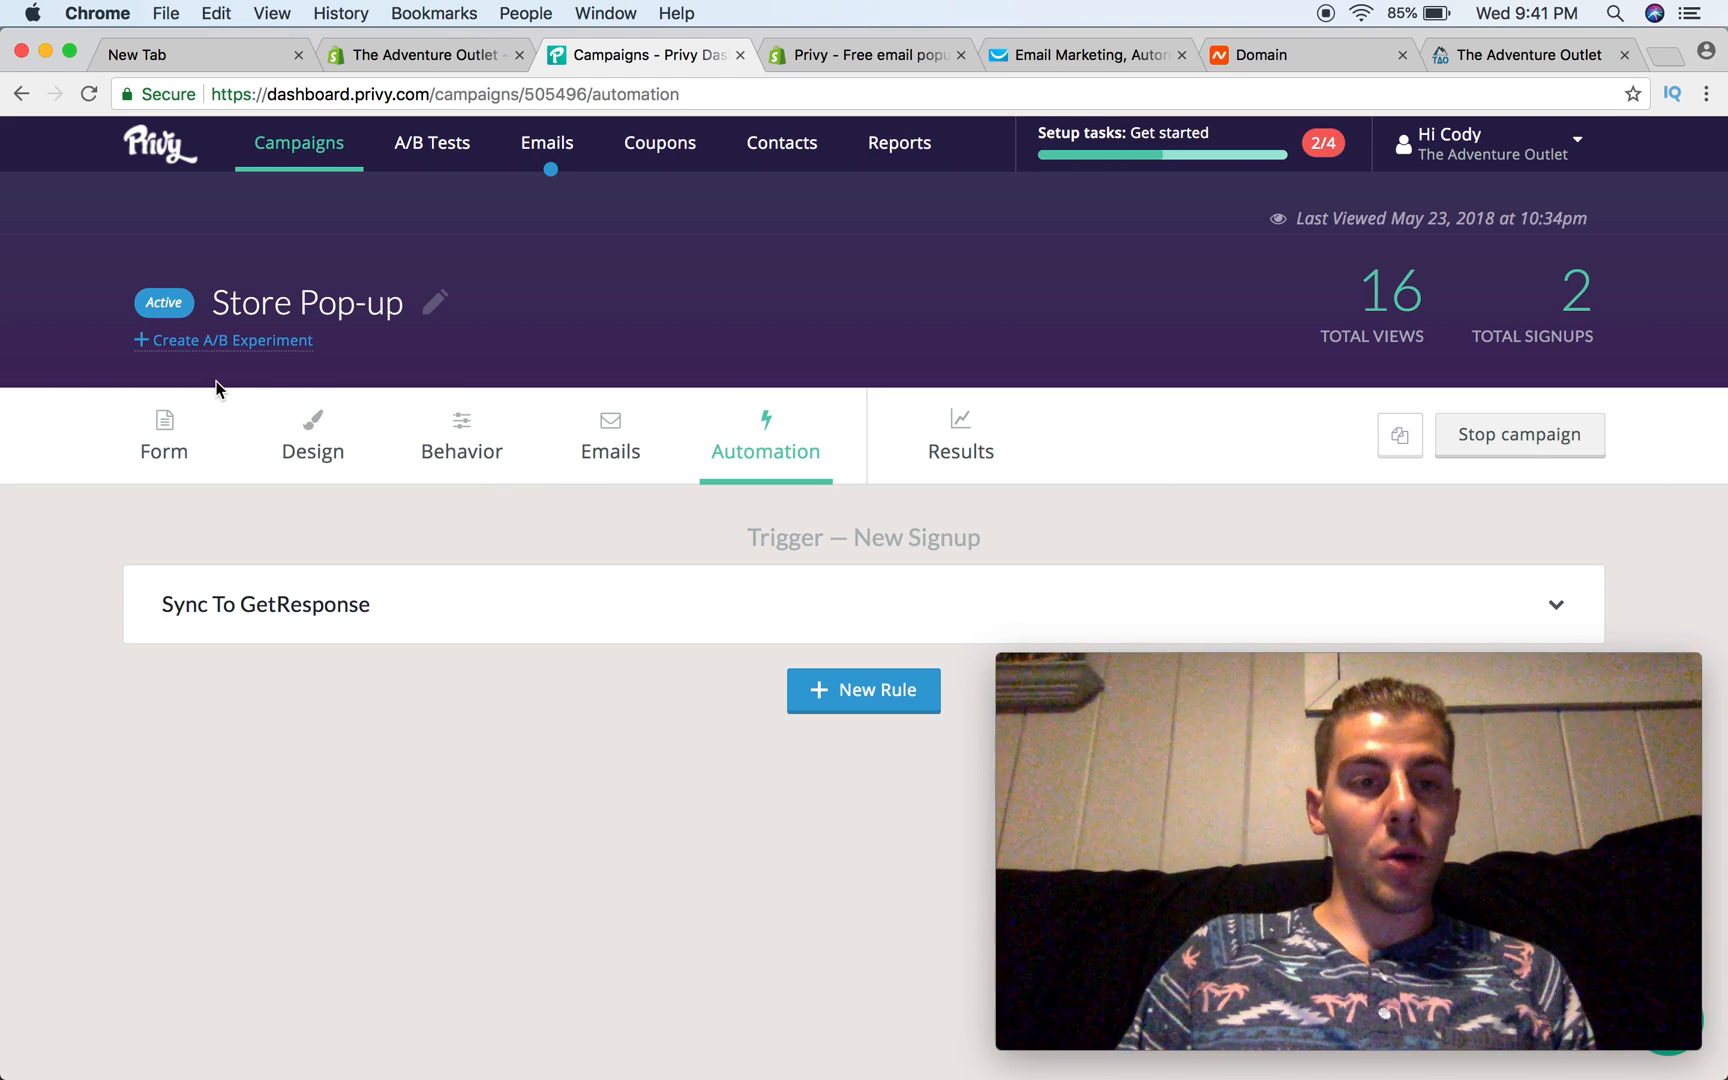
mouse_move(1046, 526)
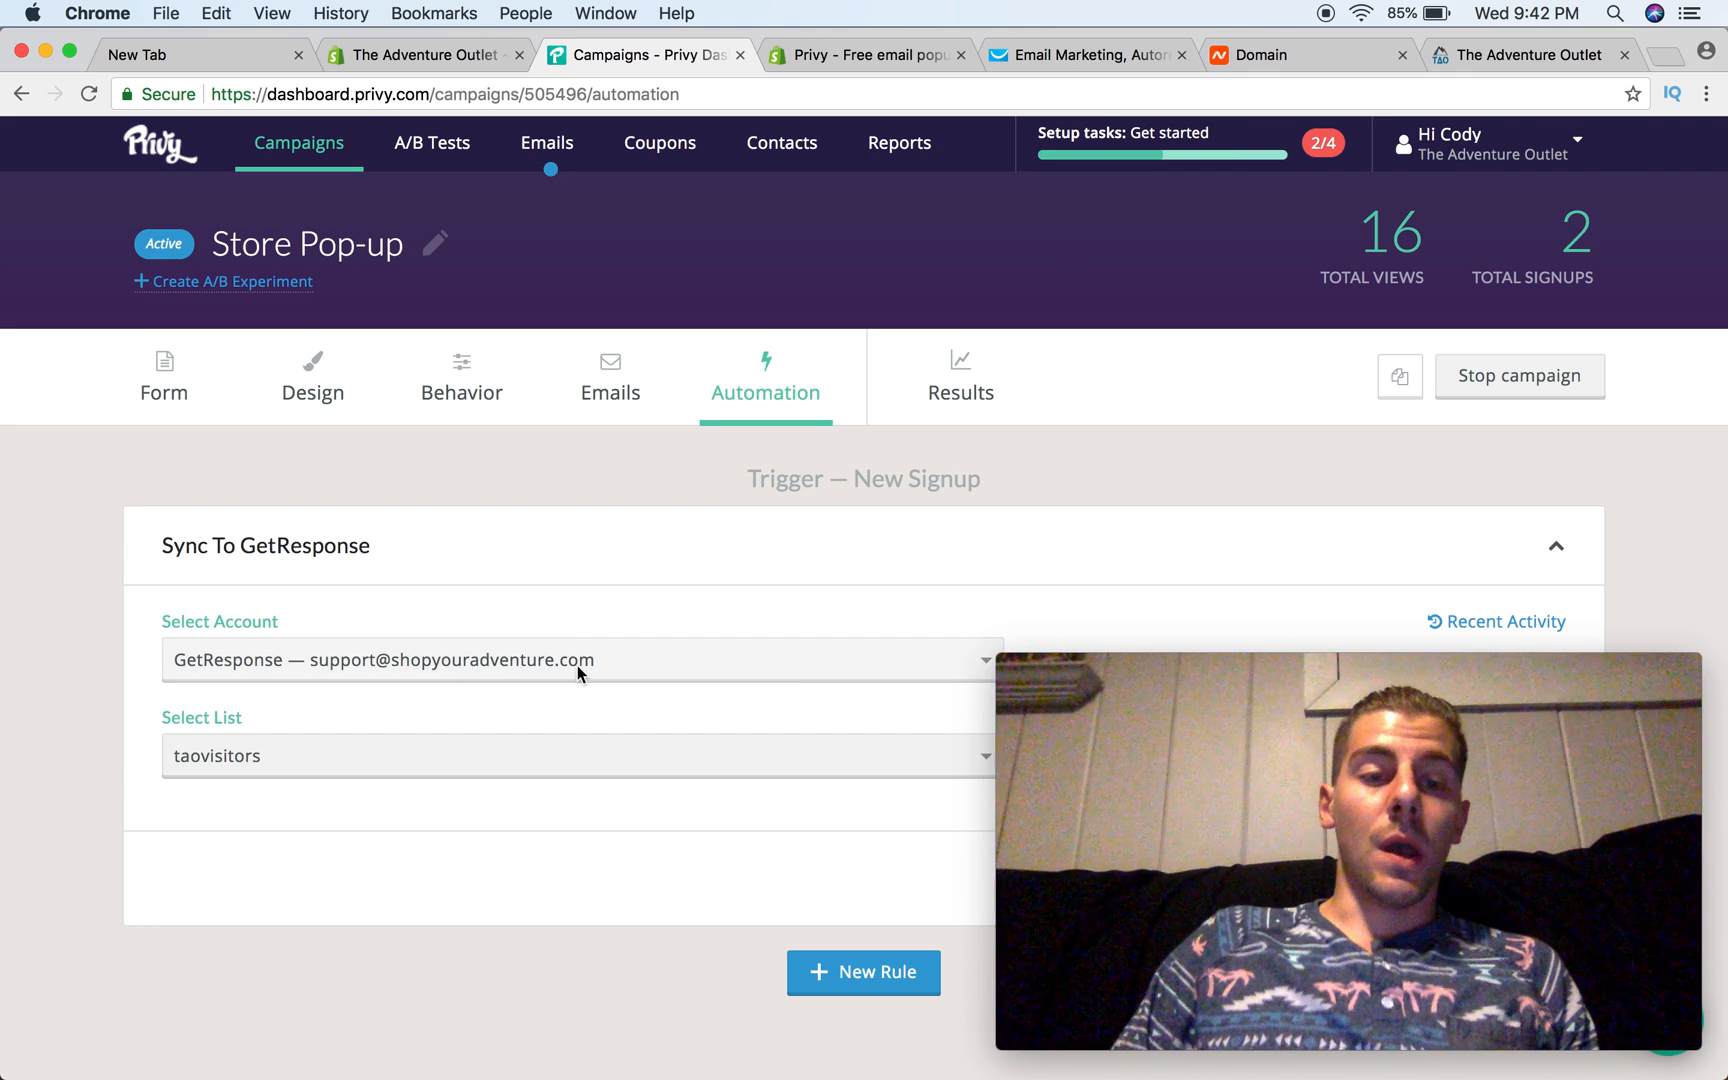
left_click(573, 659)
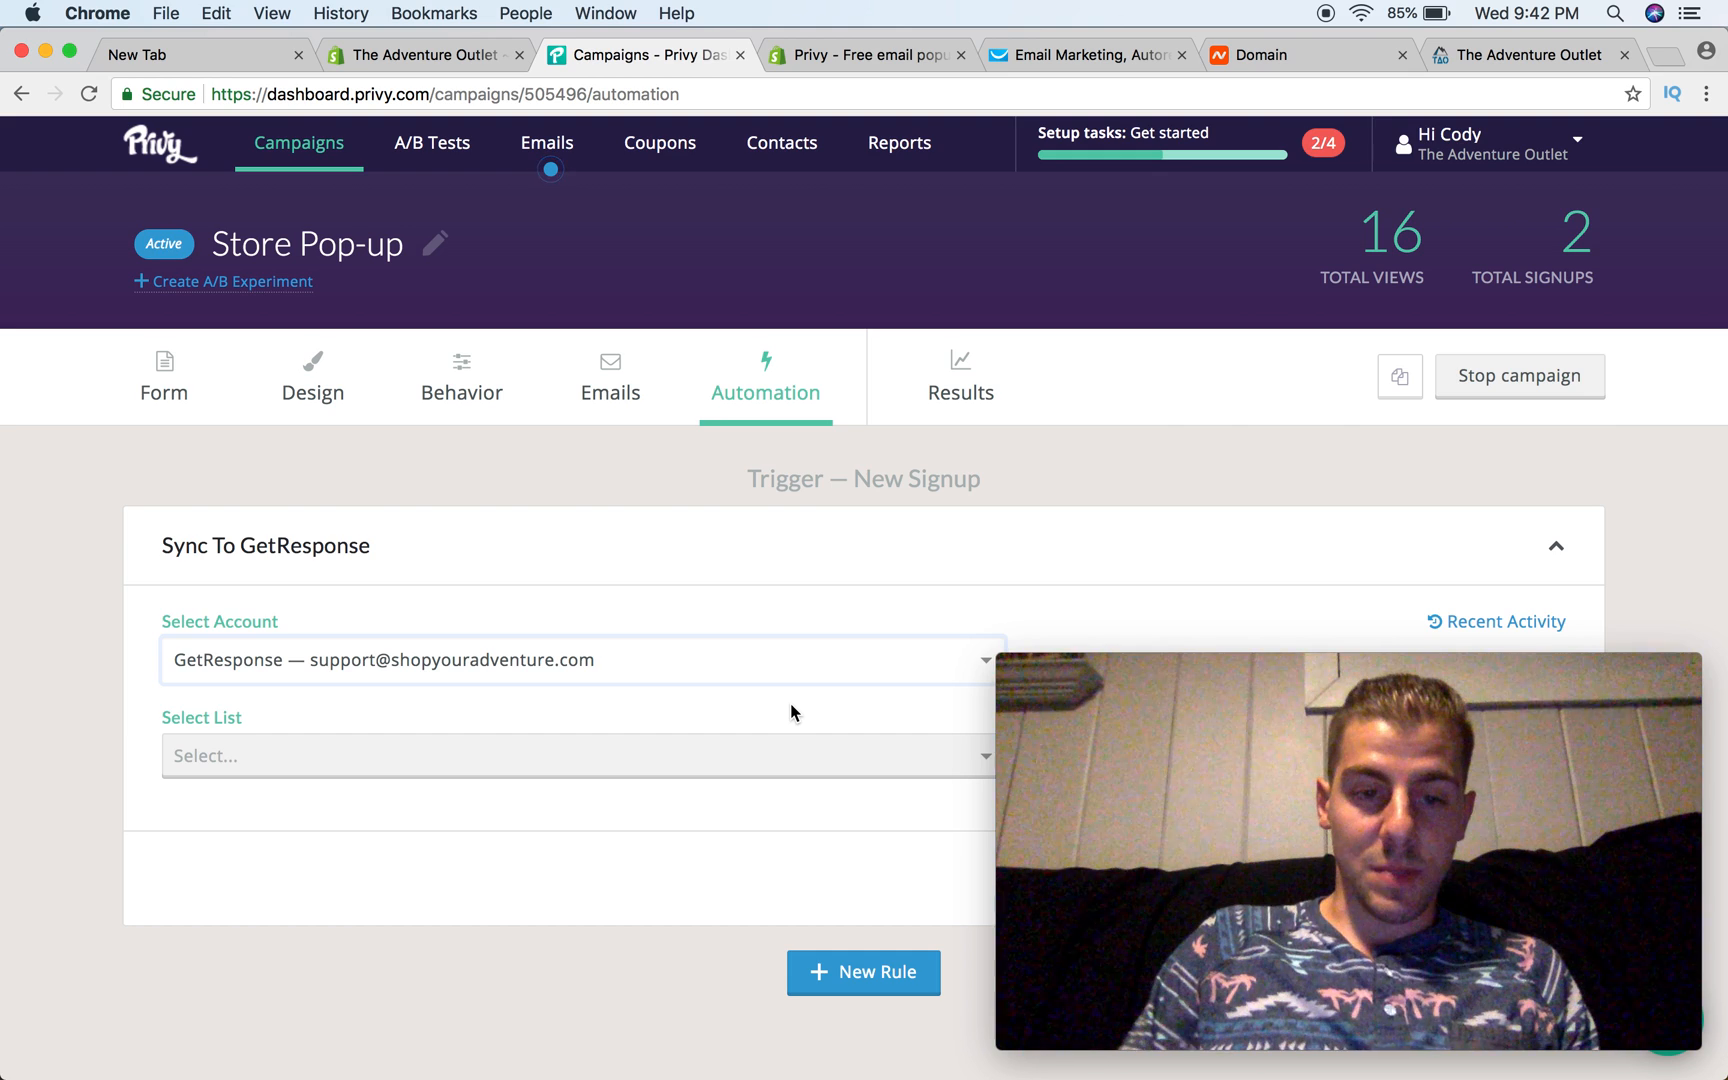
mouse_move(541, 715)
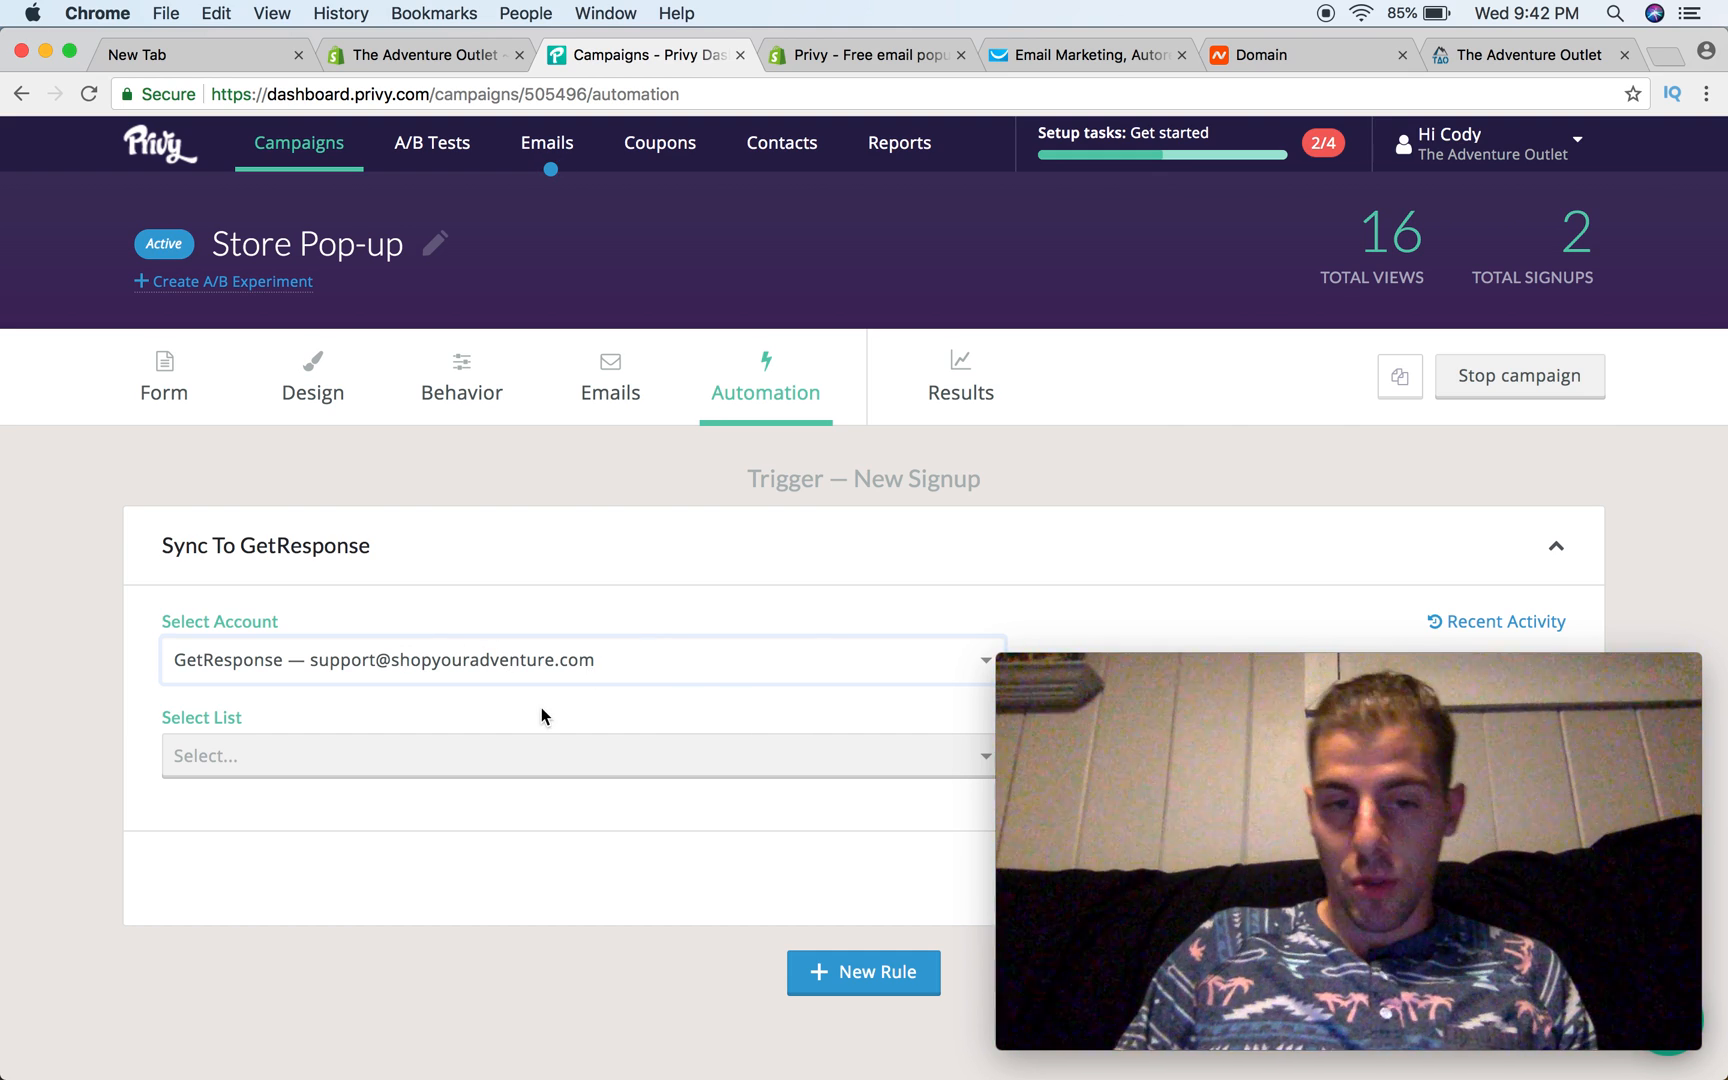
mouse_move(691, 796)
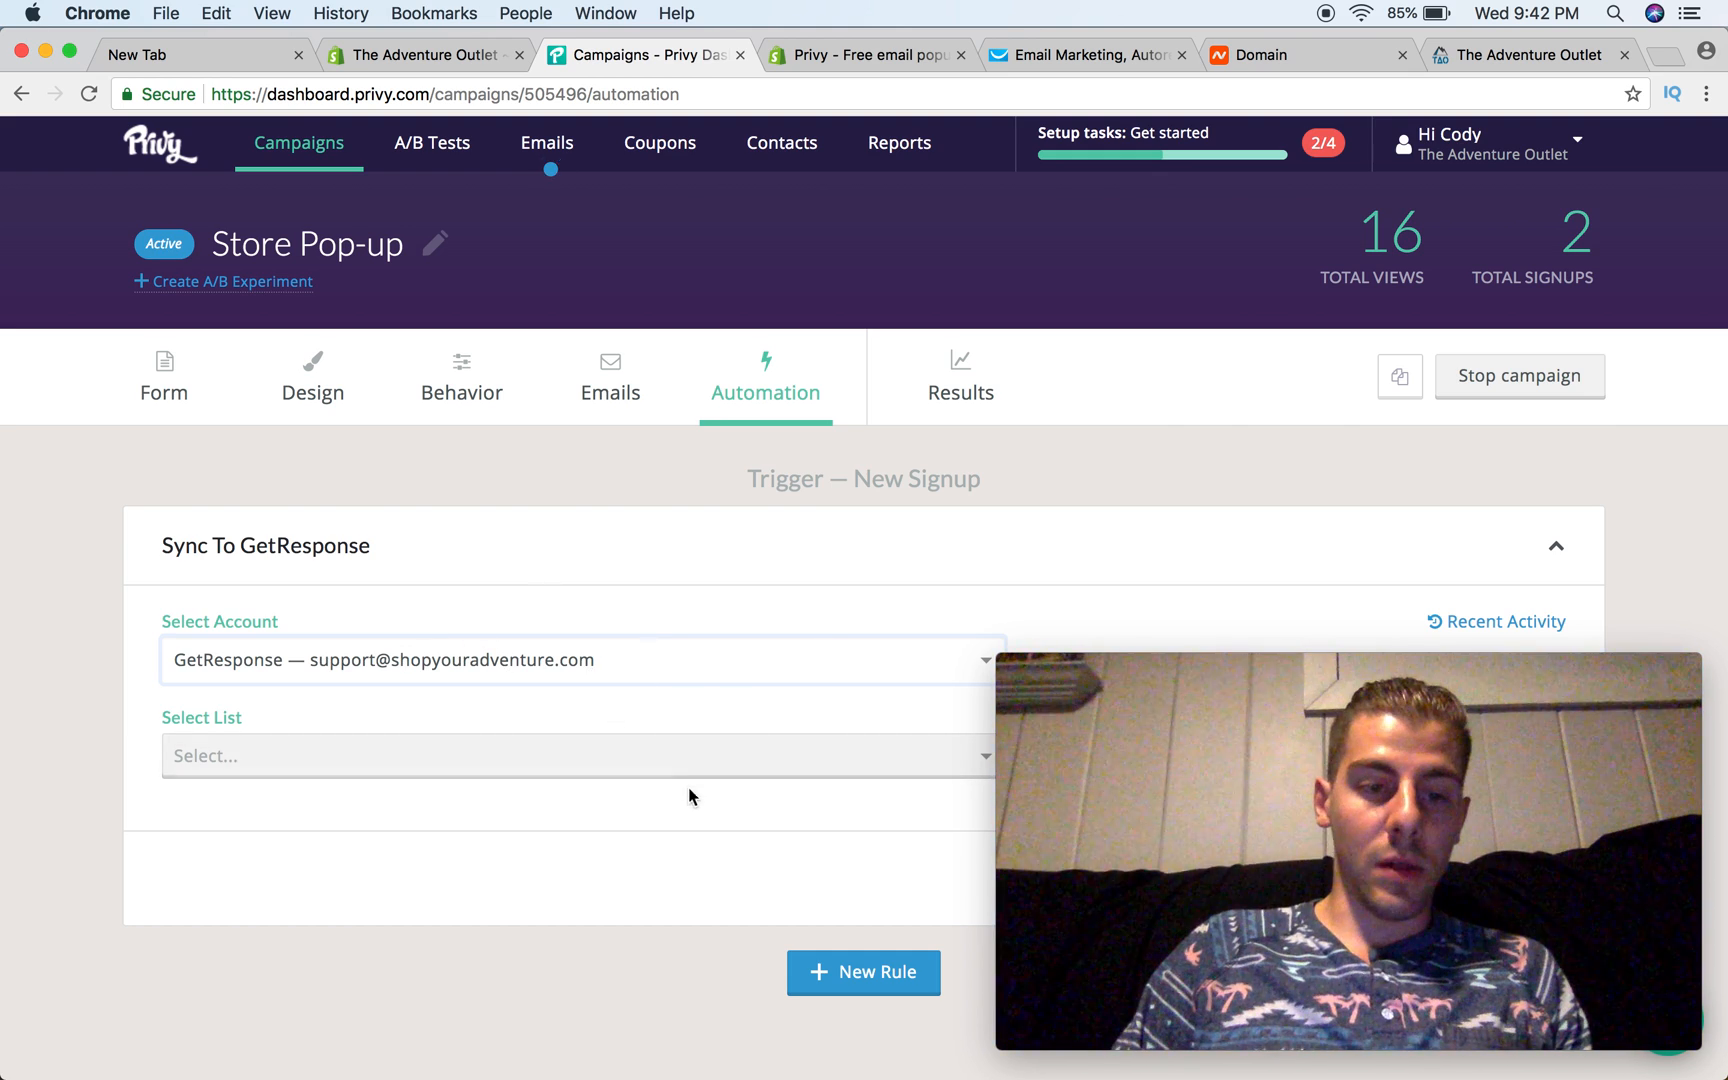
left_click(579, 755)
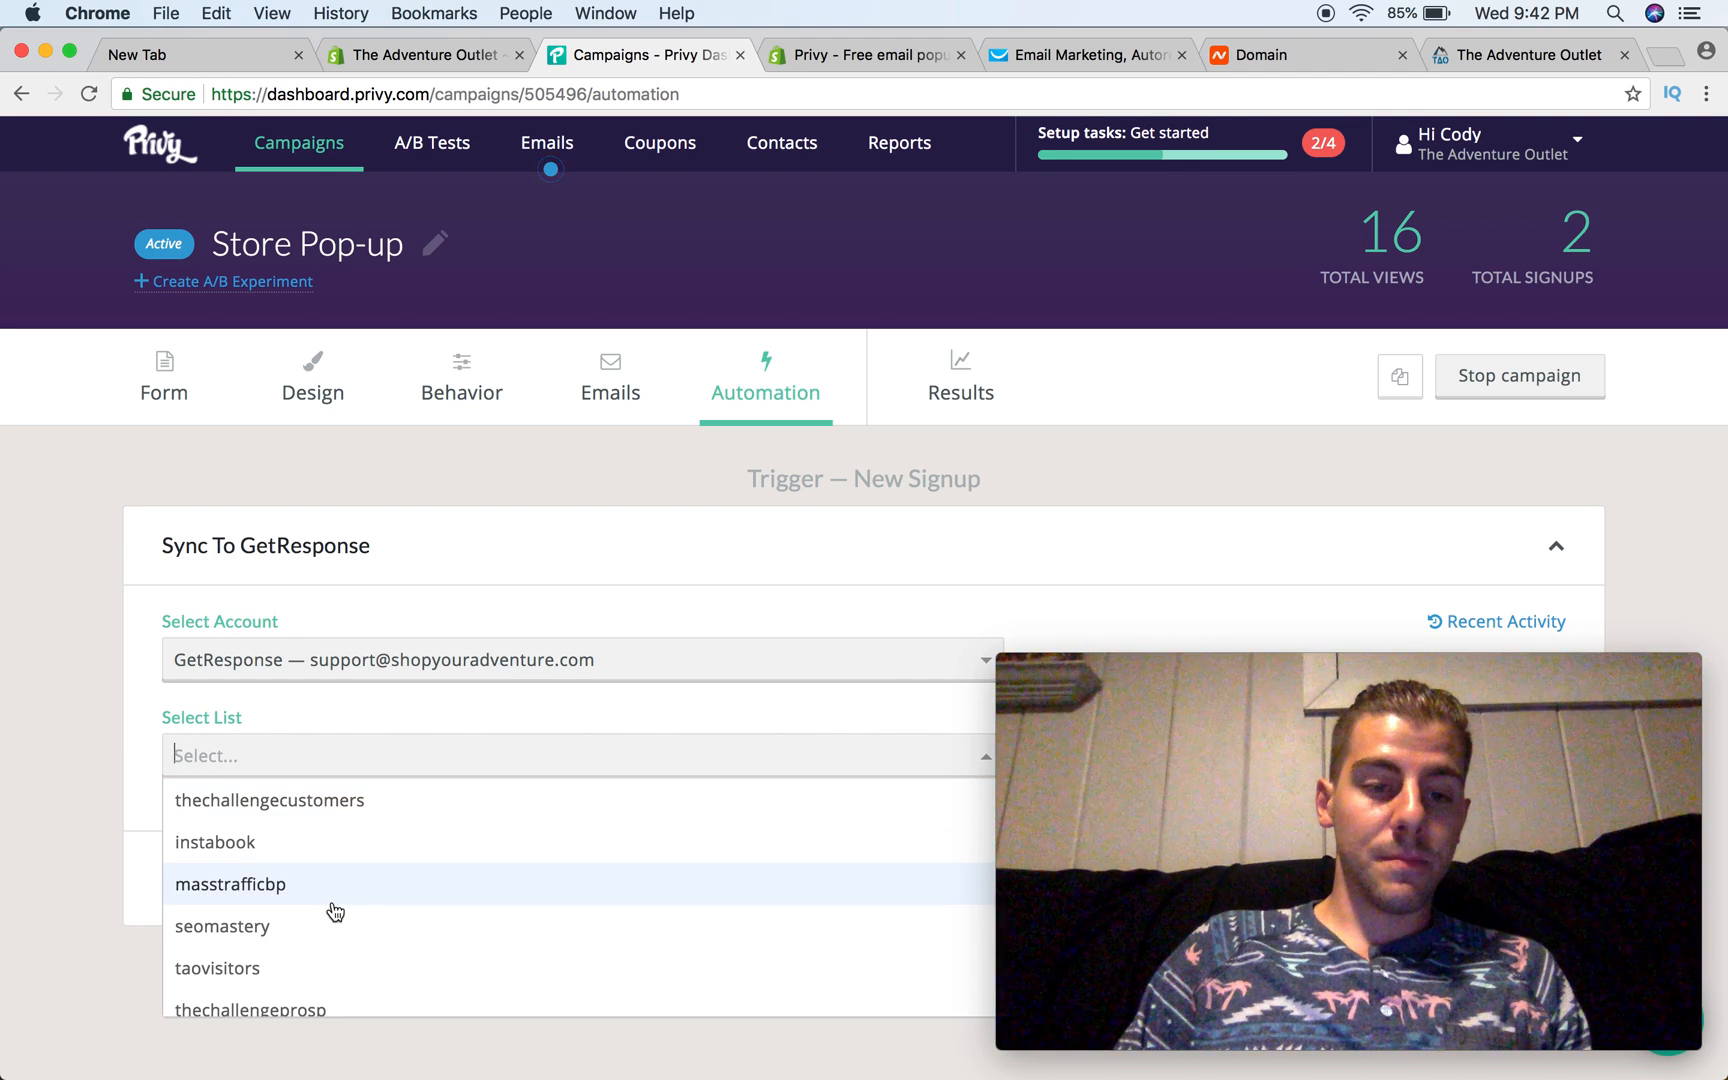
left_click(217, 968)
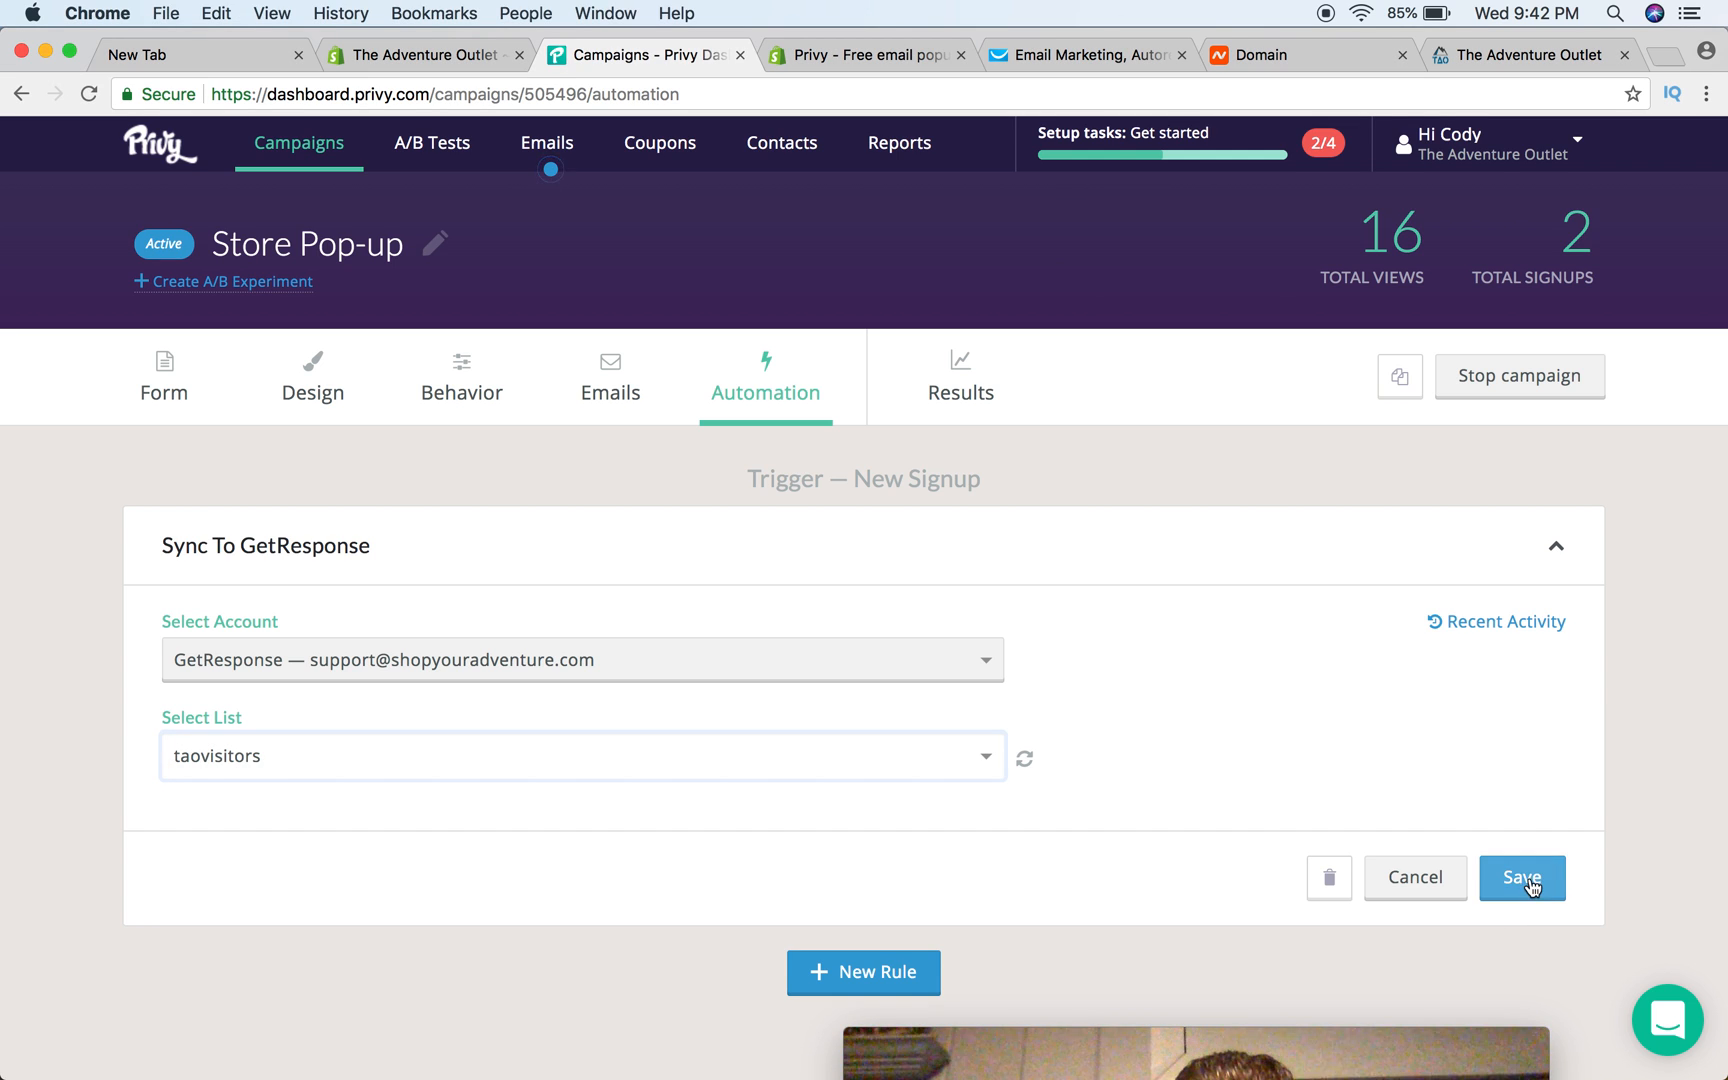
left_click(1521, 877)
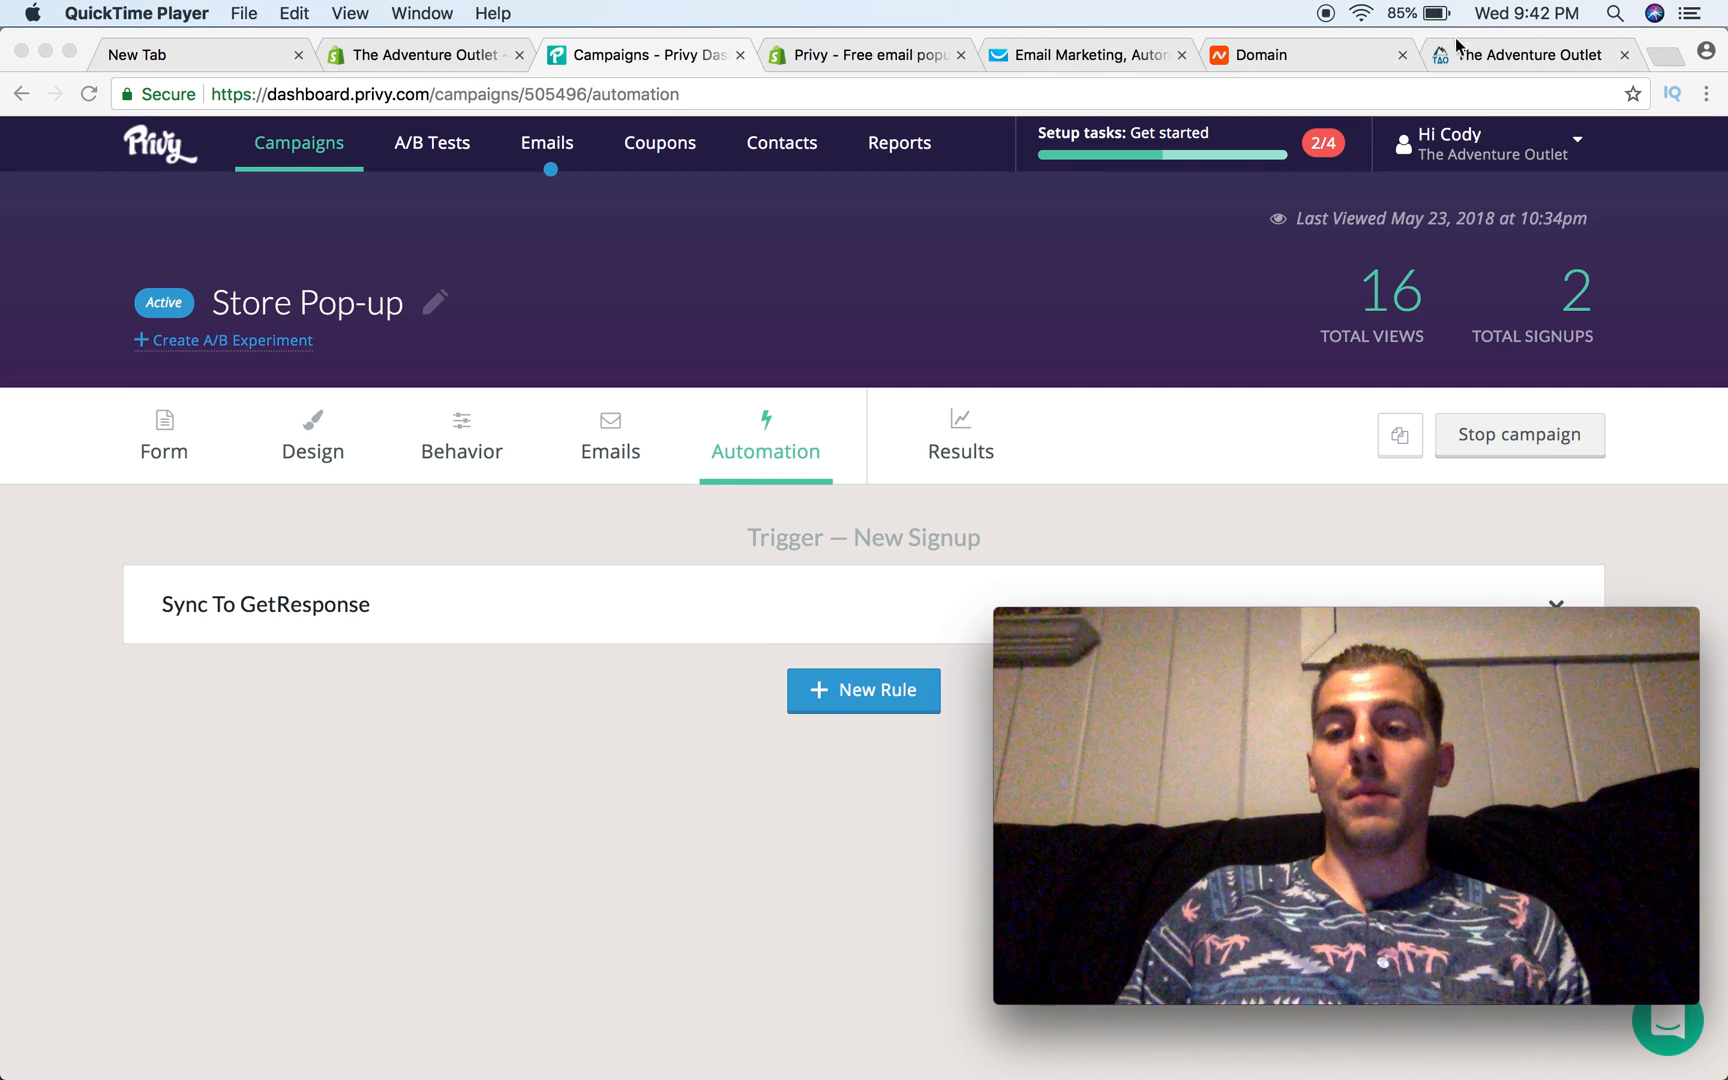
Show the Sign Up To Receive 10% OFF pop-up on the live store via the Get Discount! ribbon.
left_click(1530, 54)
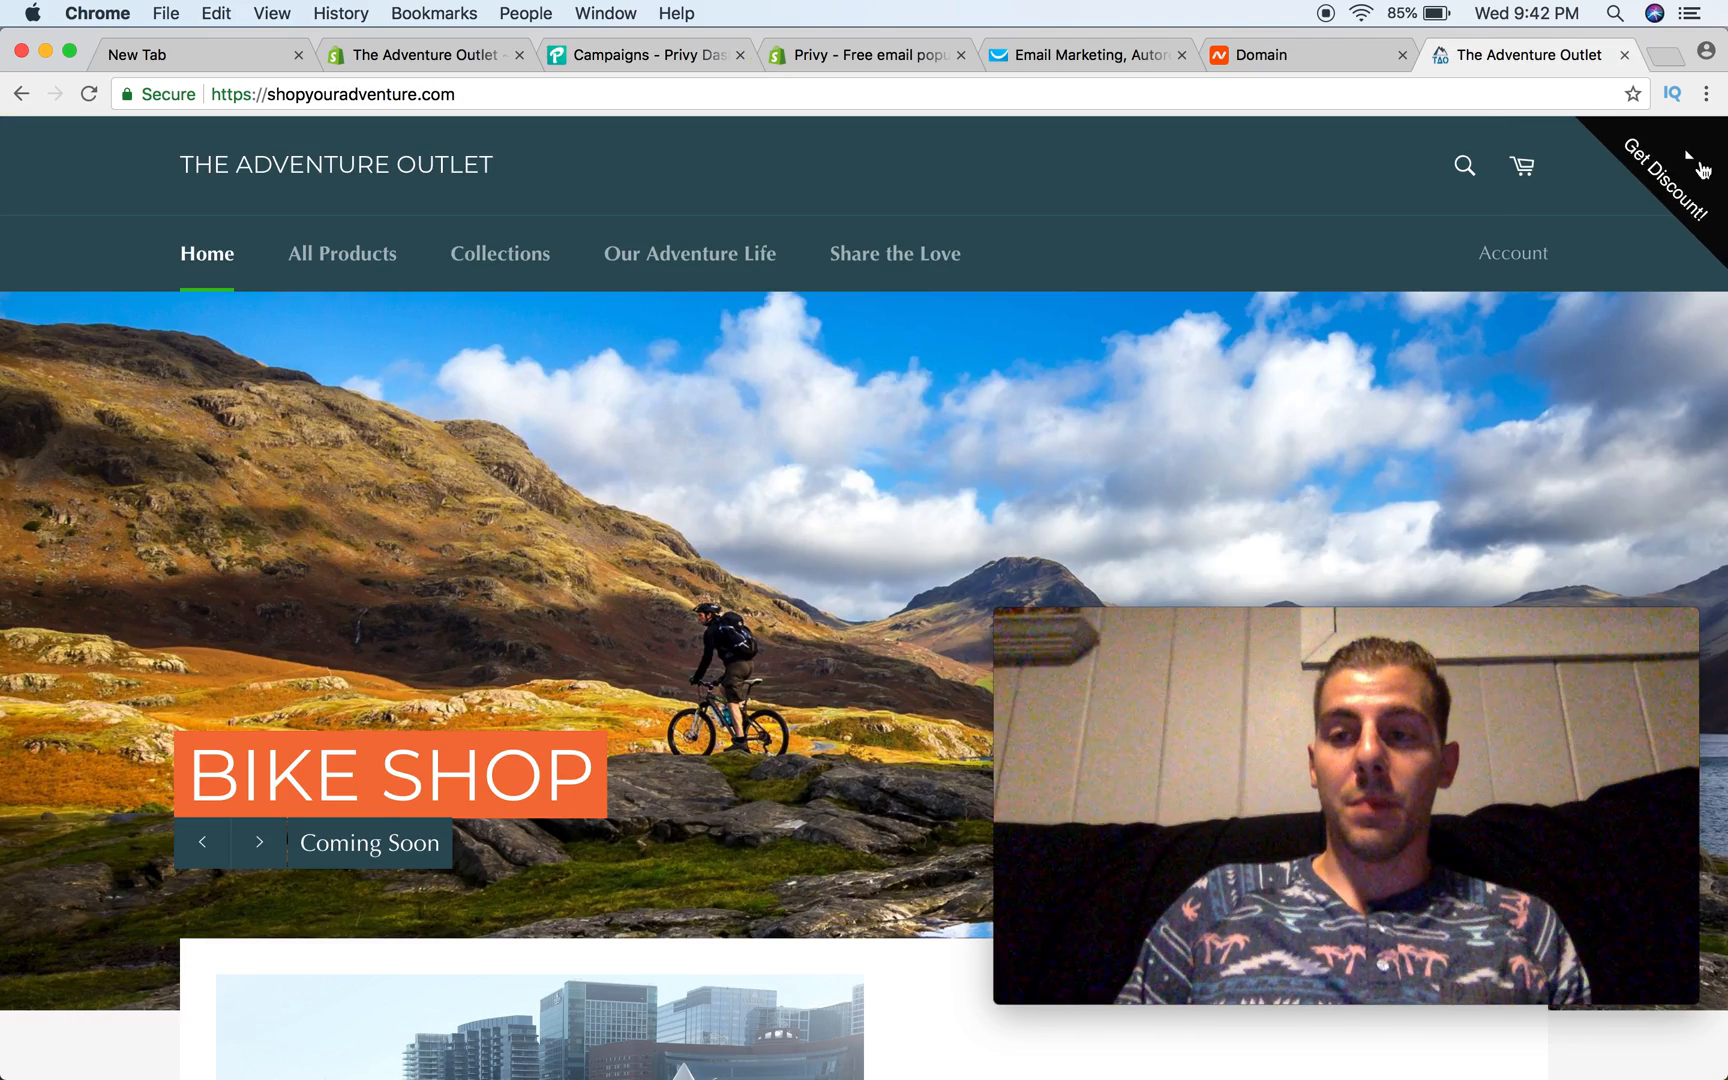
left_click(1672, 165)
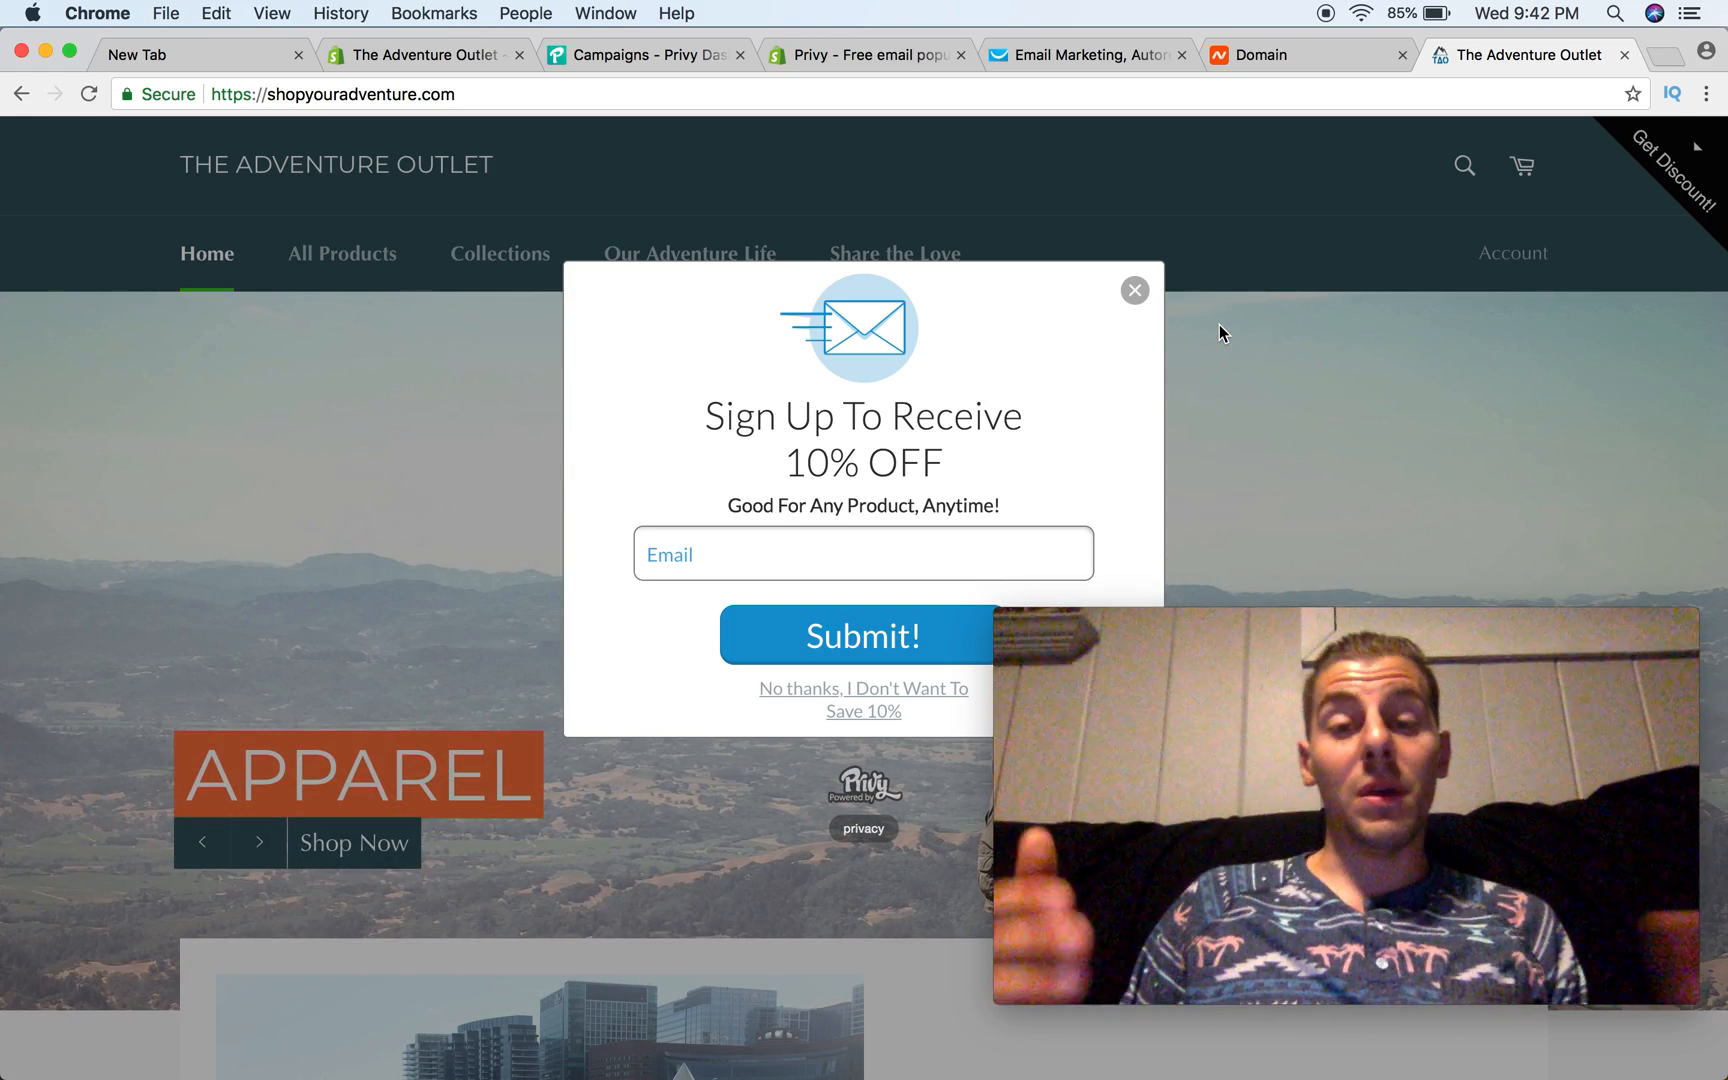
mouse_move(864, 807)
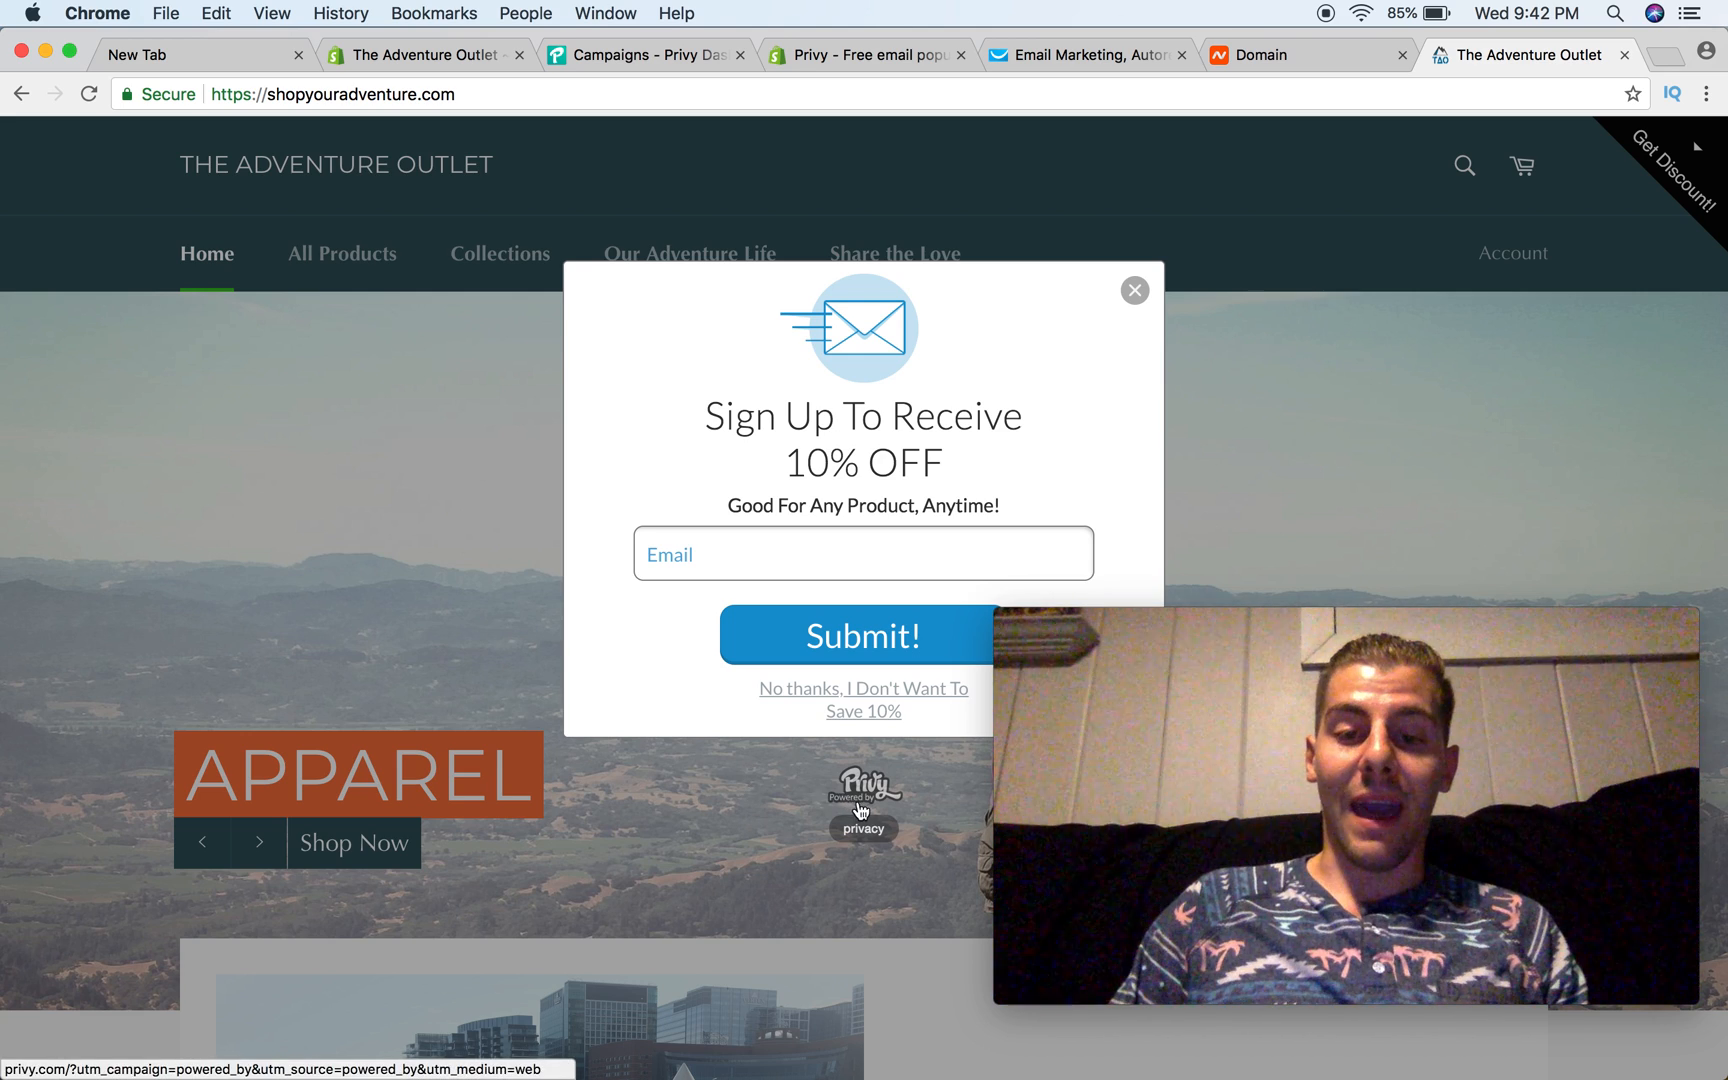